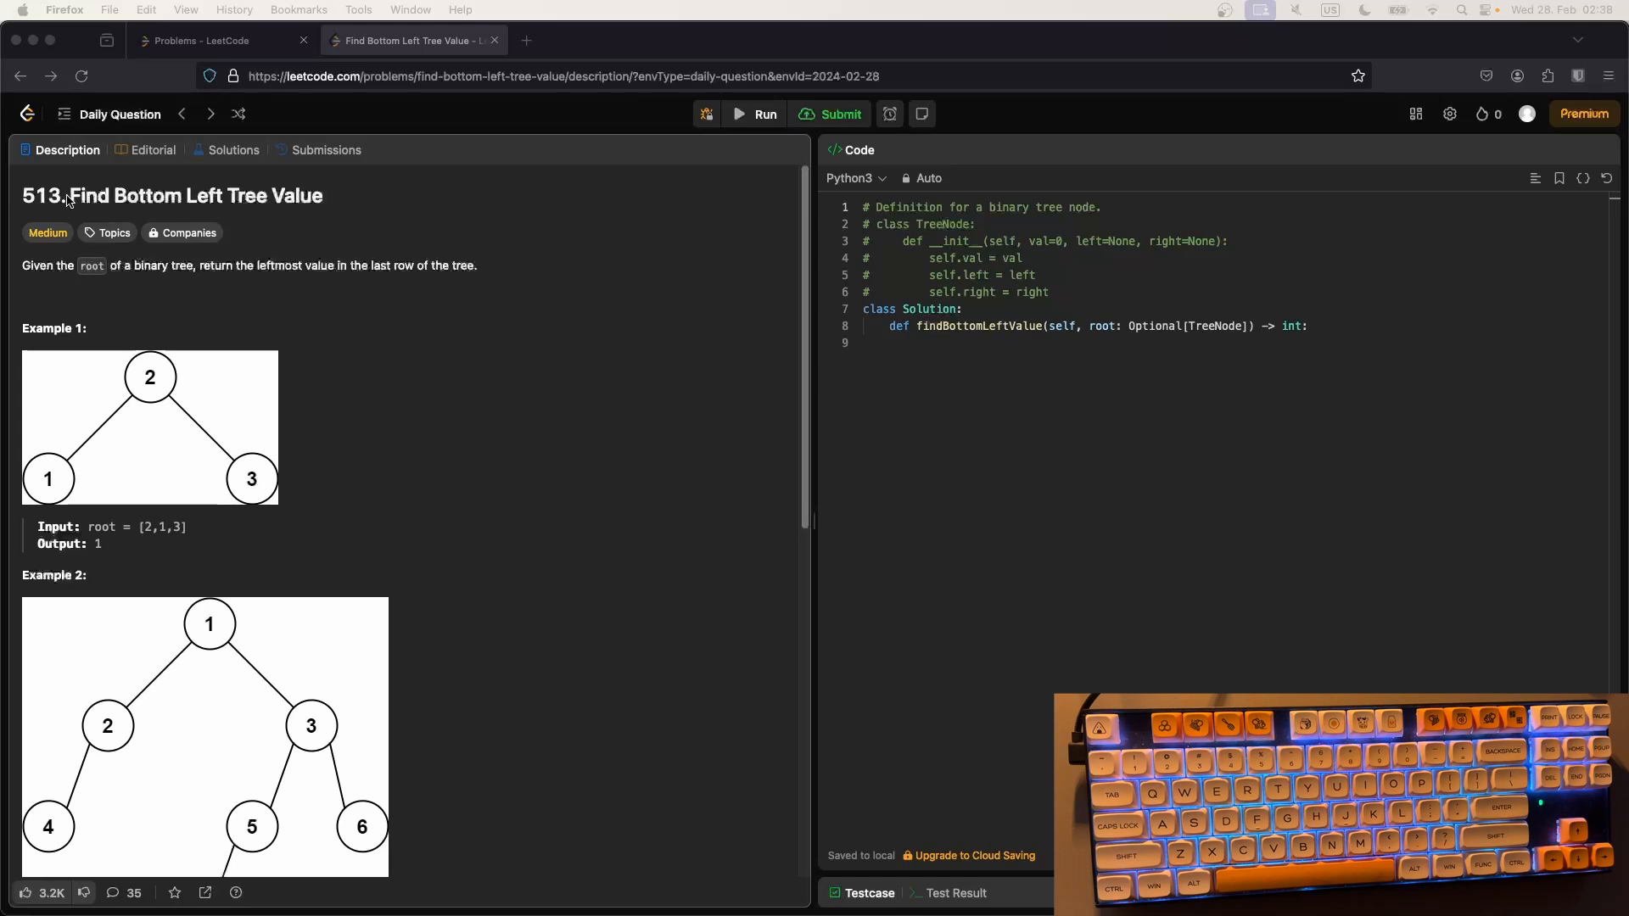
mouse_move(170, 282)
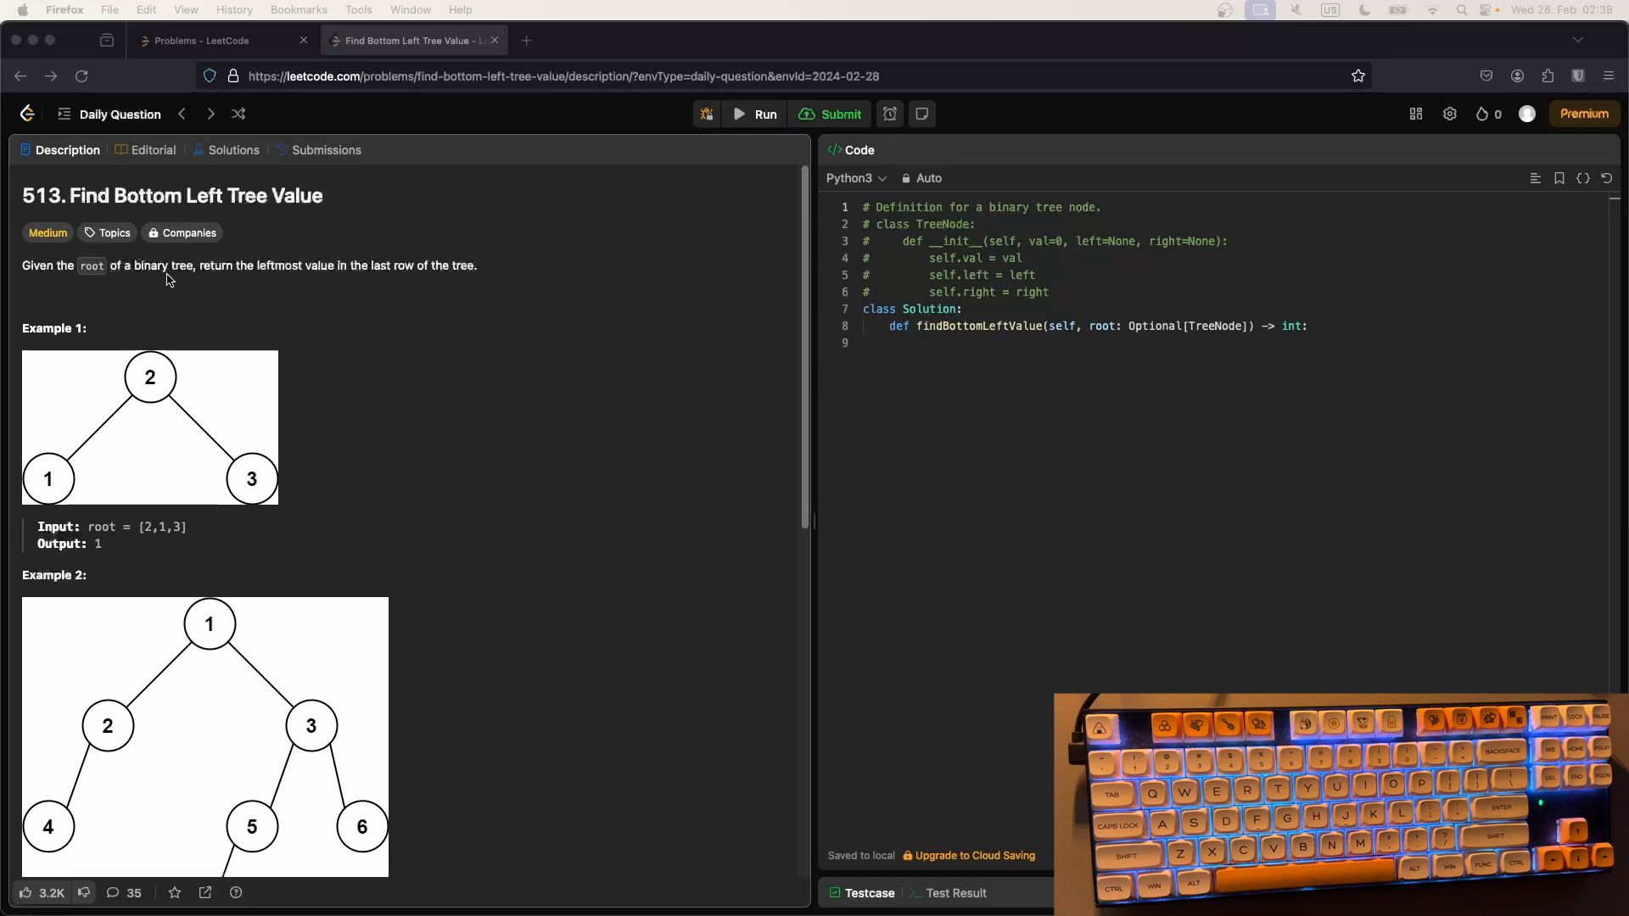
mouse_move(290, 283)
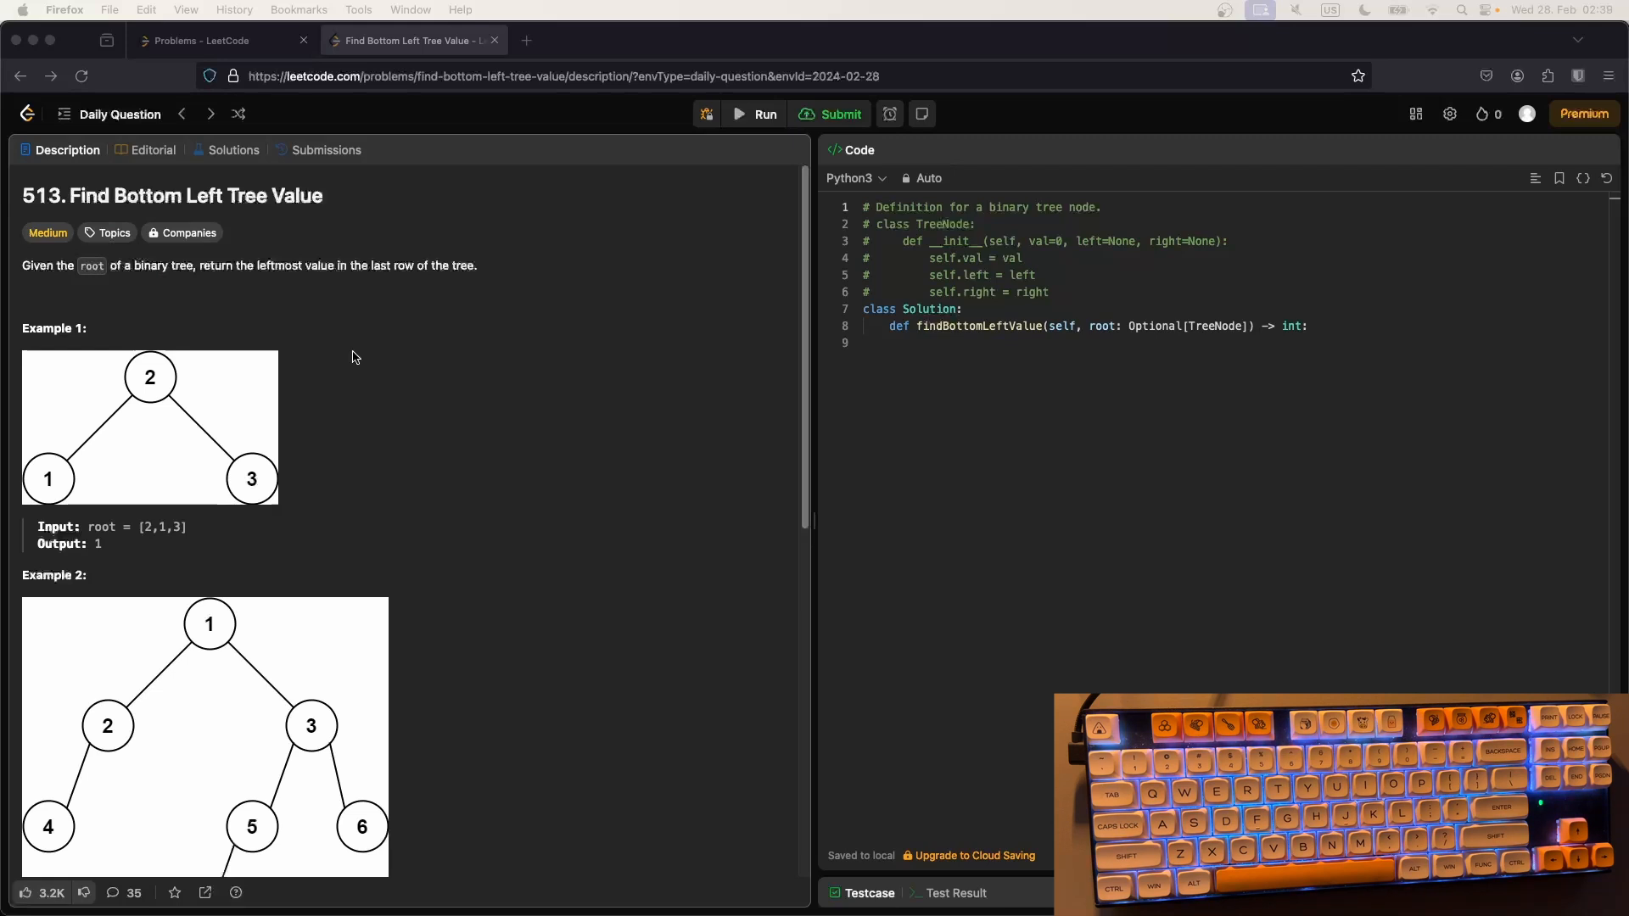
mouse_move(81, 510)
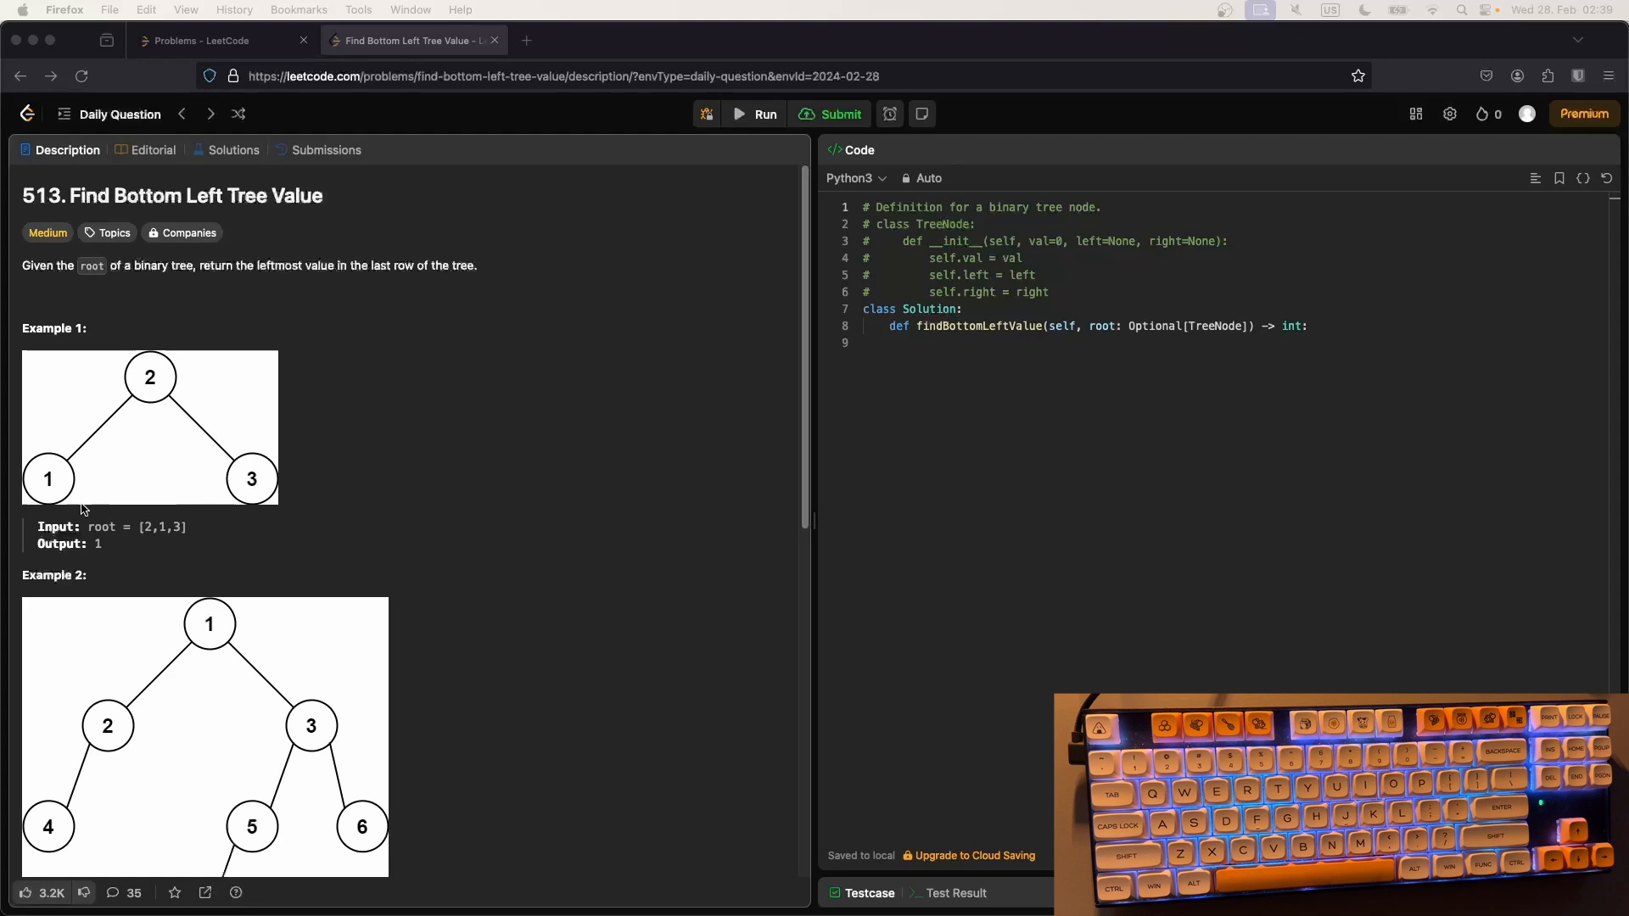
mouse_move(227, 494)
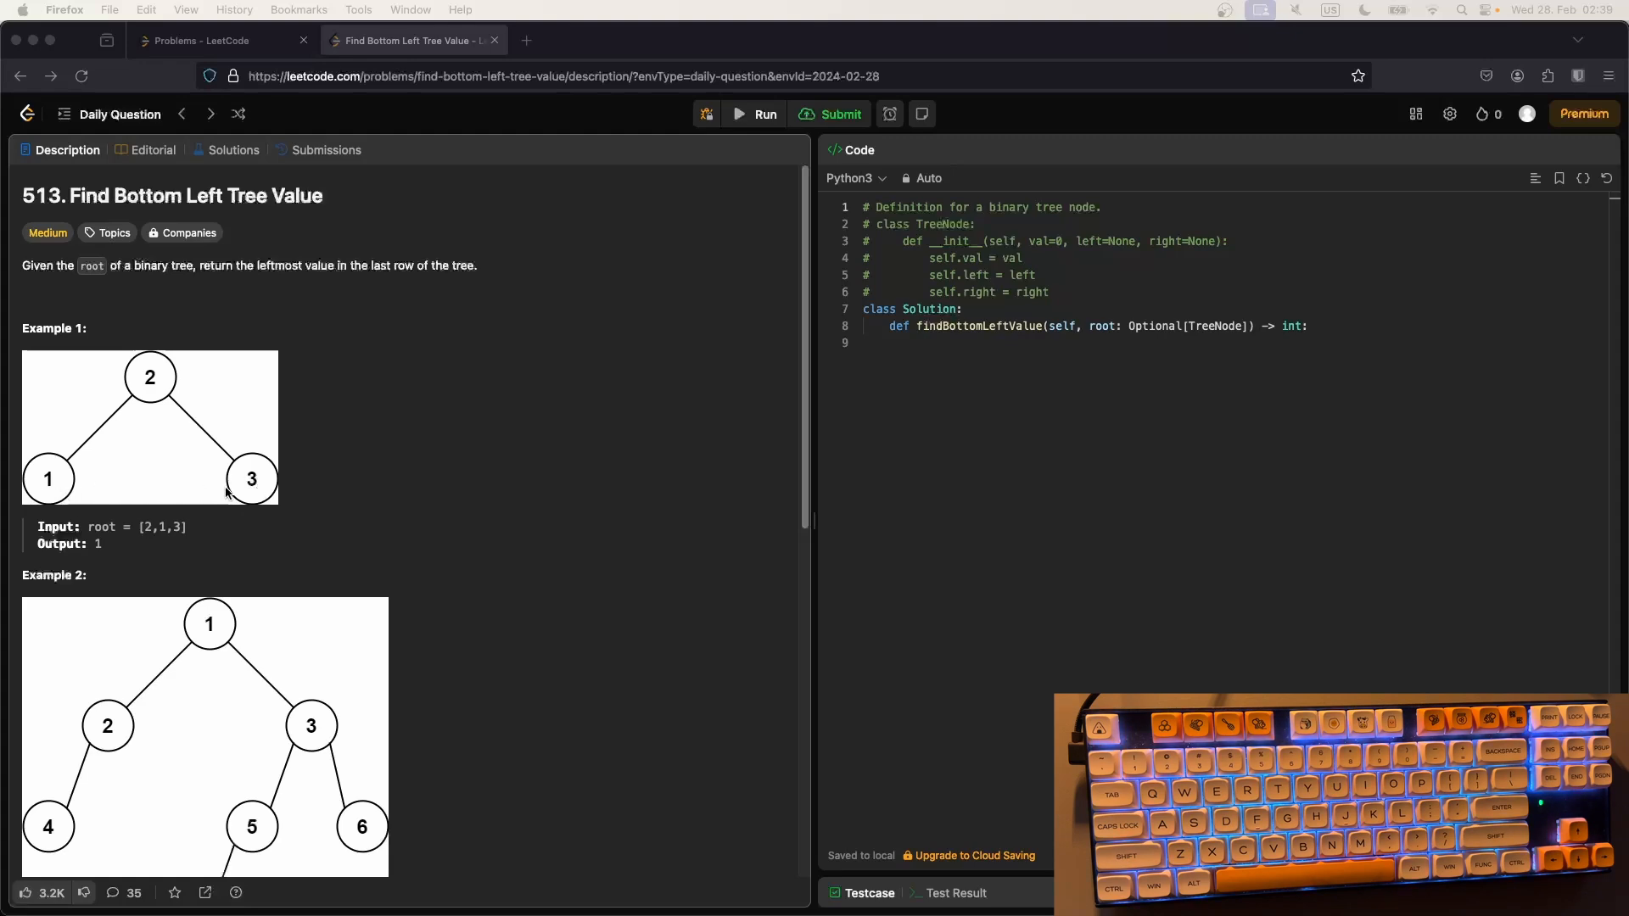
mouse_move(53, 492)
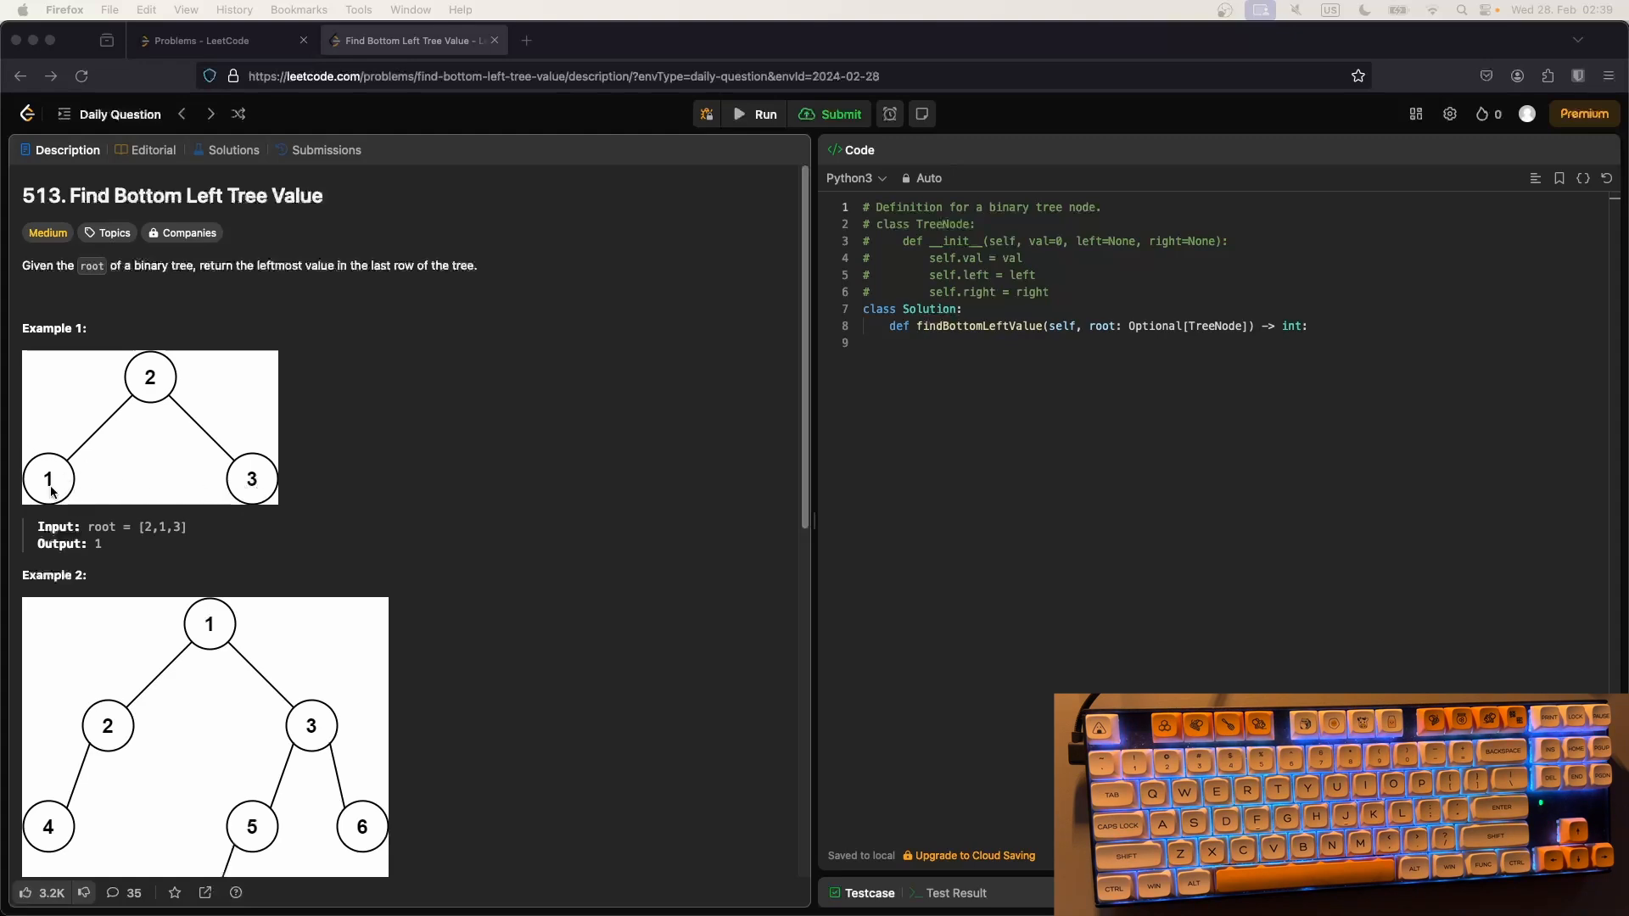
- Paste the LeetCode 513 starter code into daily_513.ipynb and uncomment the TreeNode class
scroll(down, 3)
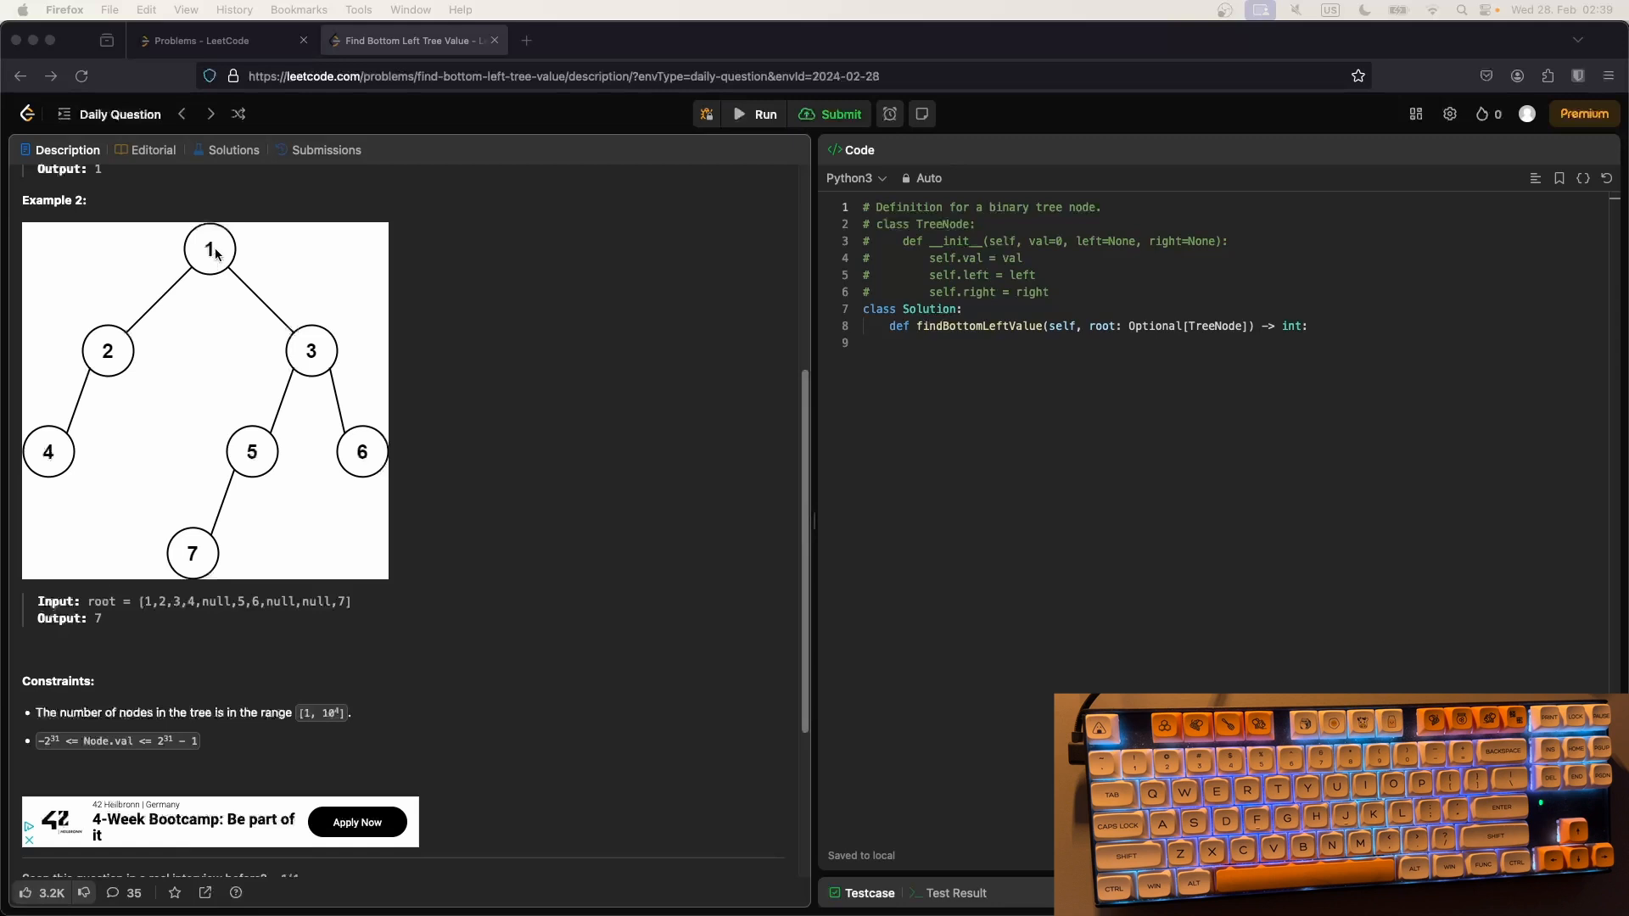
mouse_move(69, 472)
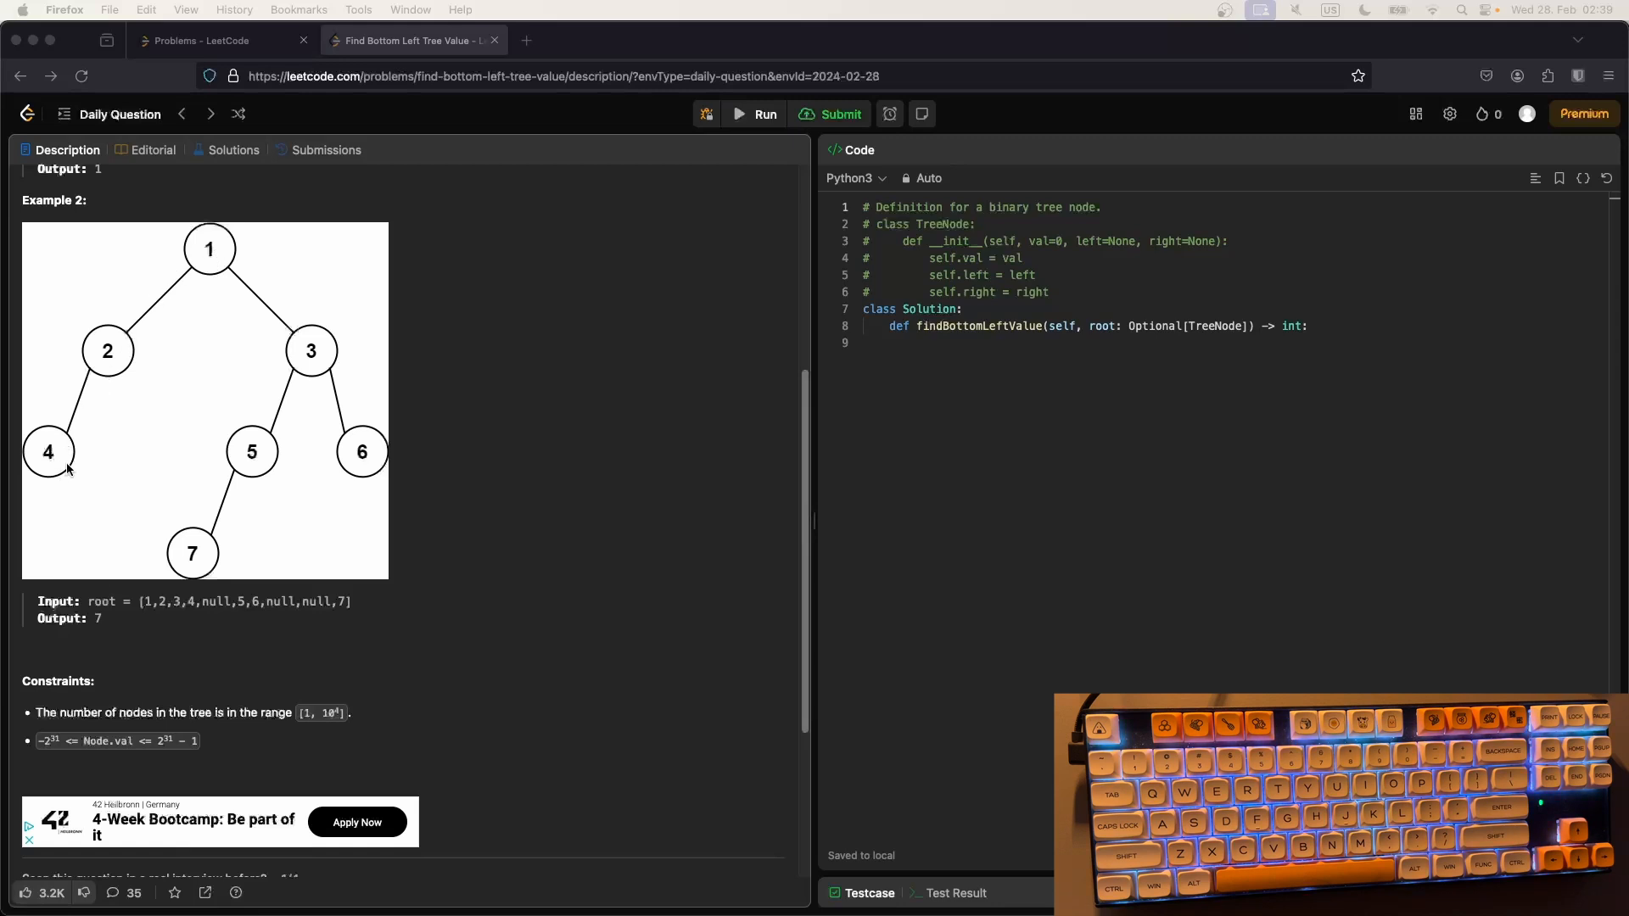
mouse_move(41, 457)
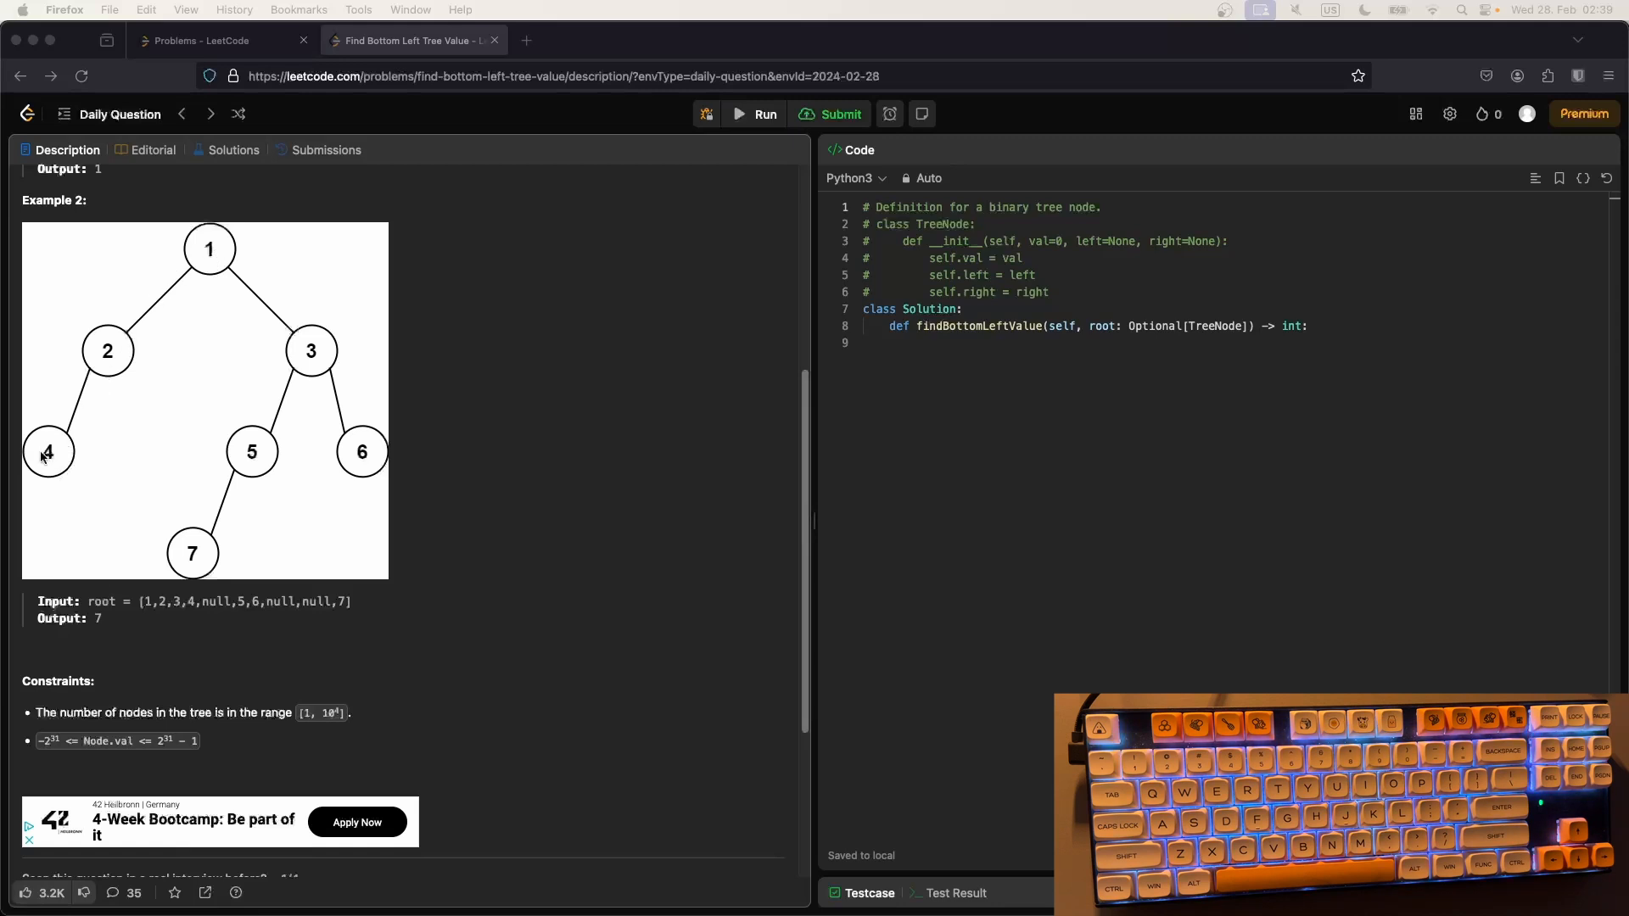
mouse_move(298, 556)
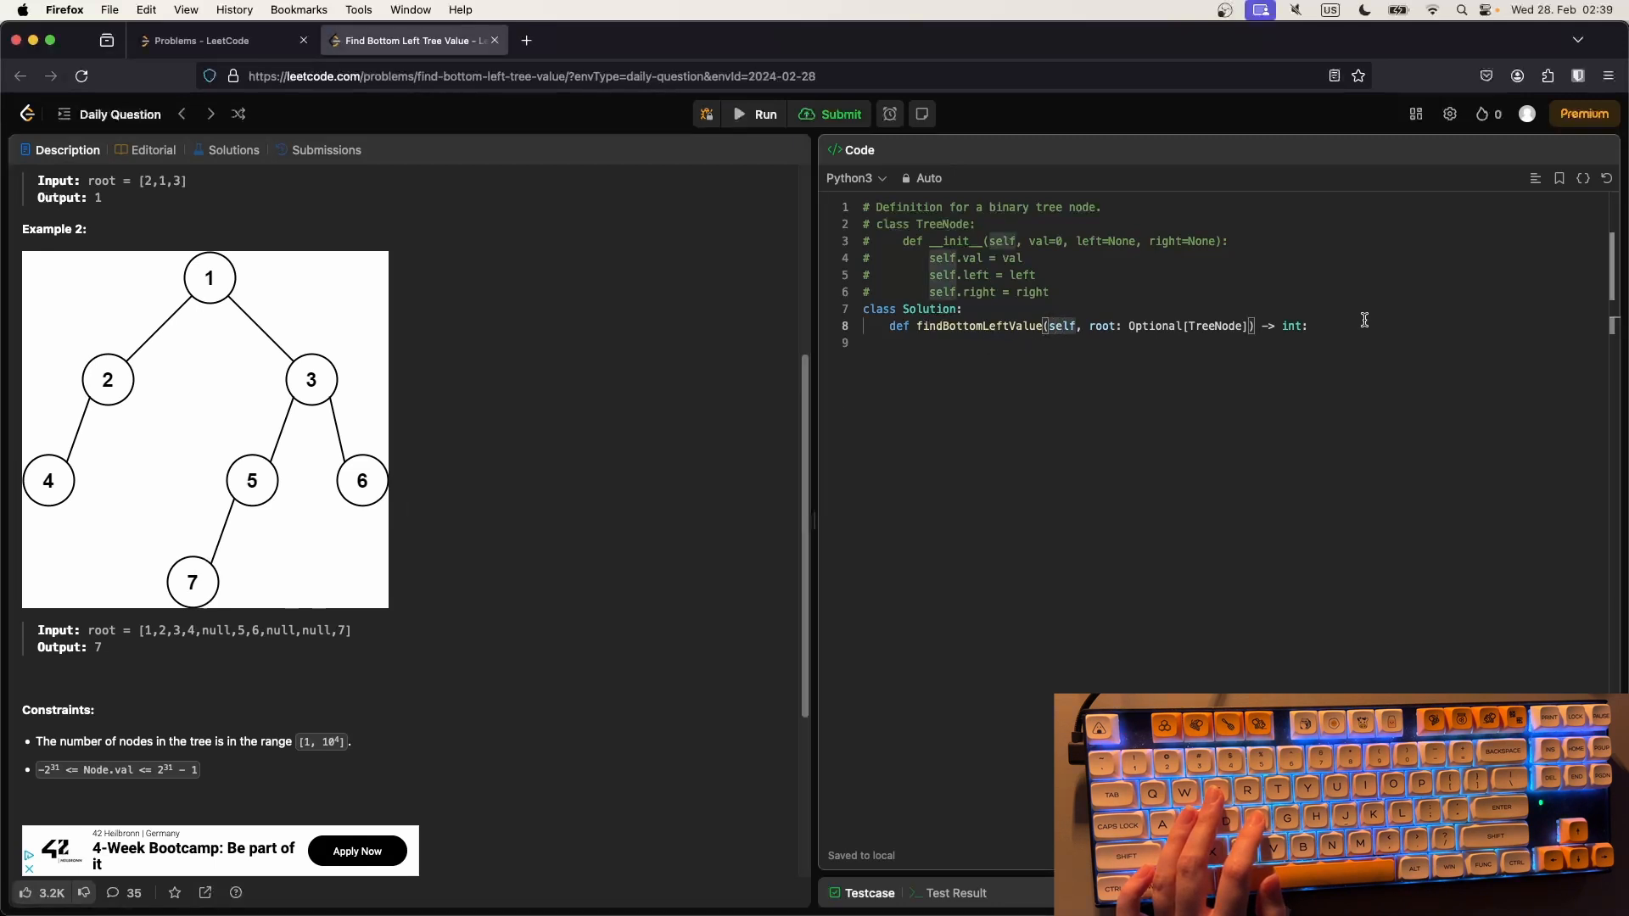
key(cmd+a)
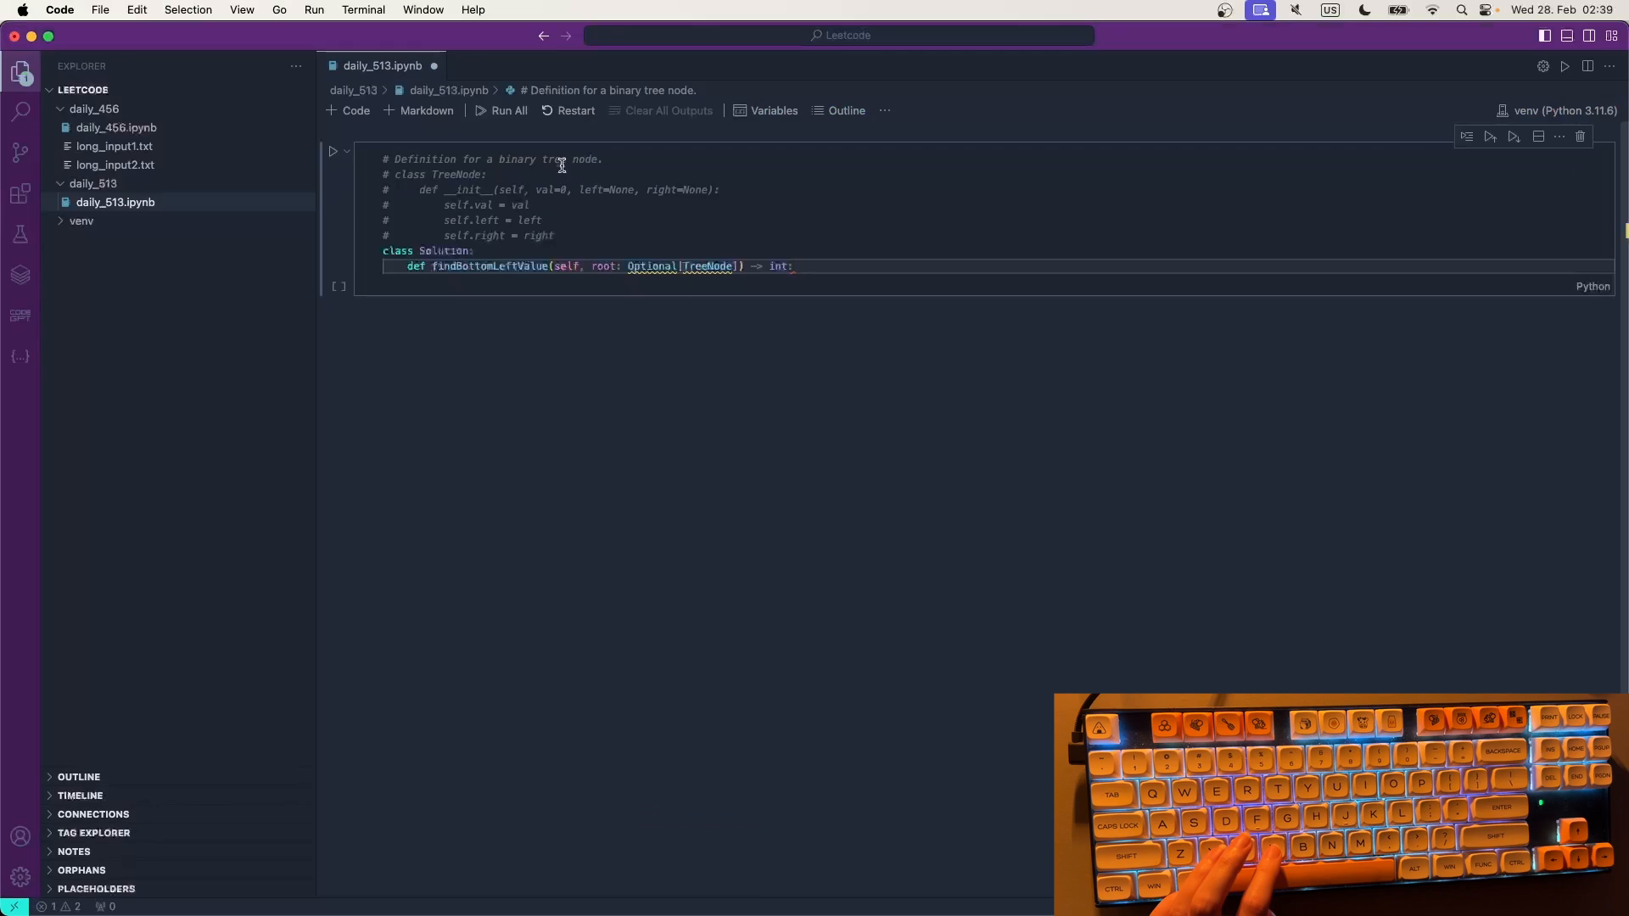
mouse_move(830, 295)
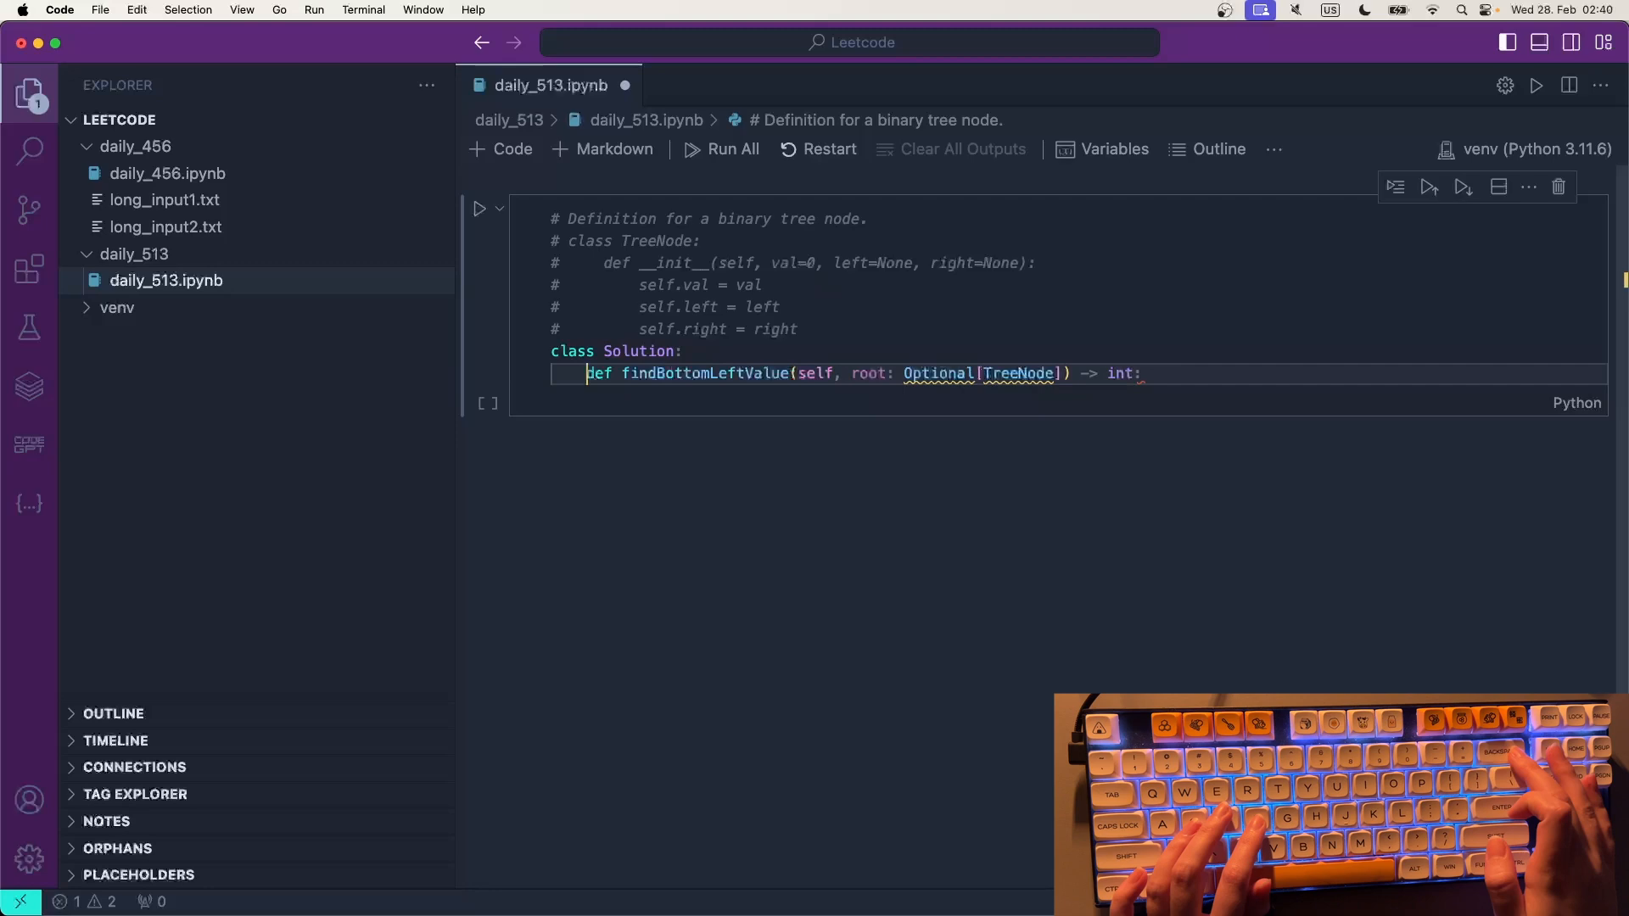
click(134, 146)
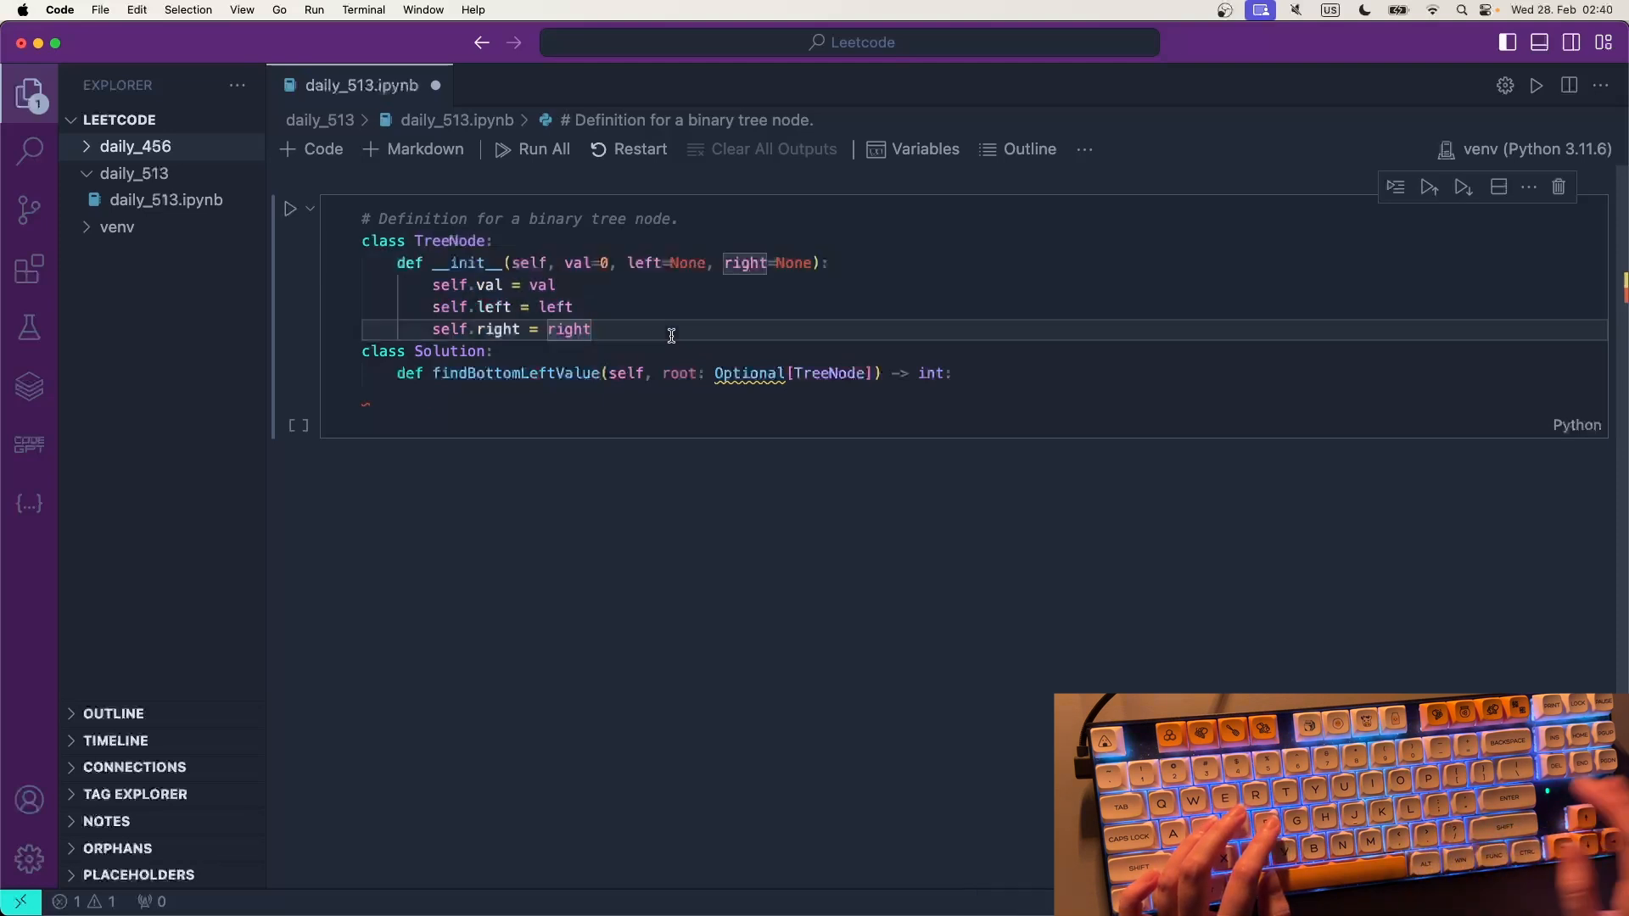
mouse_move(750, 395)
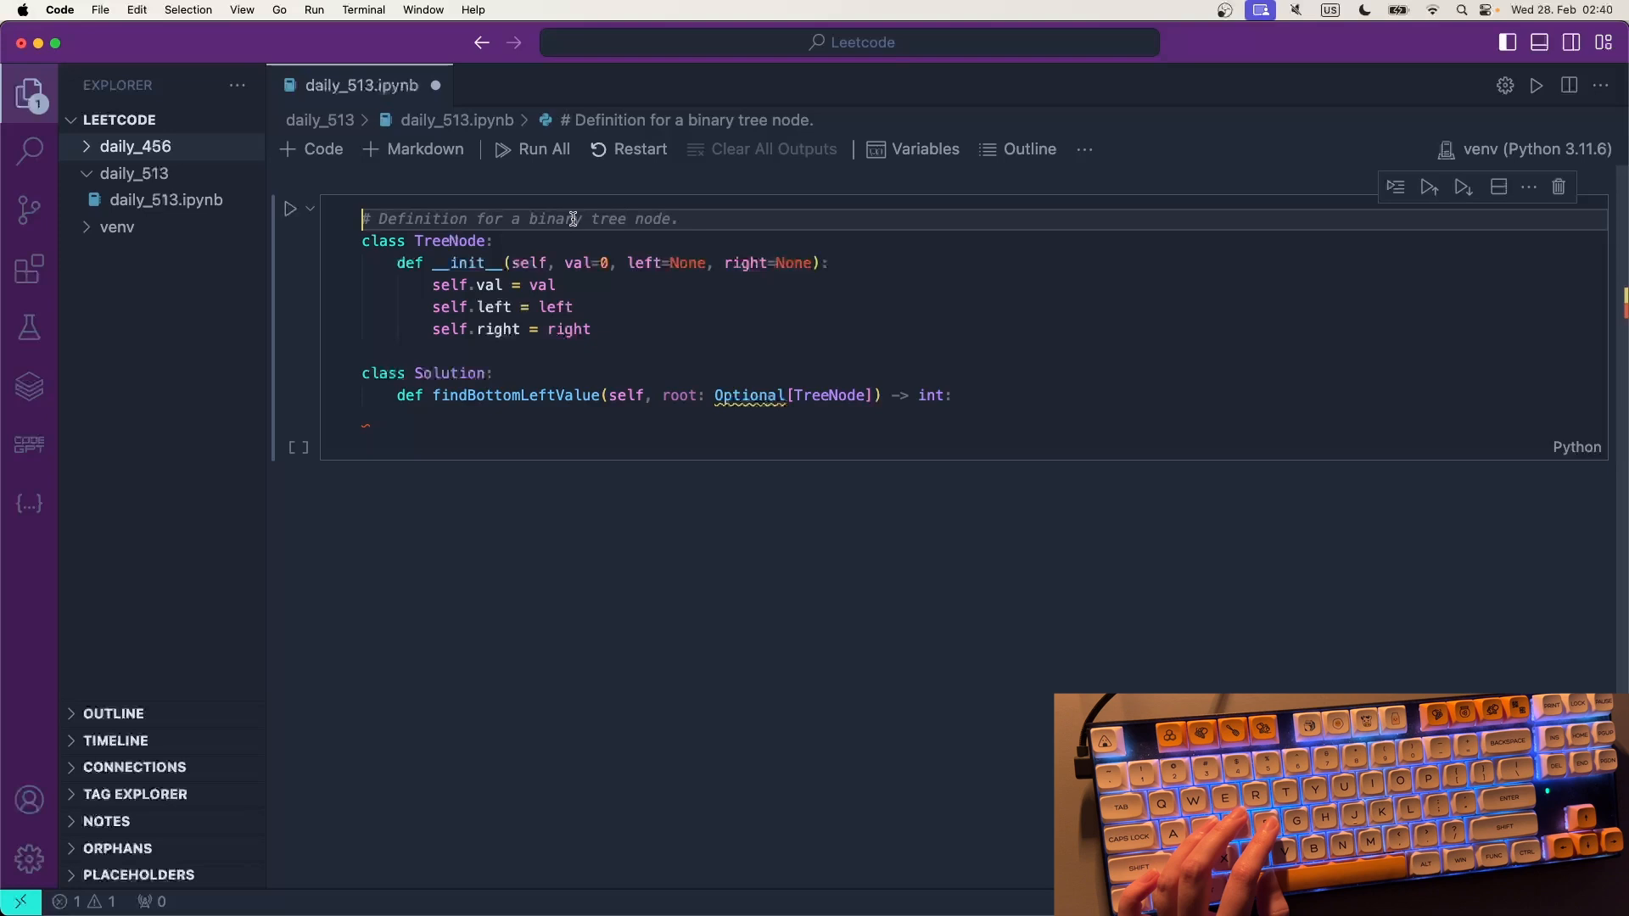
- Add a cell with 'from typing import Optional' so the stub runs cleanly
text(from typing import O)
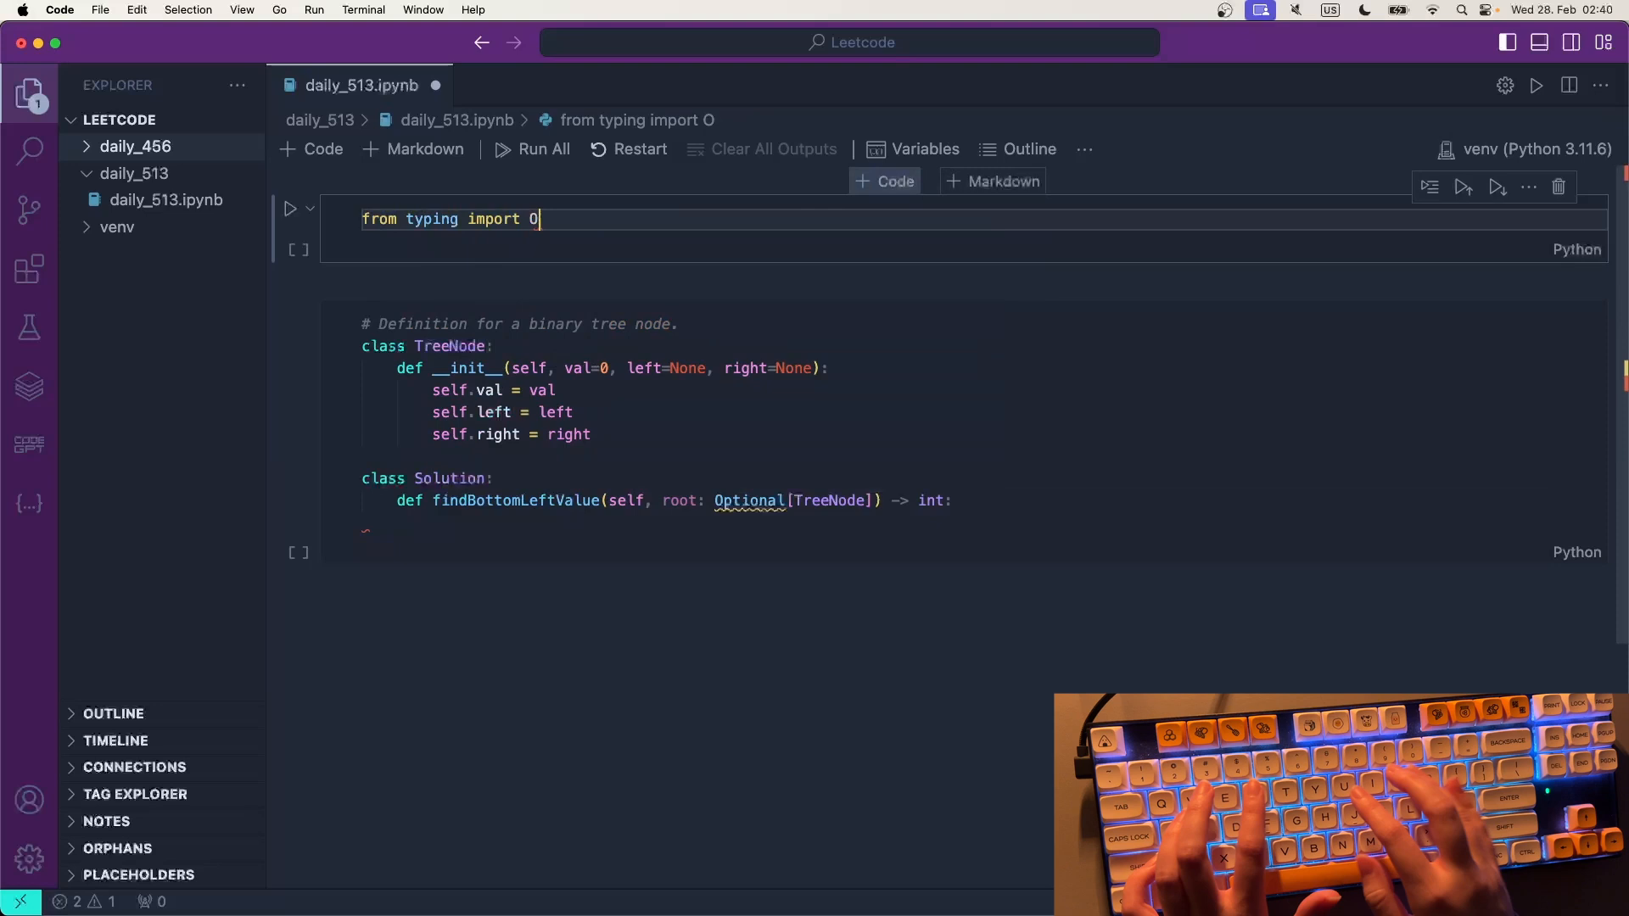
text(ptional)
click(664, 531)
text(pass)
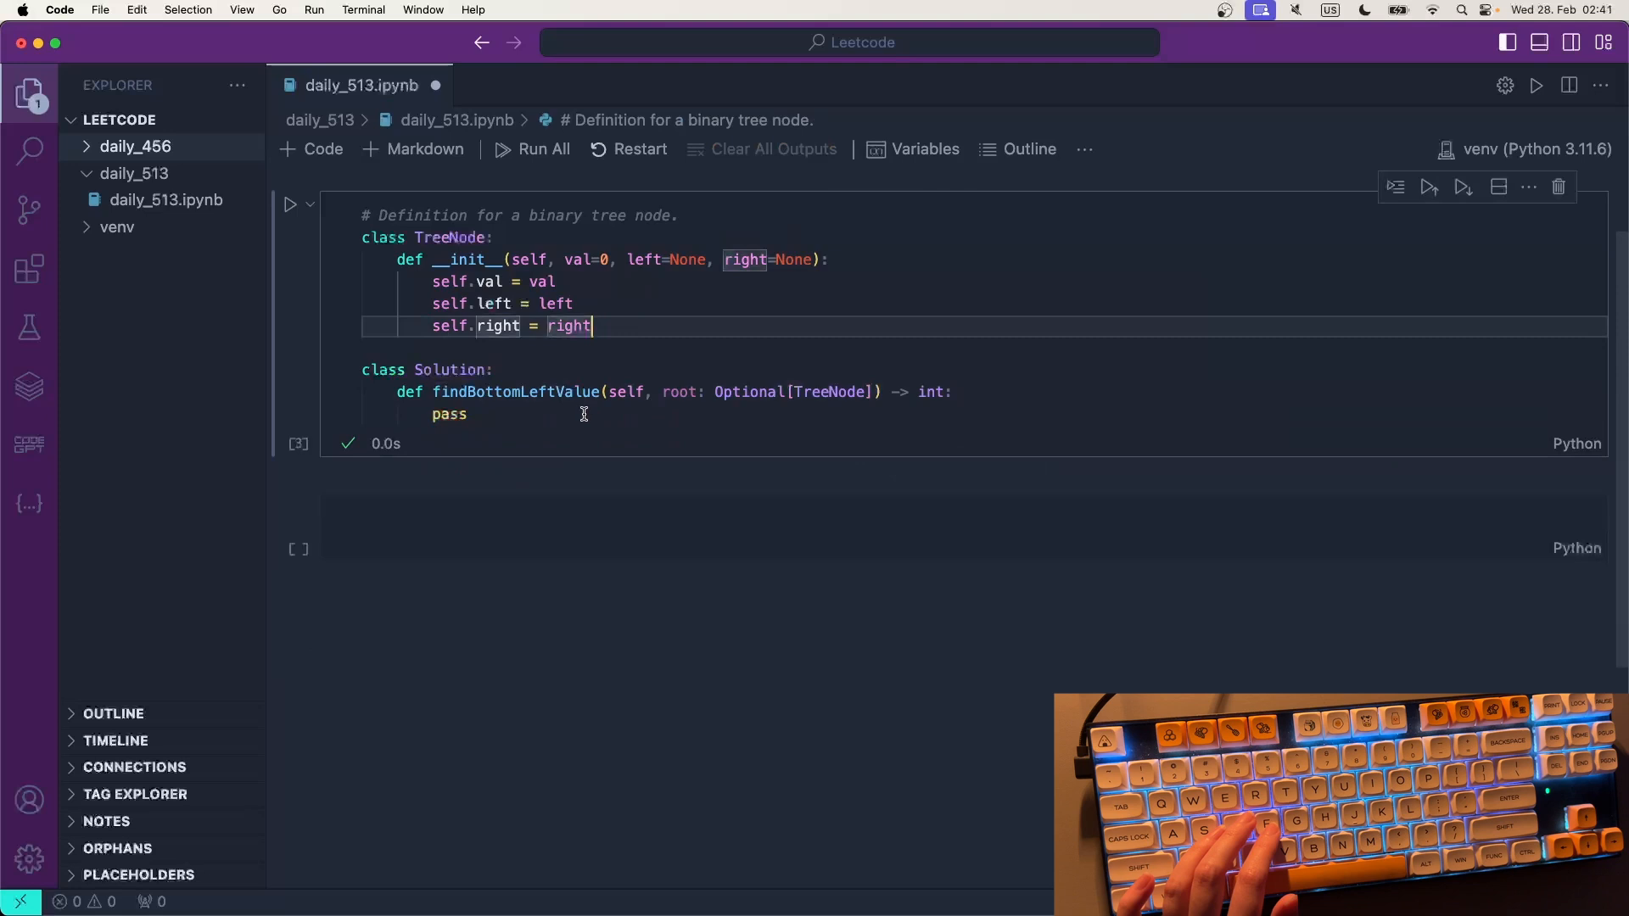
mouse_move(675, 392)
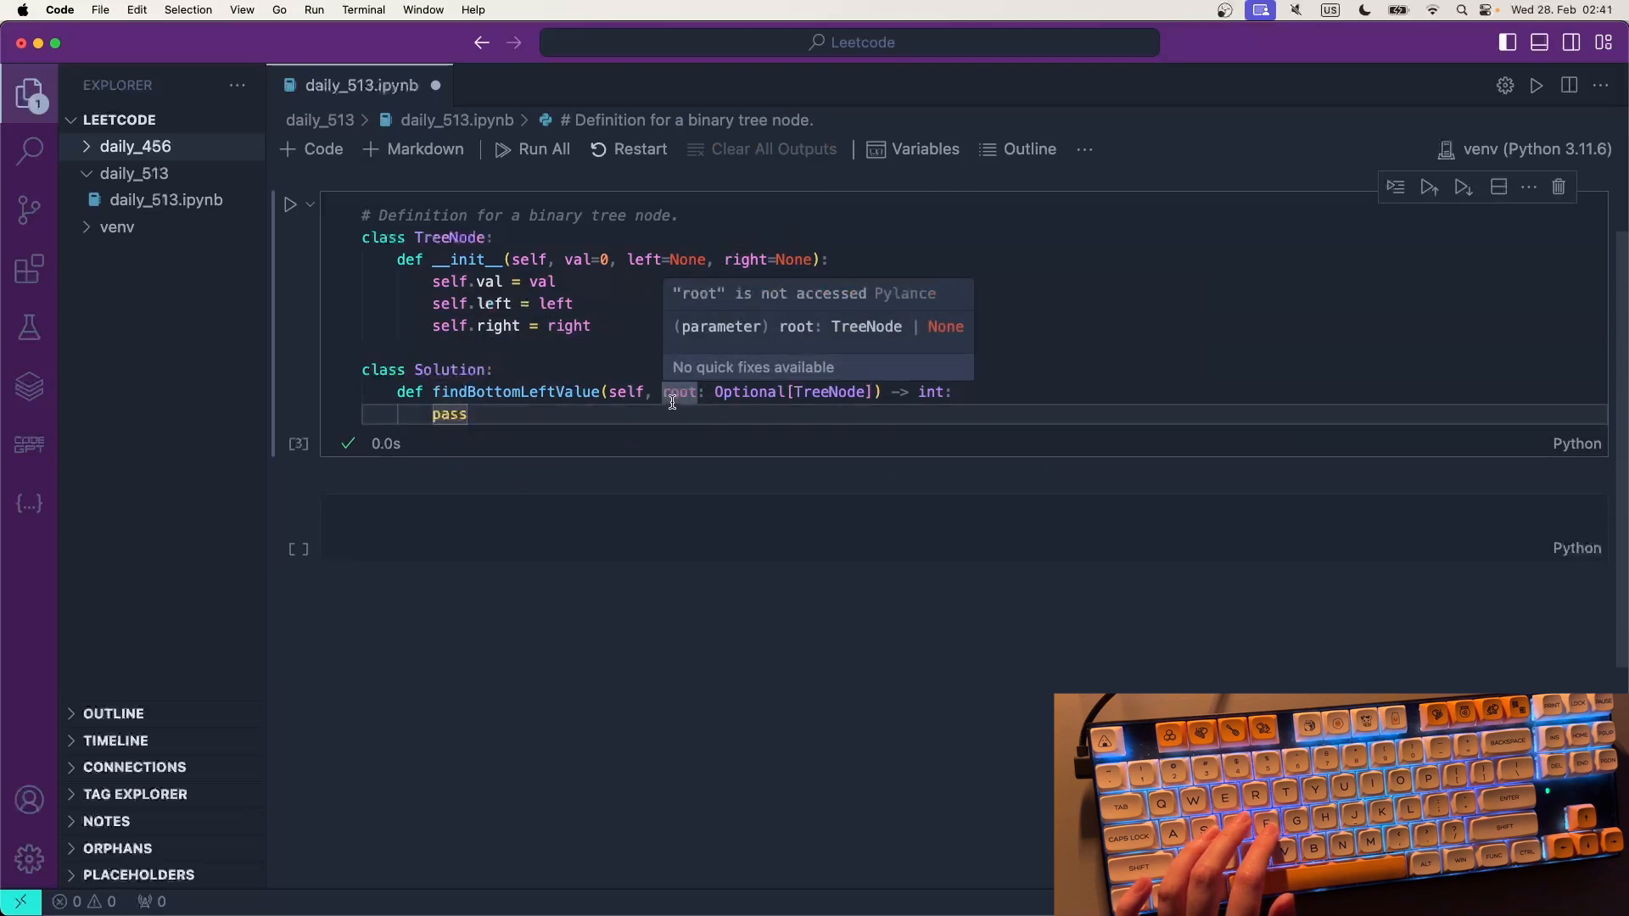
mouse_move(745, 400)
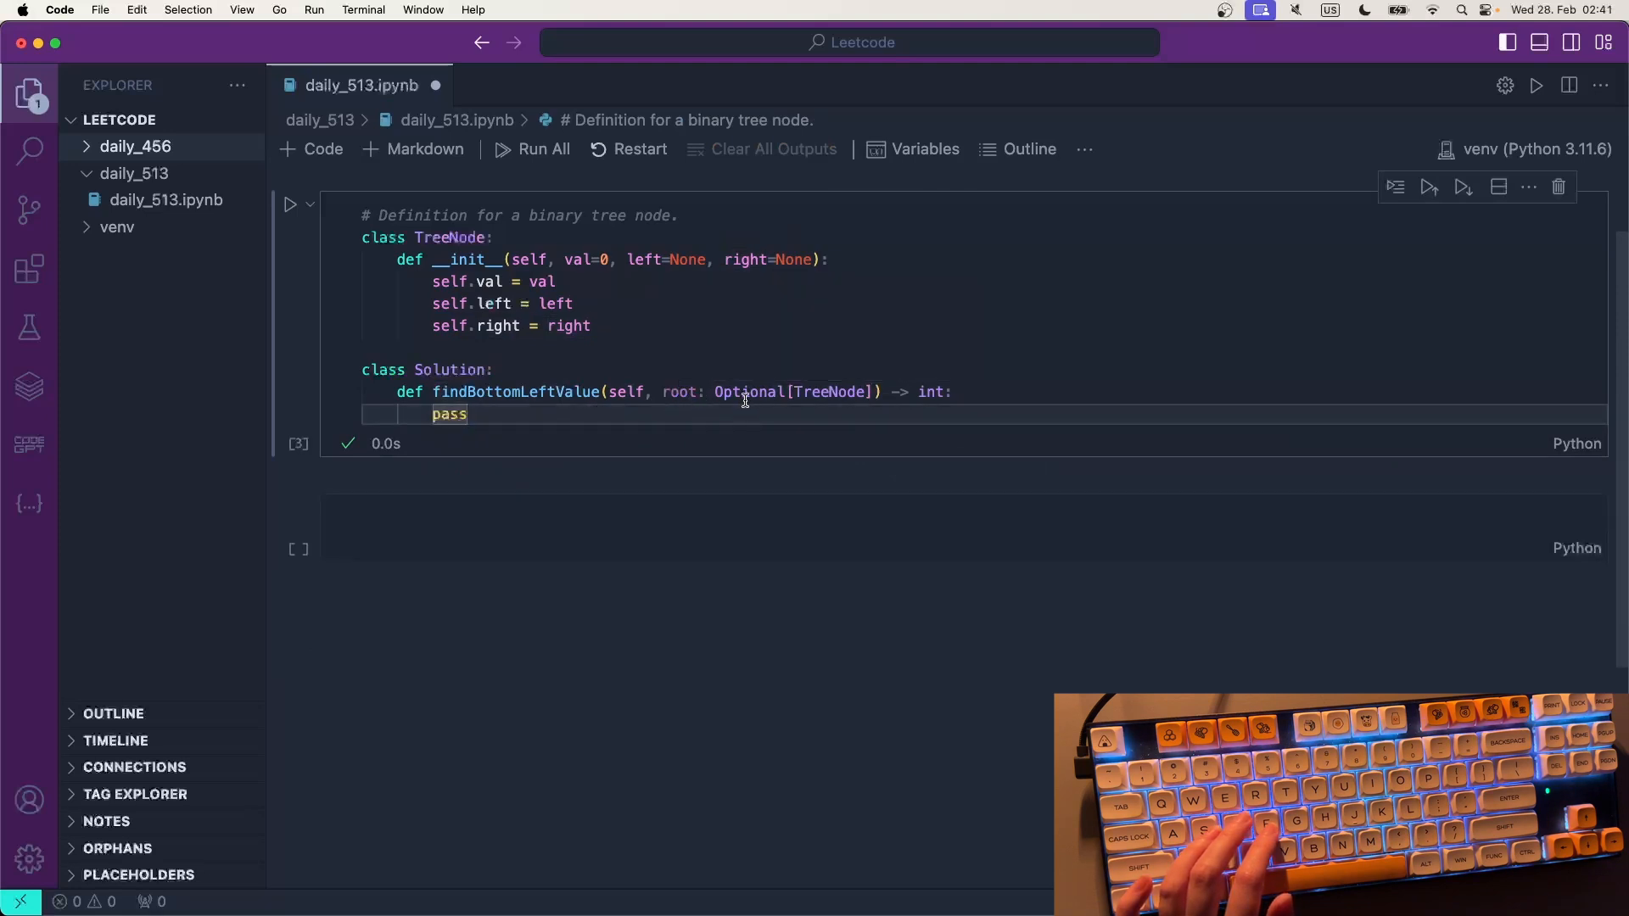
mouse_move(721, 427)
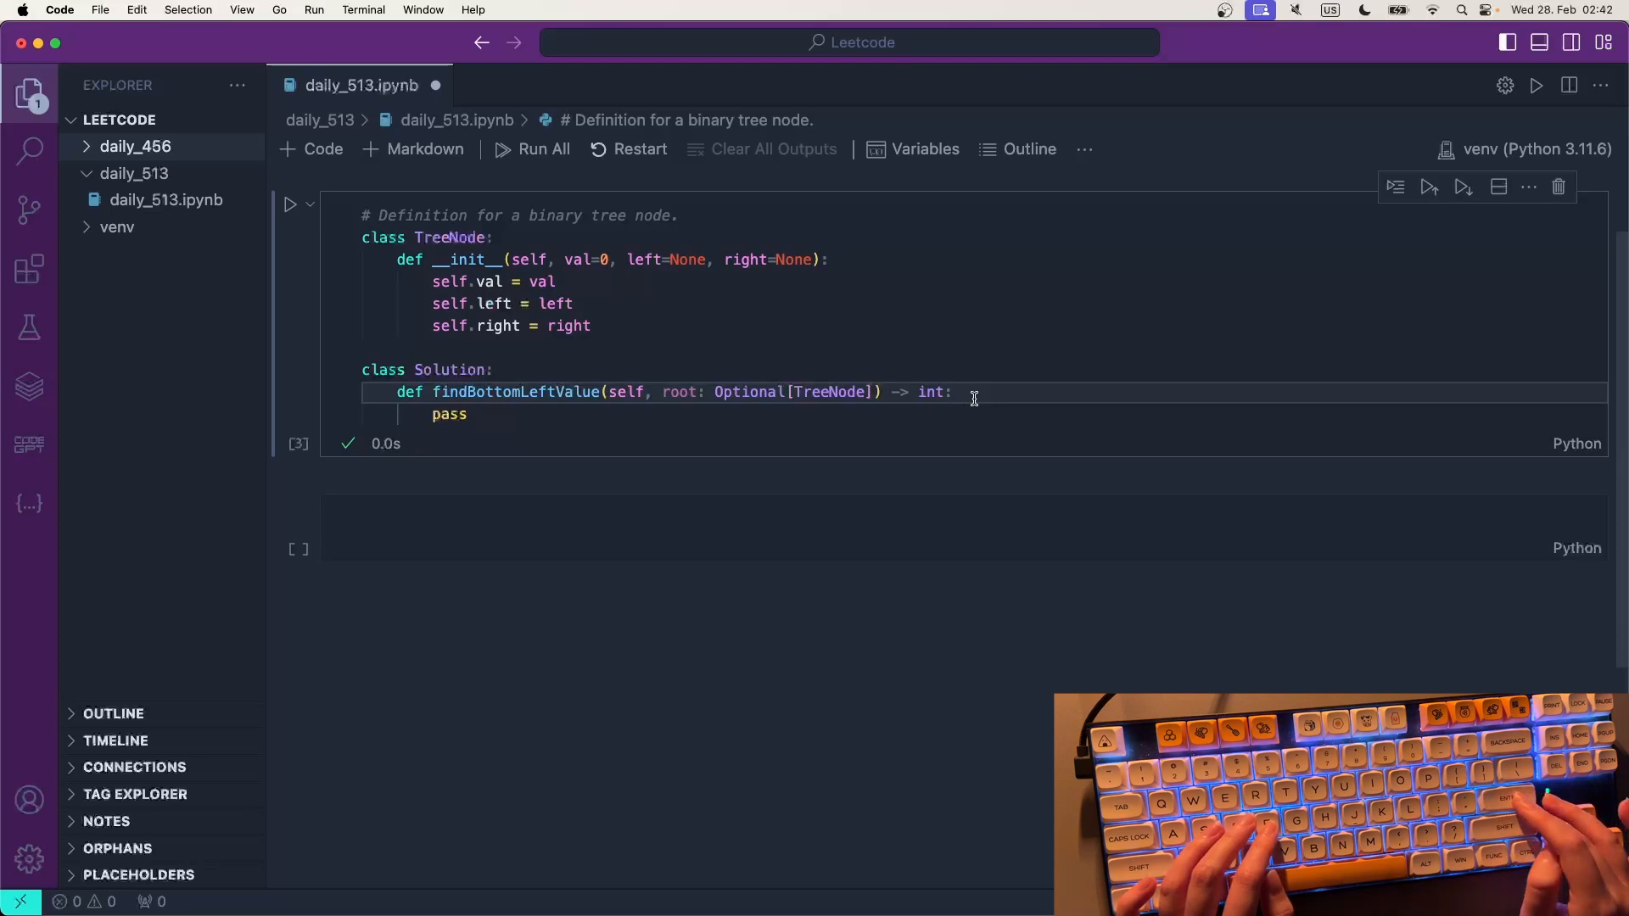
- Leave an empty line above pass and ask Codeium chat 'queue in python'
key(Enter)
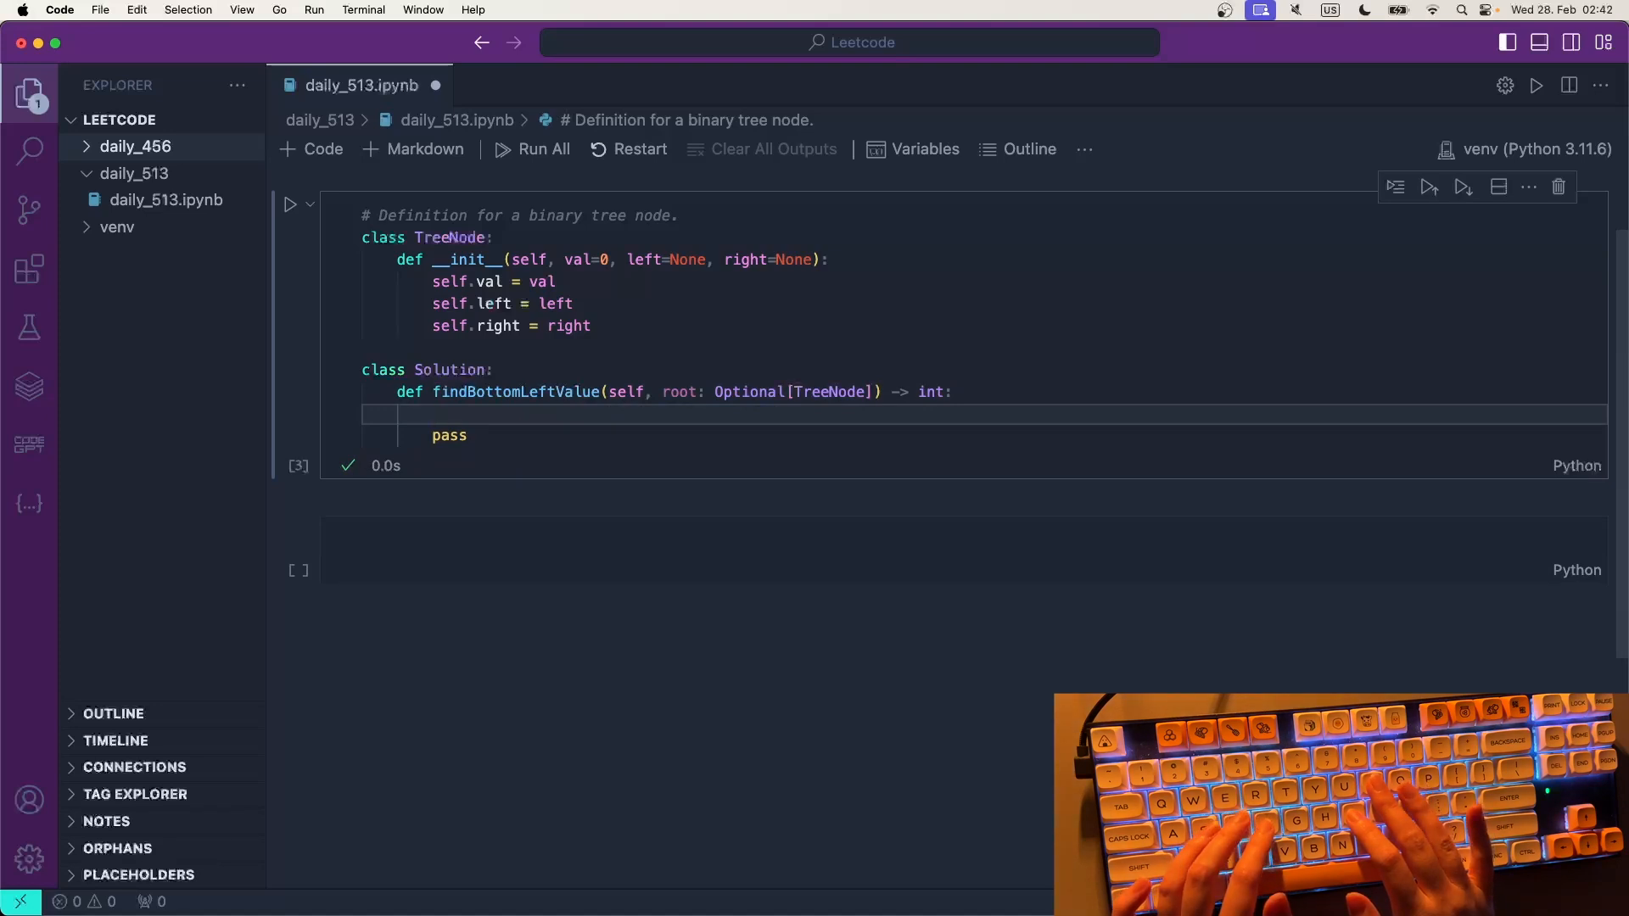
text(d)
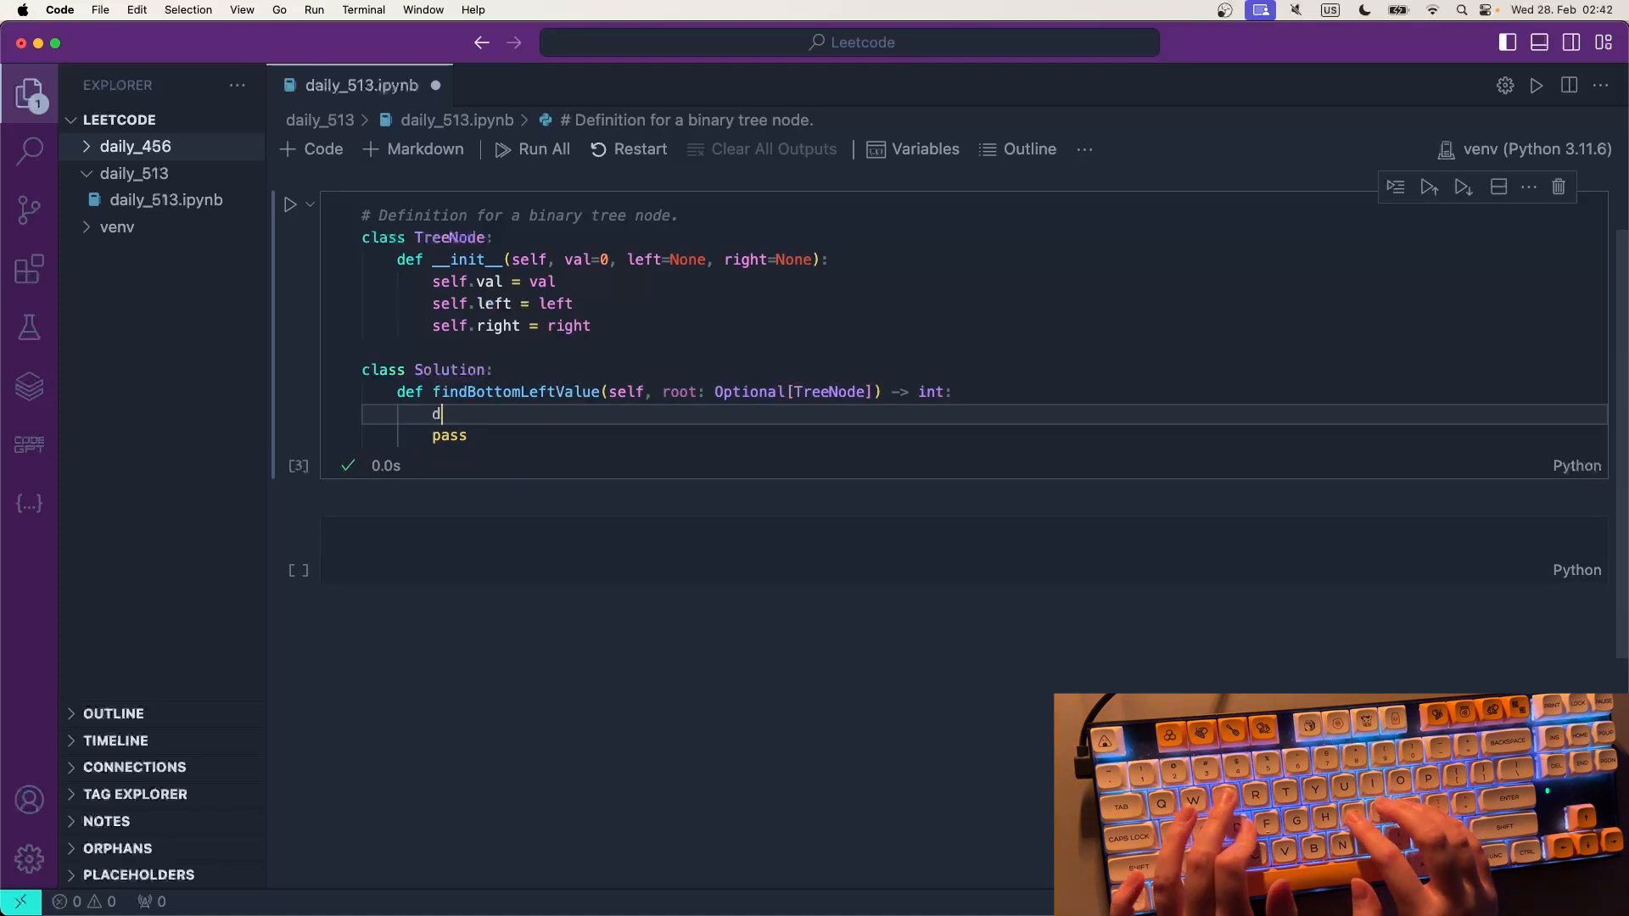
key(Backspace)
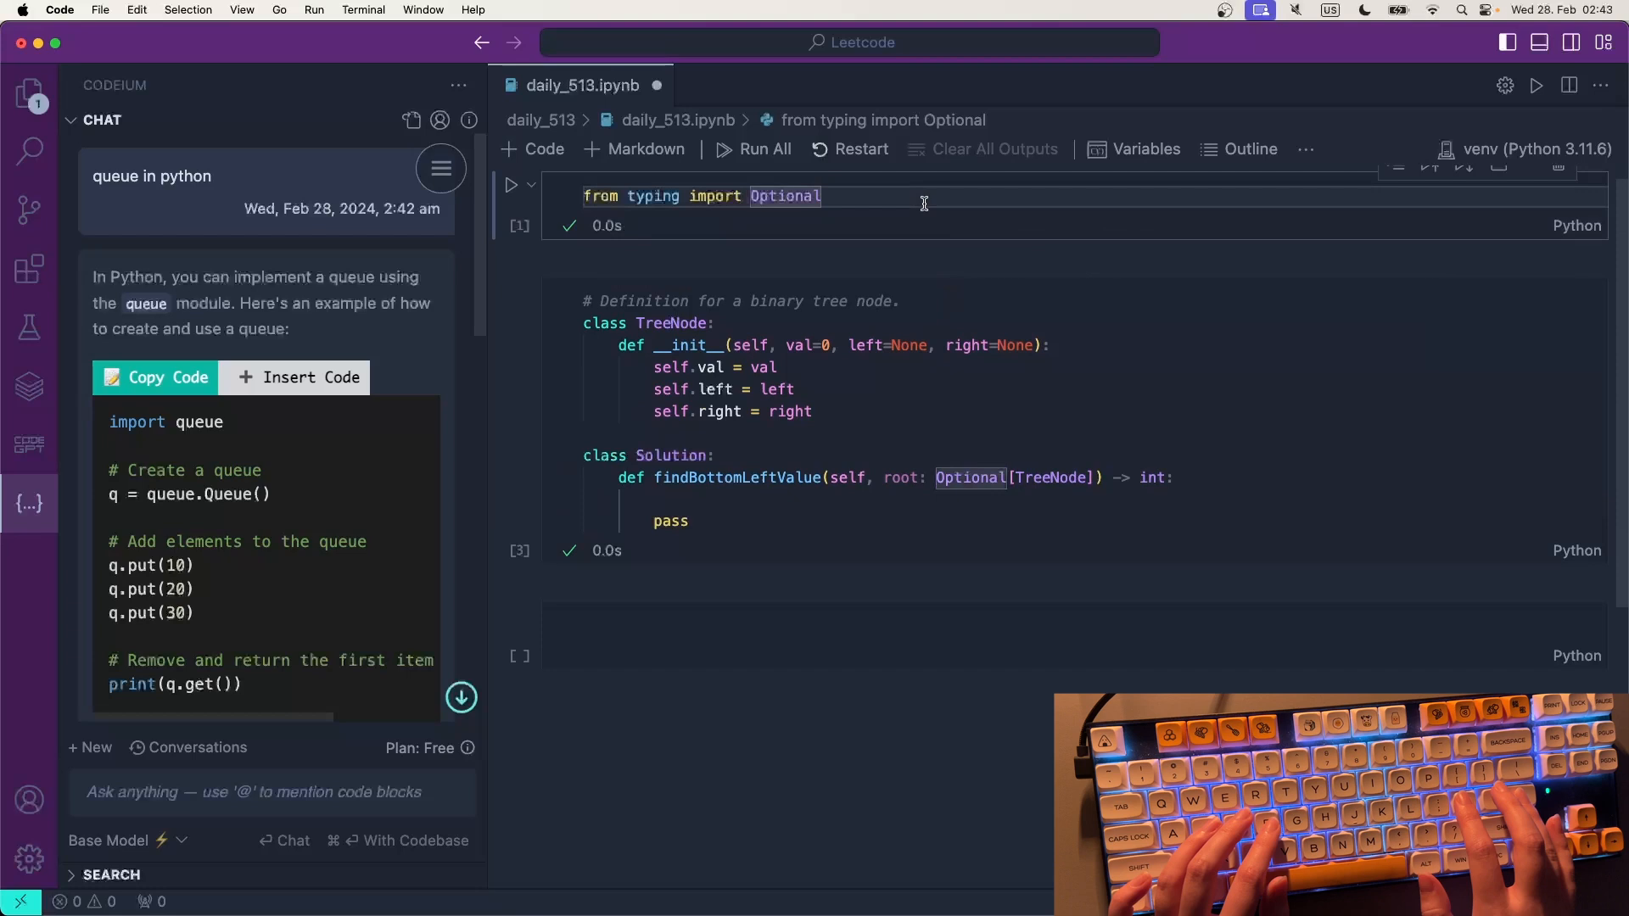
- Add 'import queue' to the imports cell and run it
text(import)
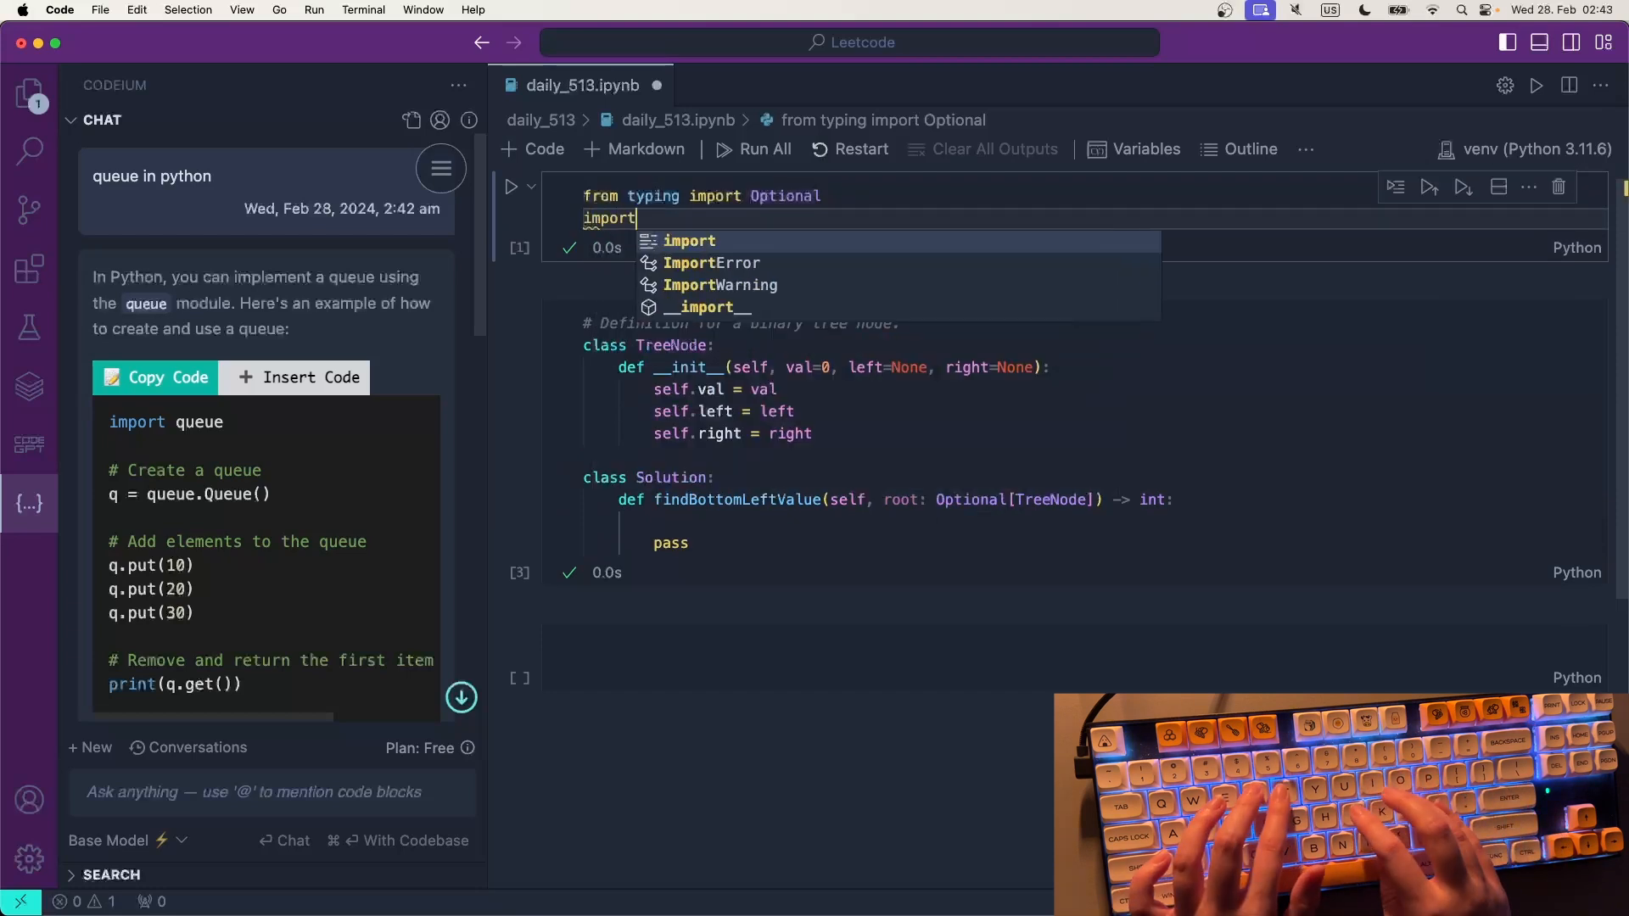
text(queue)
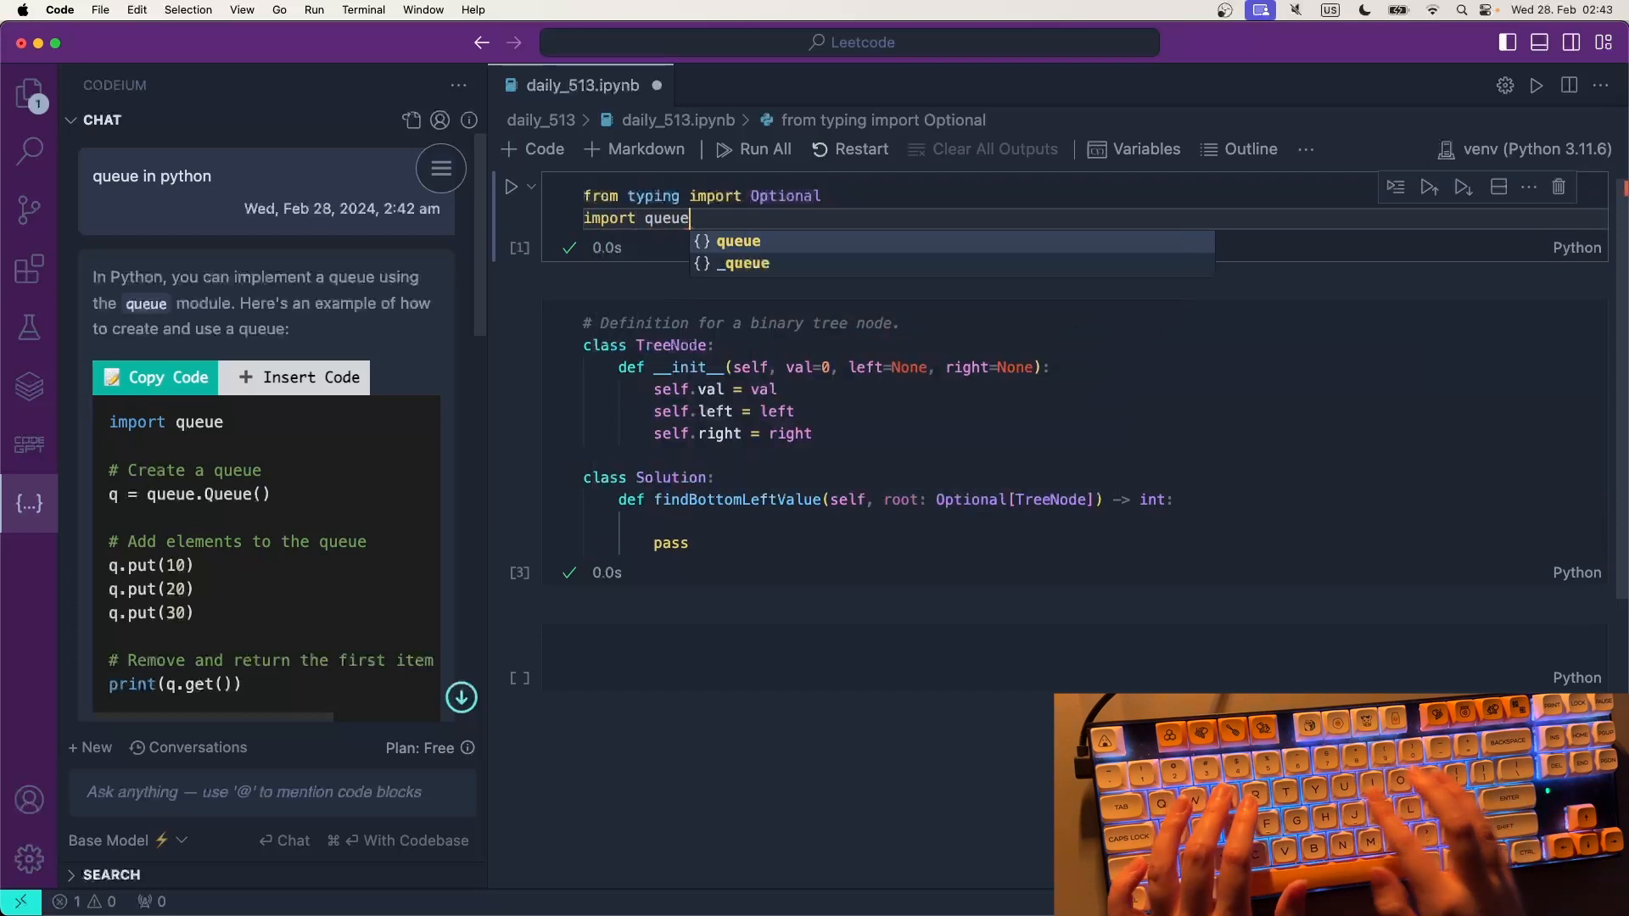
key(Enter)
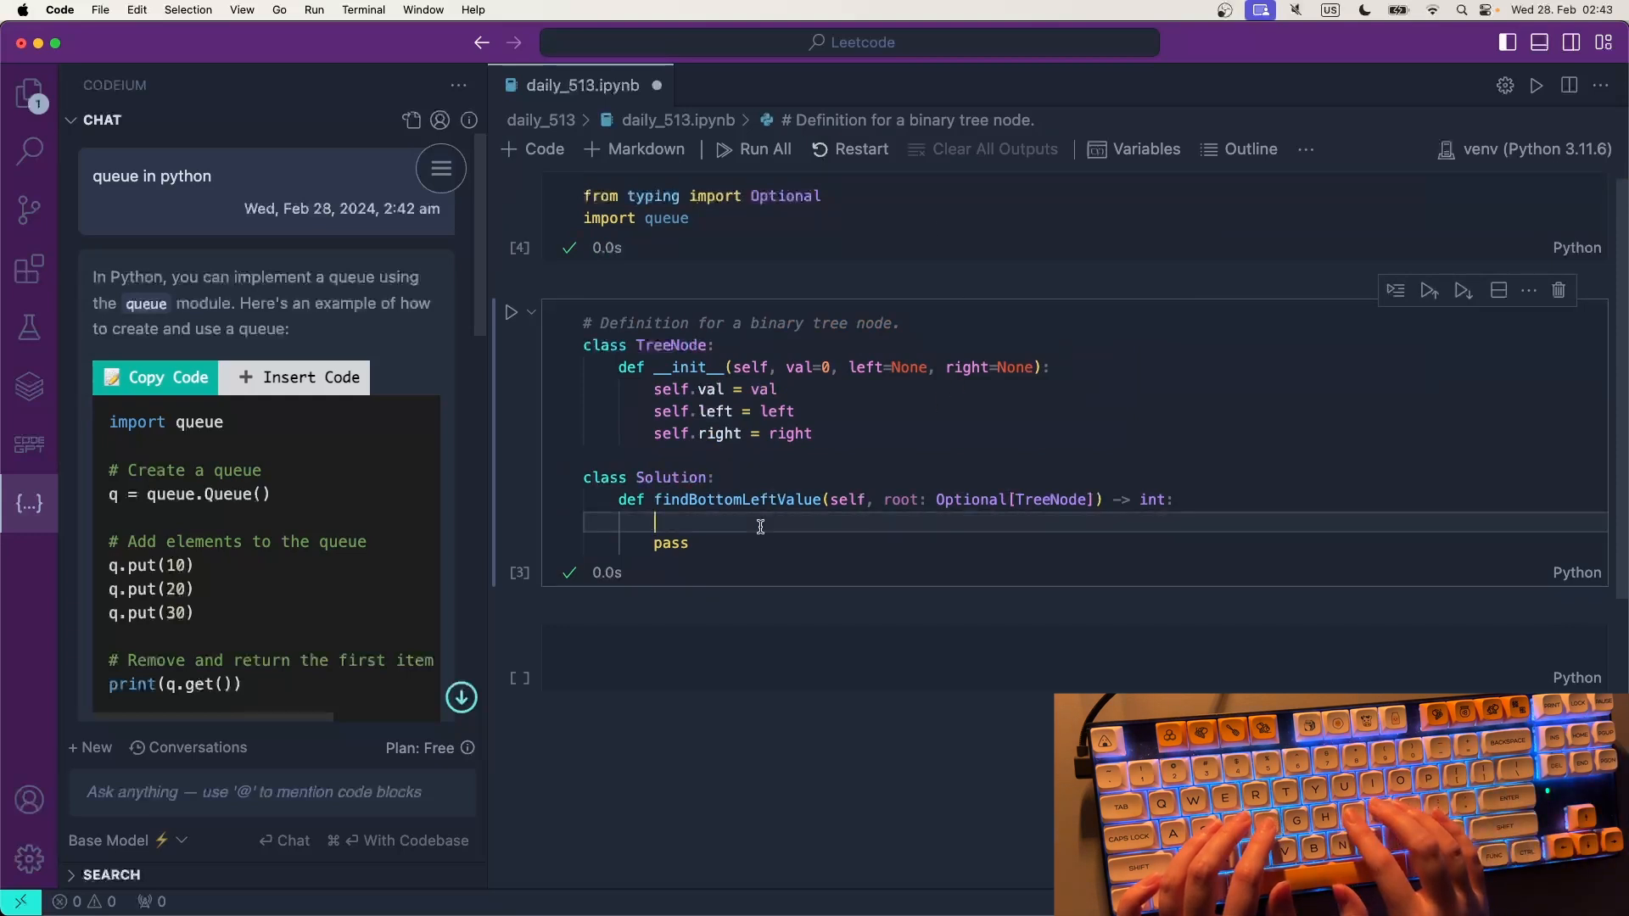
- Create q = queue.Queue() at the start of findBottomLeftValue
text(q =)
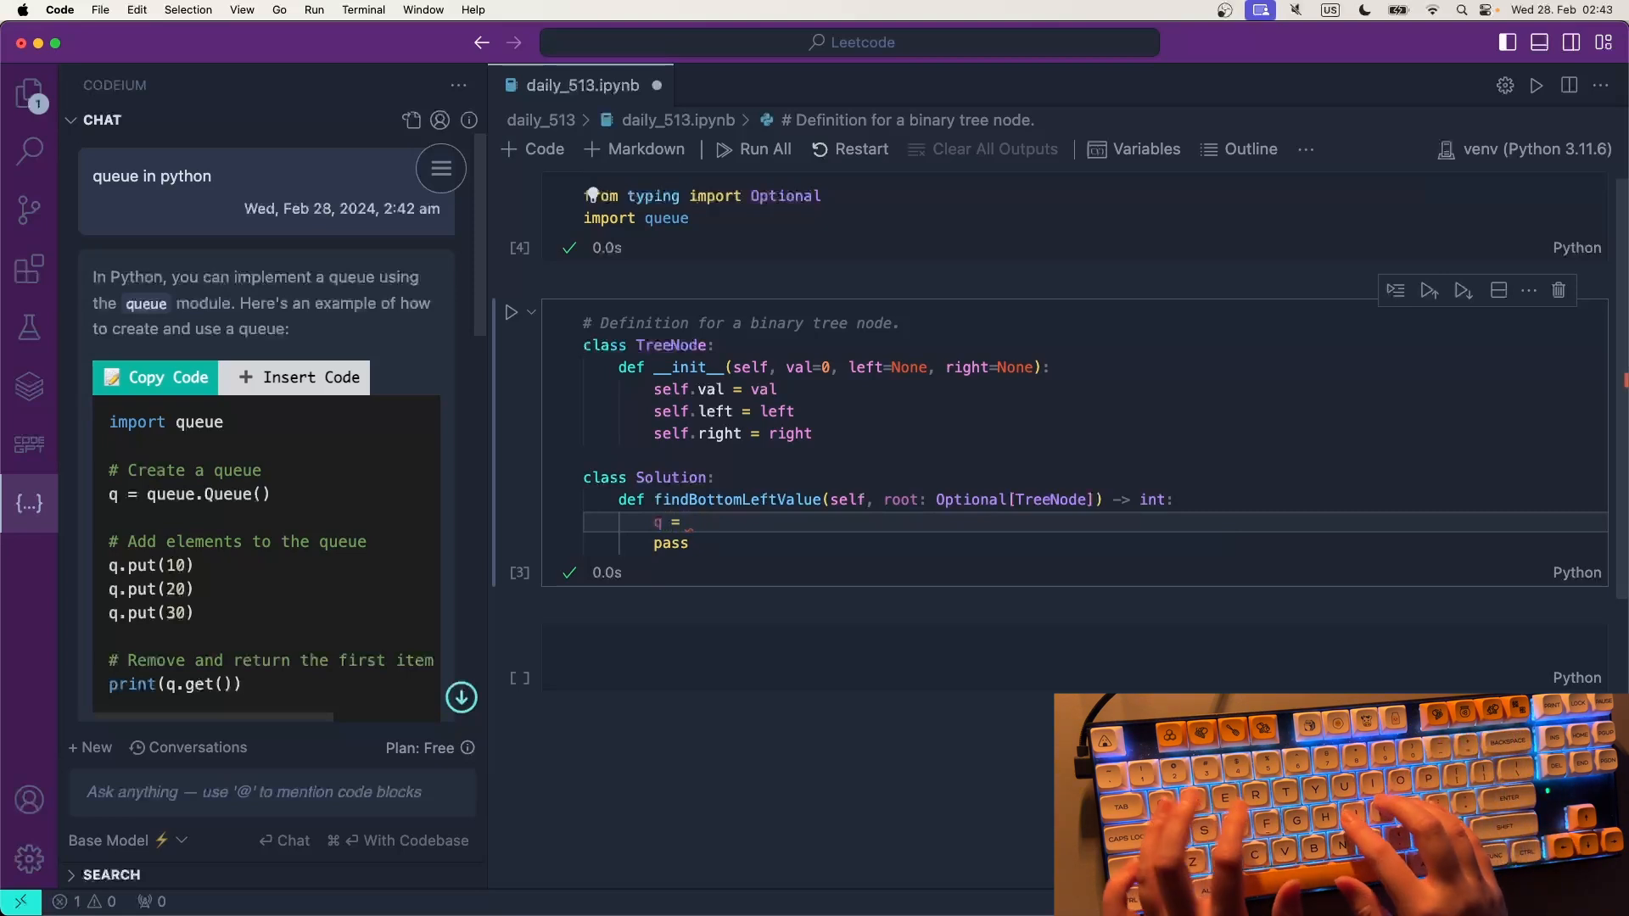
text(queue.Queue())
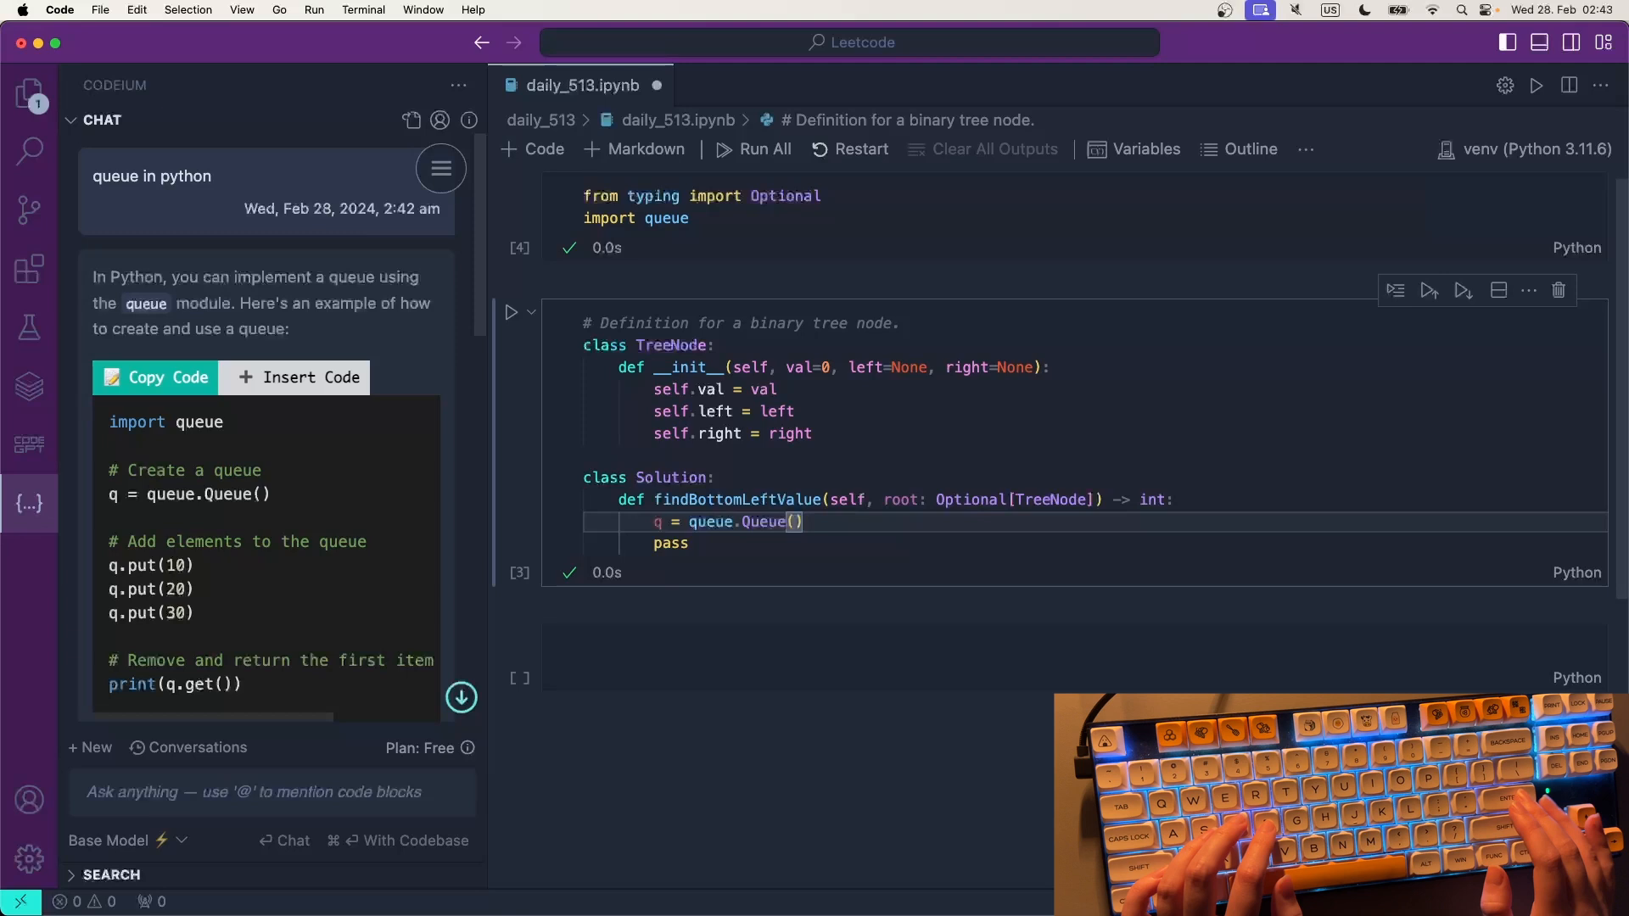
key(Enter)
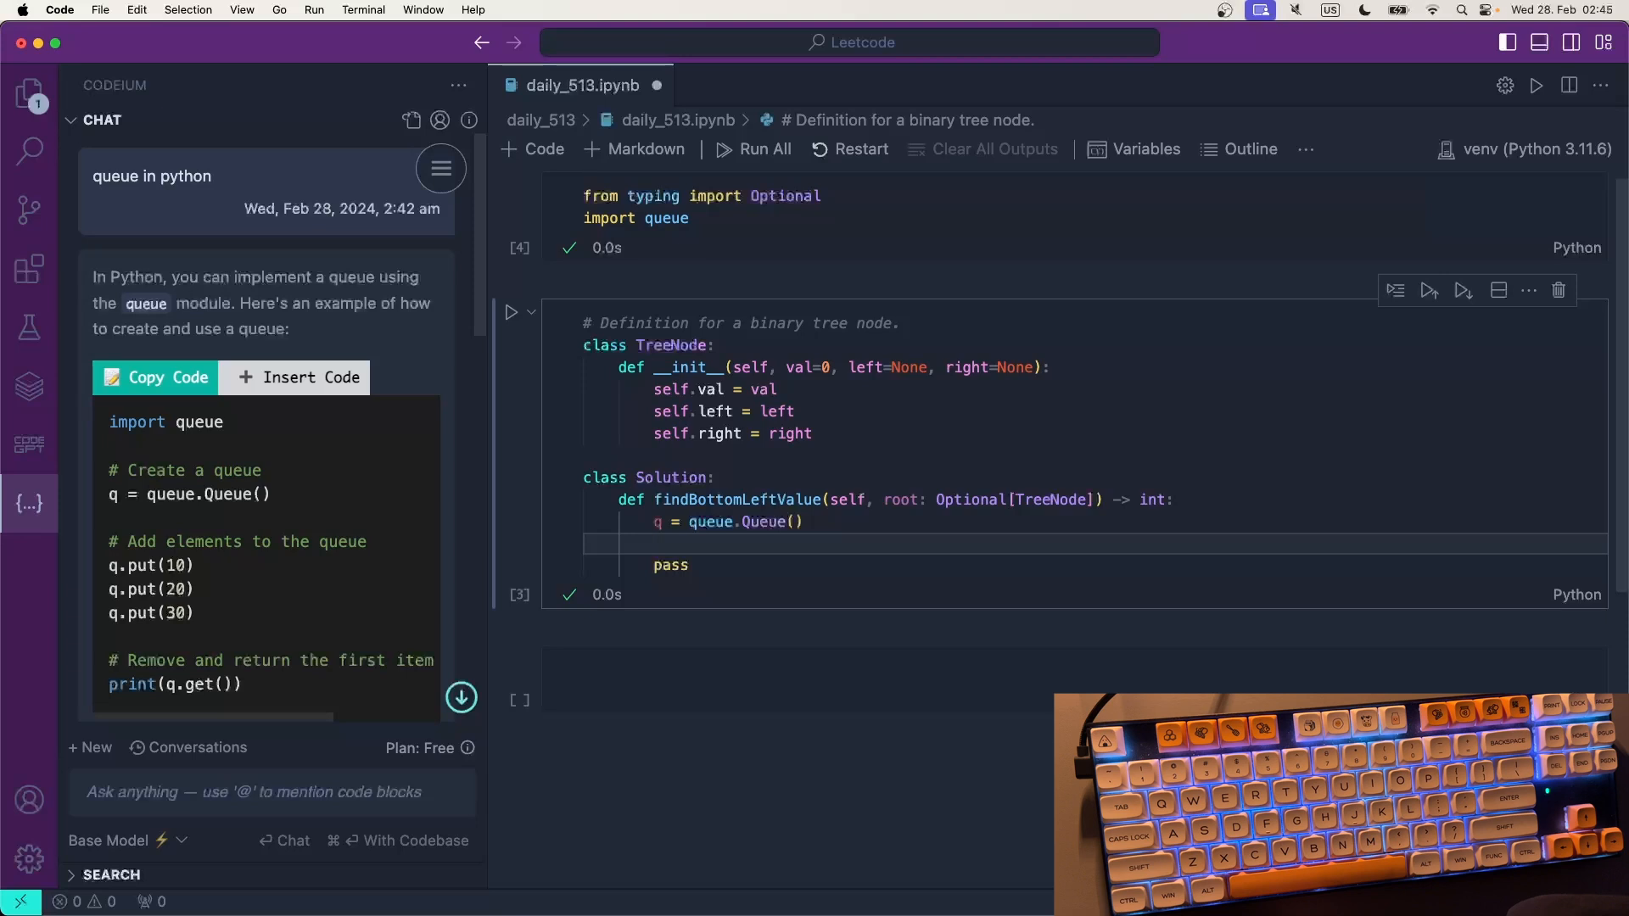
- Change the import to 'from collections import deque' and rerun the imports cell
click(655, 543)
text(coll)
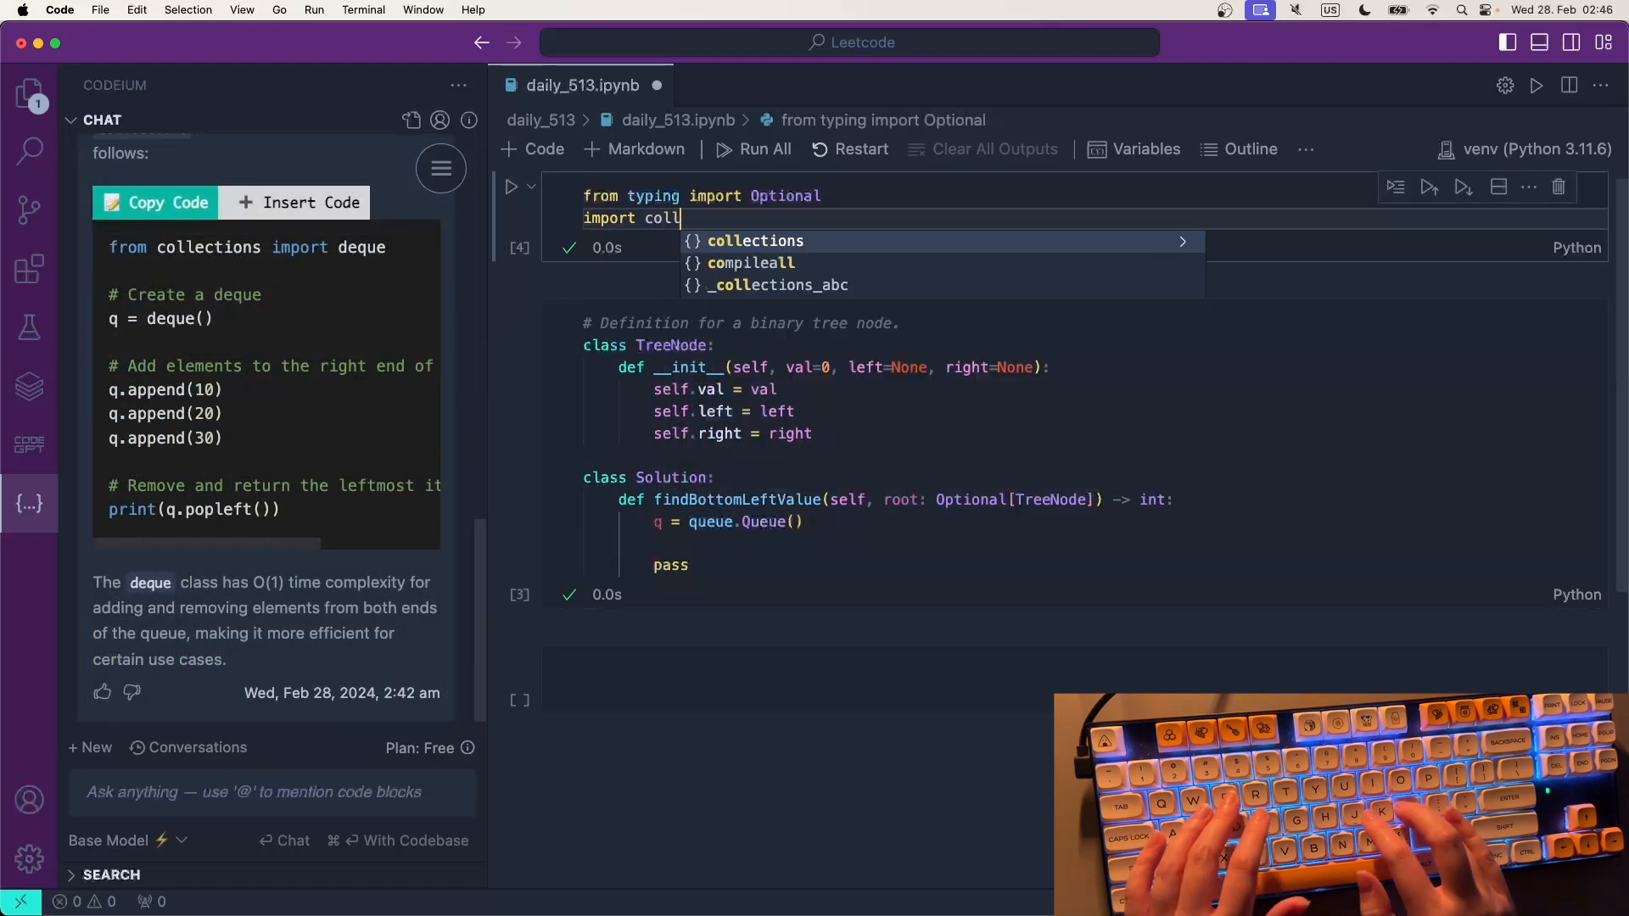
text(ections import deque)
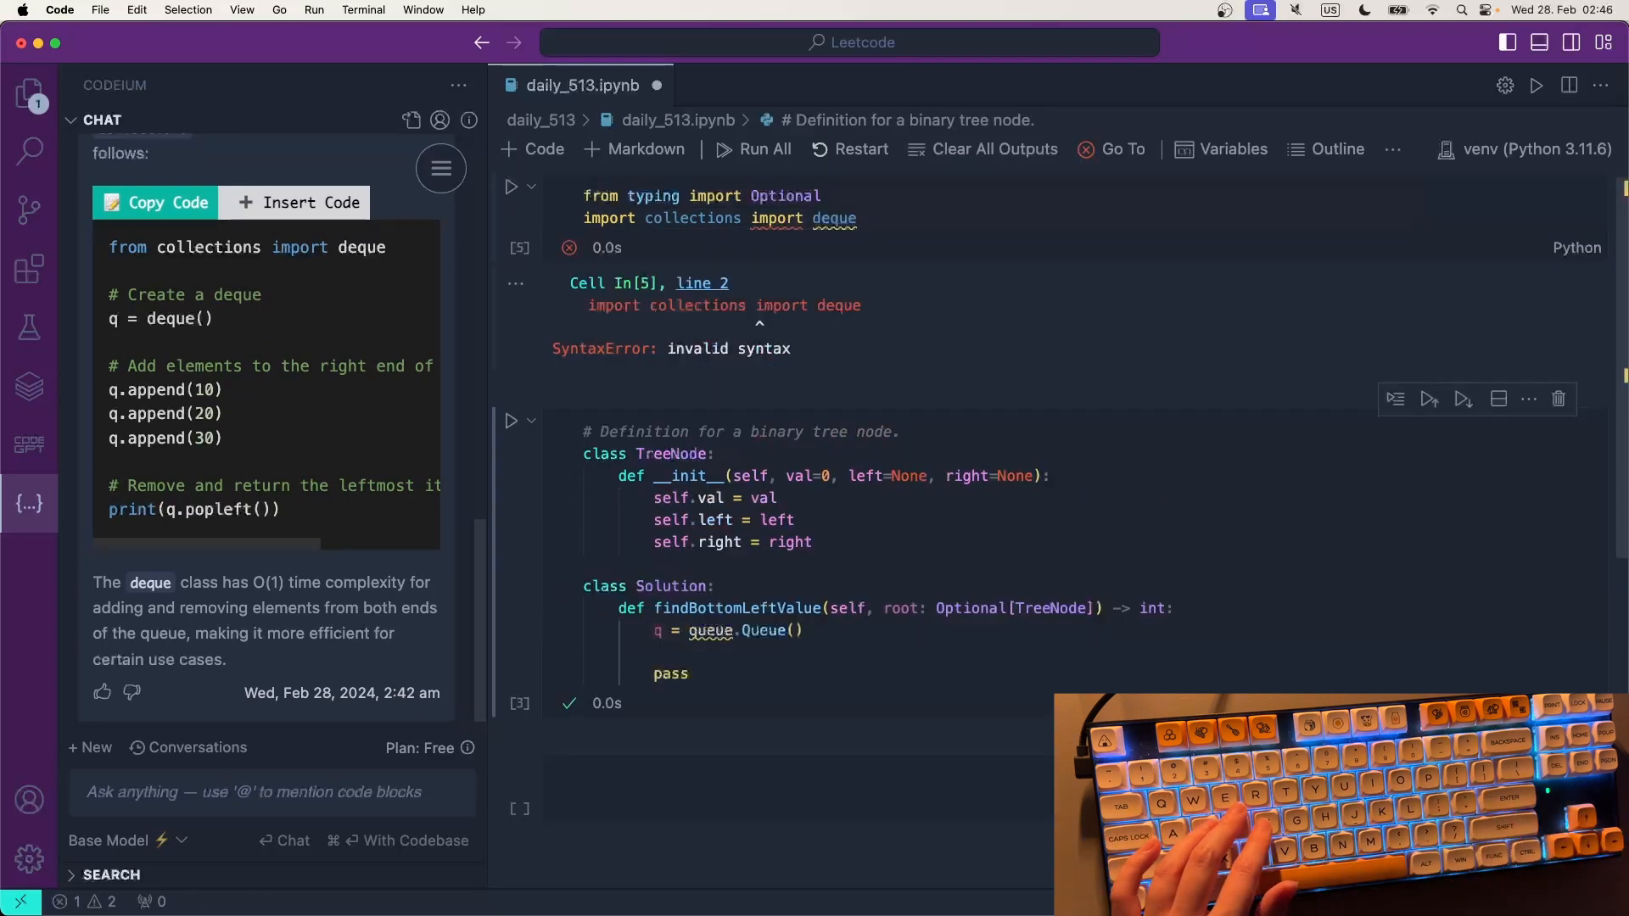
click(628, 219)
text(fro)
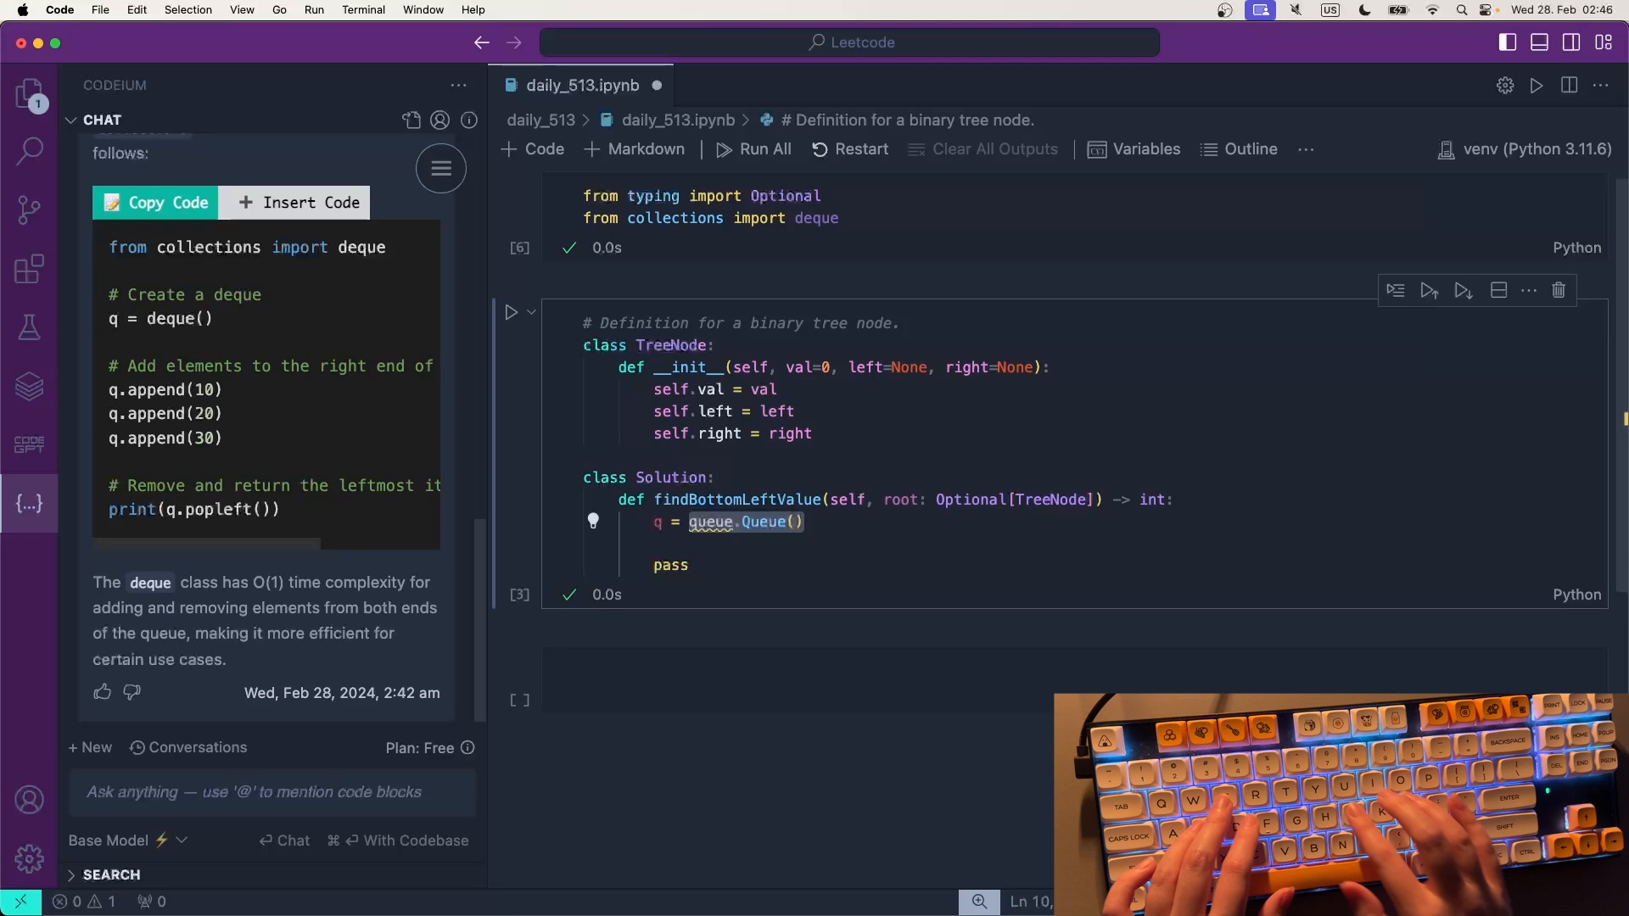
- Make q a deque() and start a q.append call from the suggestion
text(deque)
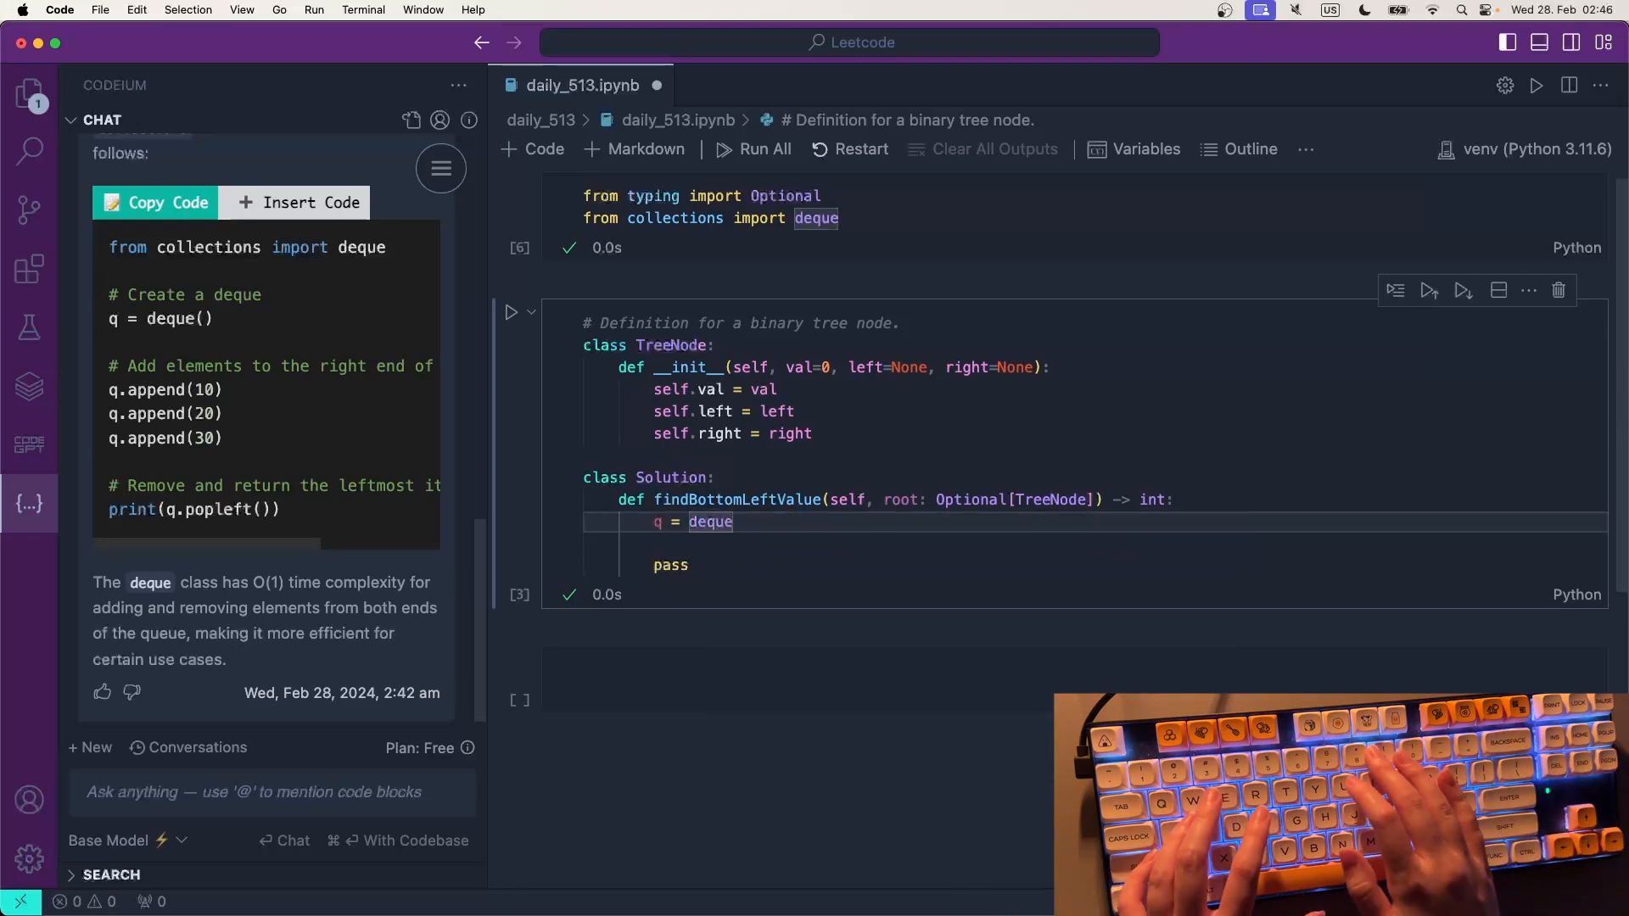
text(())
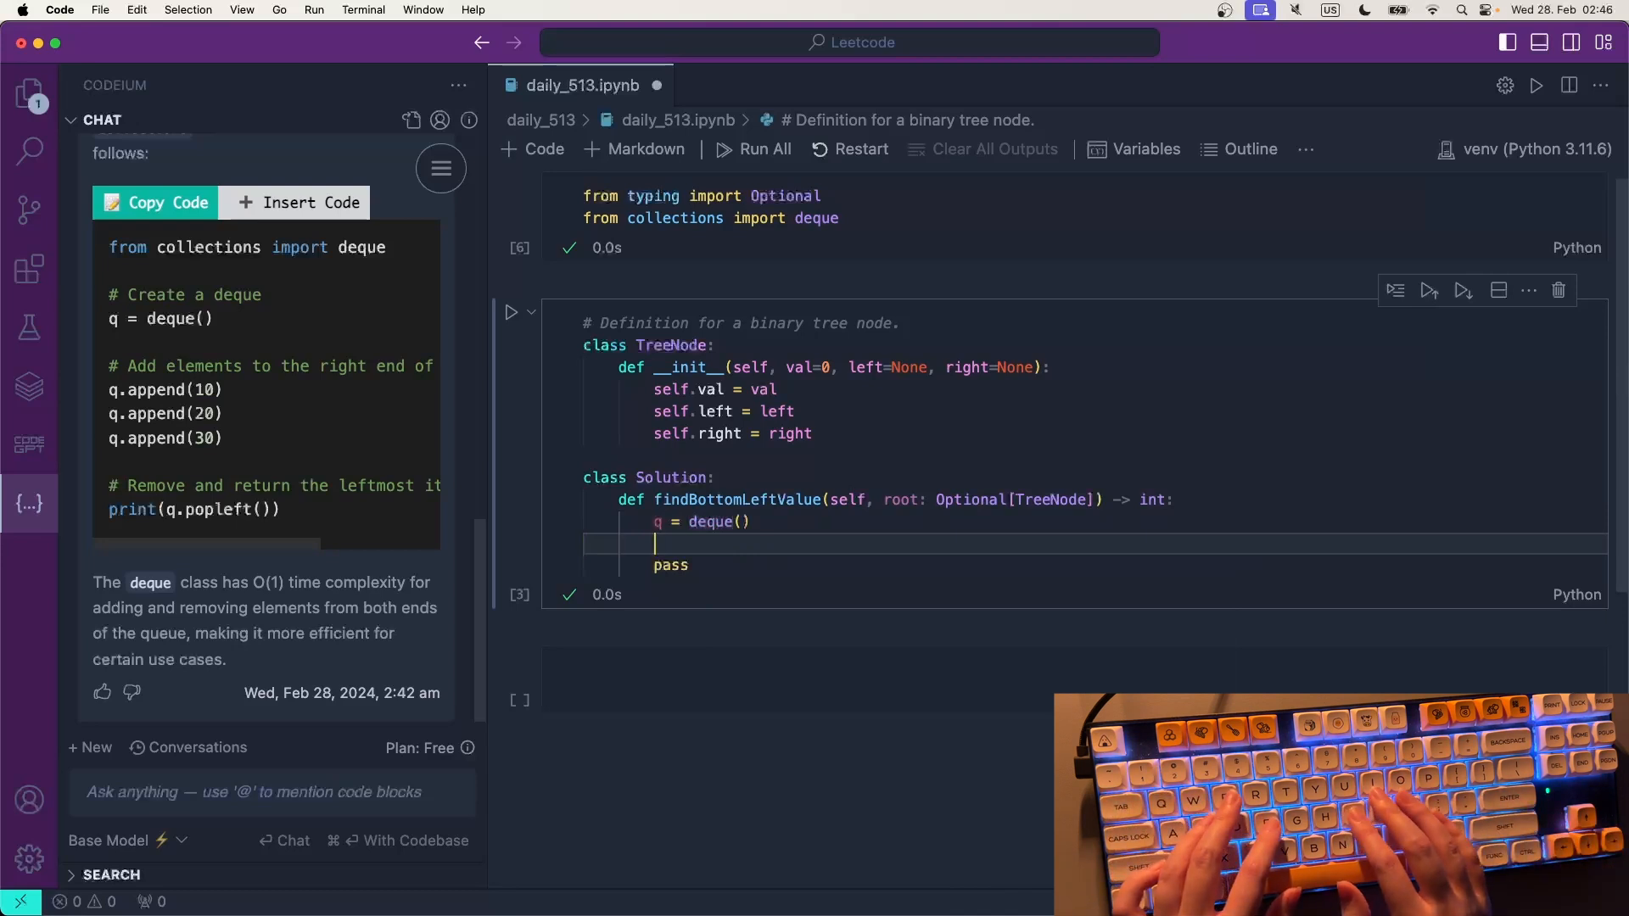
text(q.)
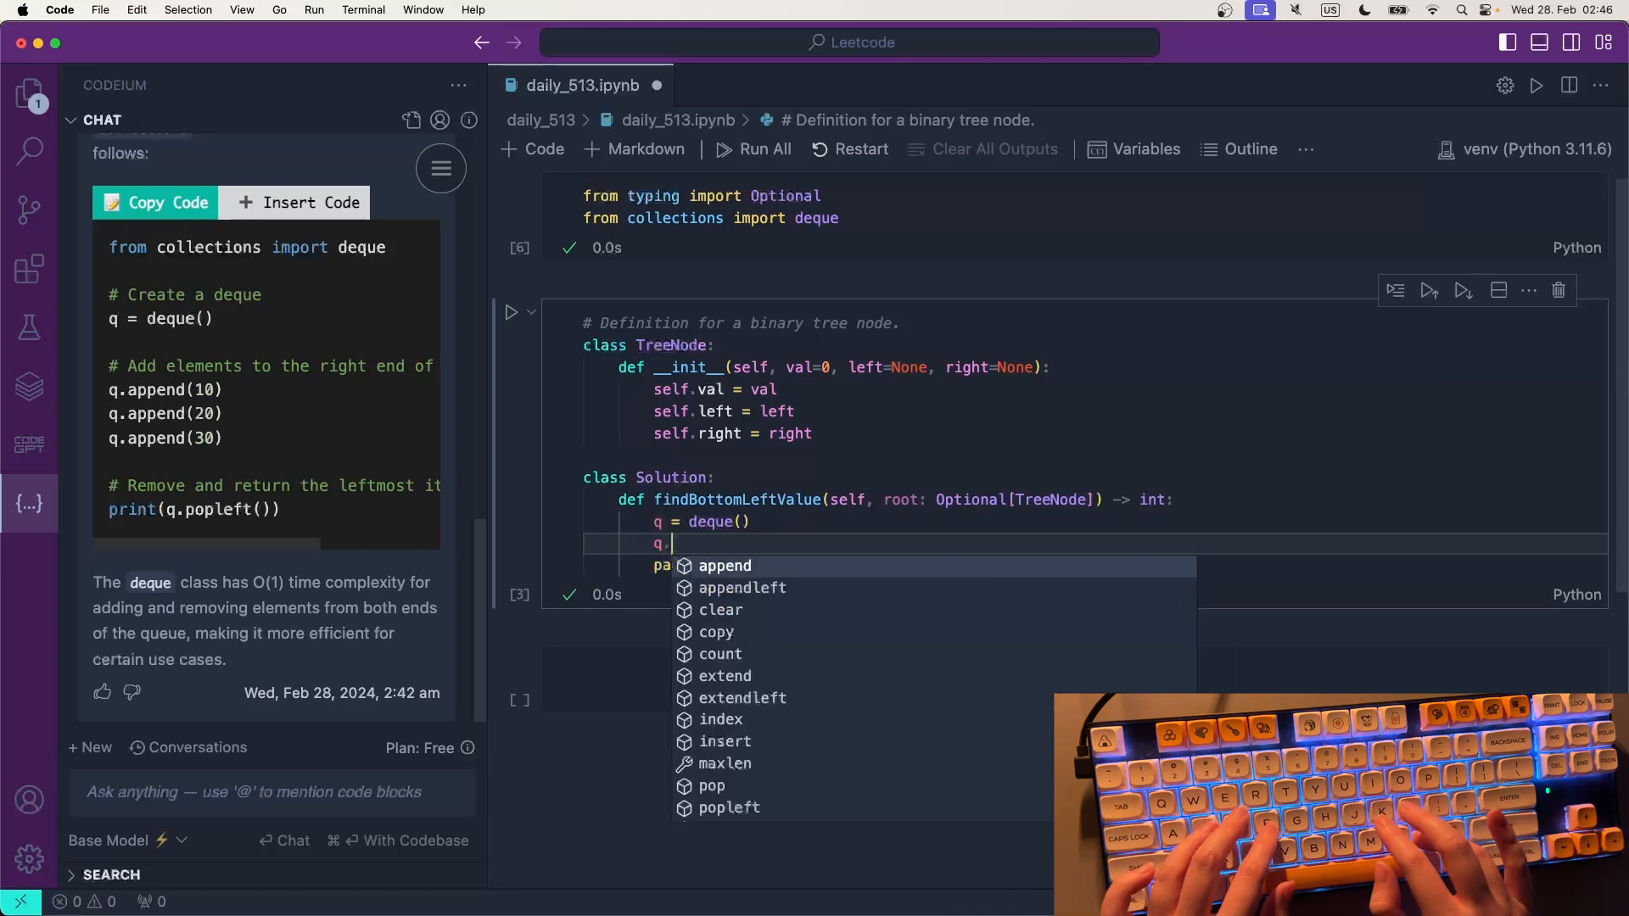
key(Down)
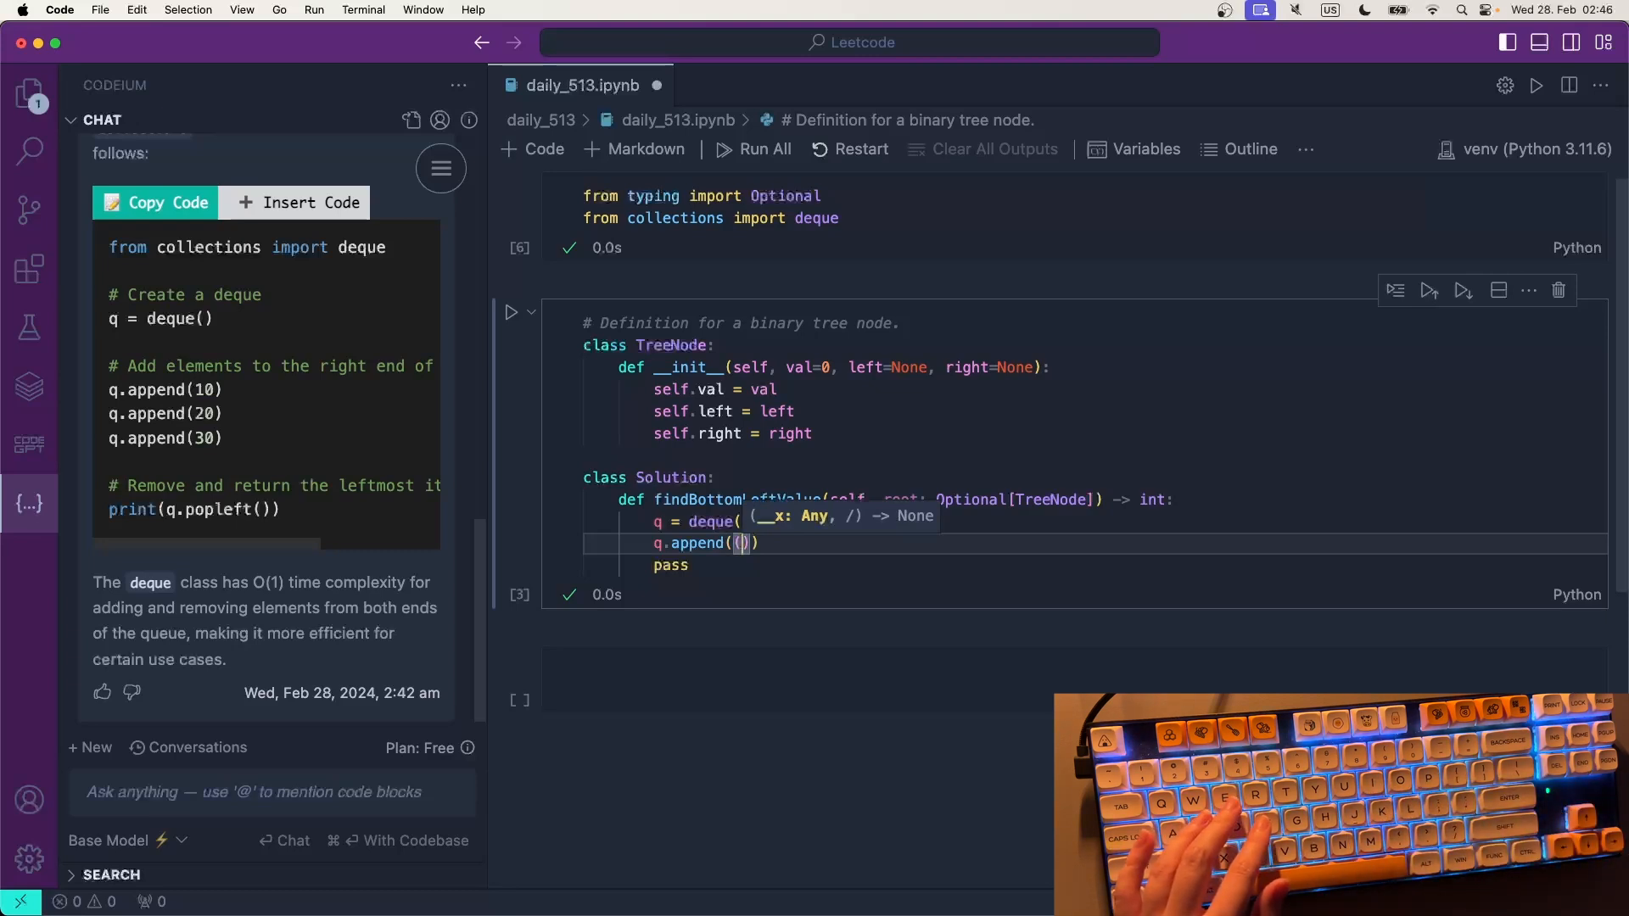
key(Enter)
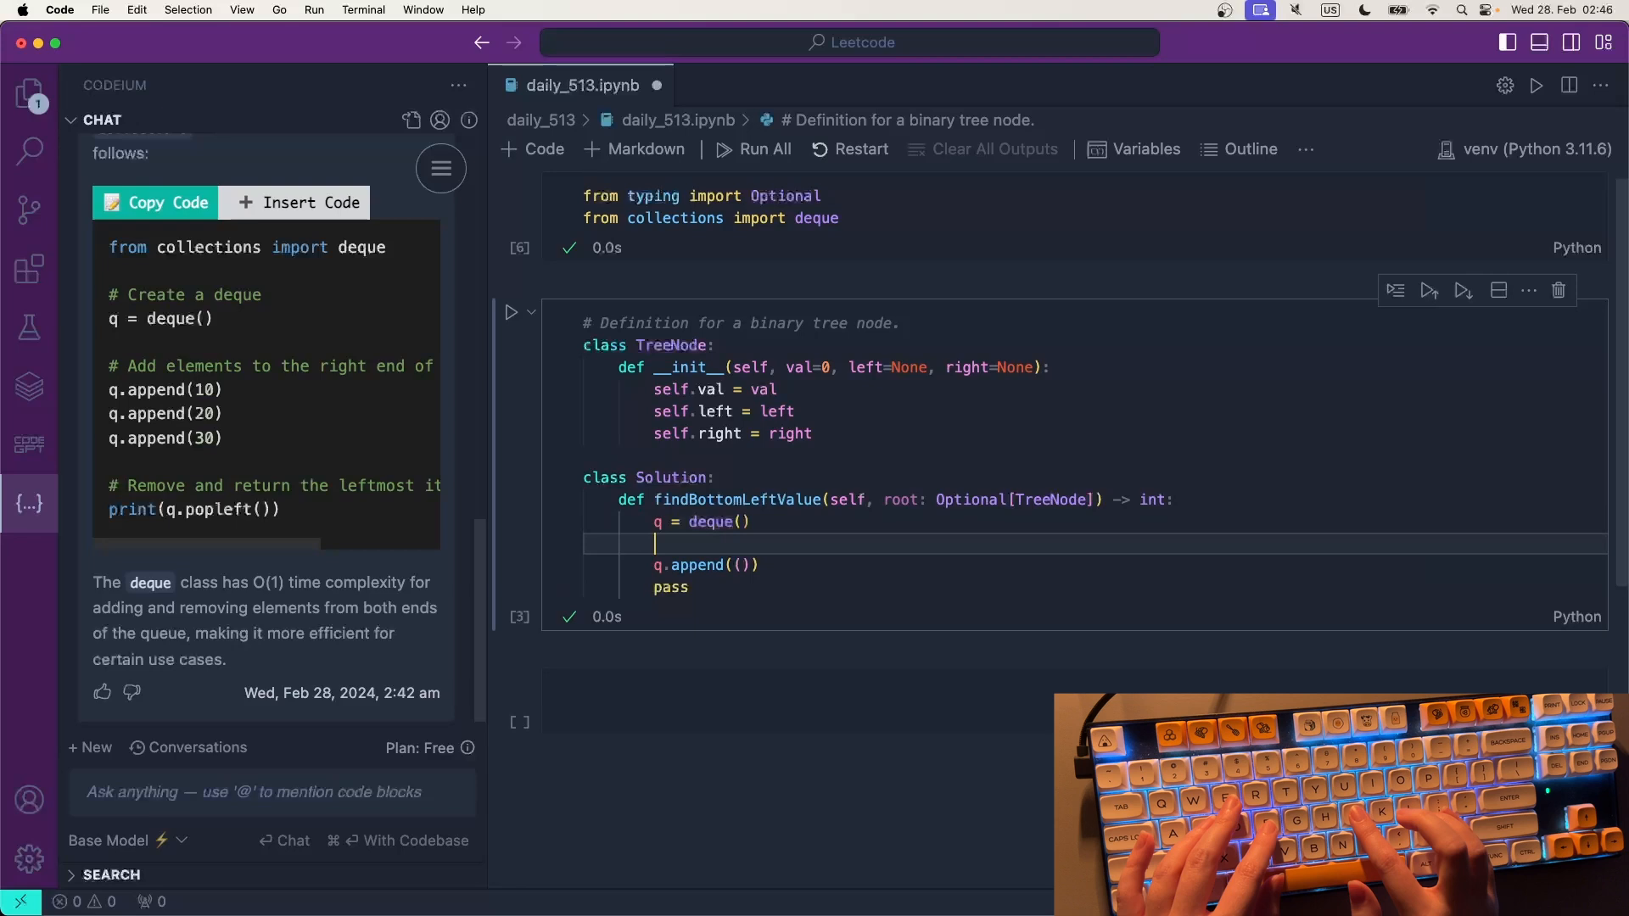
- Add recorded_depths = [(root.value, 0)] recording the root at depth 0
text(self.)
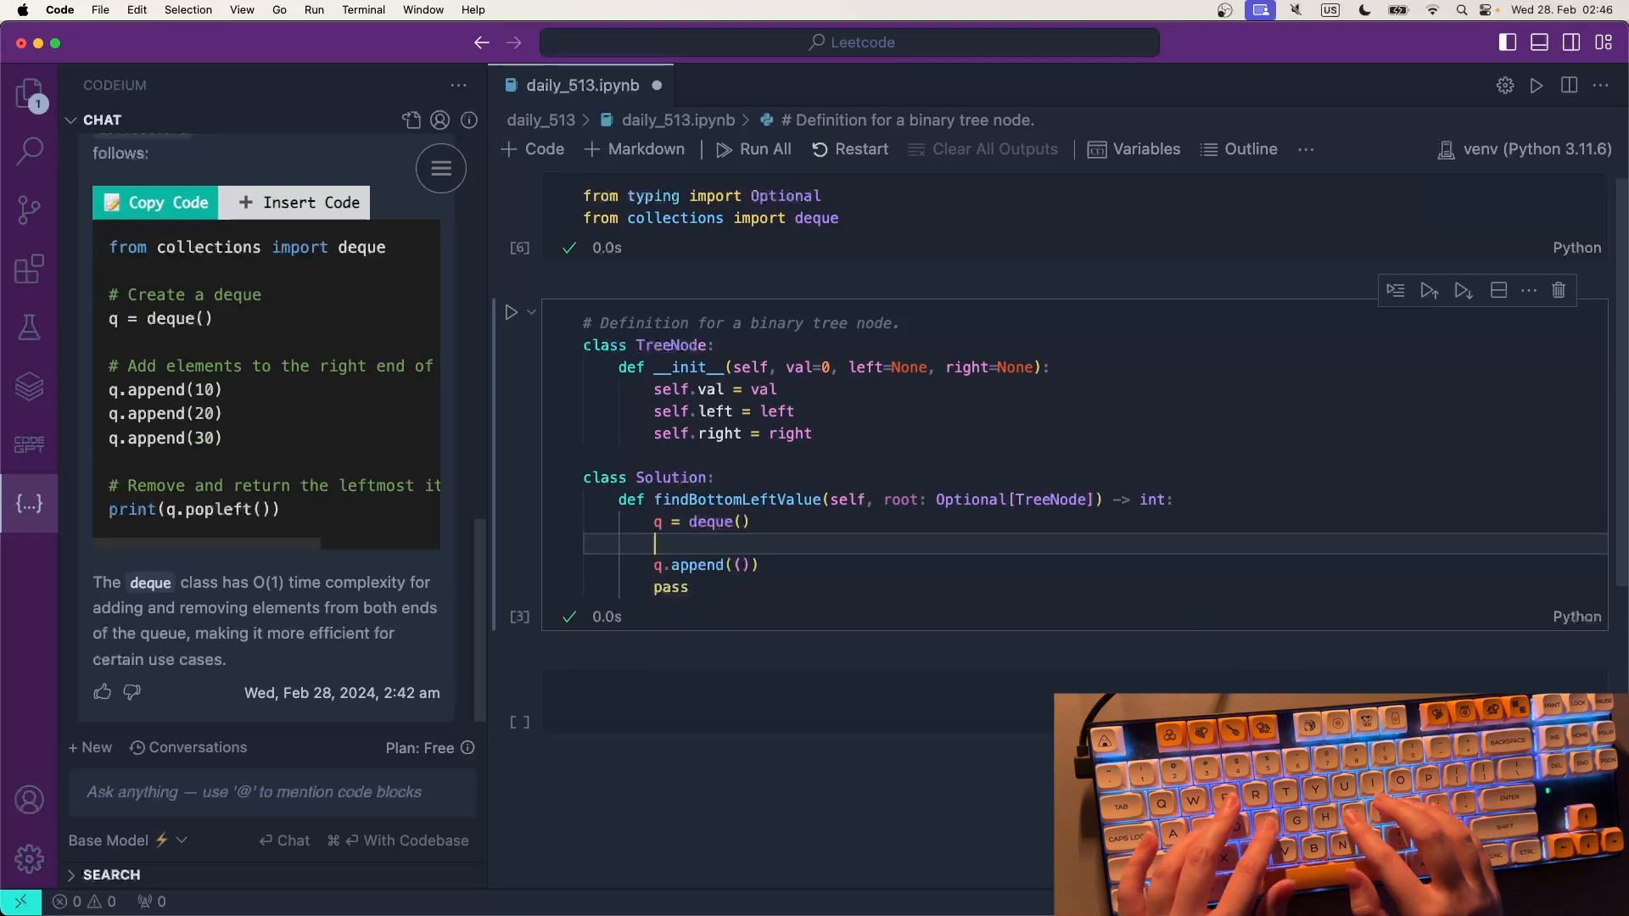
text(recorde)
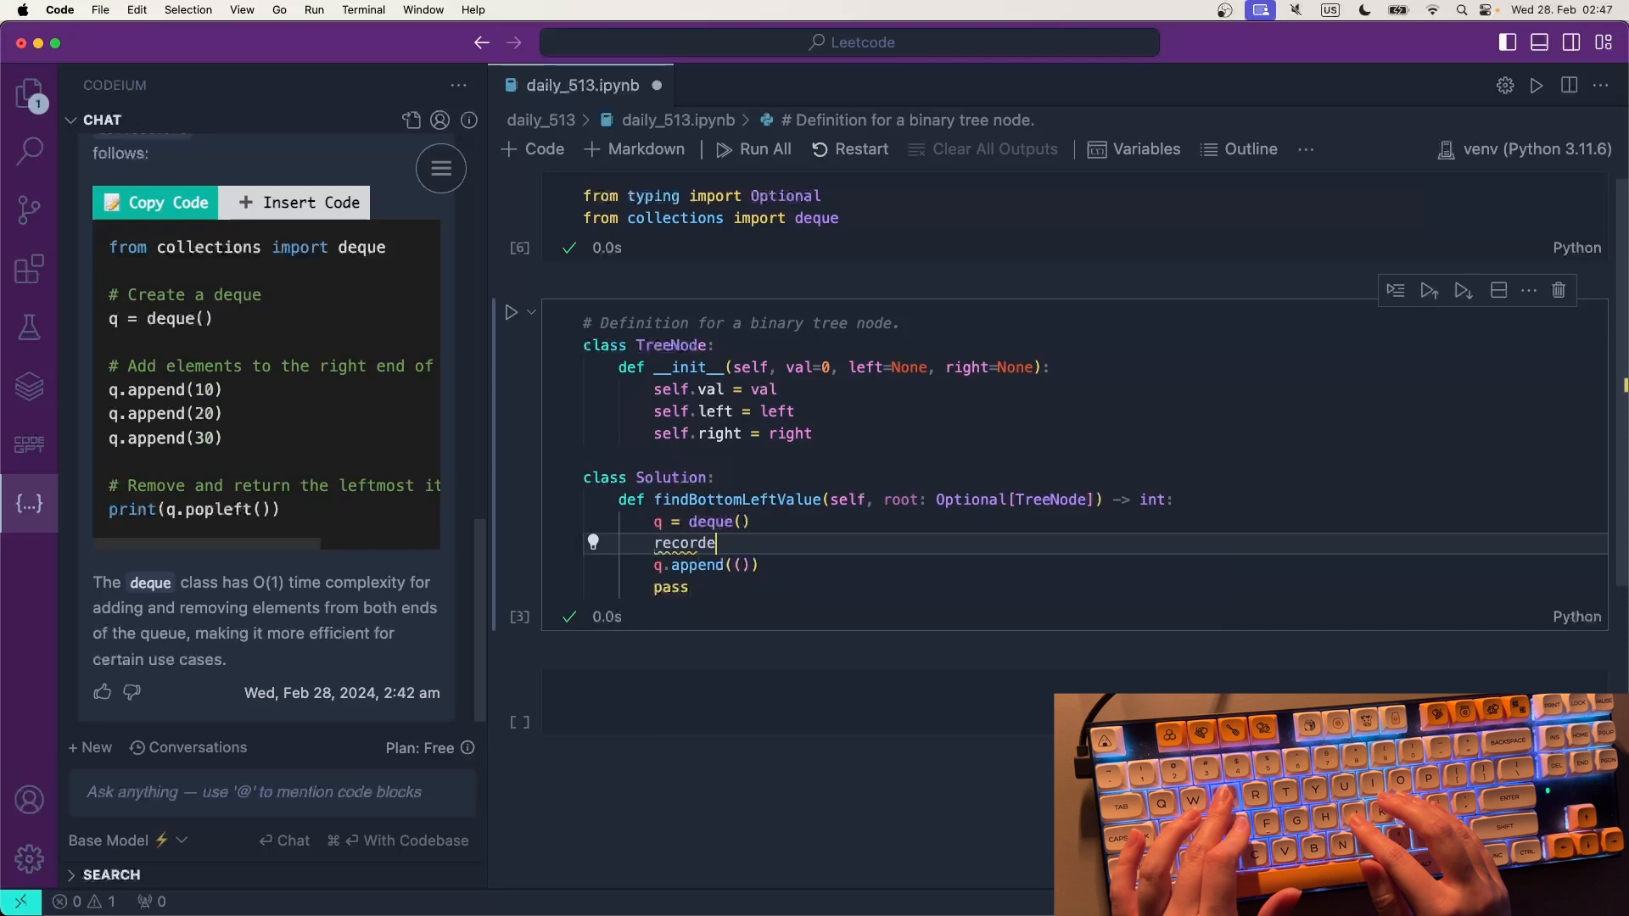
text(d_depths)
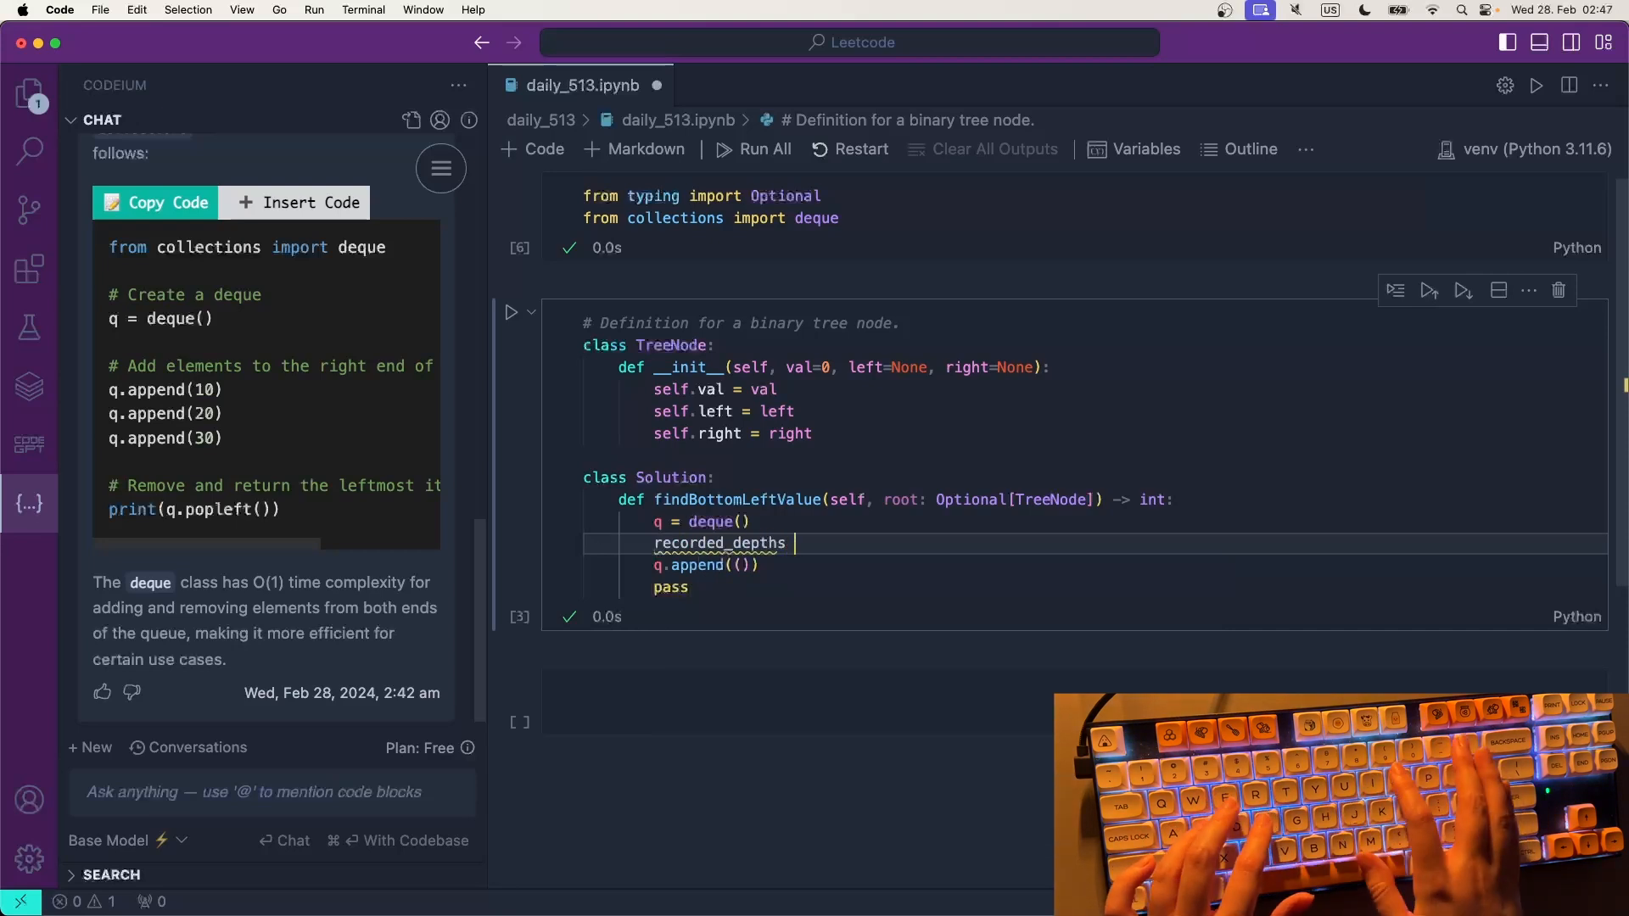
text(= [])
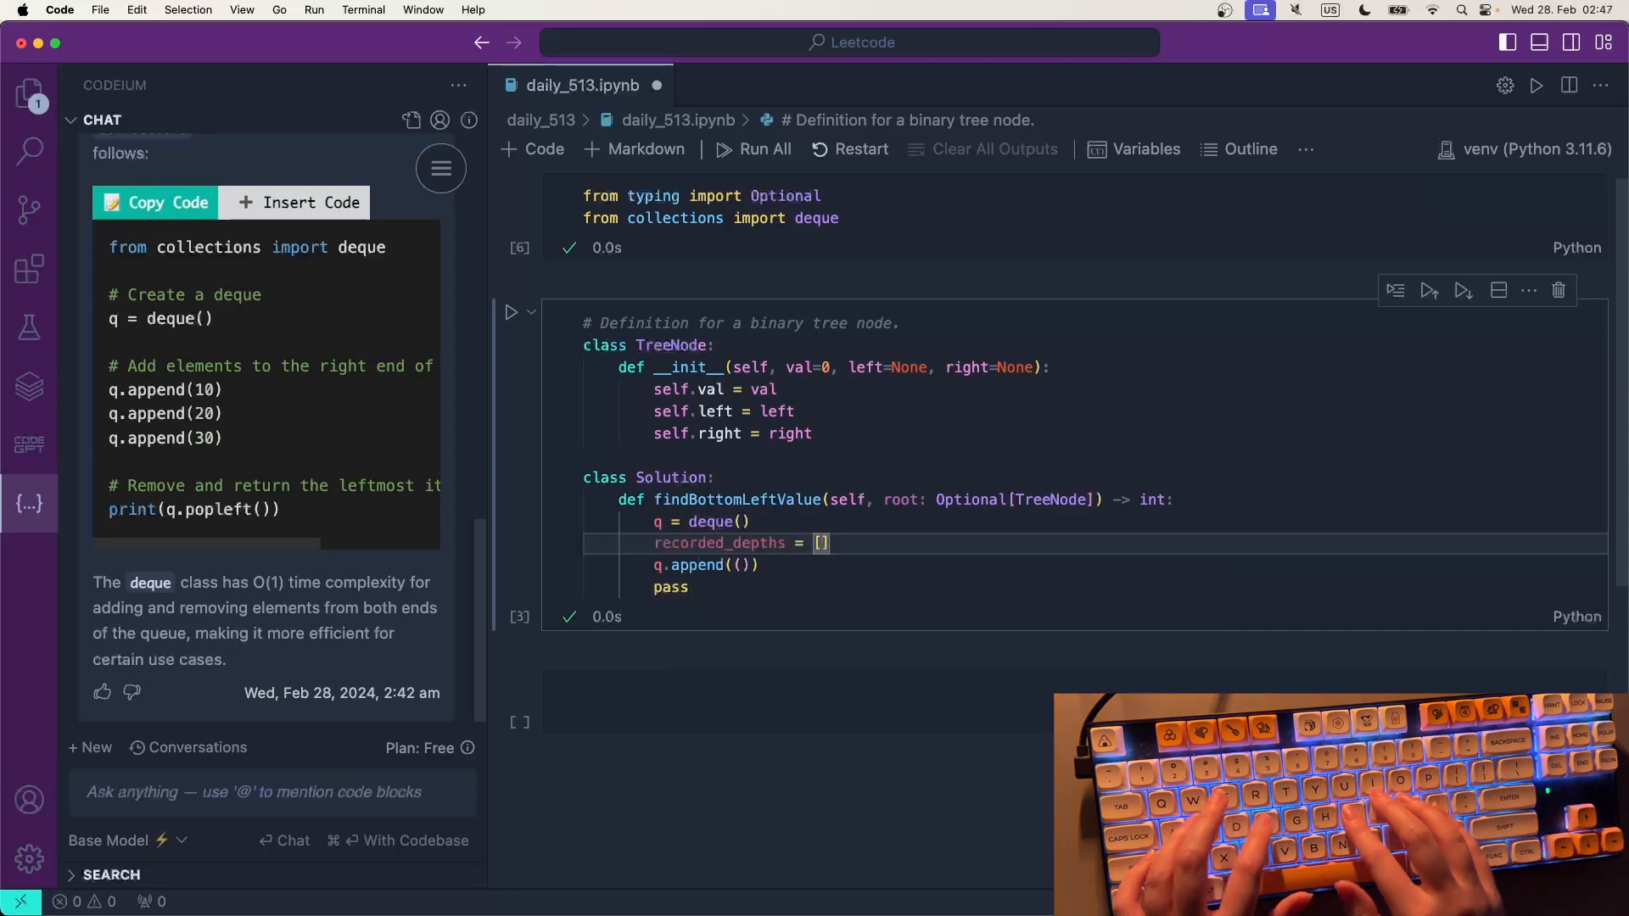
text((self)
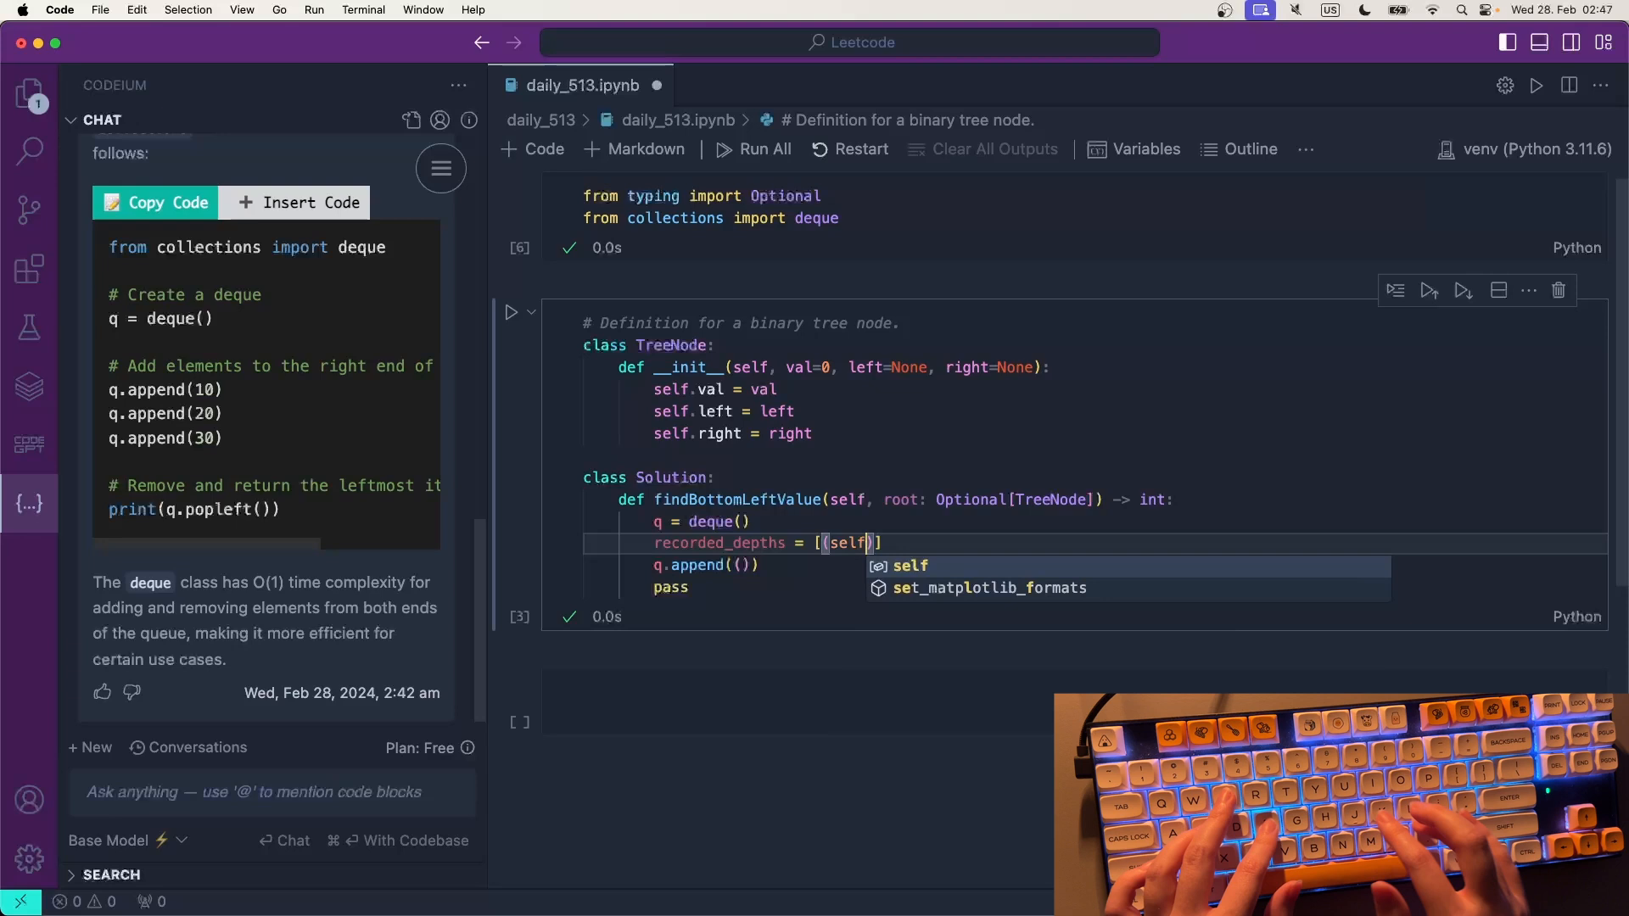
text(.value)
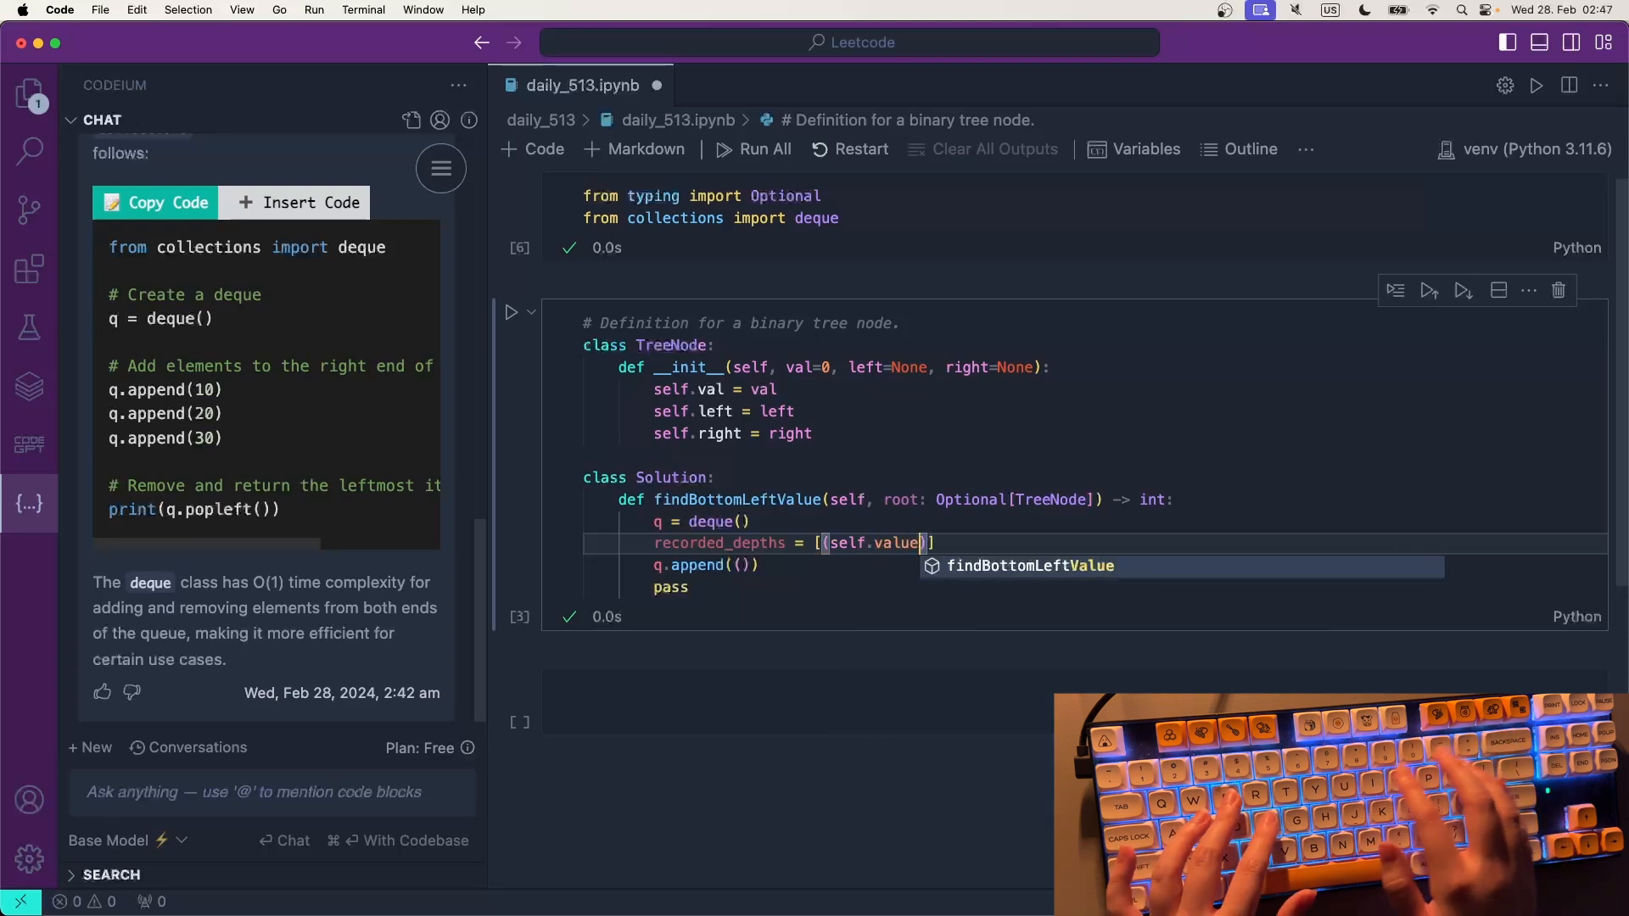
text(root)
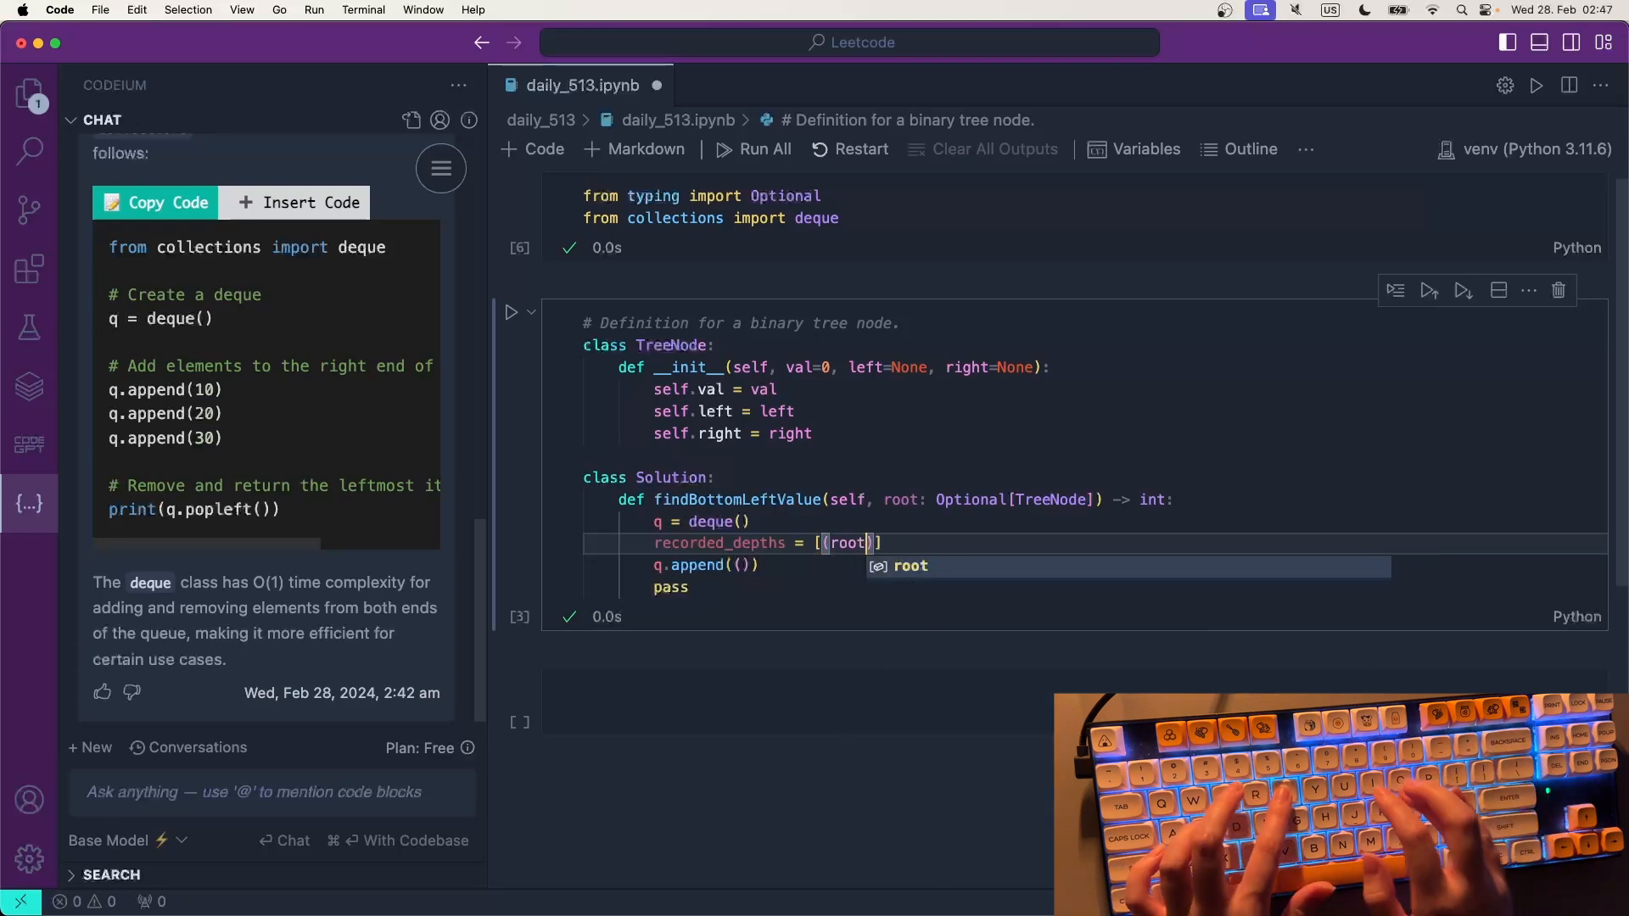
text(.value)
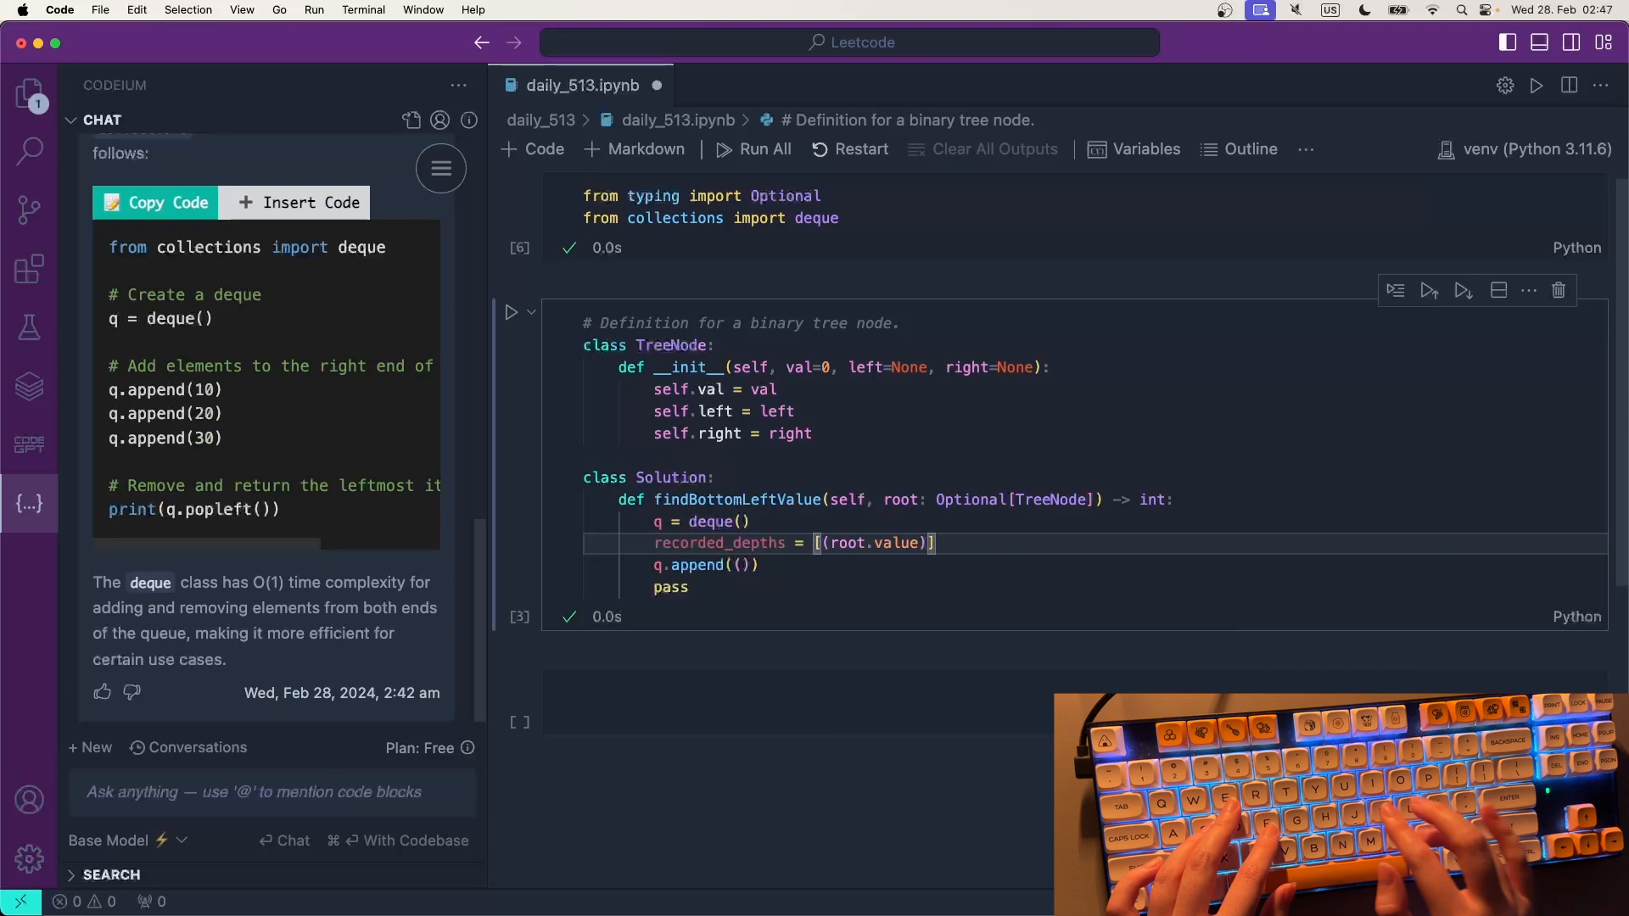
text(, 9)
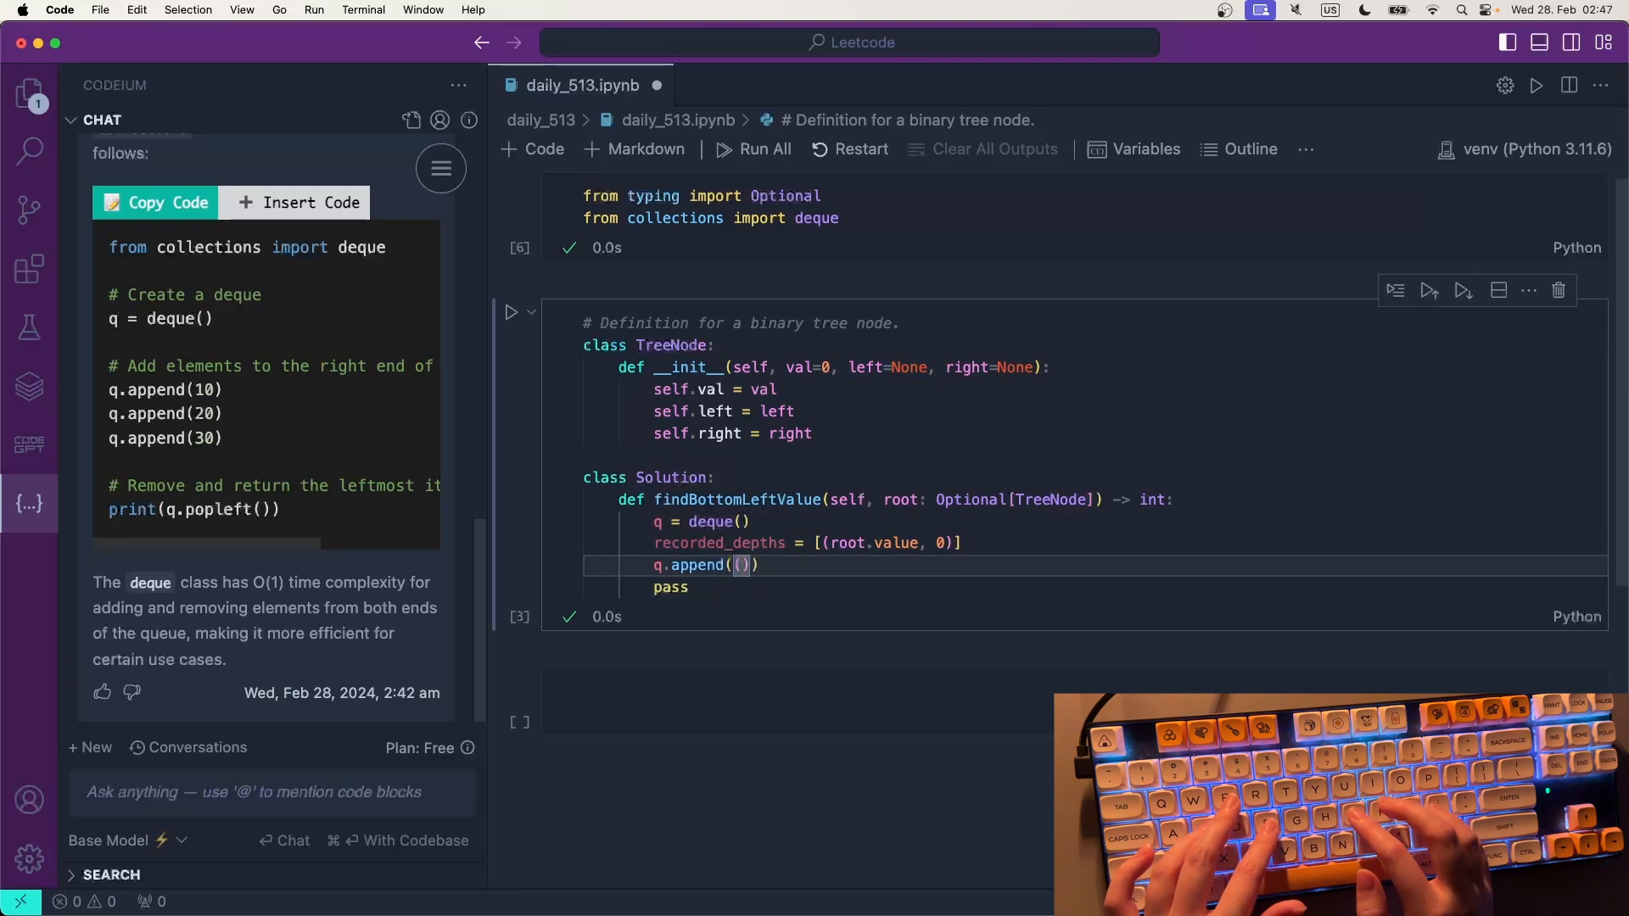
- Append root.left and root.right to q at depth 1, each on its own line
text(self.left,)
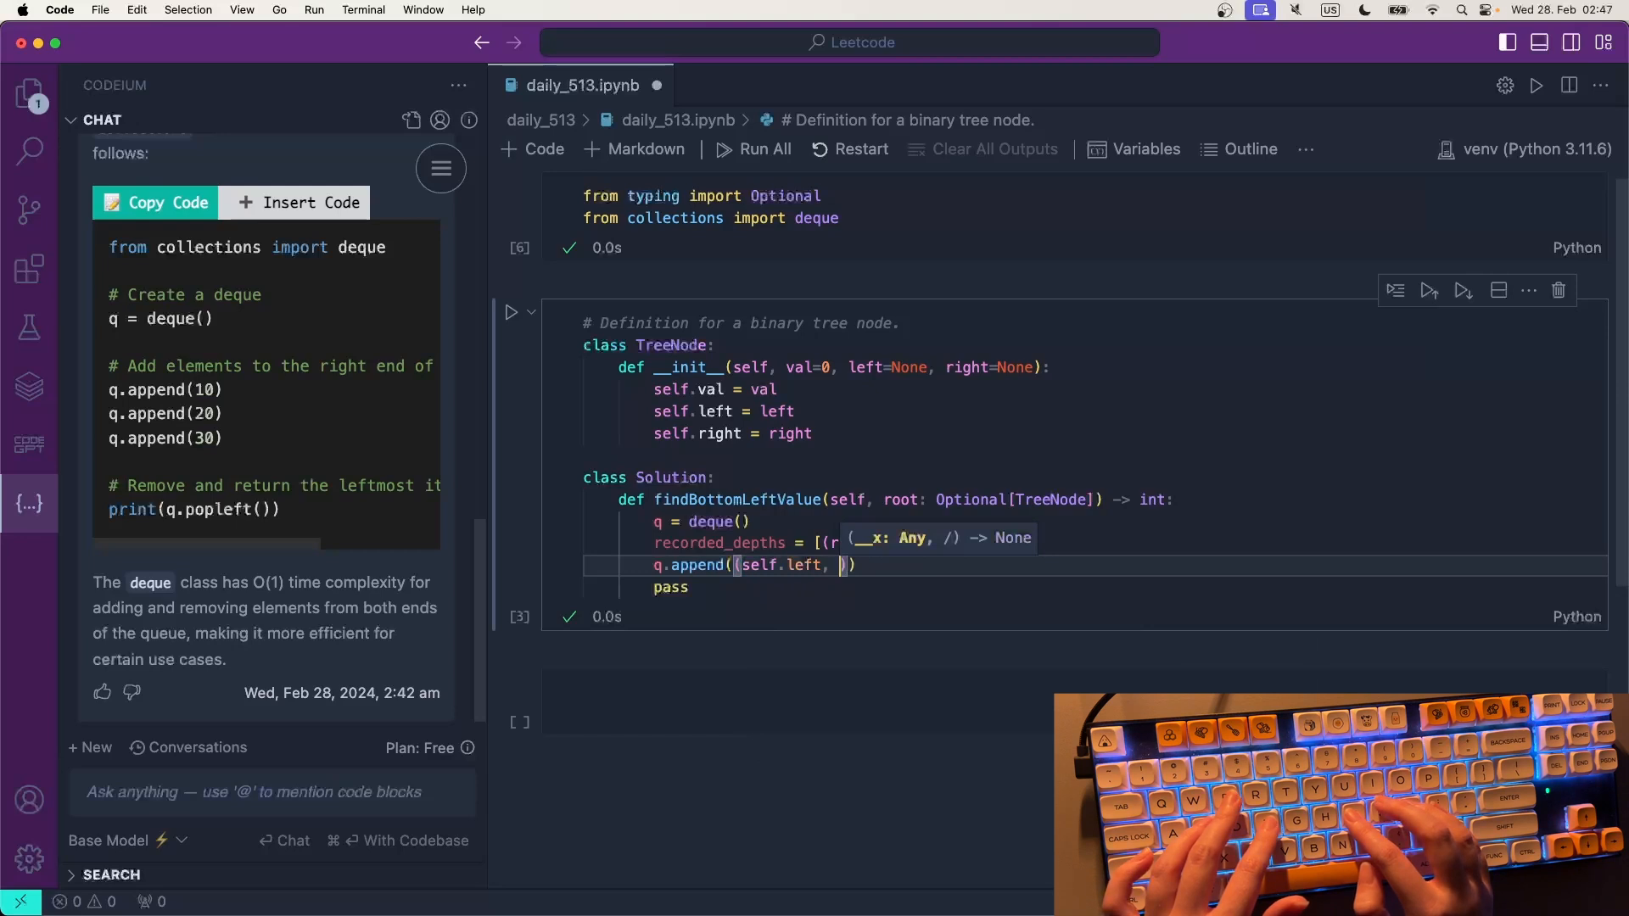
text(self)
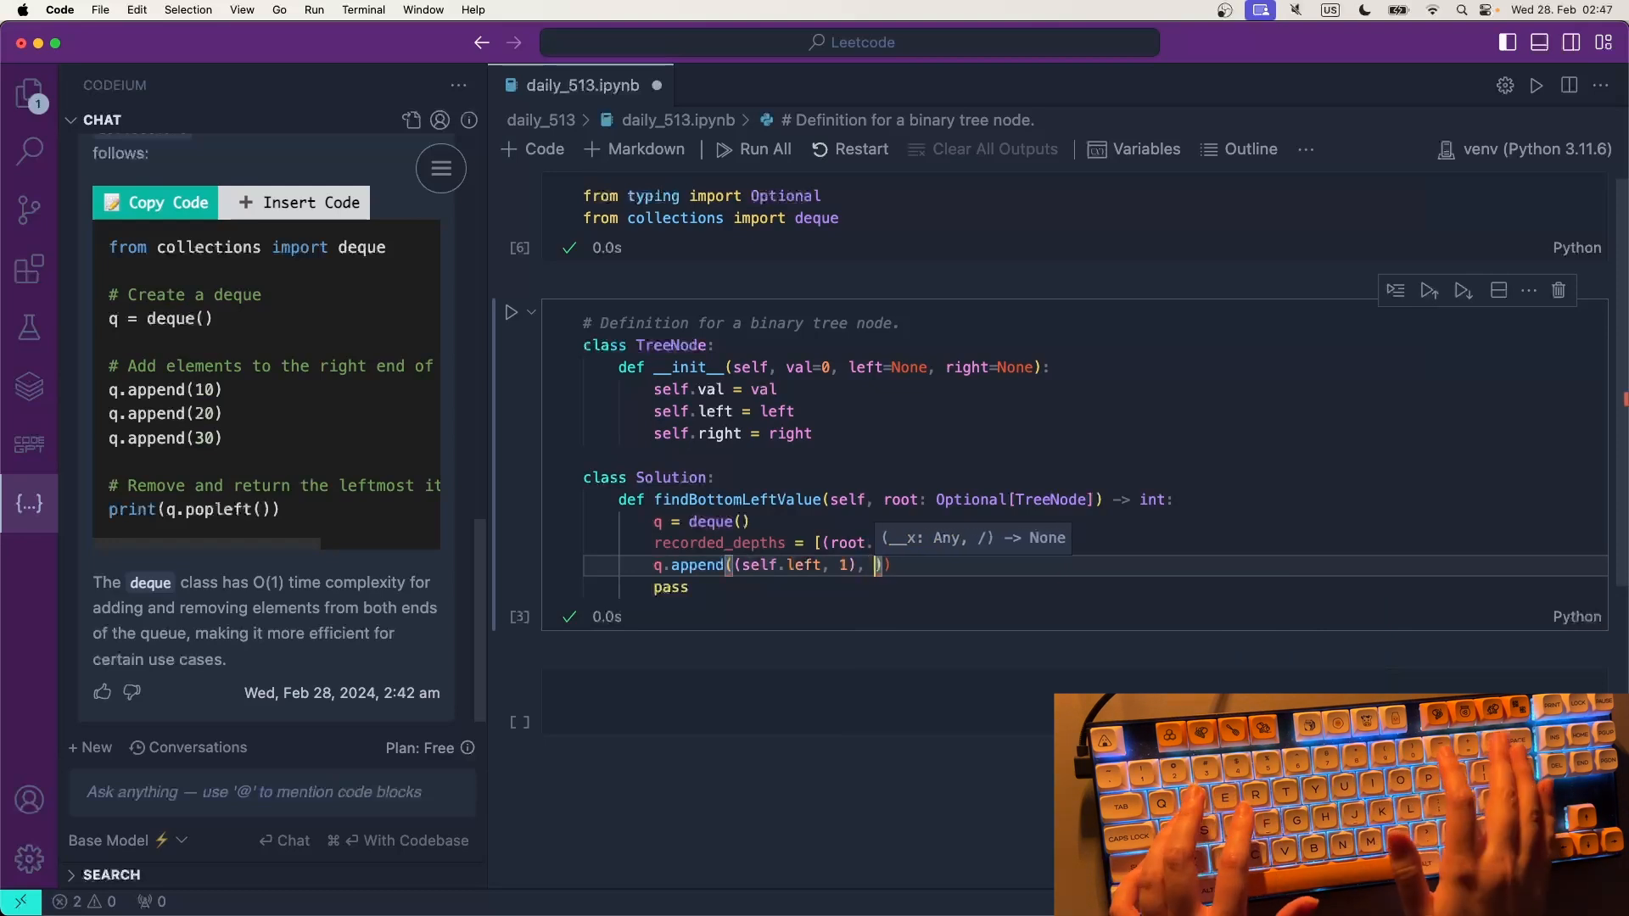
text((self)
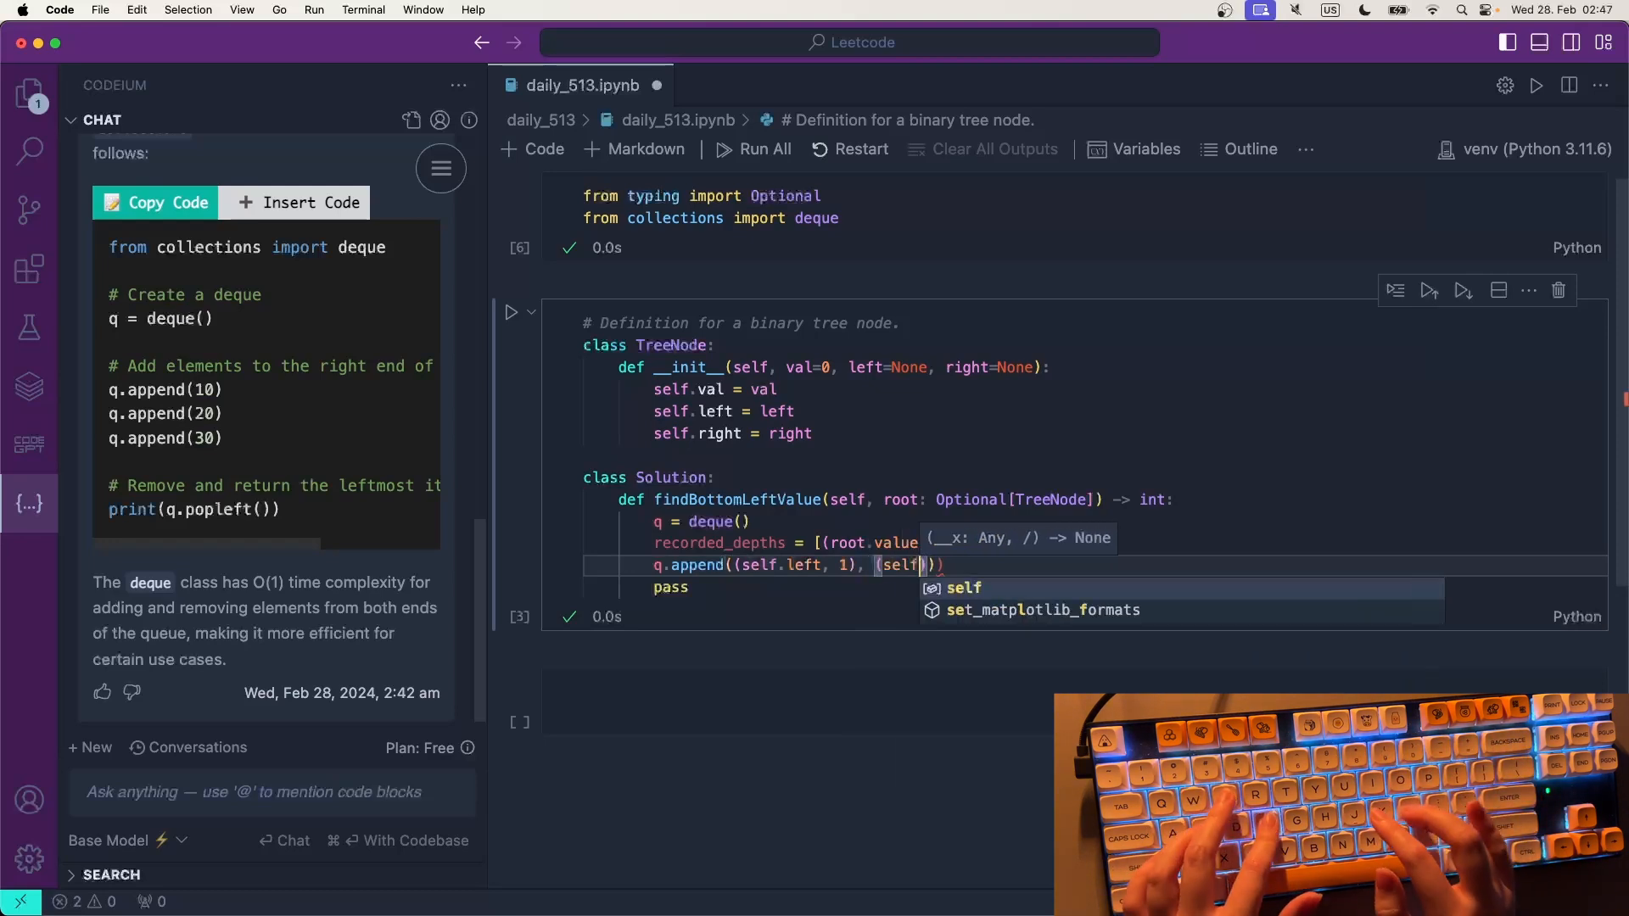
text(right, 1)
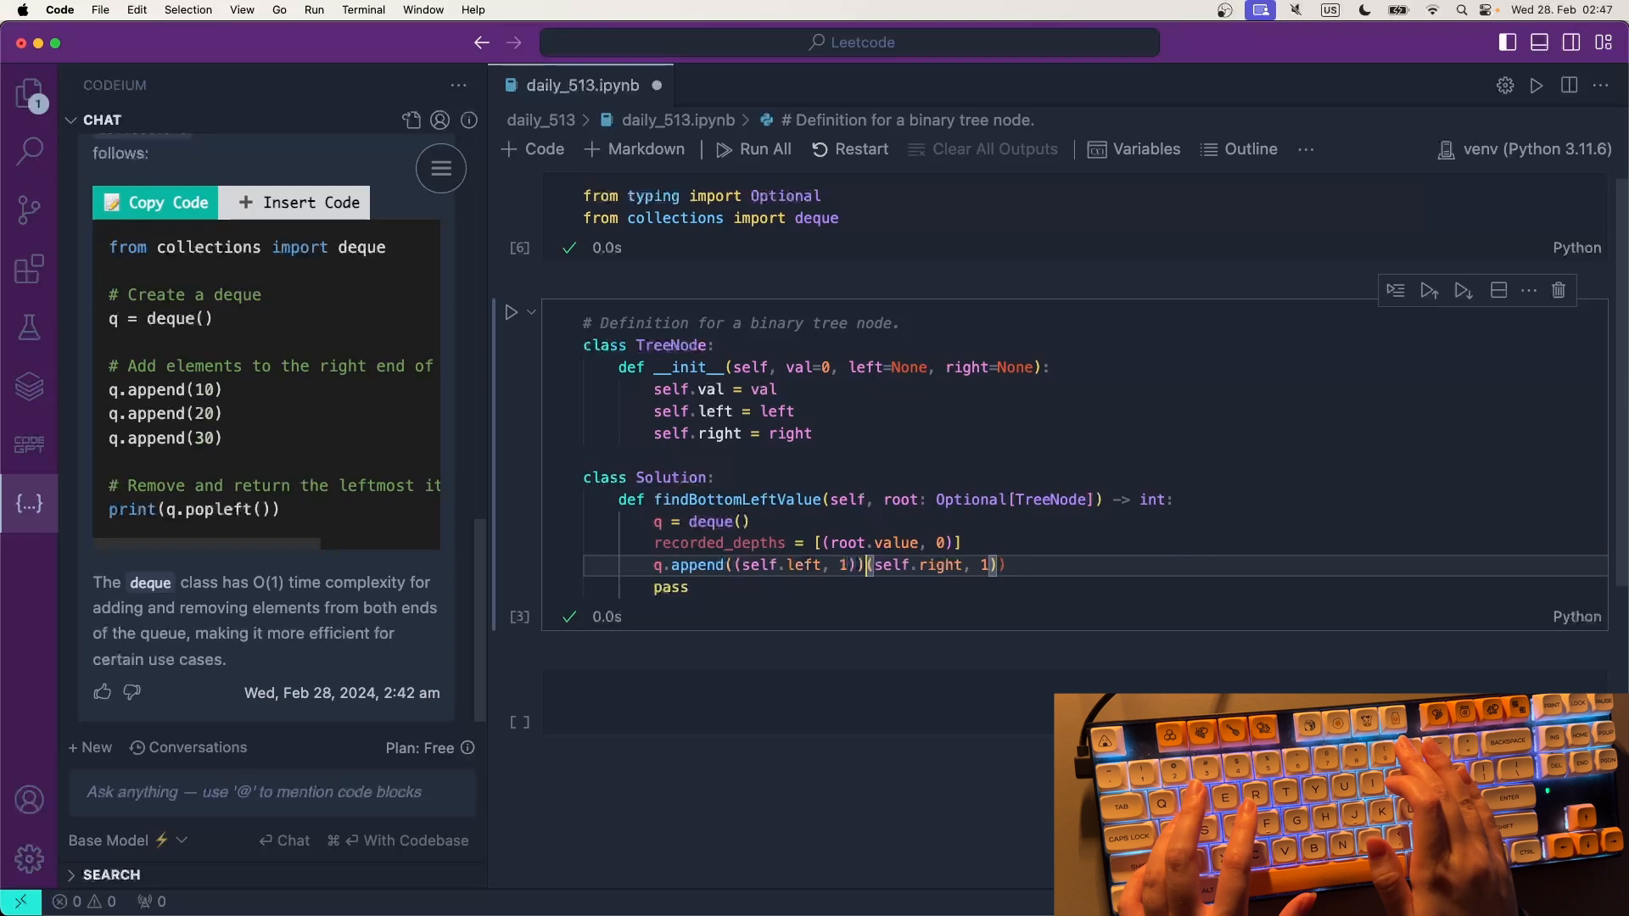
key(Enter)
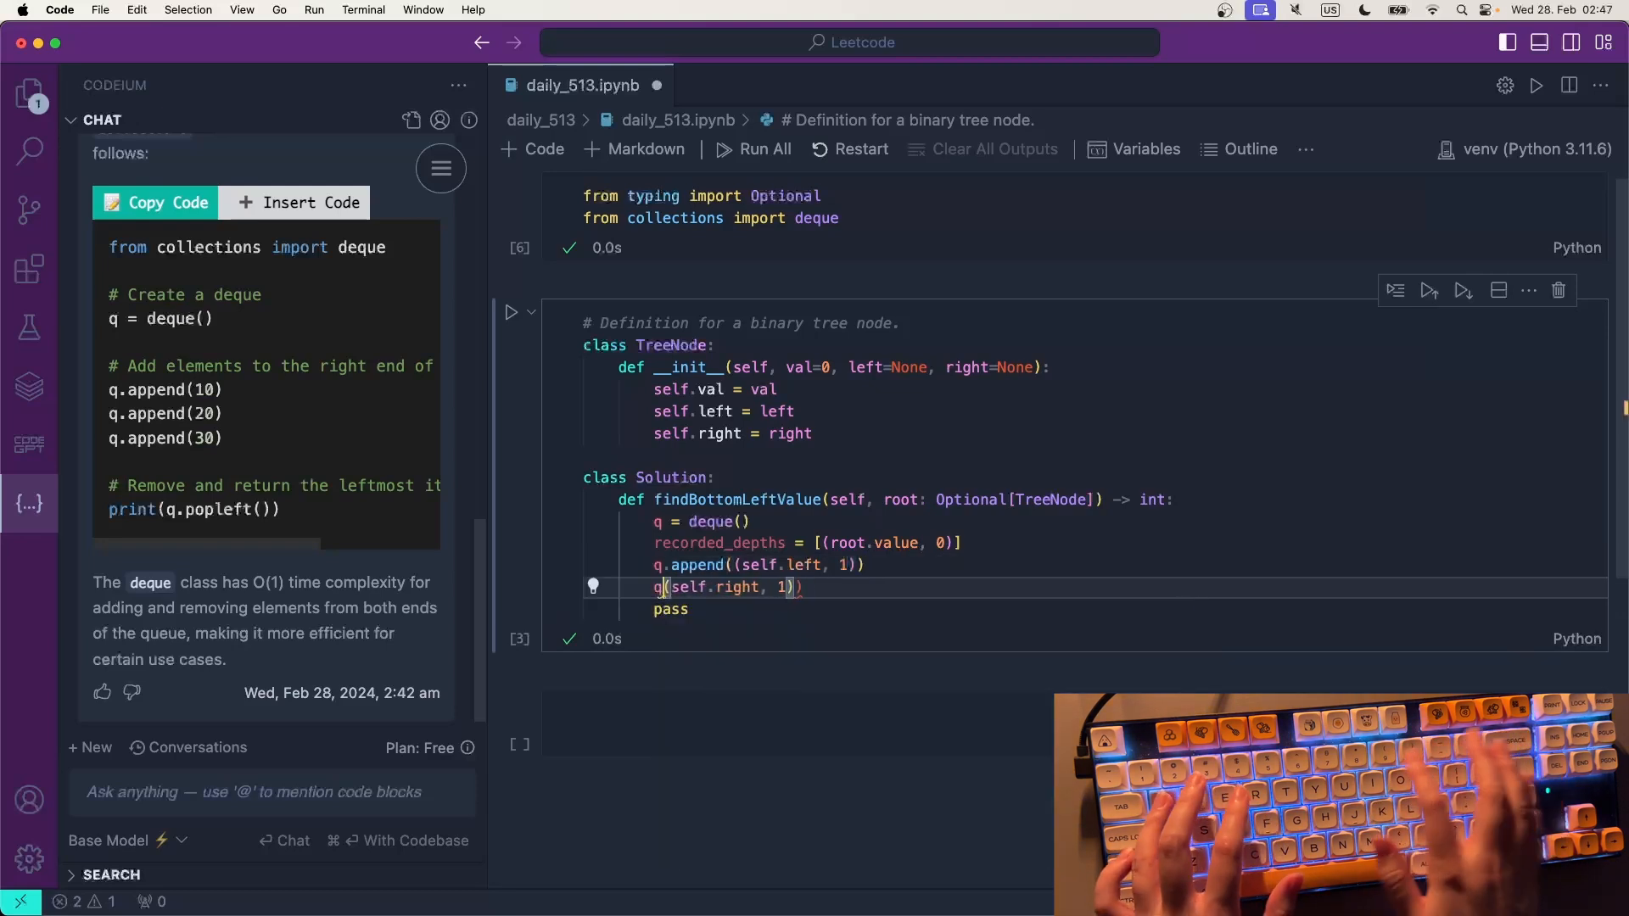
text(append)
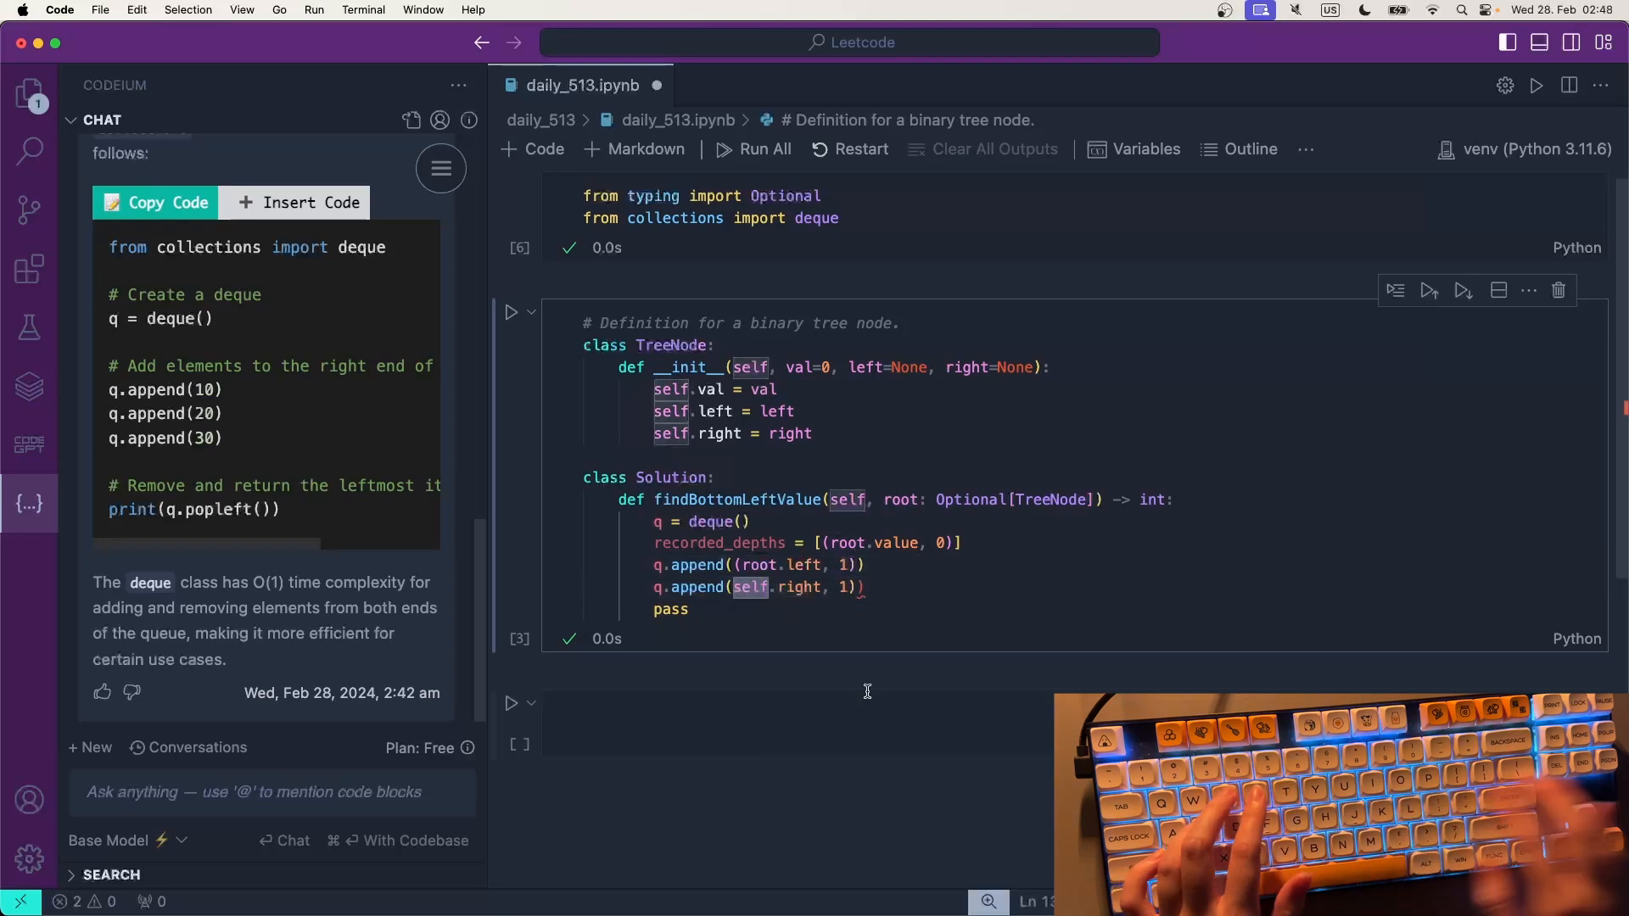
text(root)
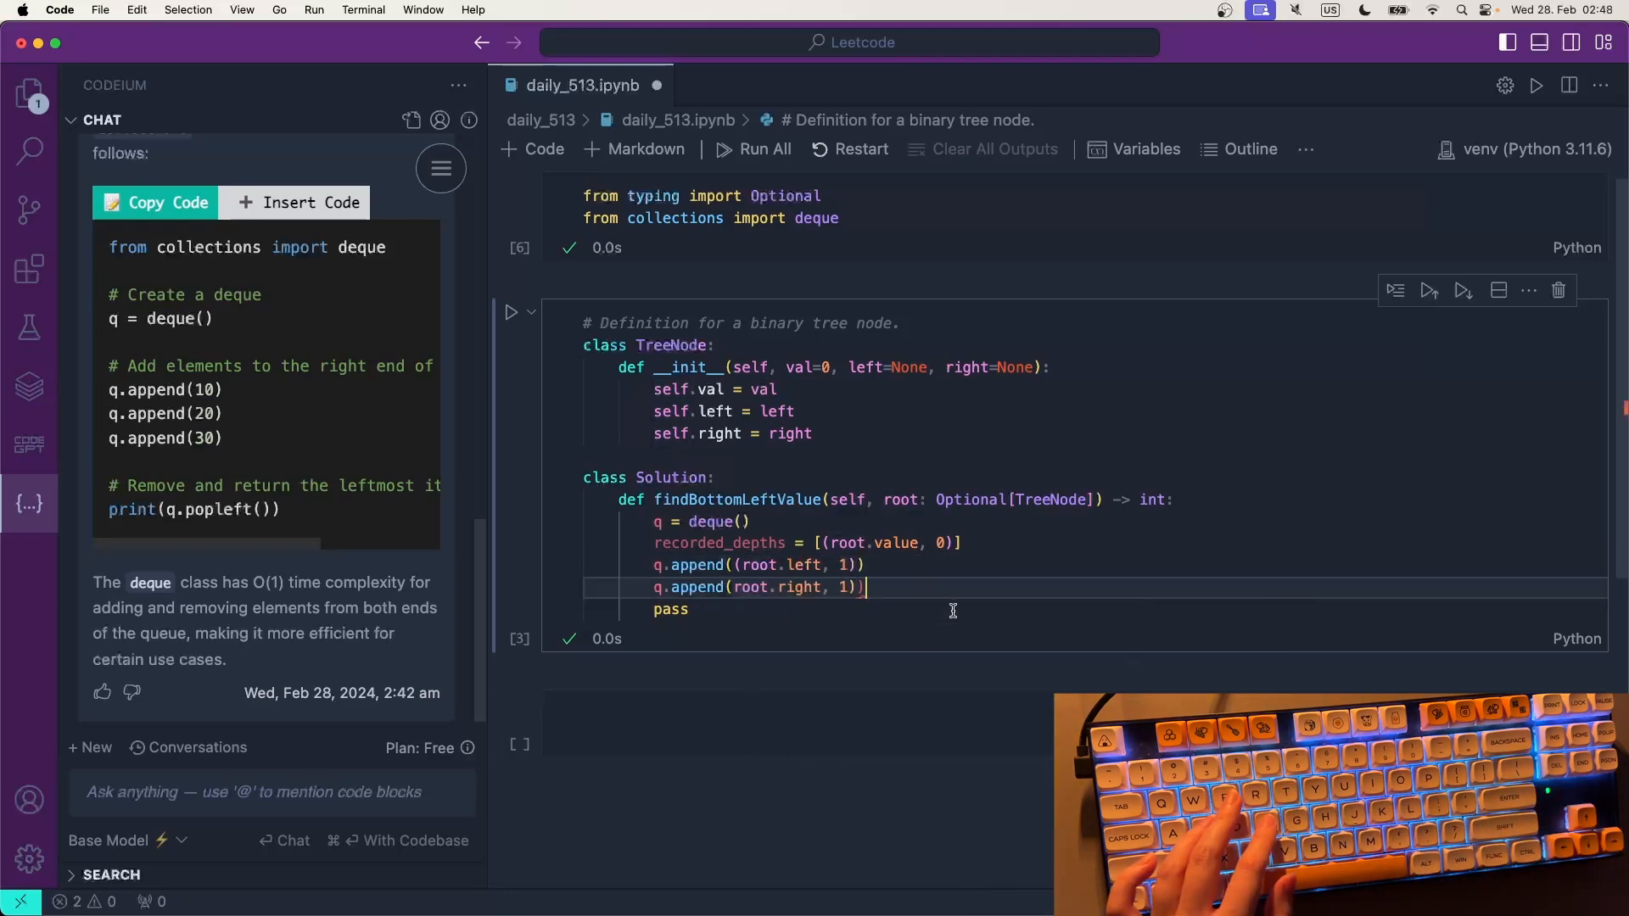
key(Backspace)
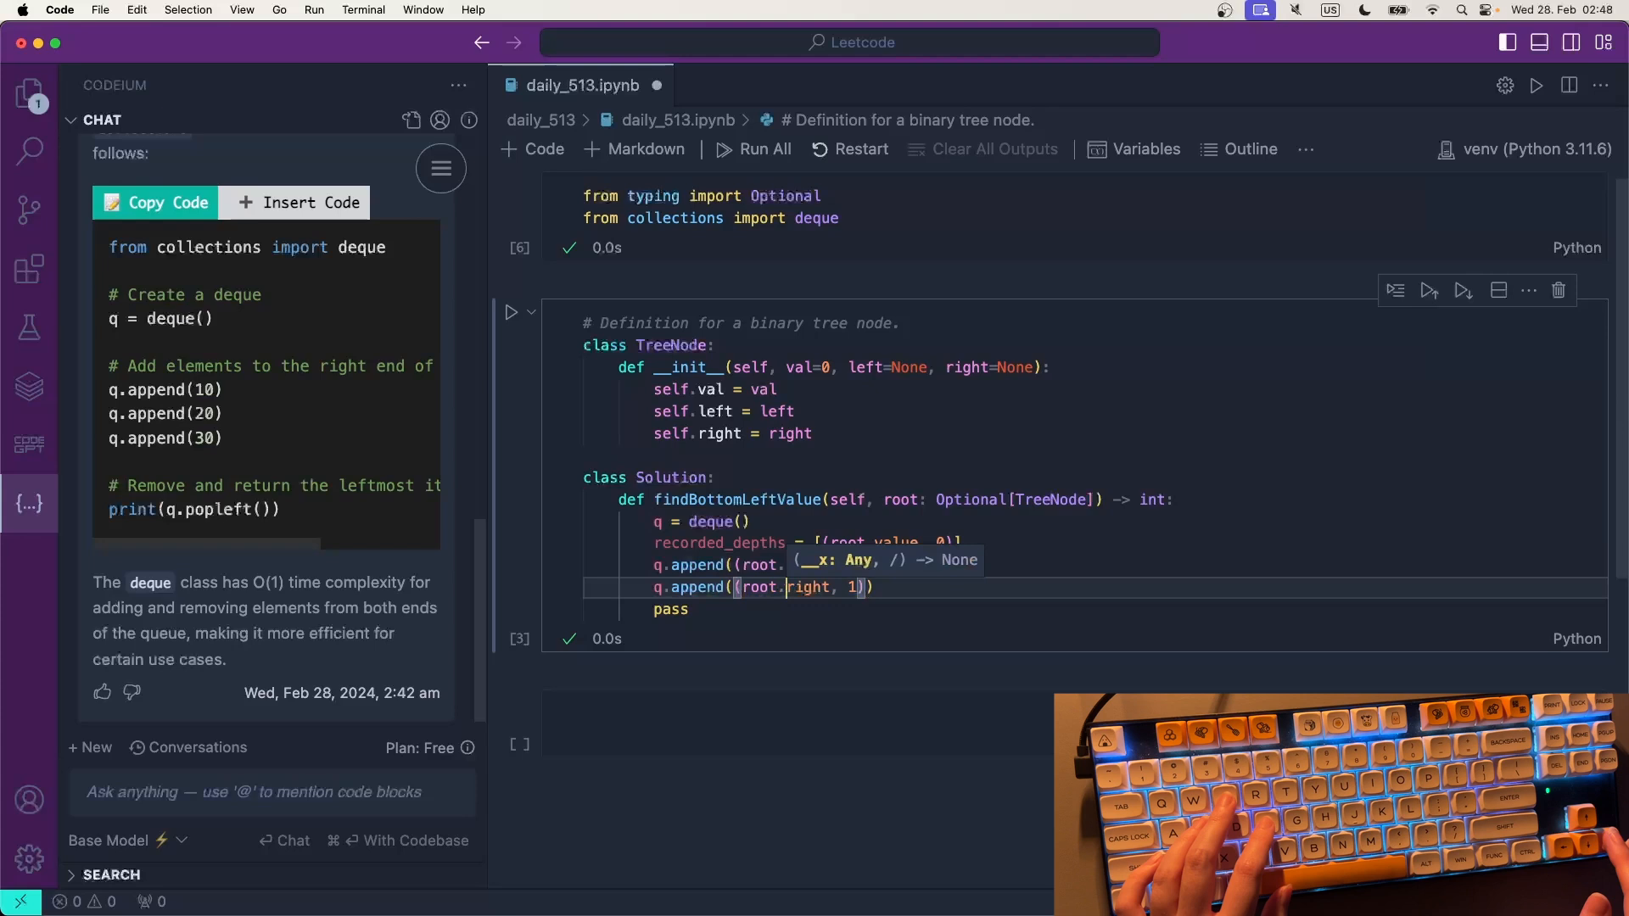
text(left, 1)))
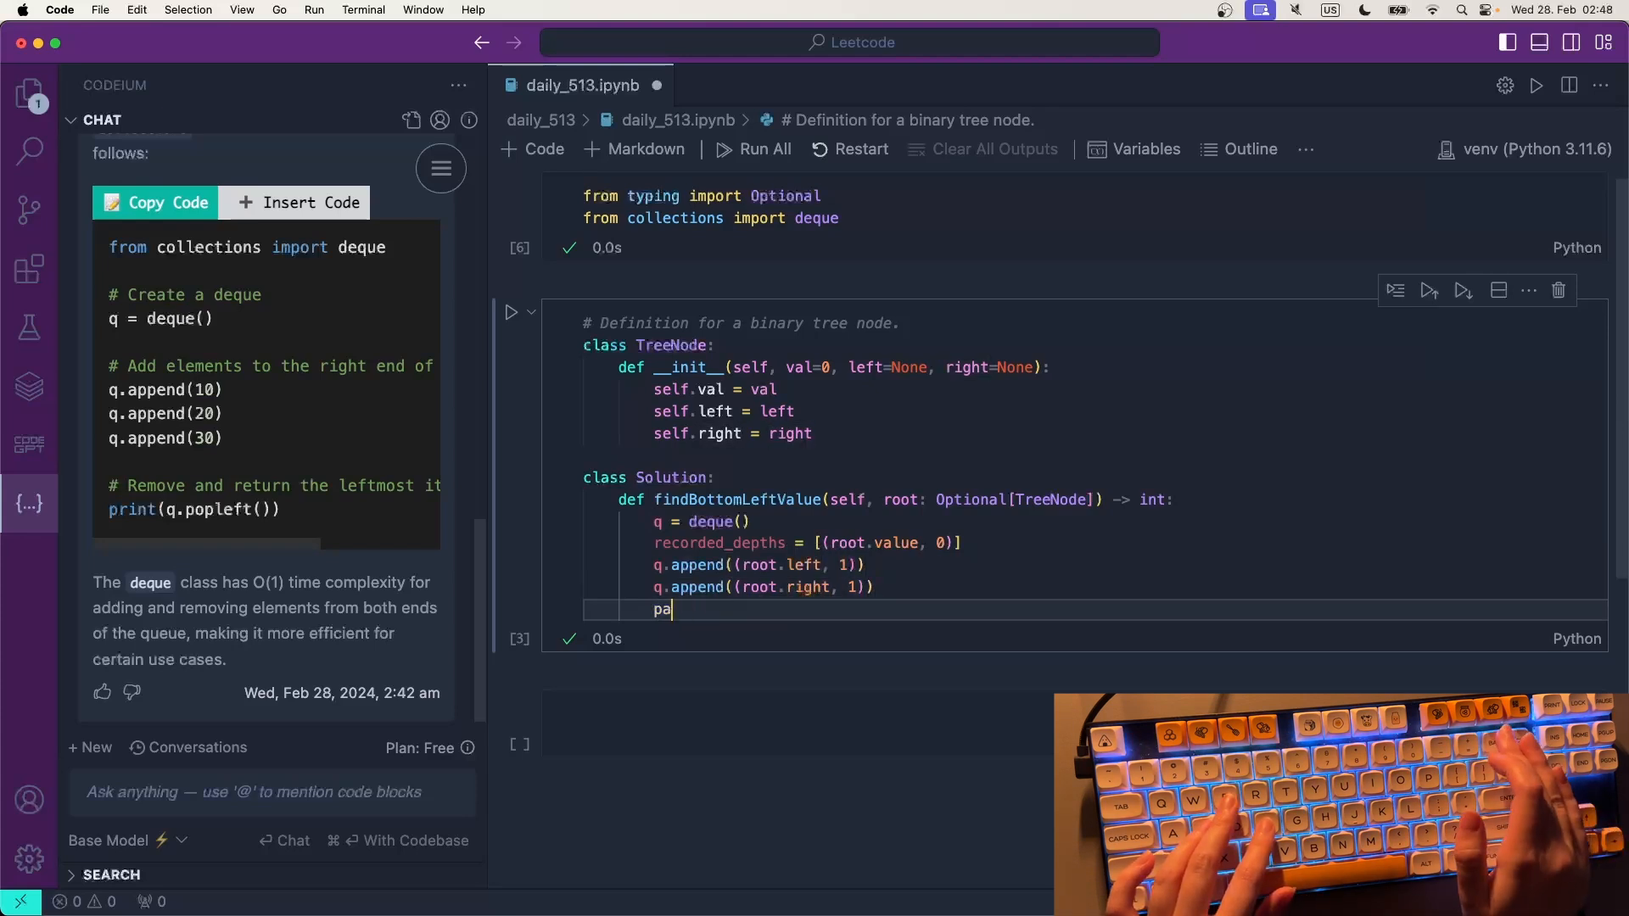
- Replace pass with a 'while len(q) > 0:' loop over the non-empty deque
key(Backspace)
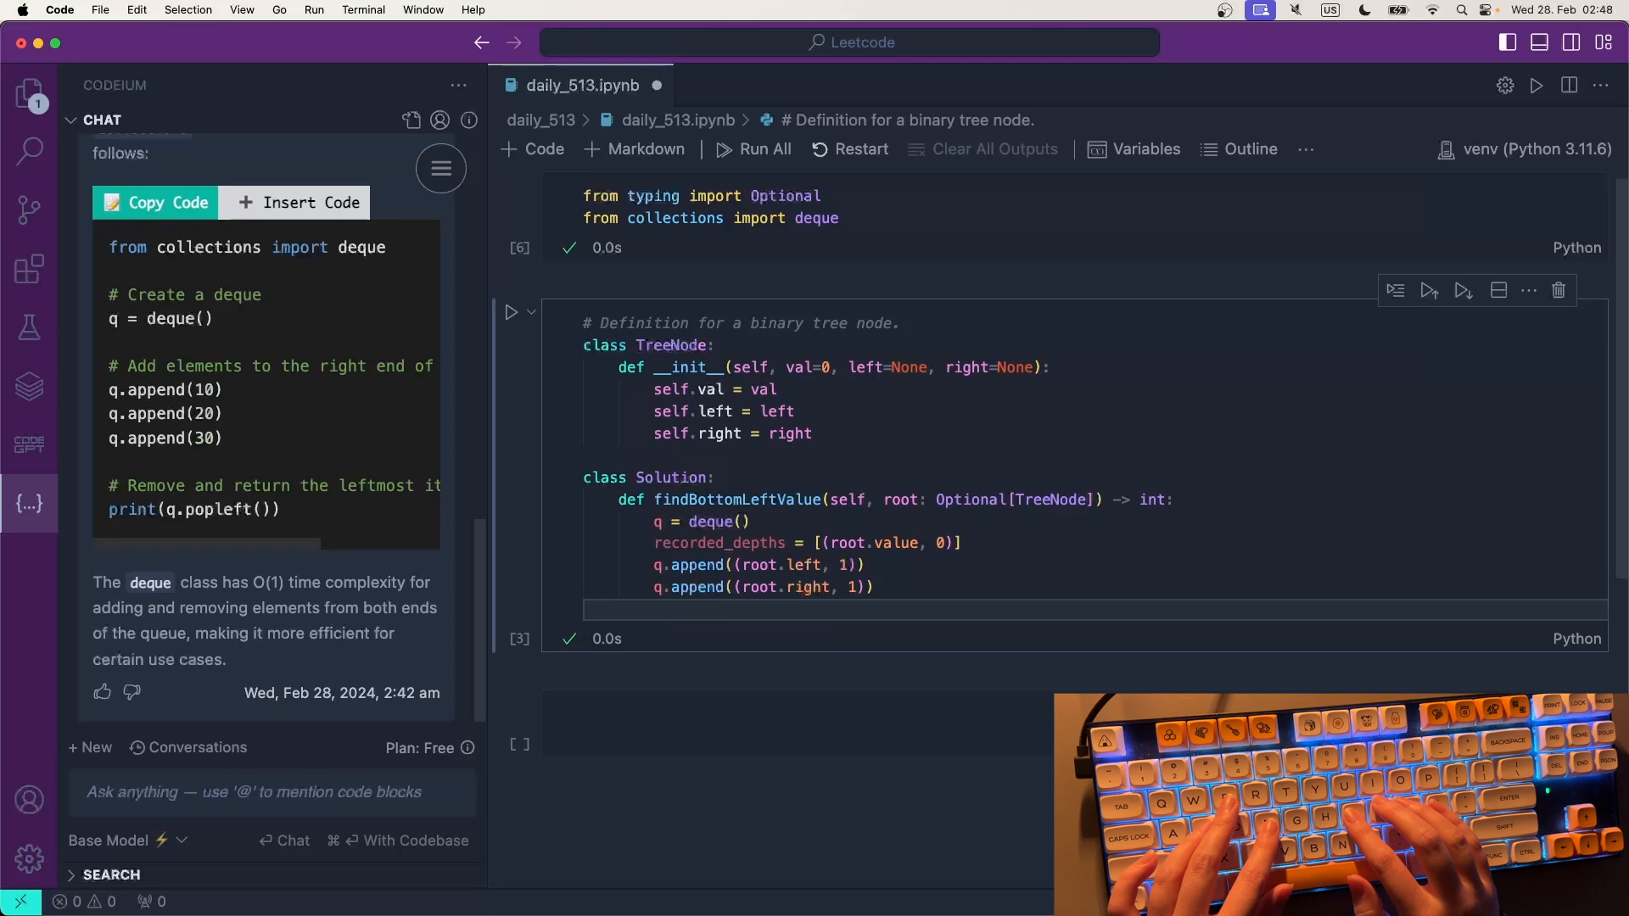
text(qhi)
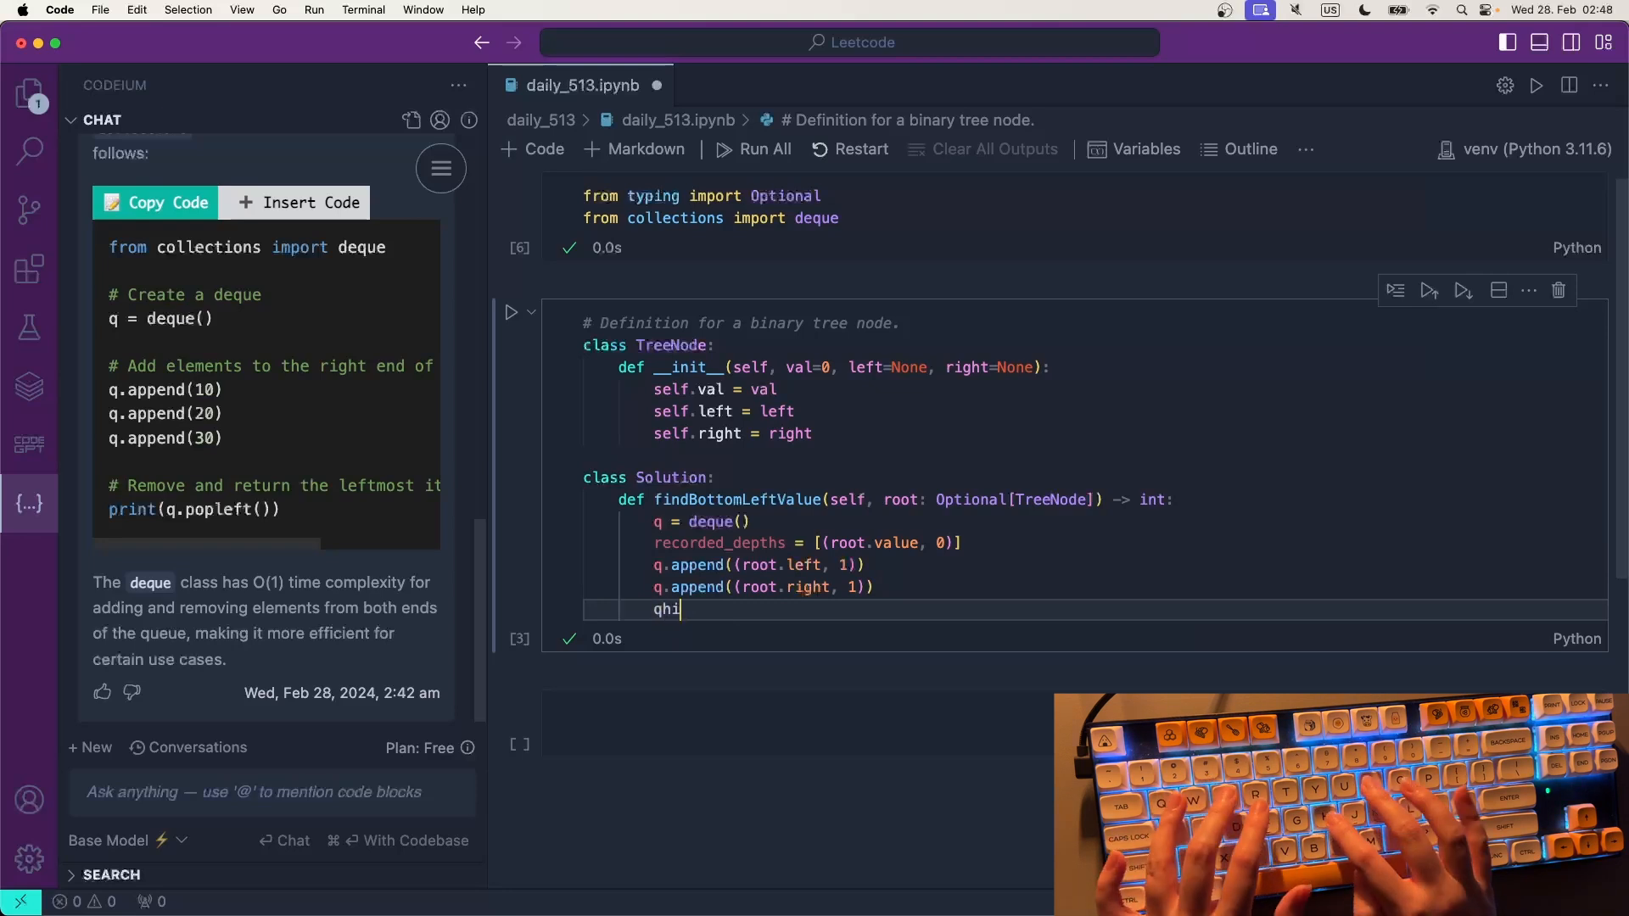
text(while)
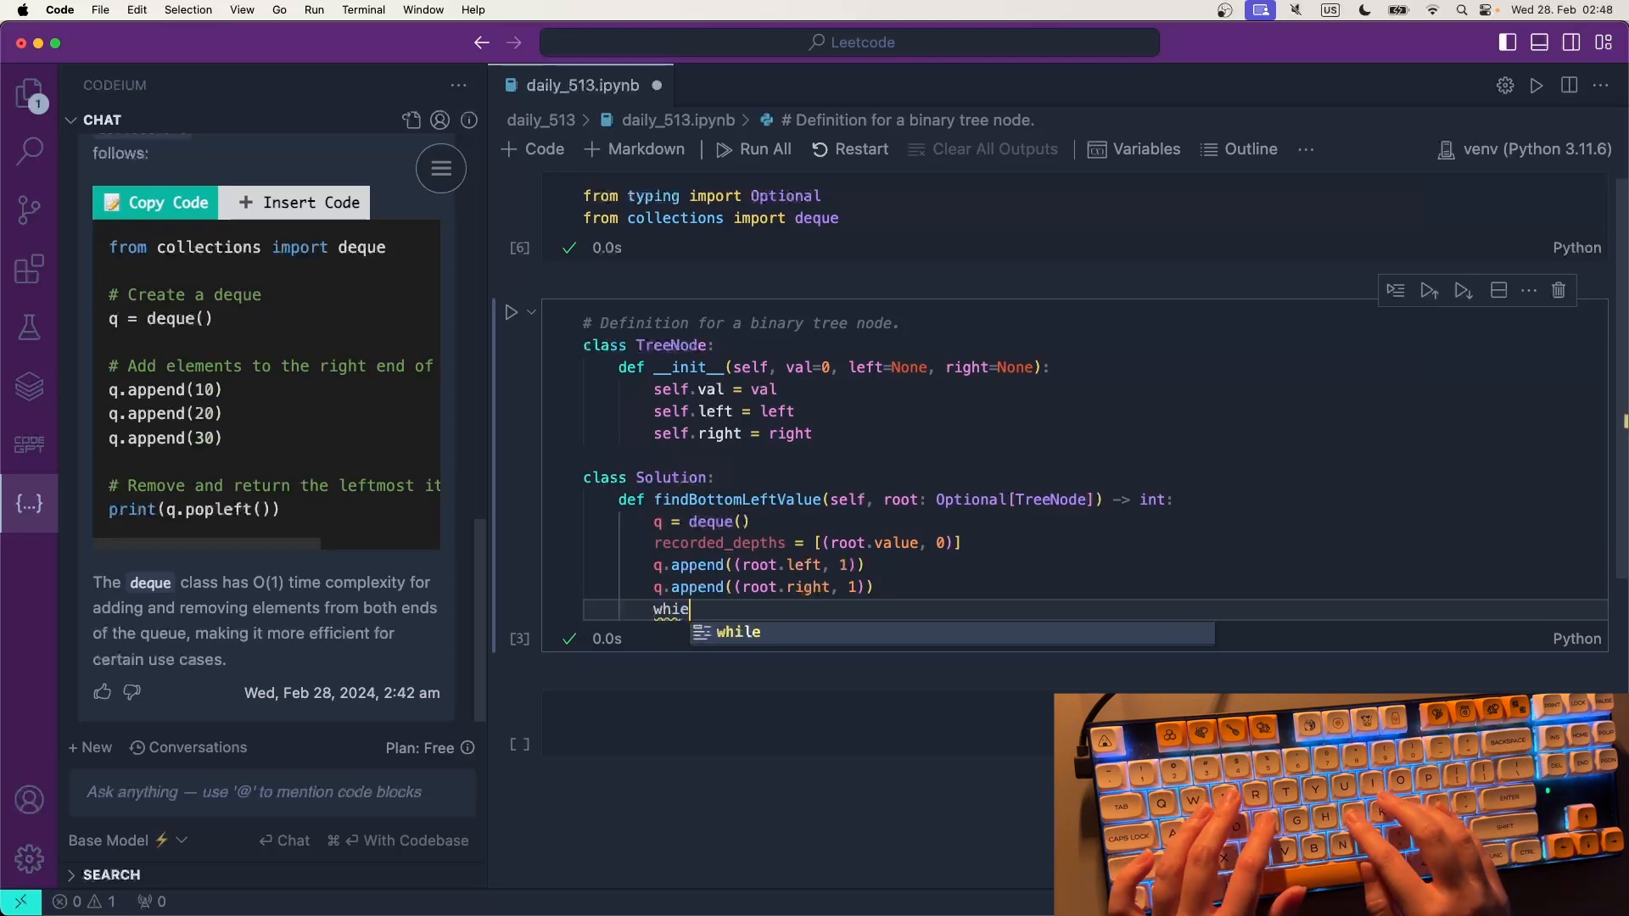
text(len)
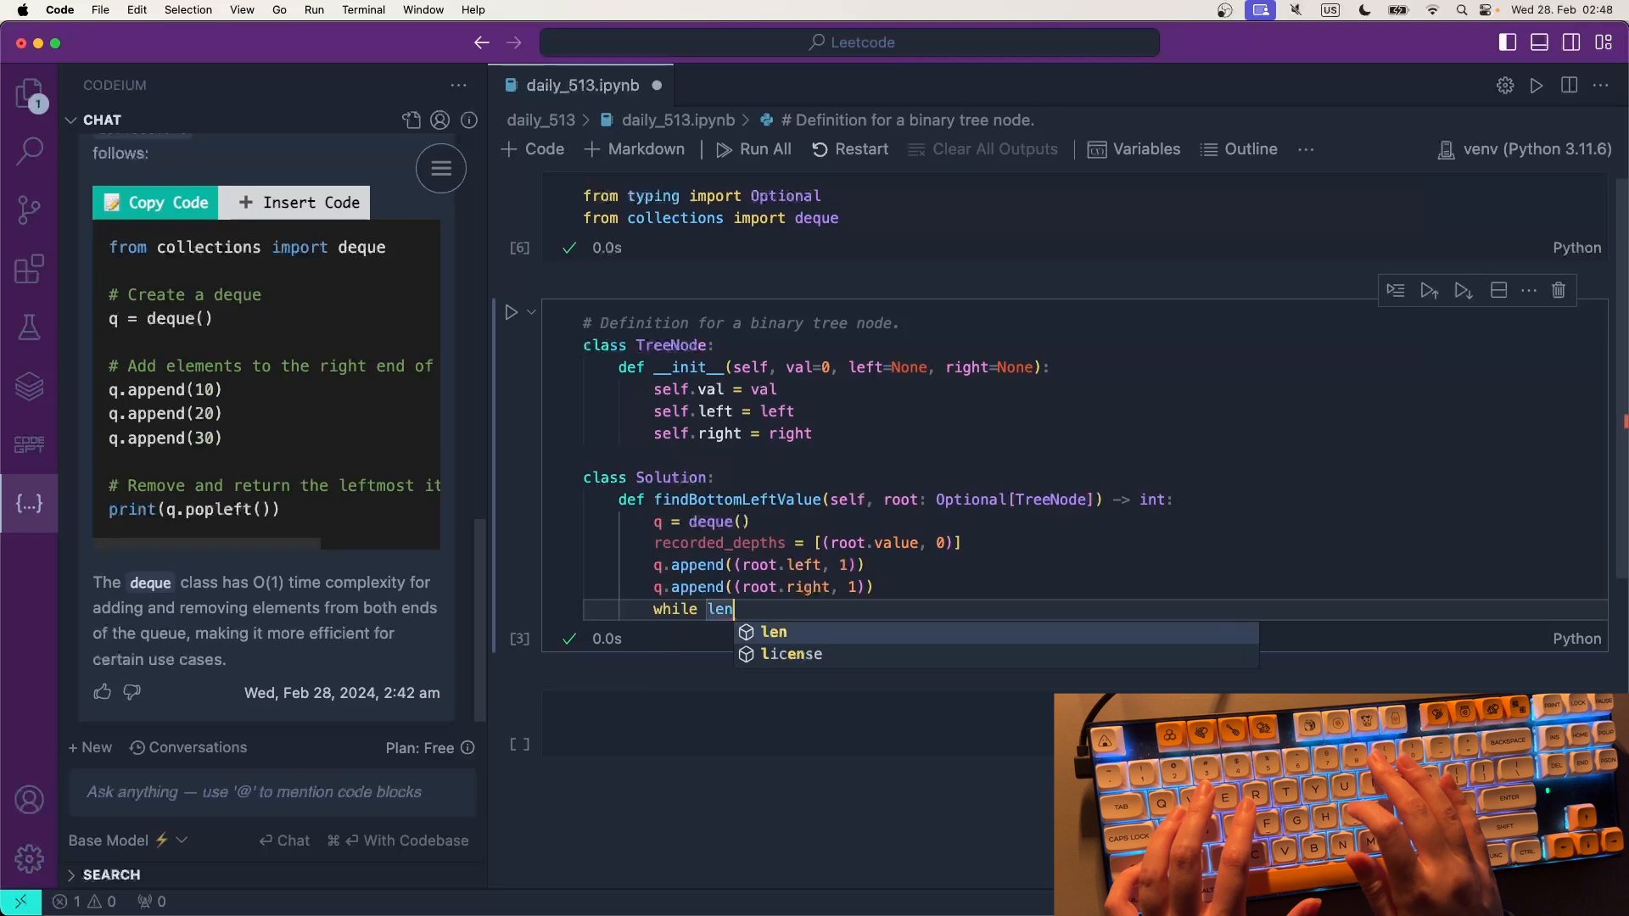
text((q) > 0:)
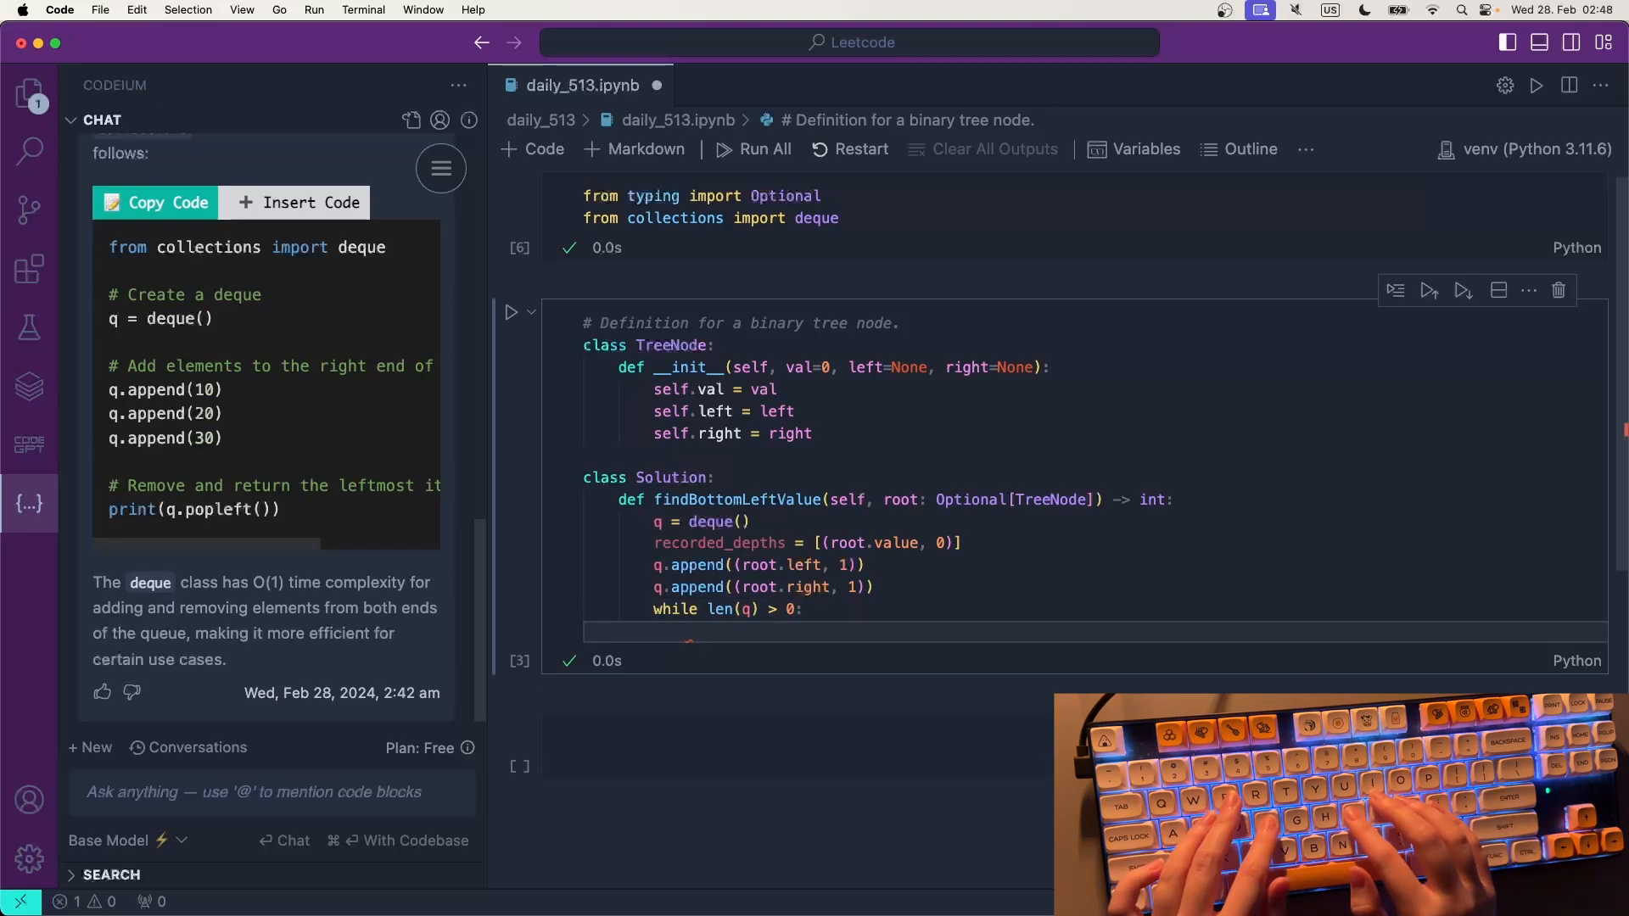
- Pop current_node, current_depth from the front with q.popleft()
text(q.popleft)
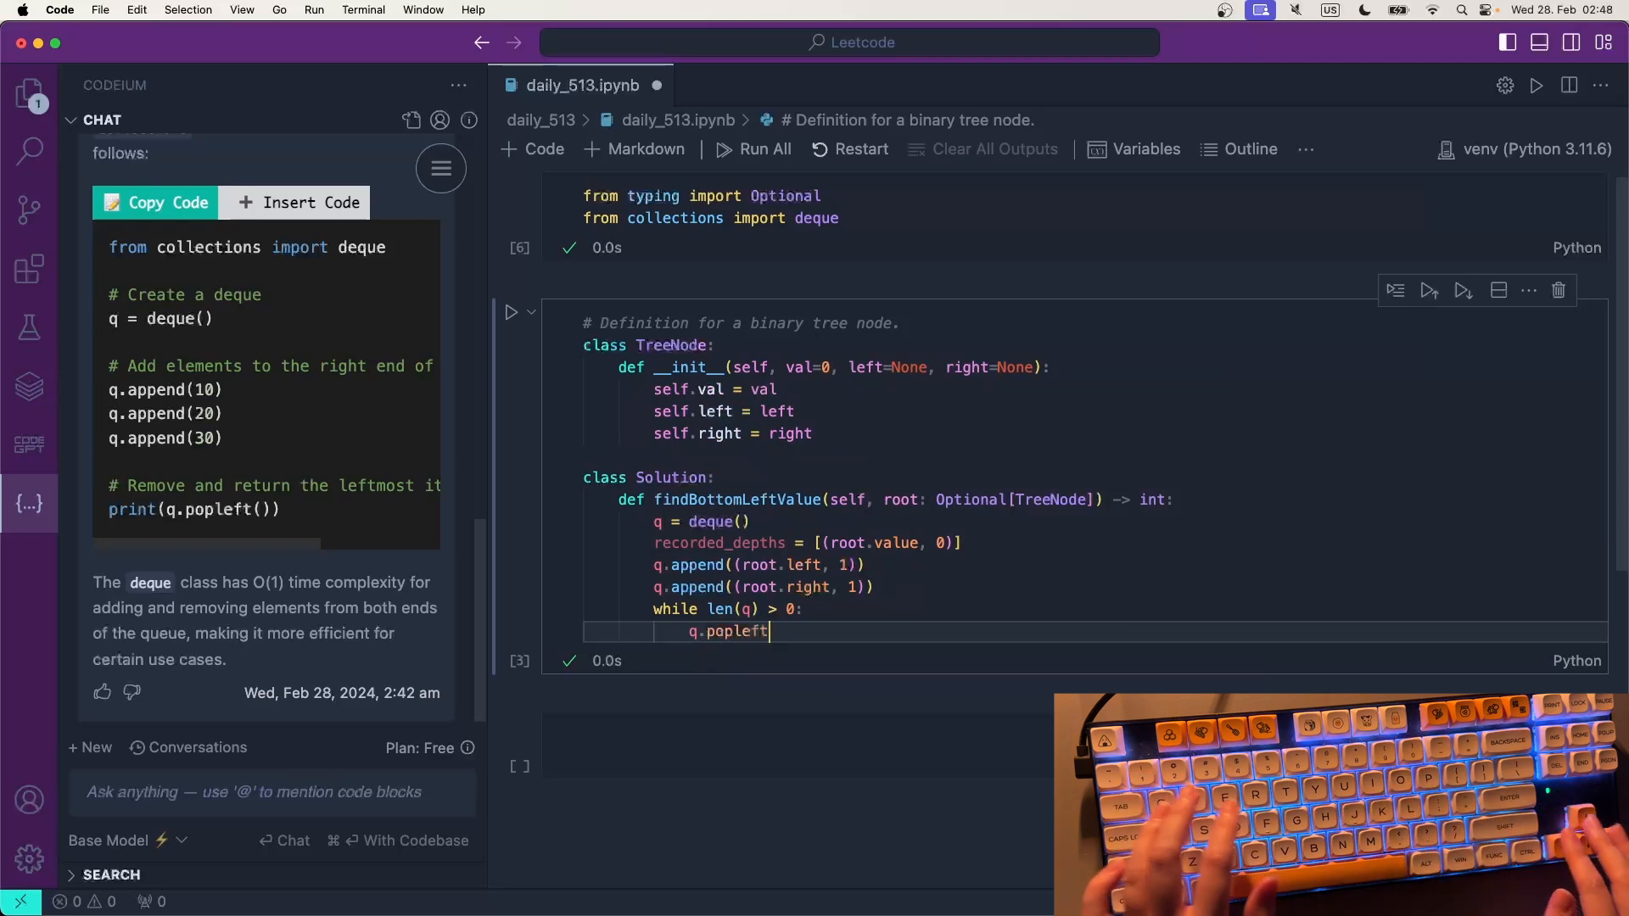
text(())
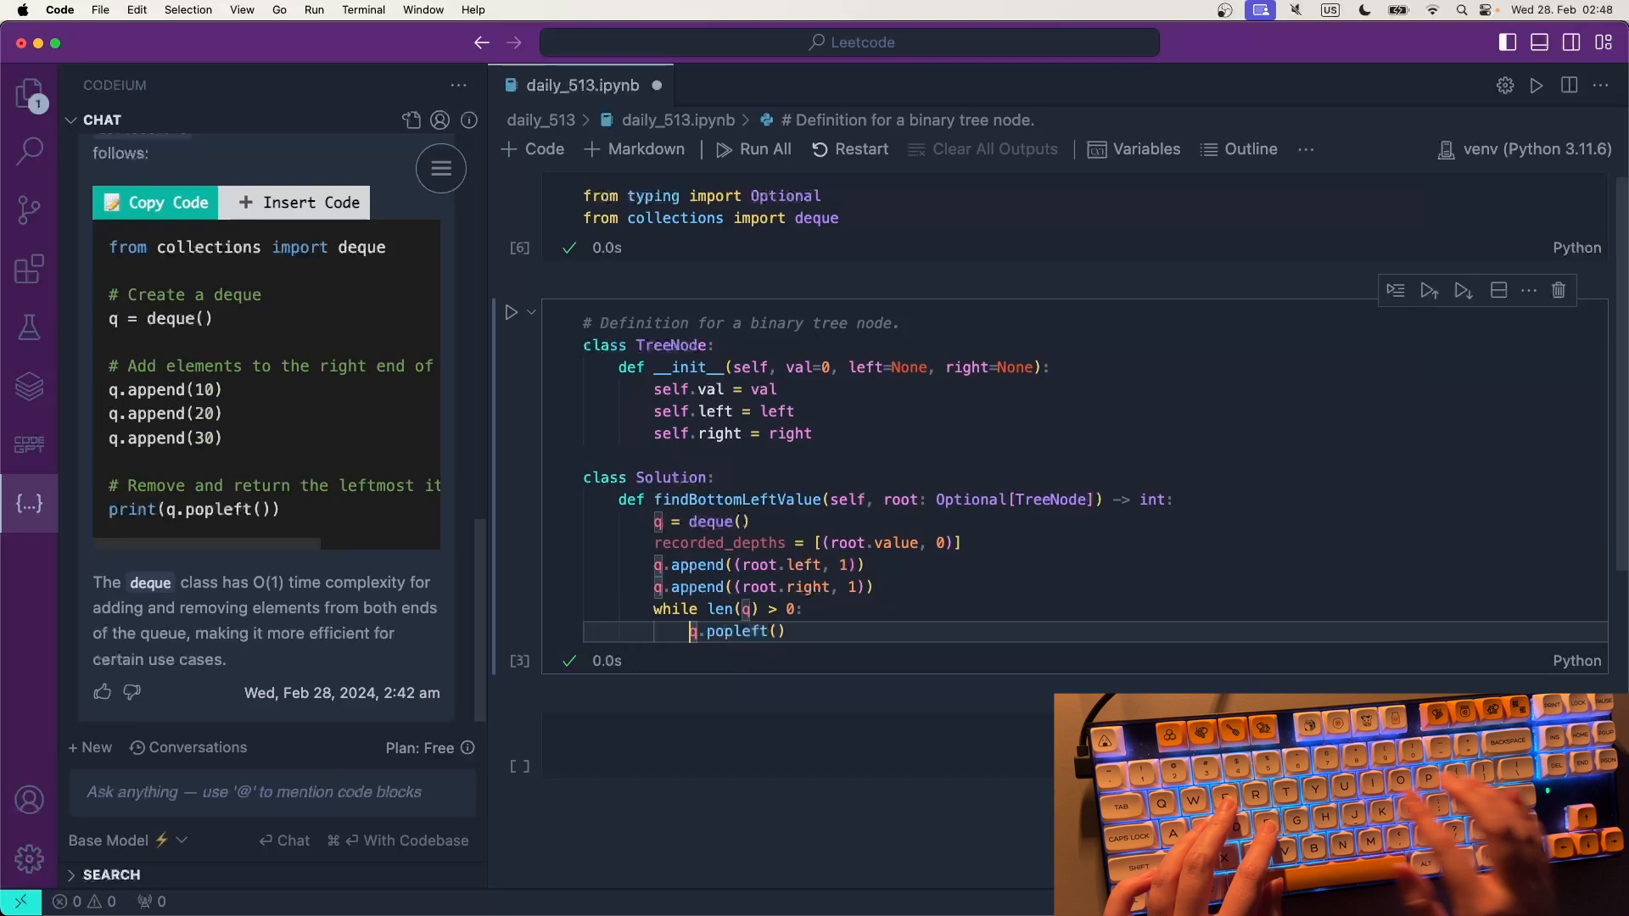
text(curn)
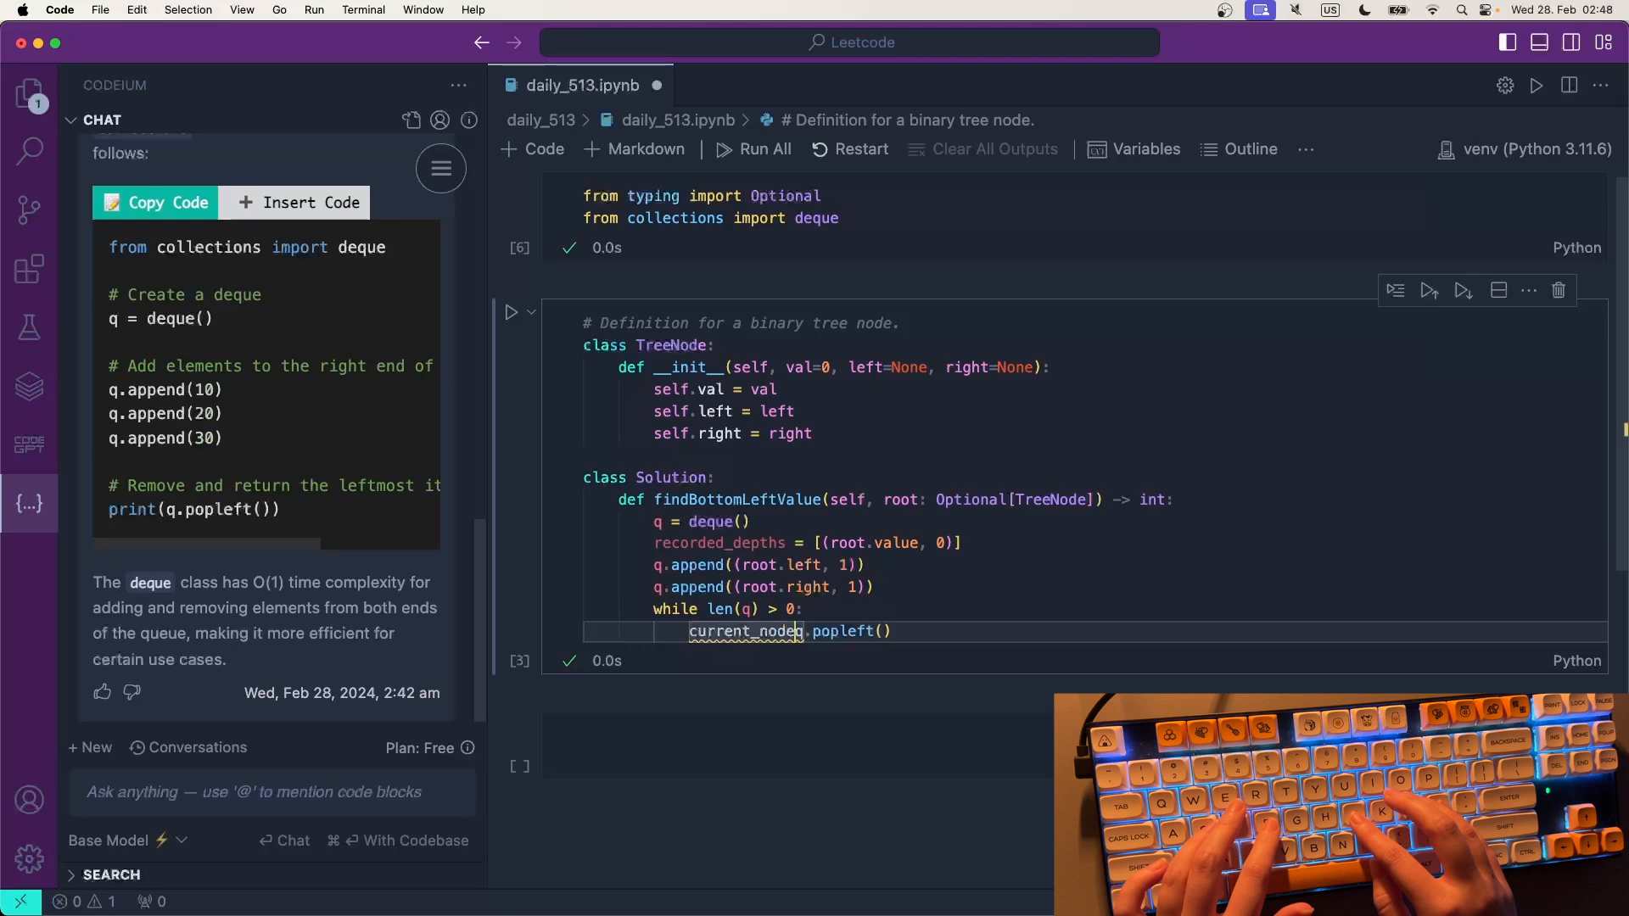
text(, currentd)
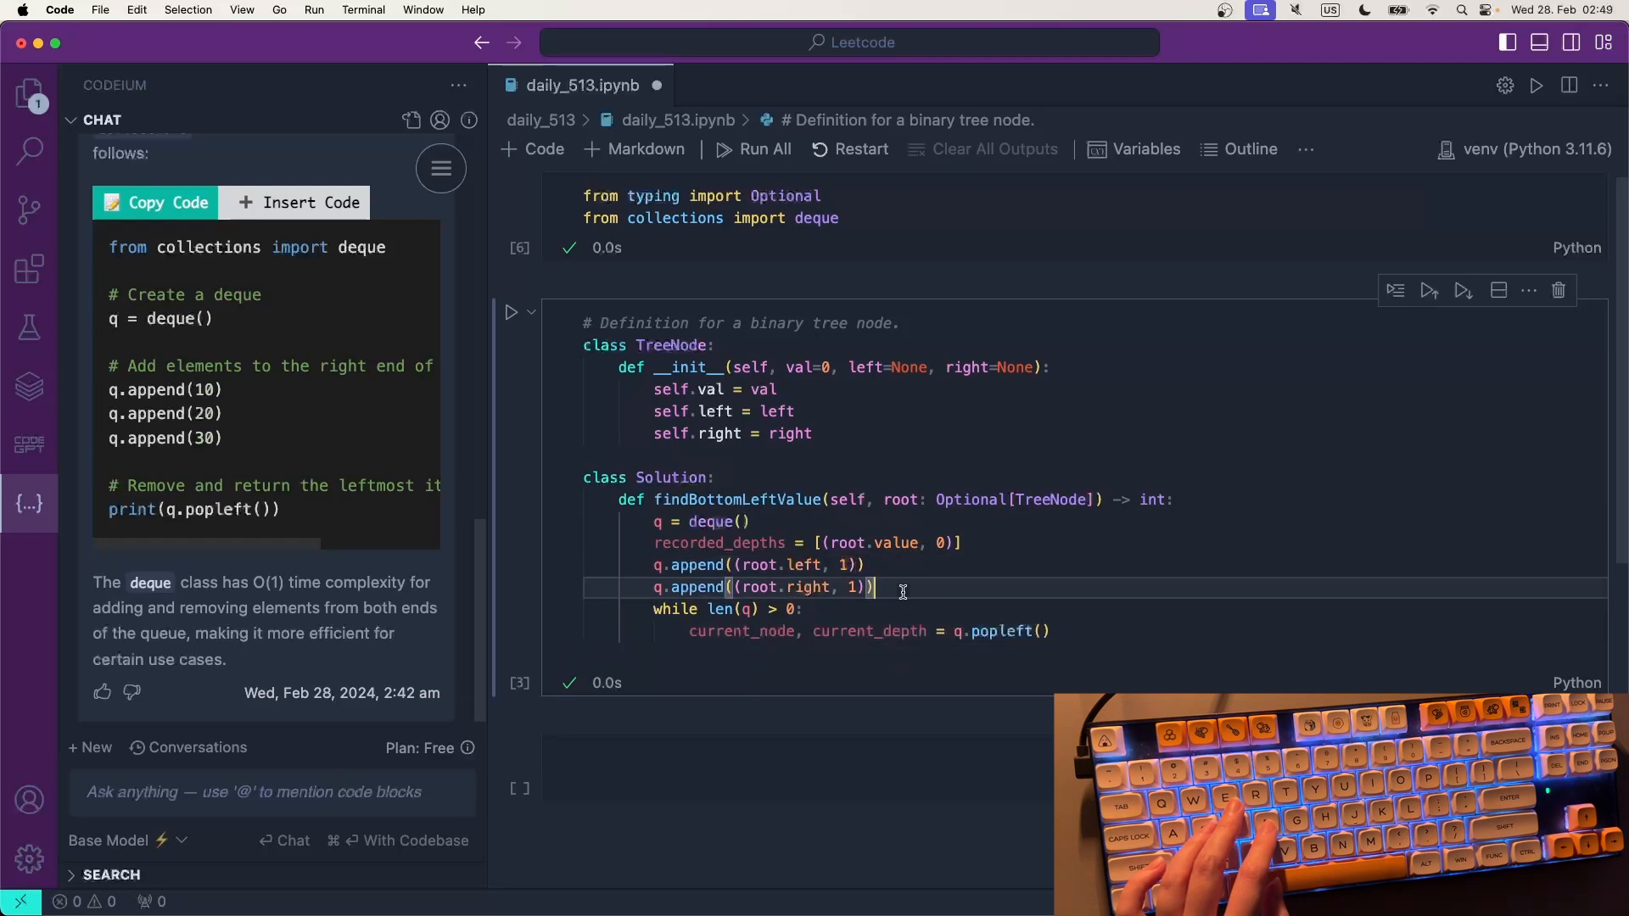
- Move the child appends into the loop and leave recorded_depths empty, with current node root at depth 0
key(Enter)
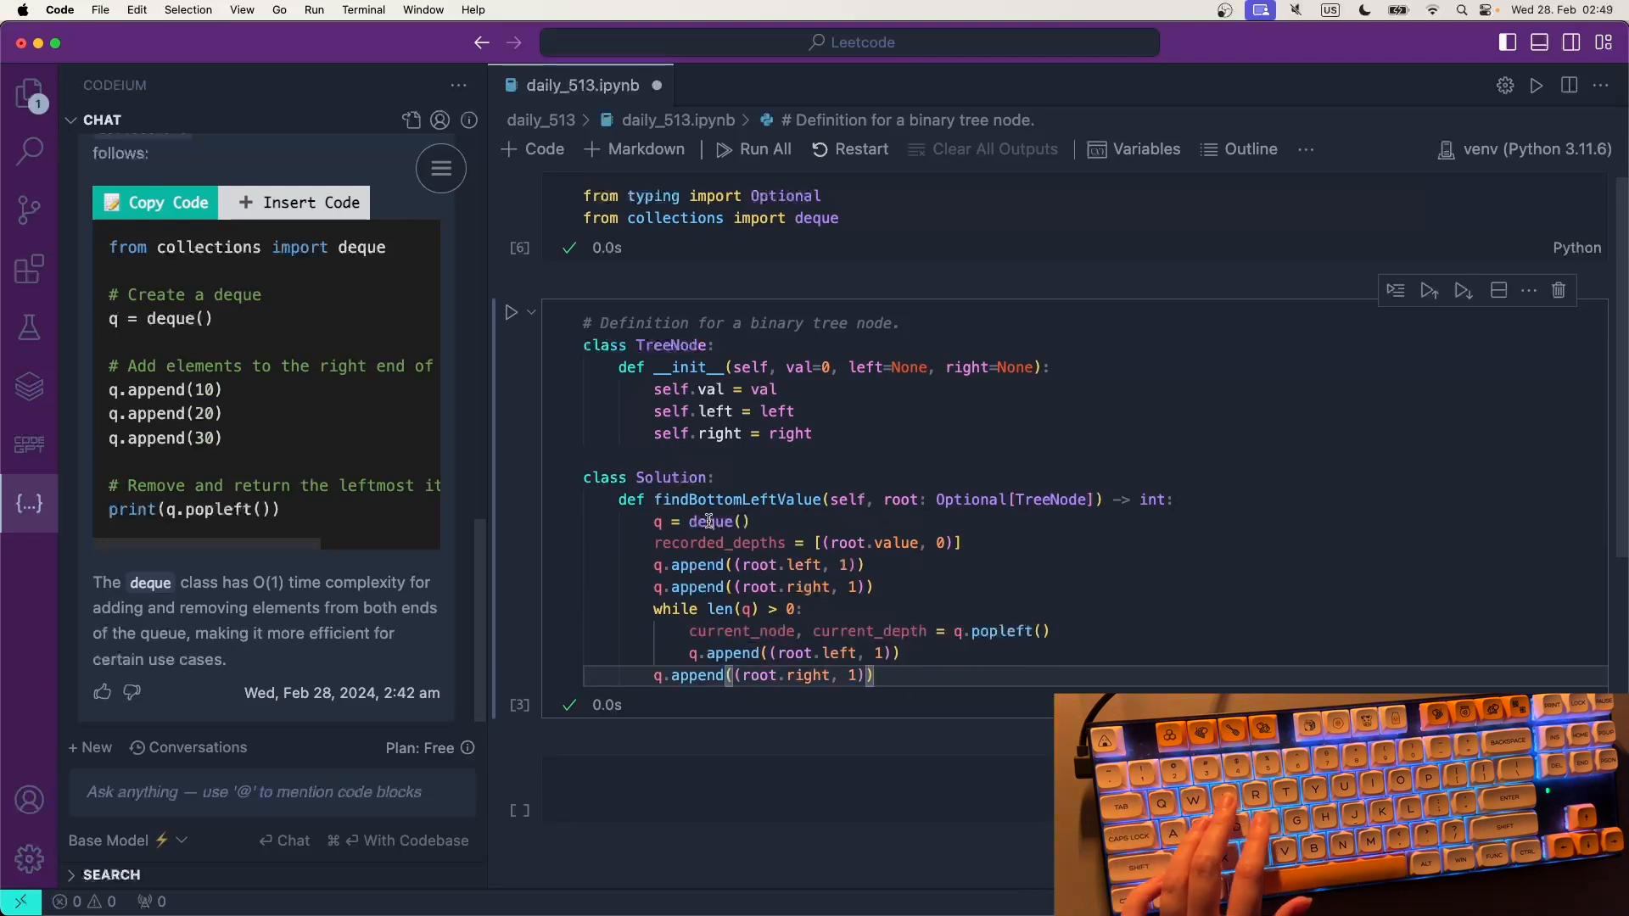
click(828, 543)
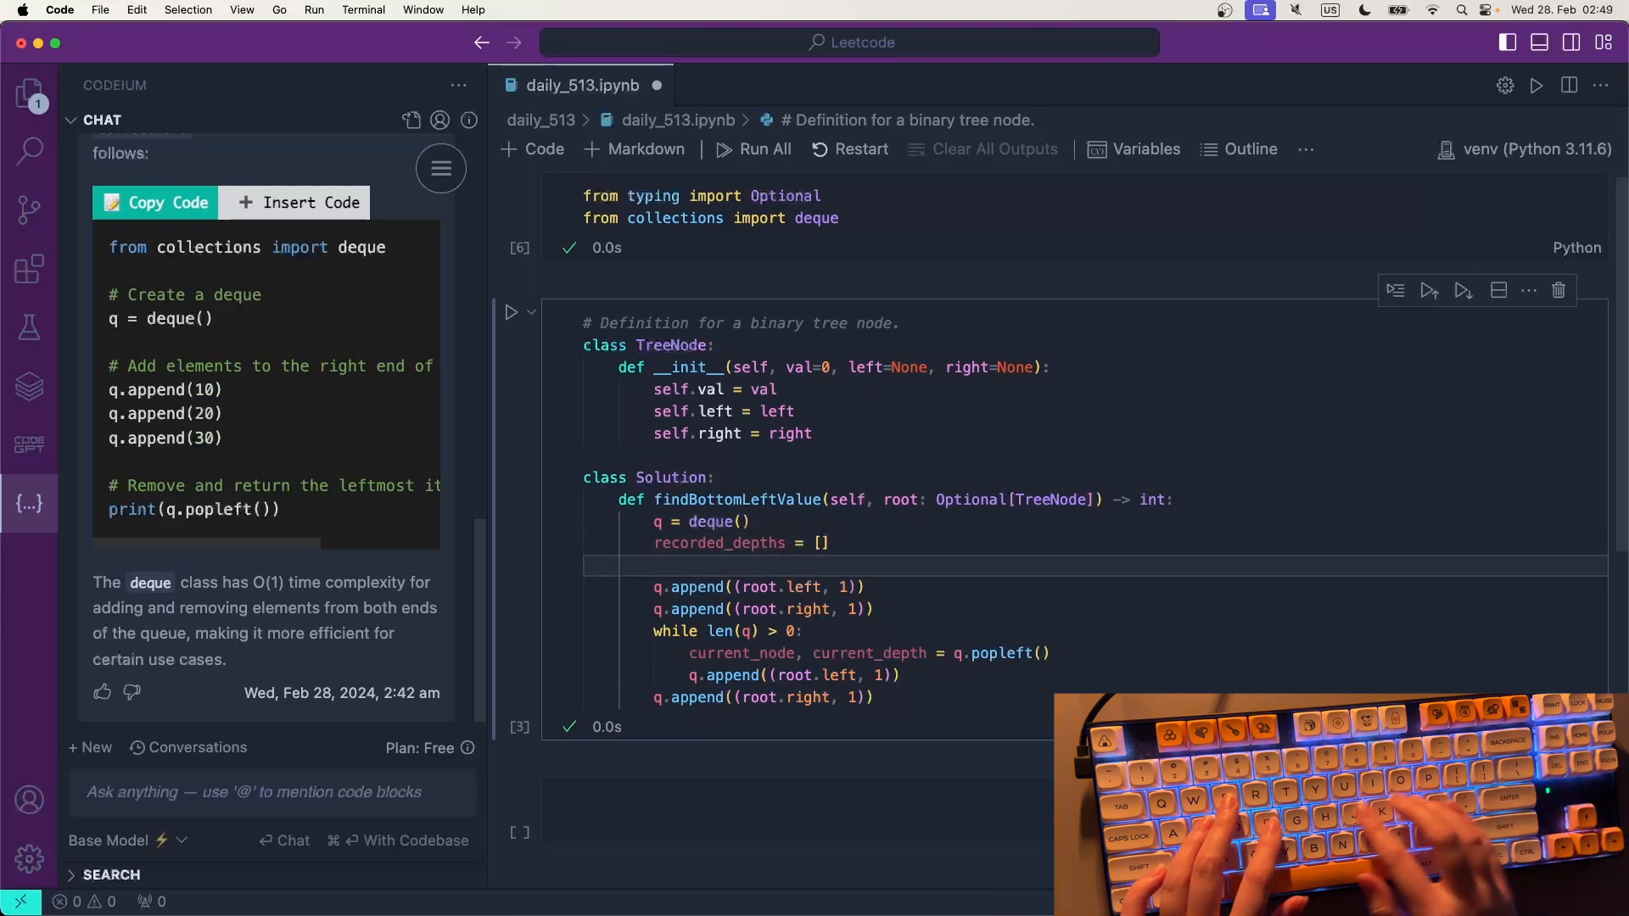
text(dc)
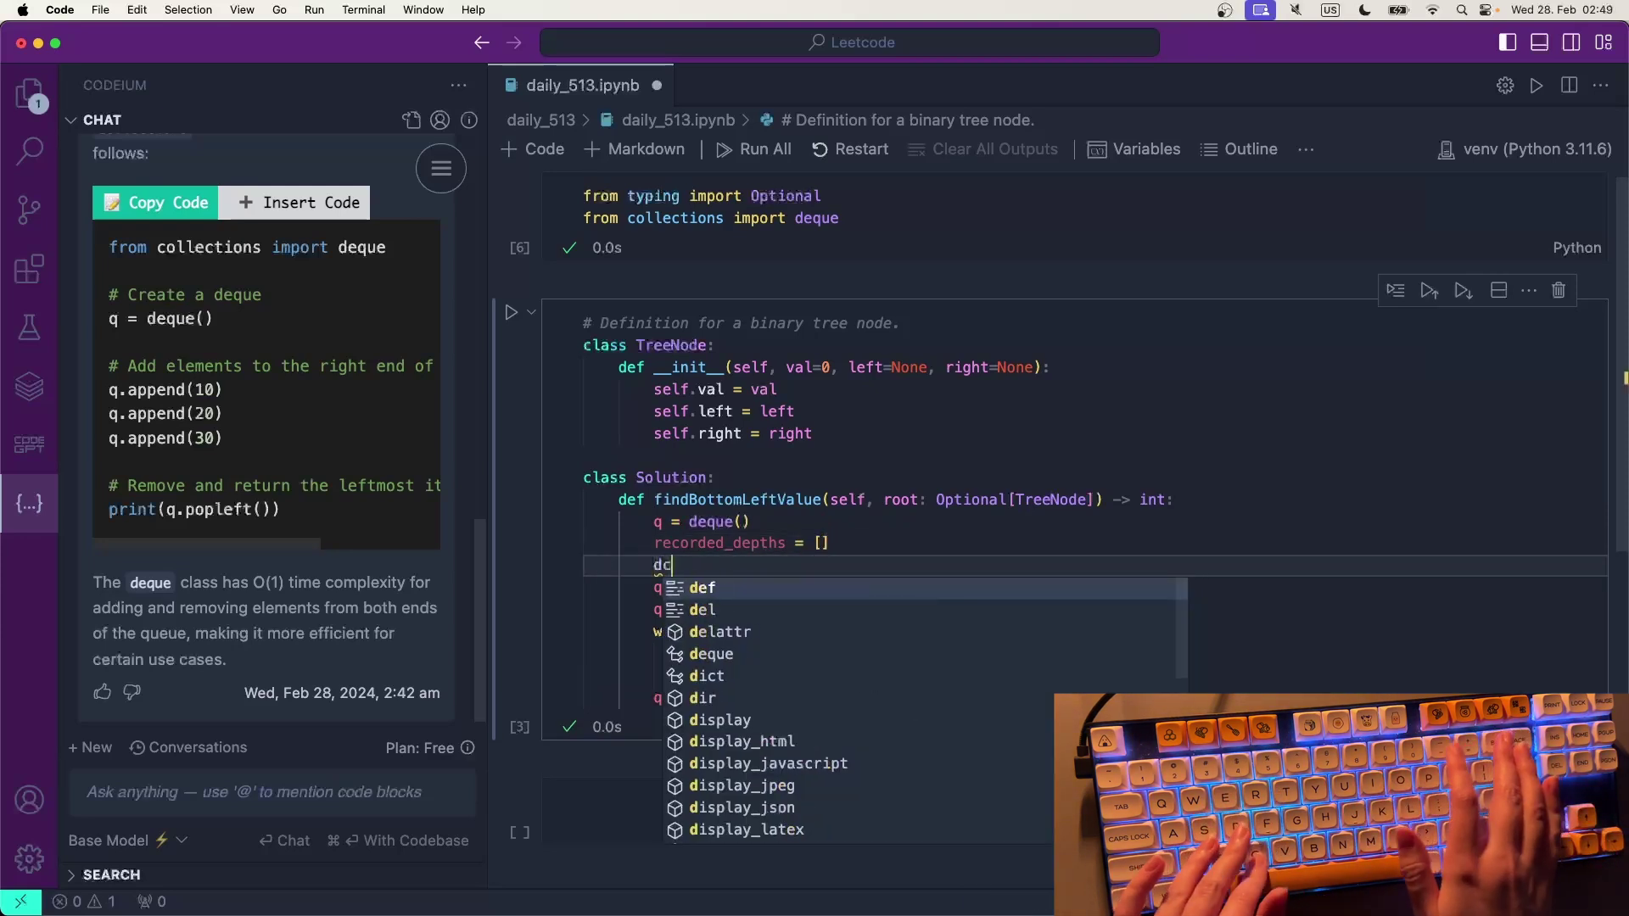
text(current_)
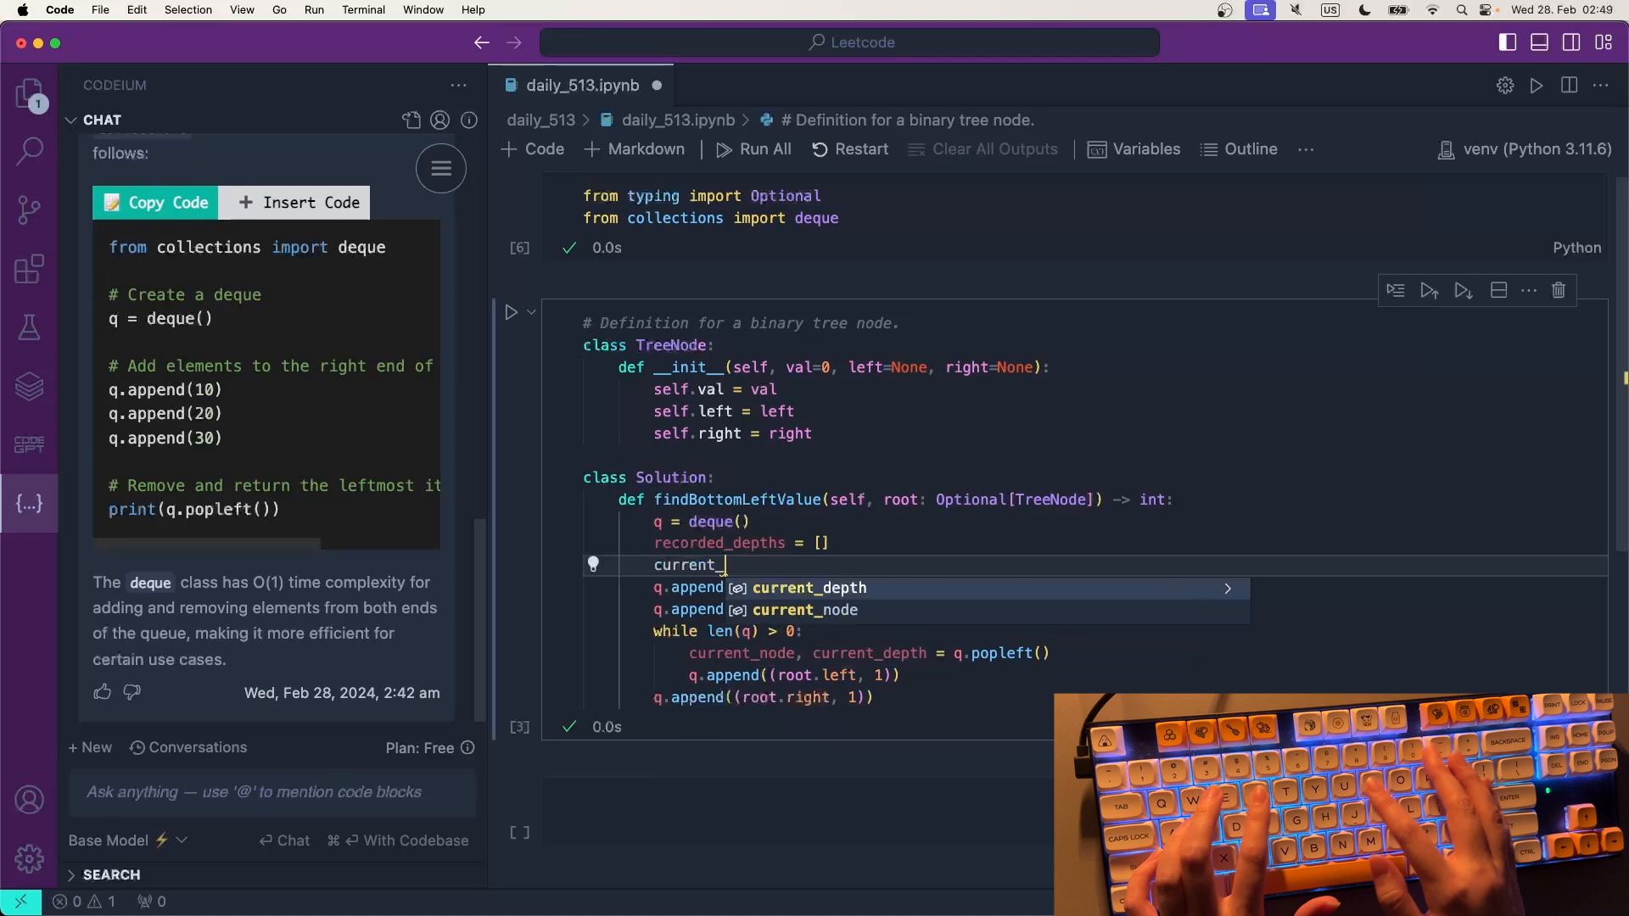
text(node =)
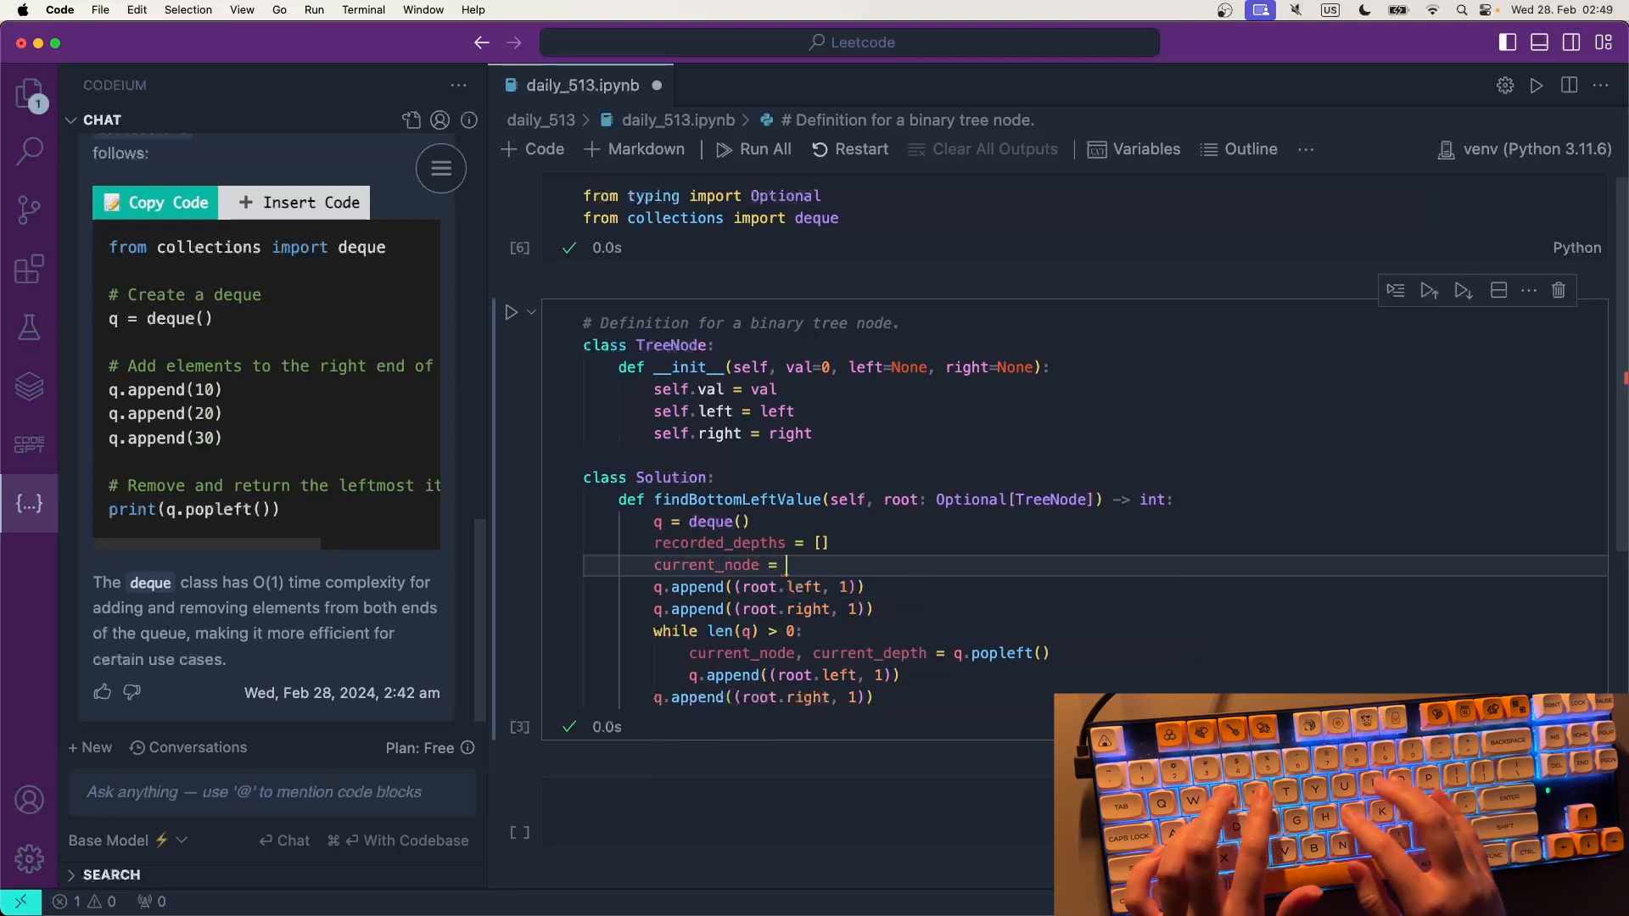
text(root)
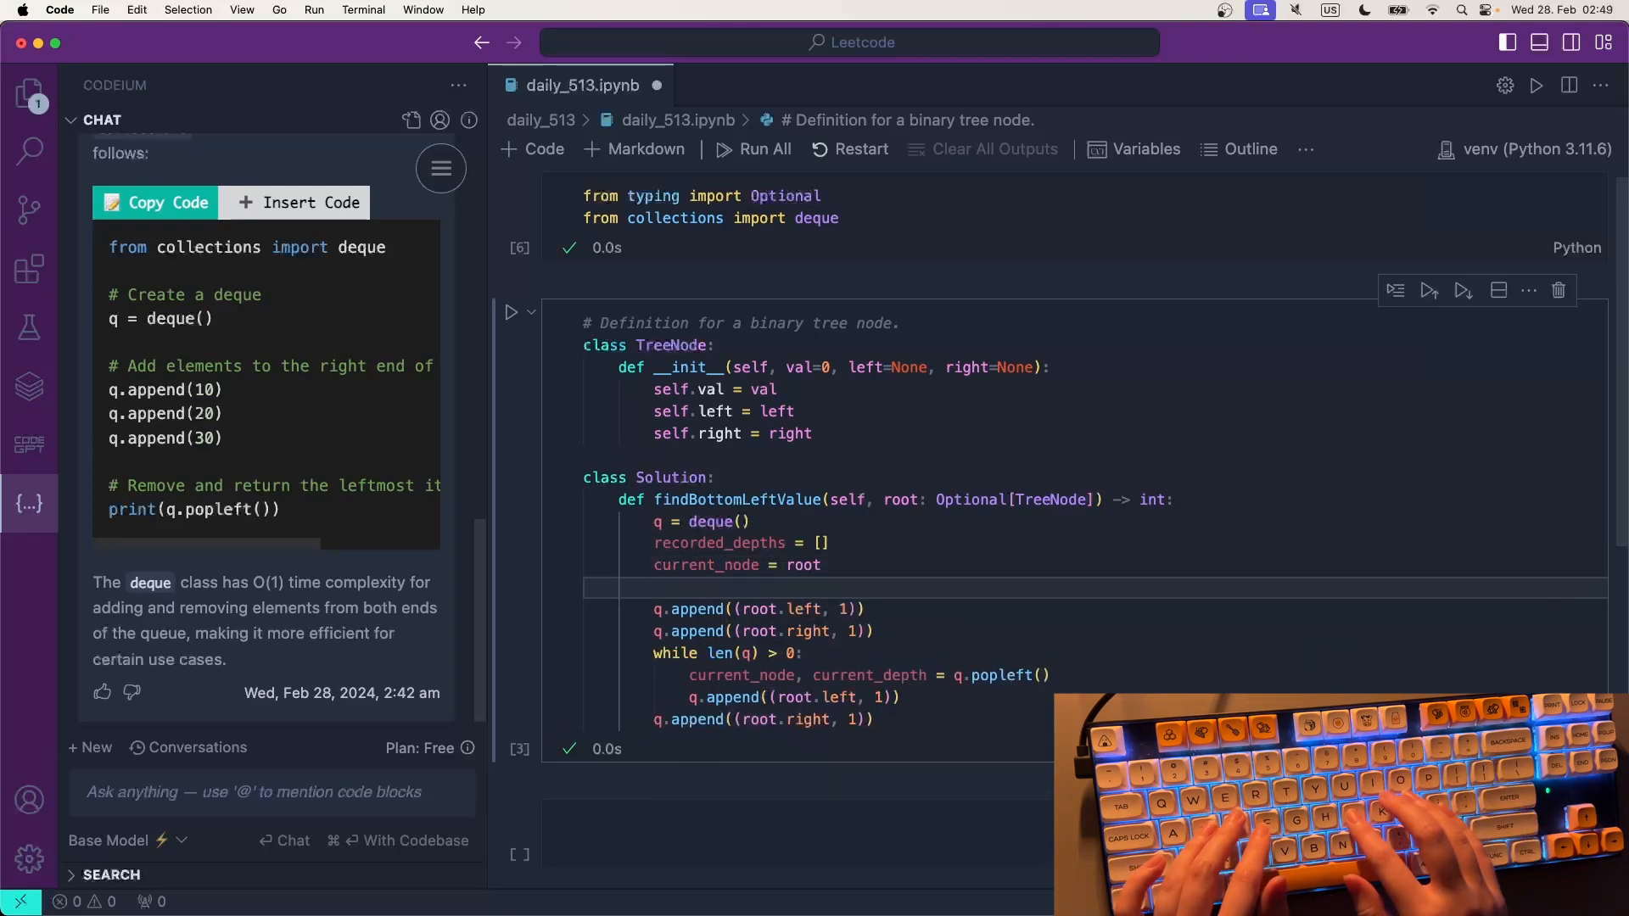
text(current_de)
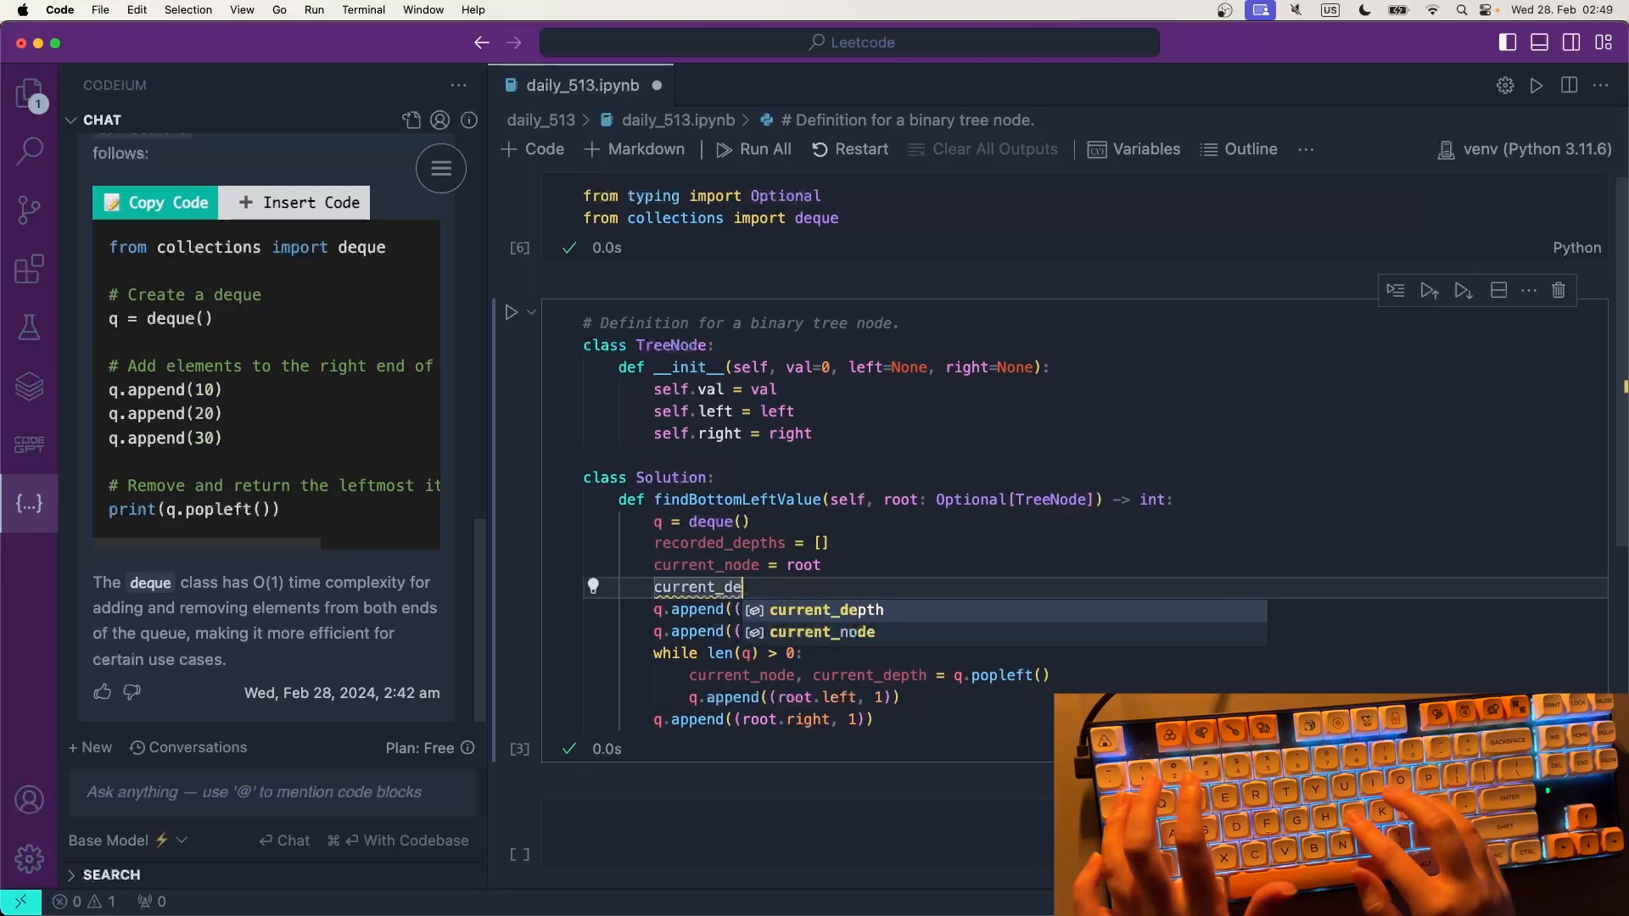
text(pth = 0)
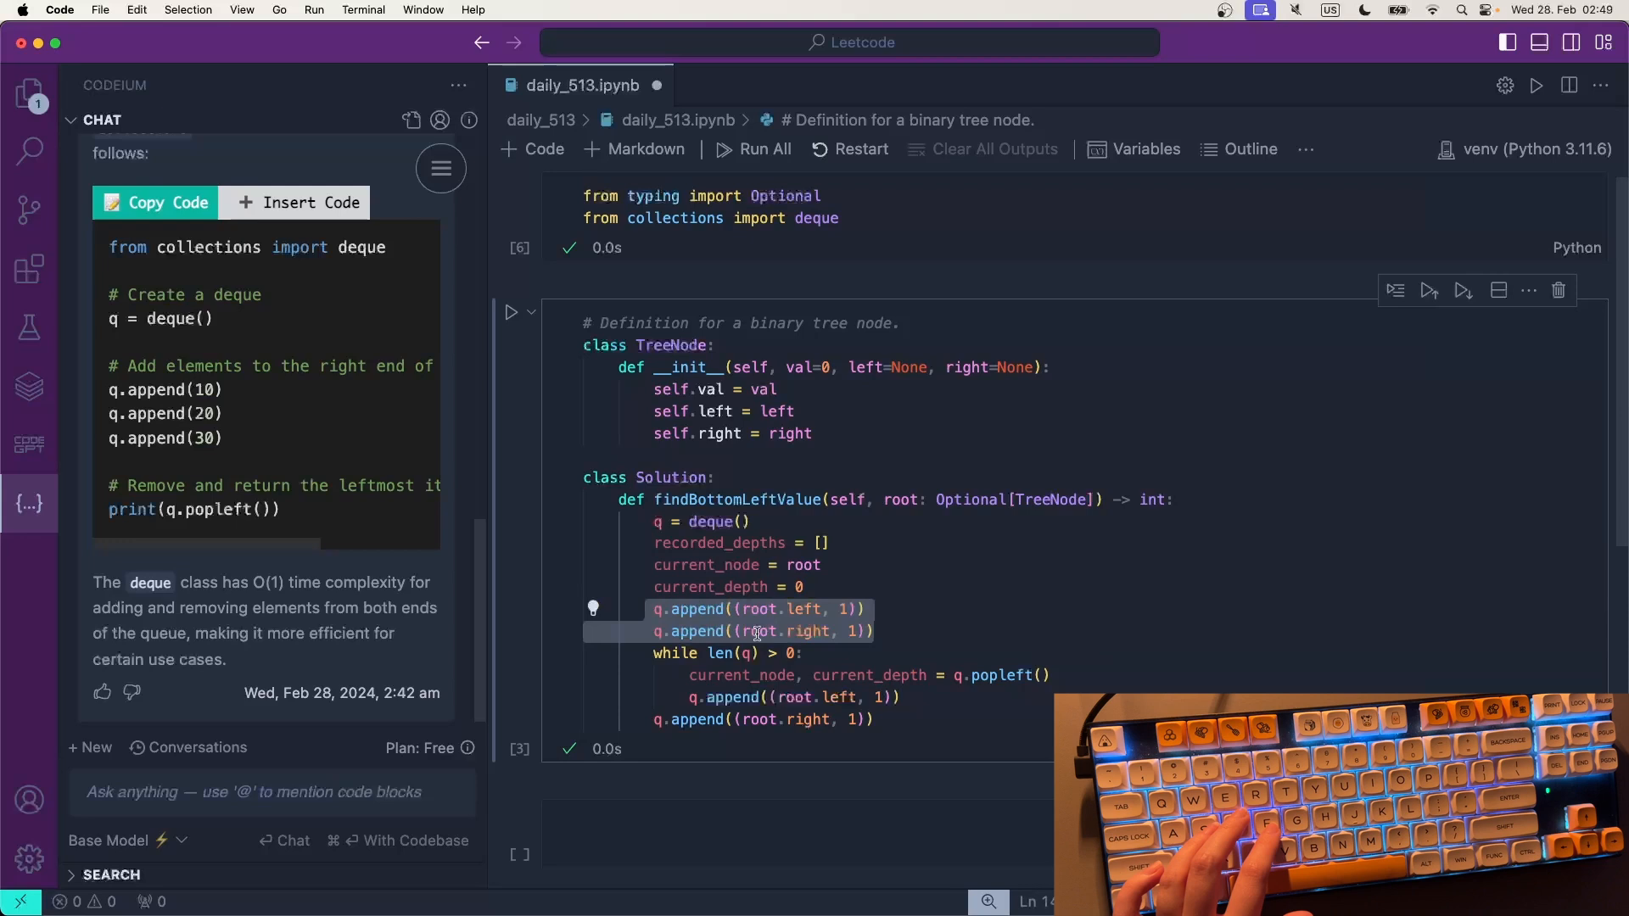
- Seed the deque with q.append((root, 0))
text(q.append()
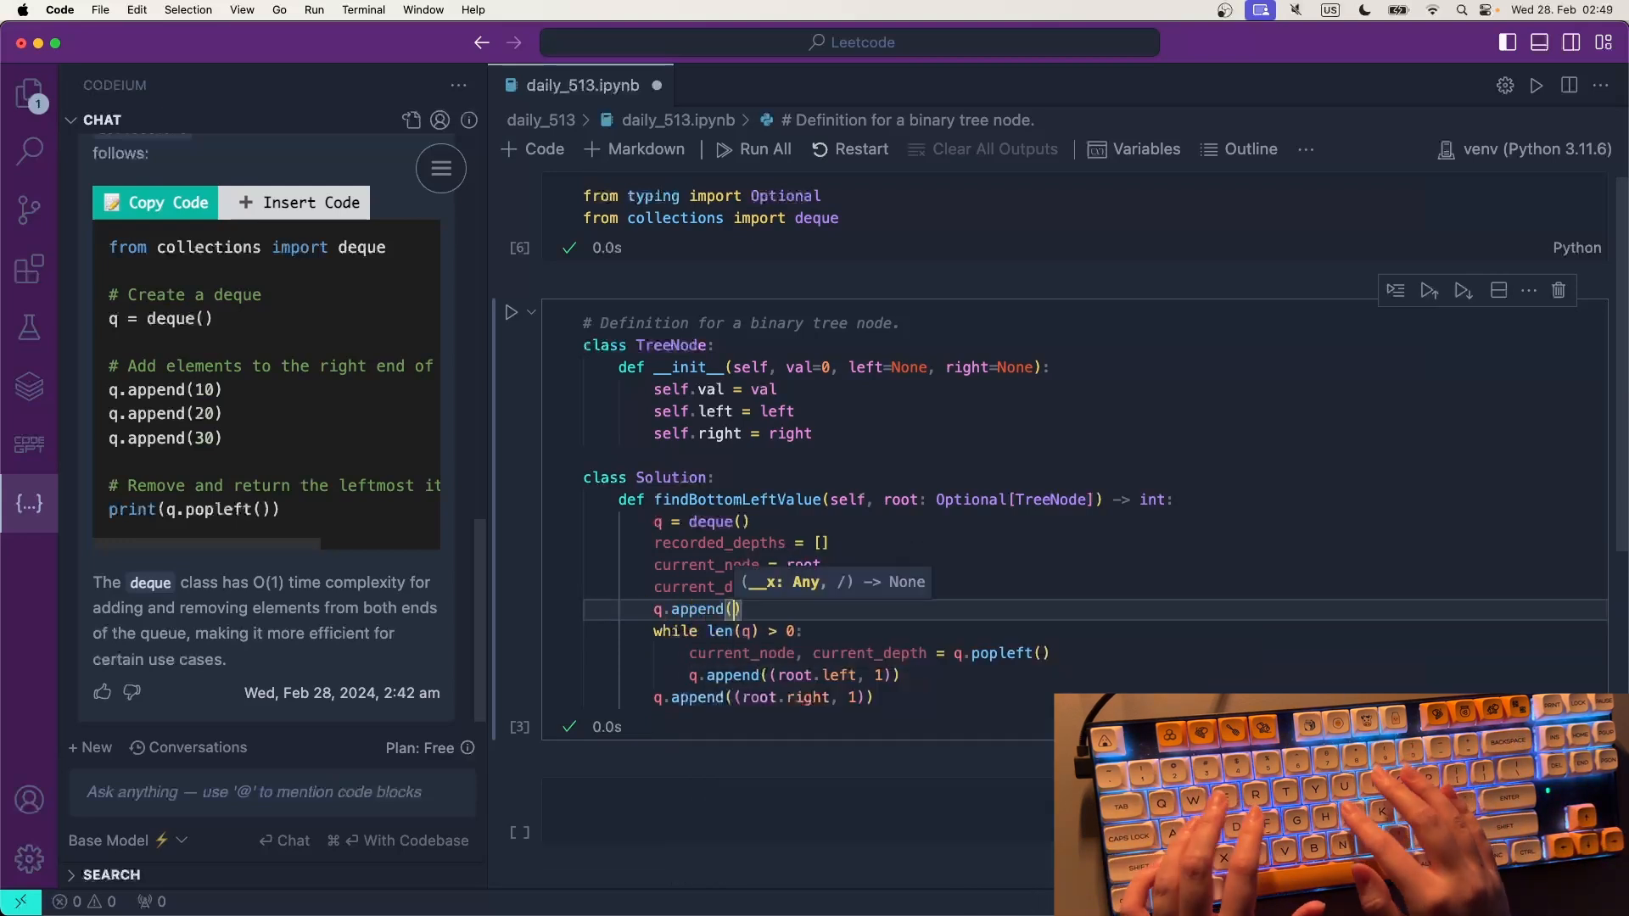
text(()
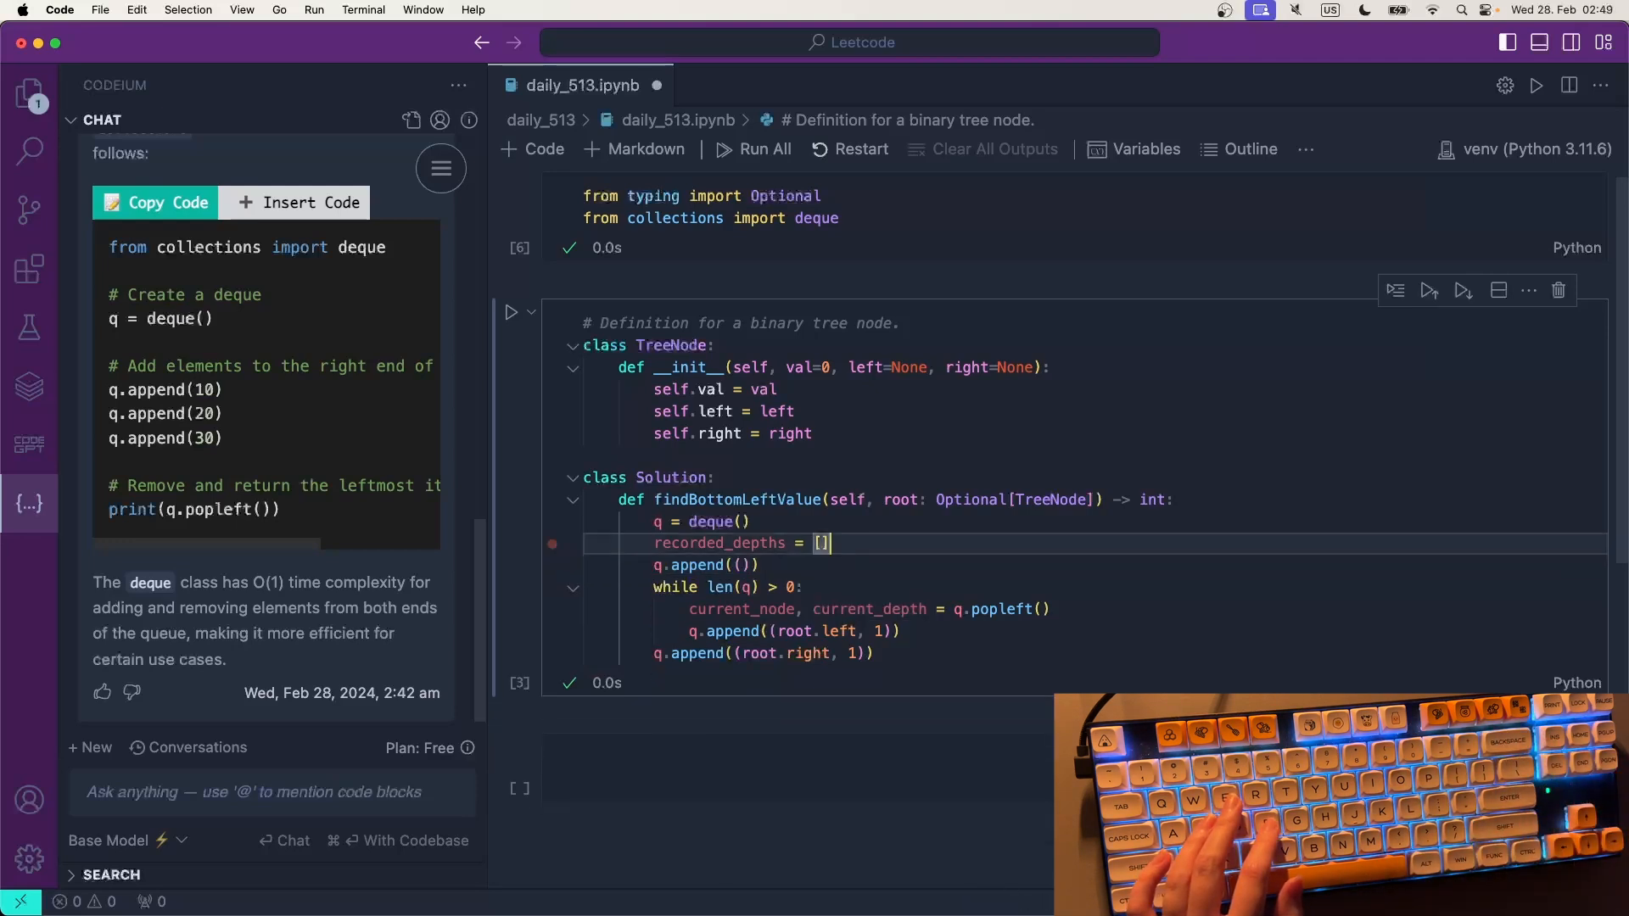
text(root,)
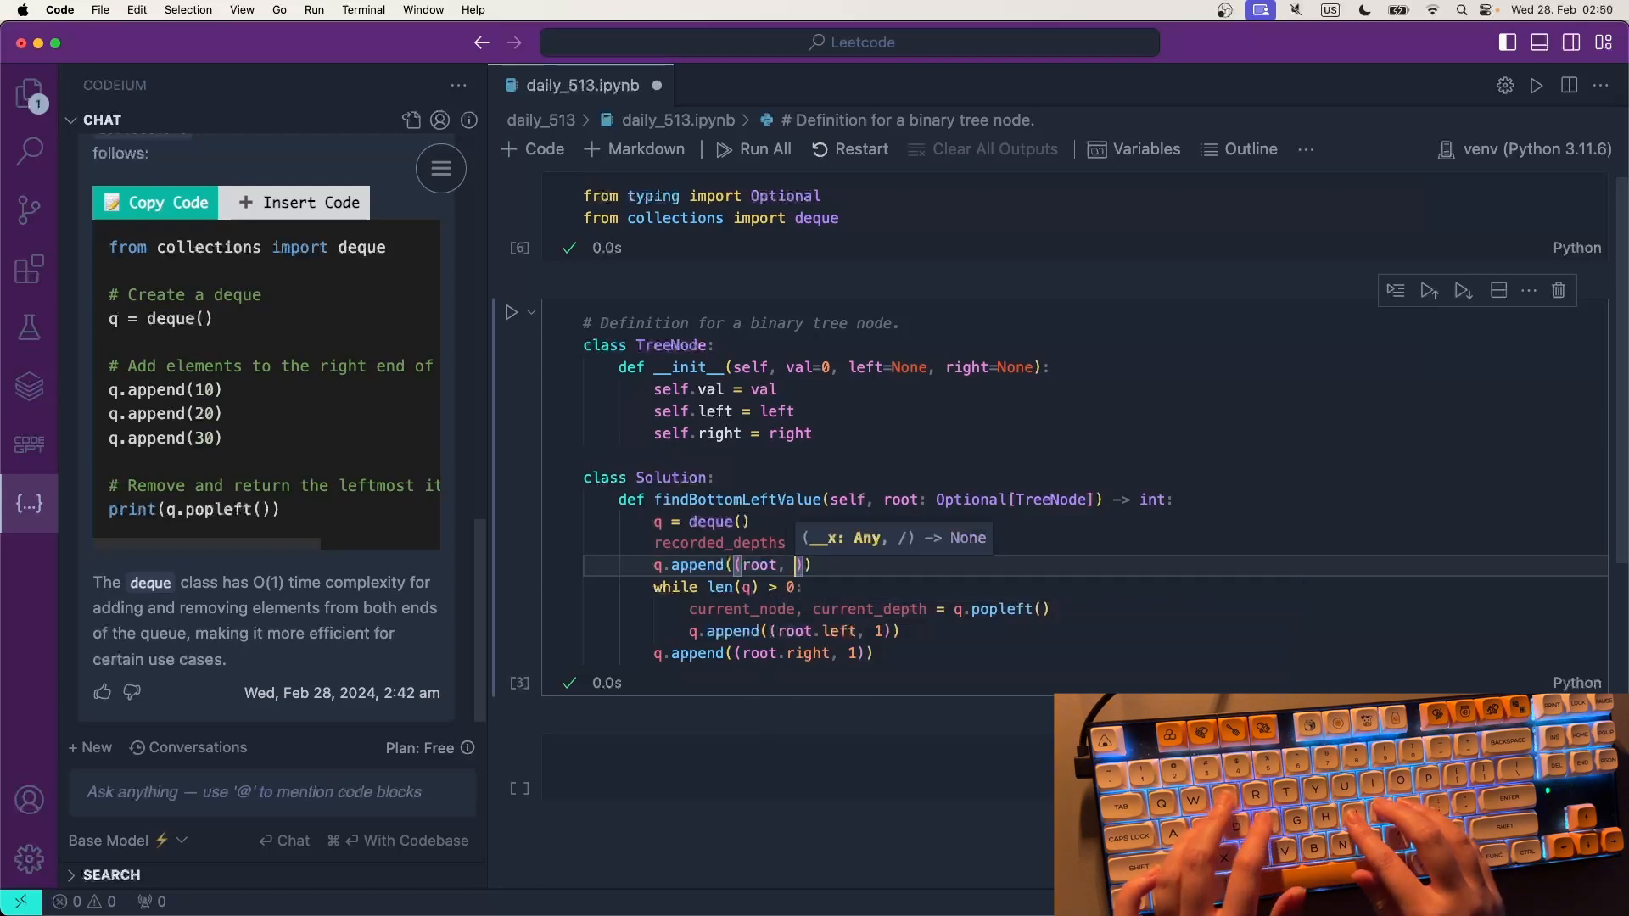
text(0)
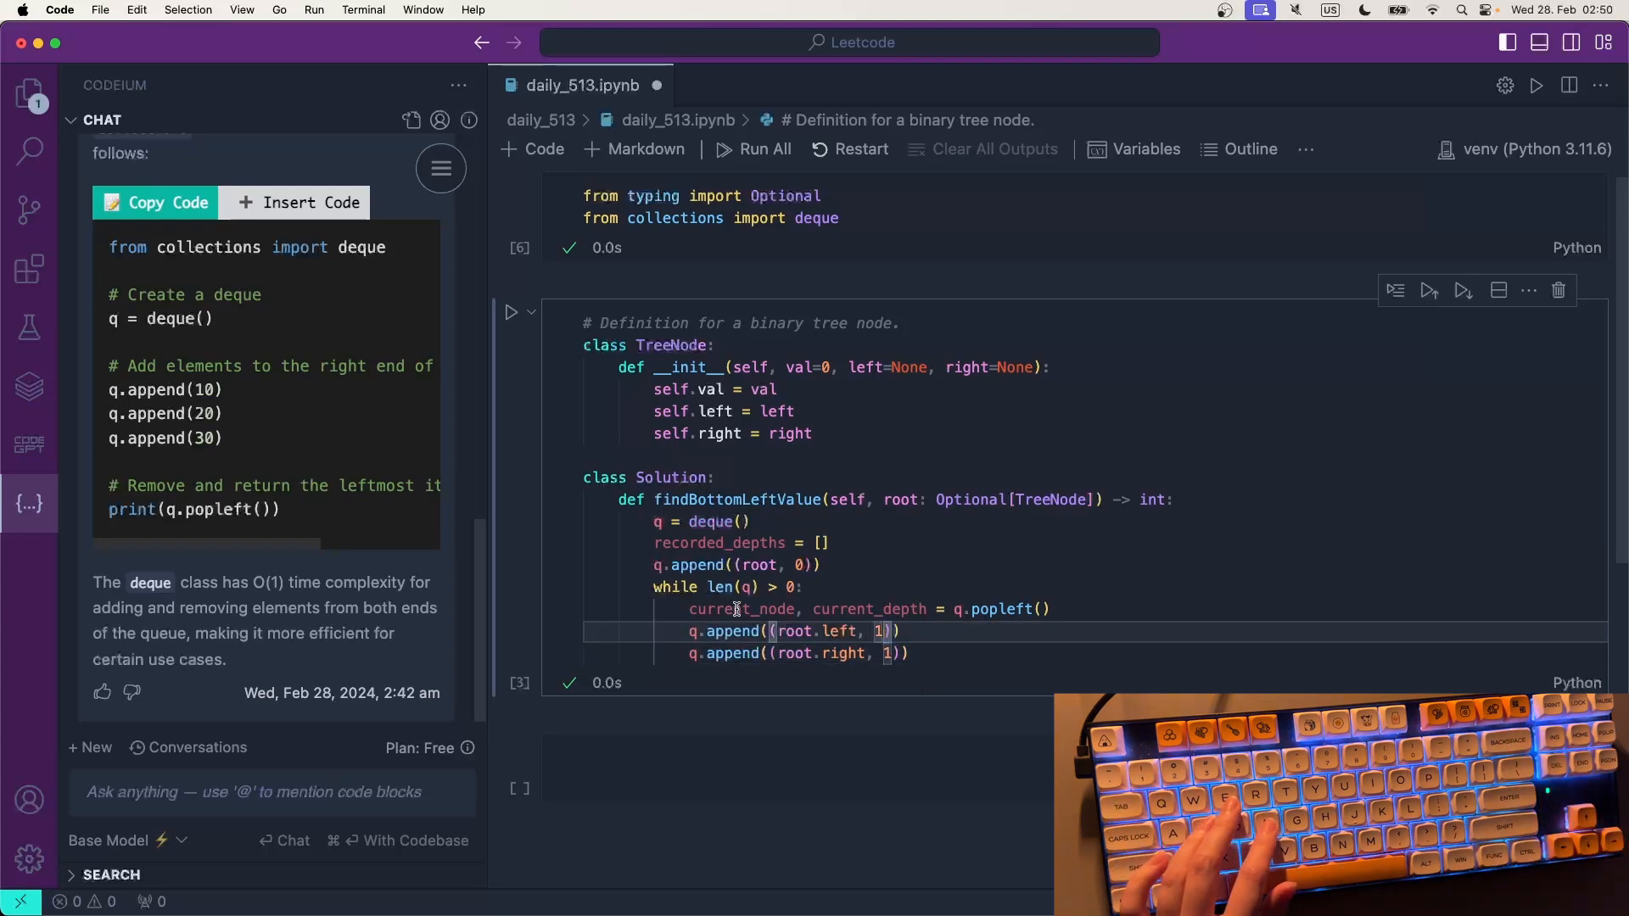
- Enqueue current_node.left at current_depth+1 only when it is not None
text(current_node)
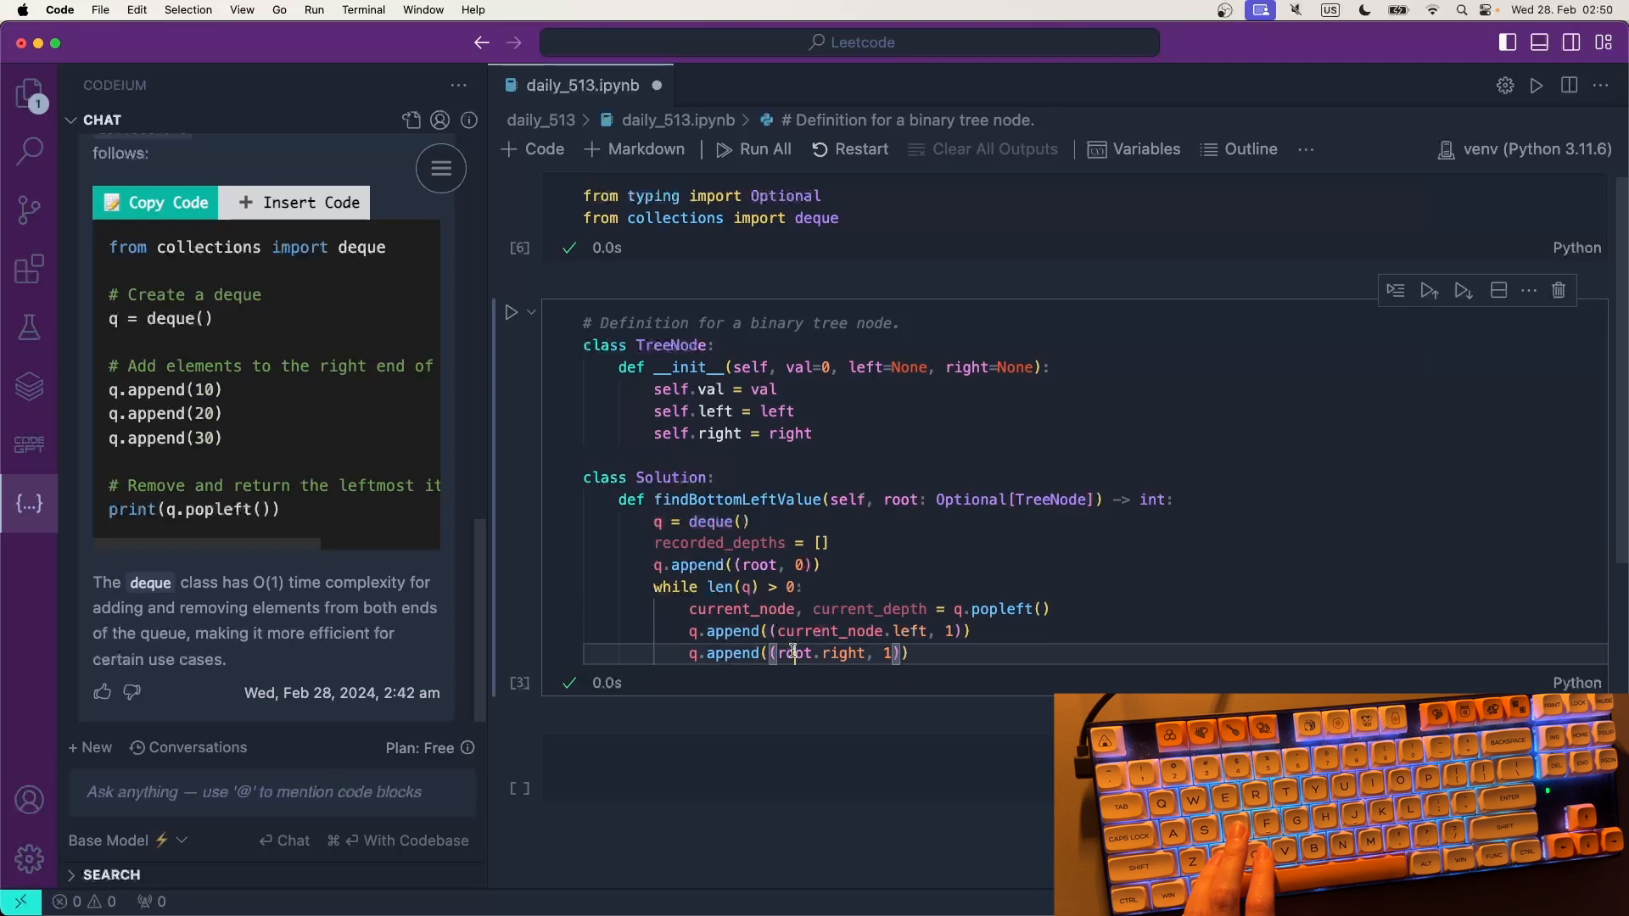
text(current_node.)
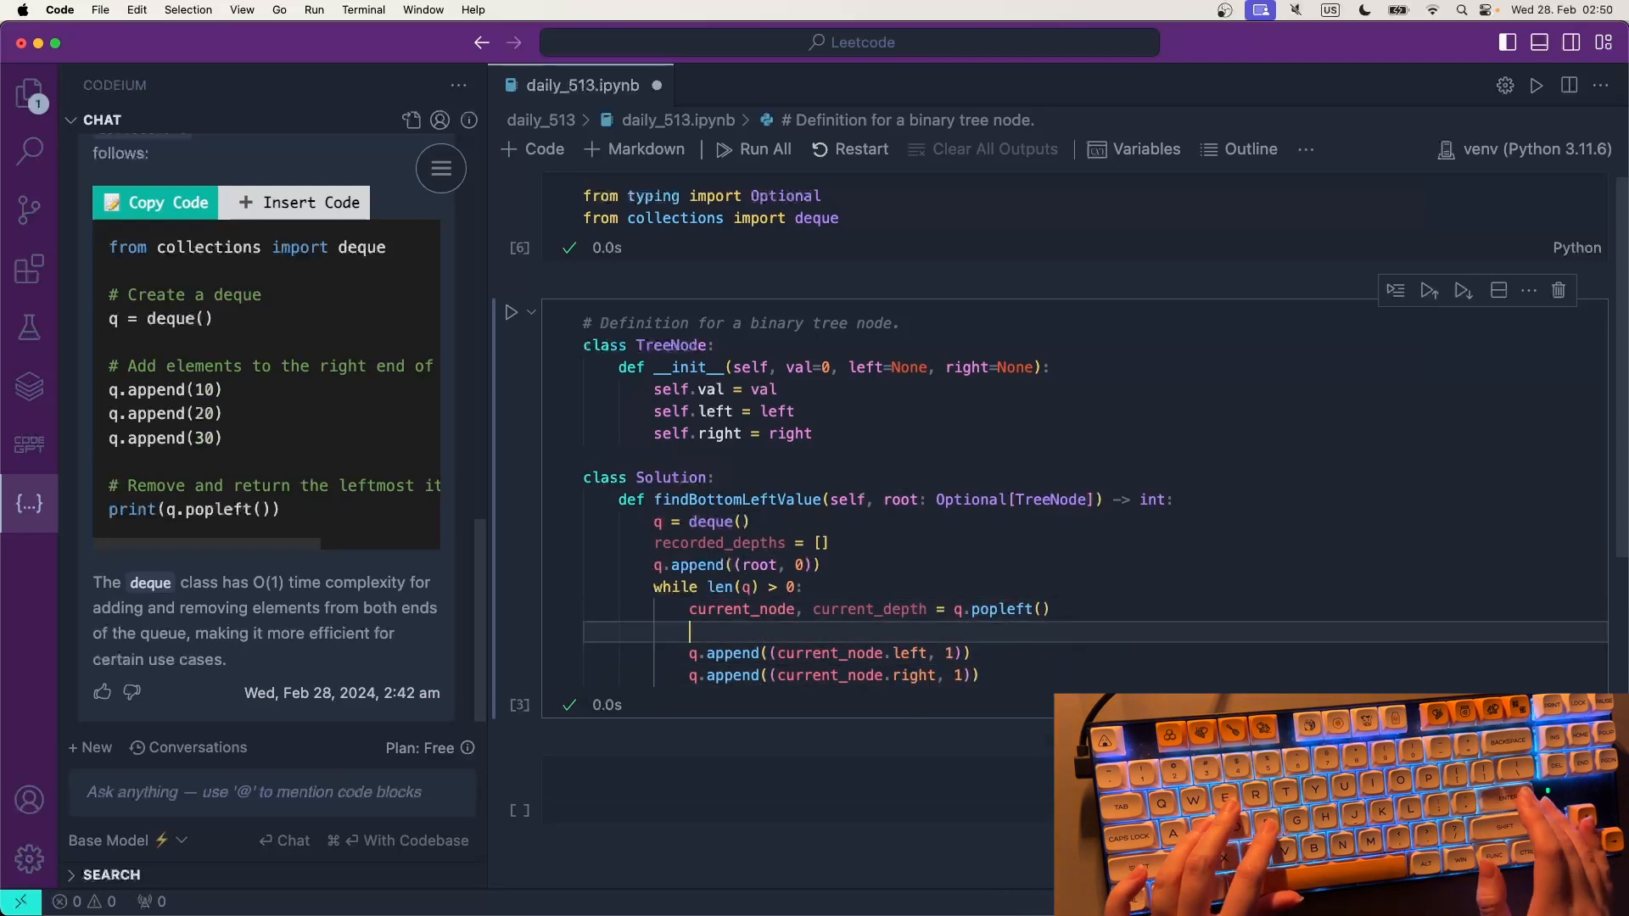
text(if current_node)
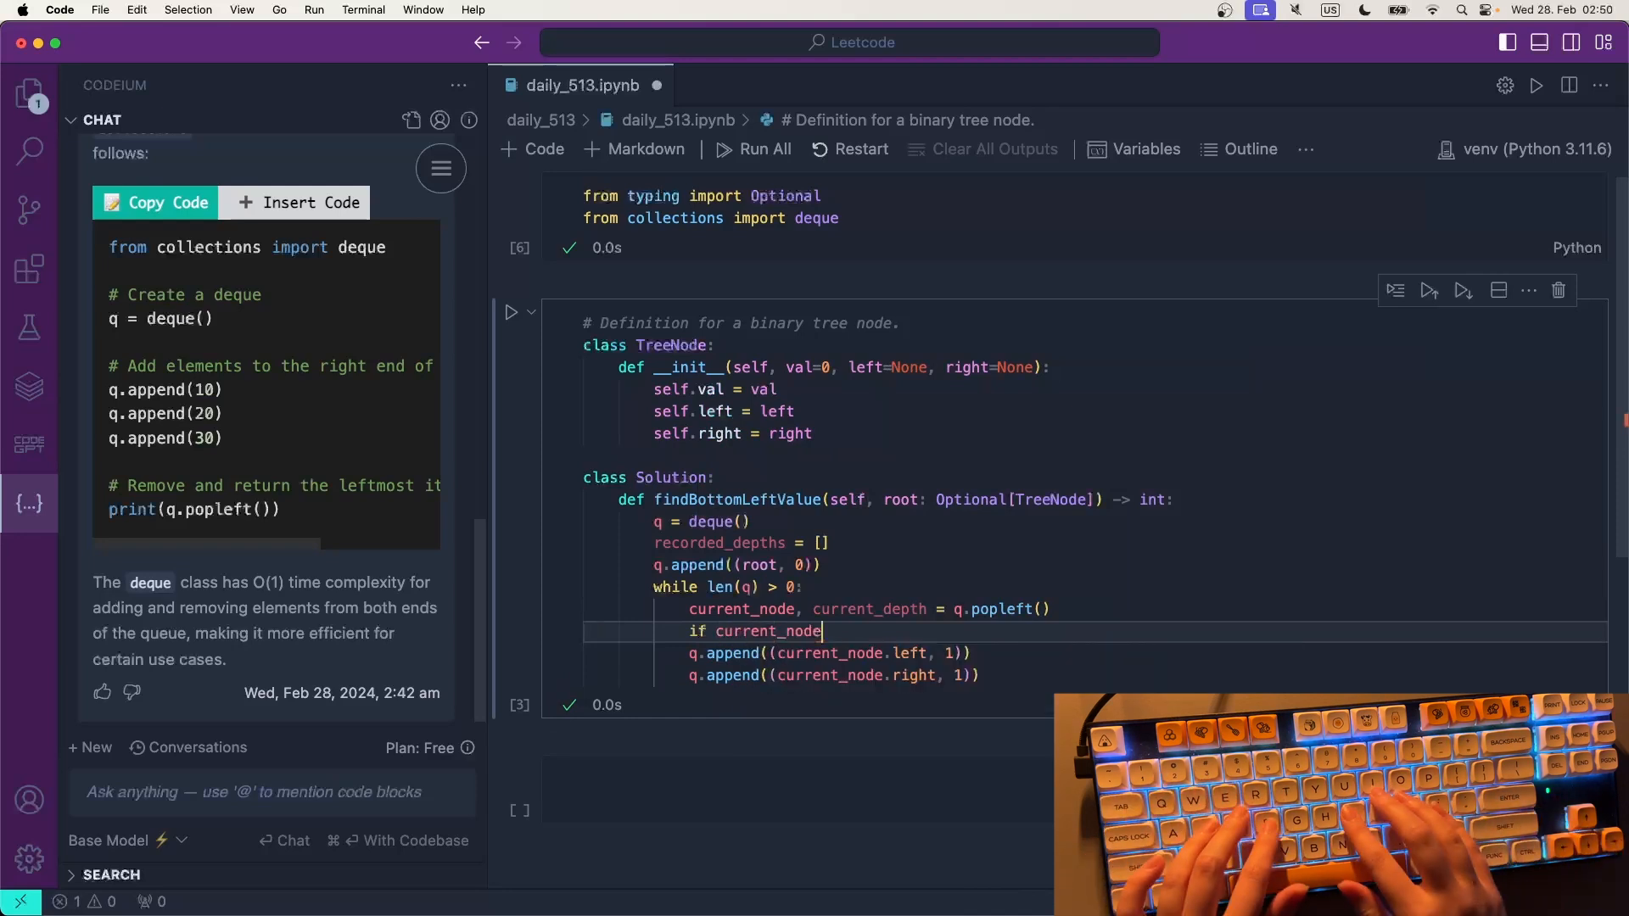
text(.left is)
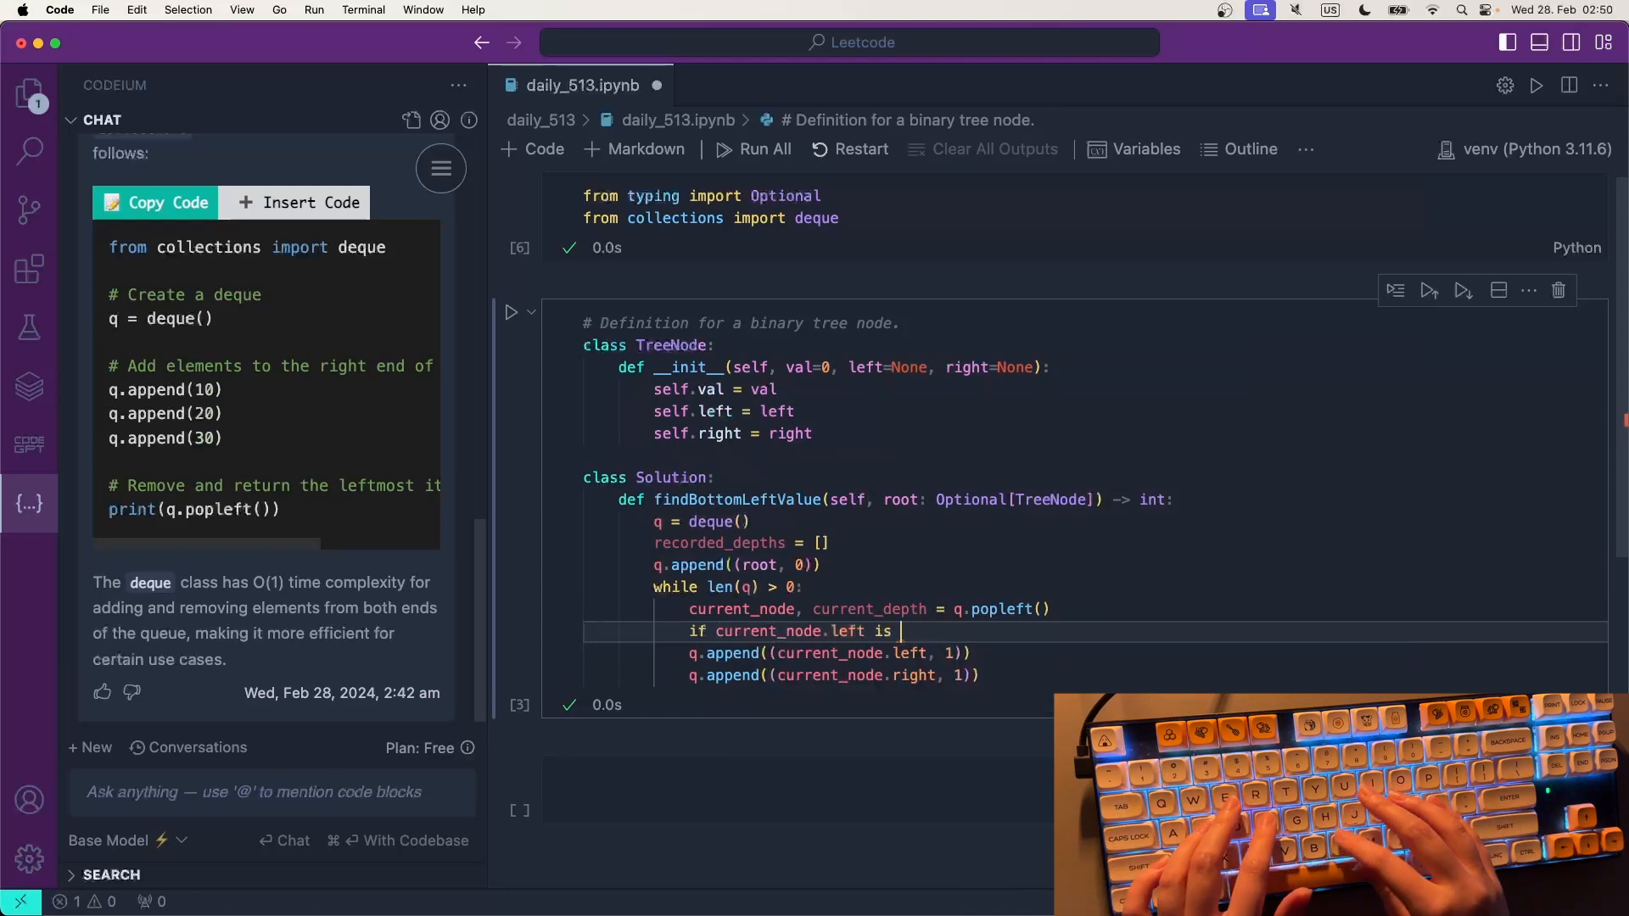
text(not None:)
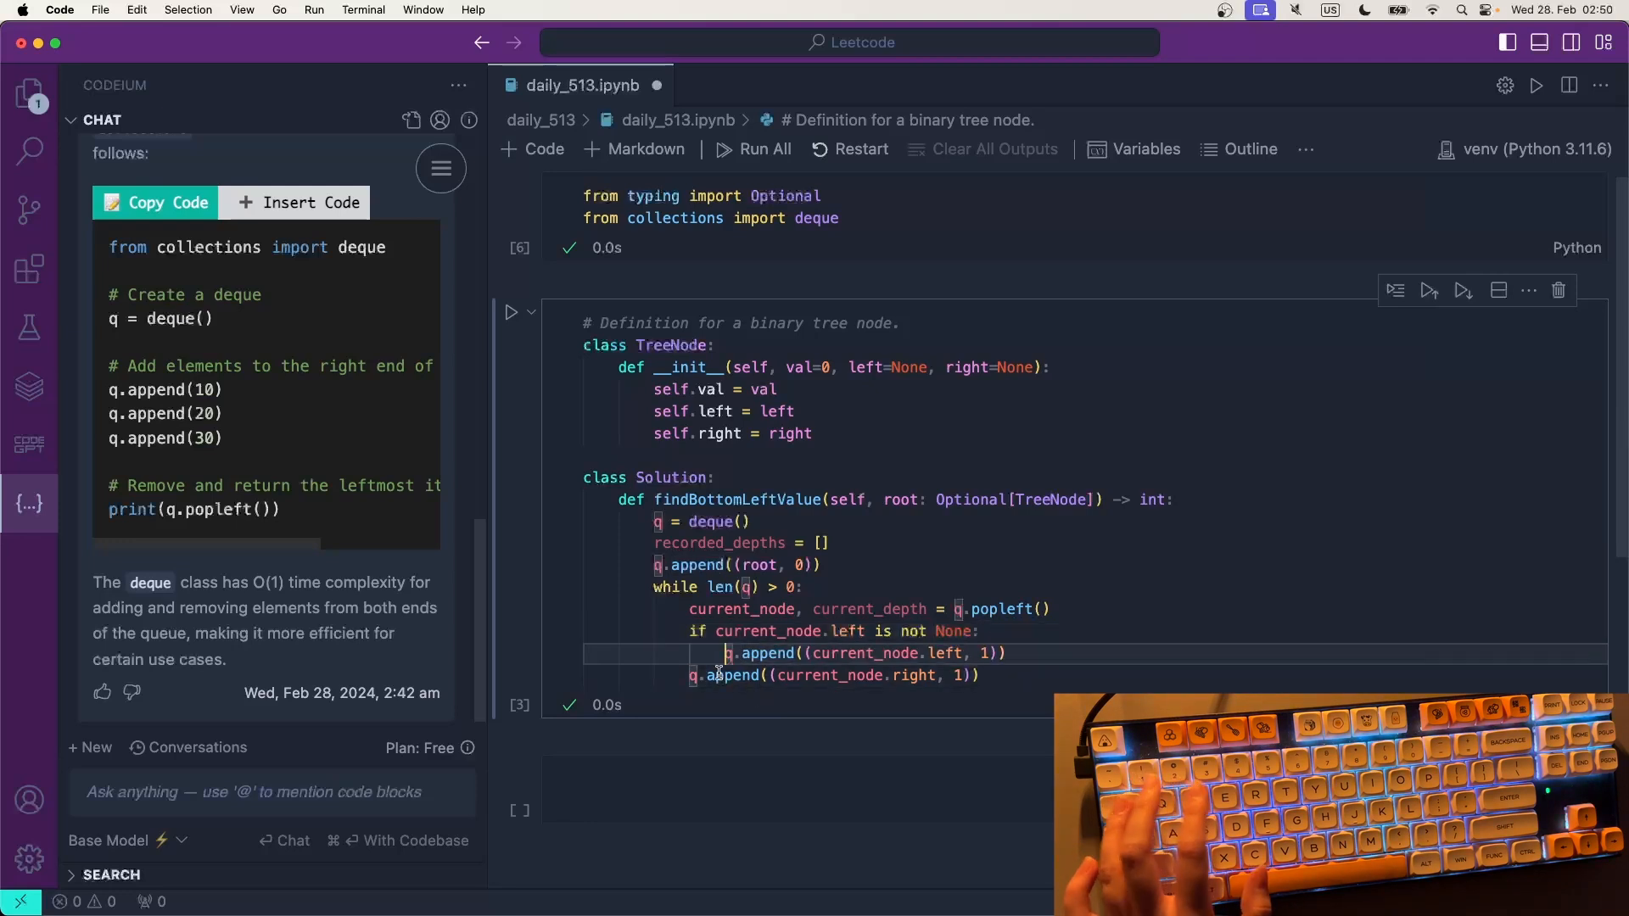
key(Enter)
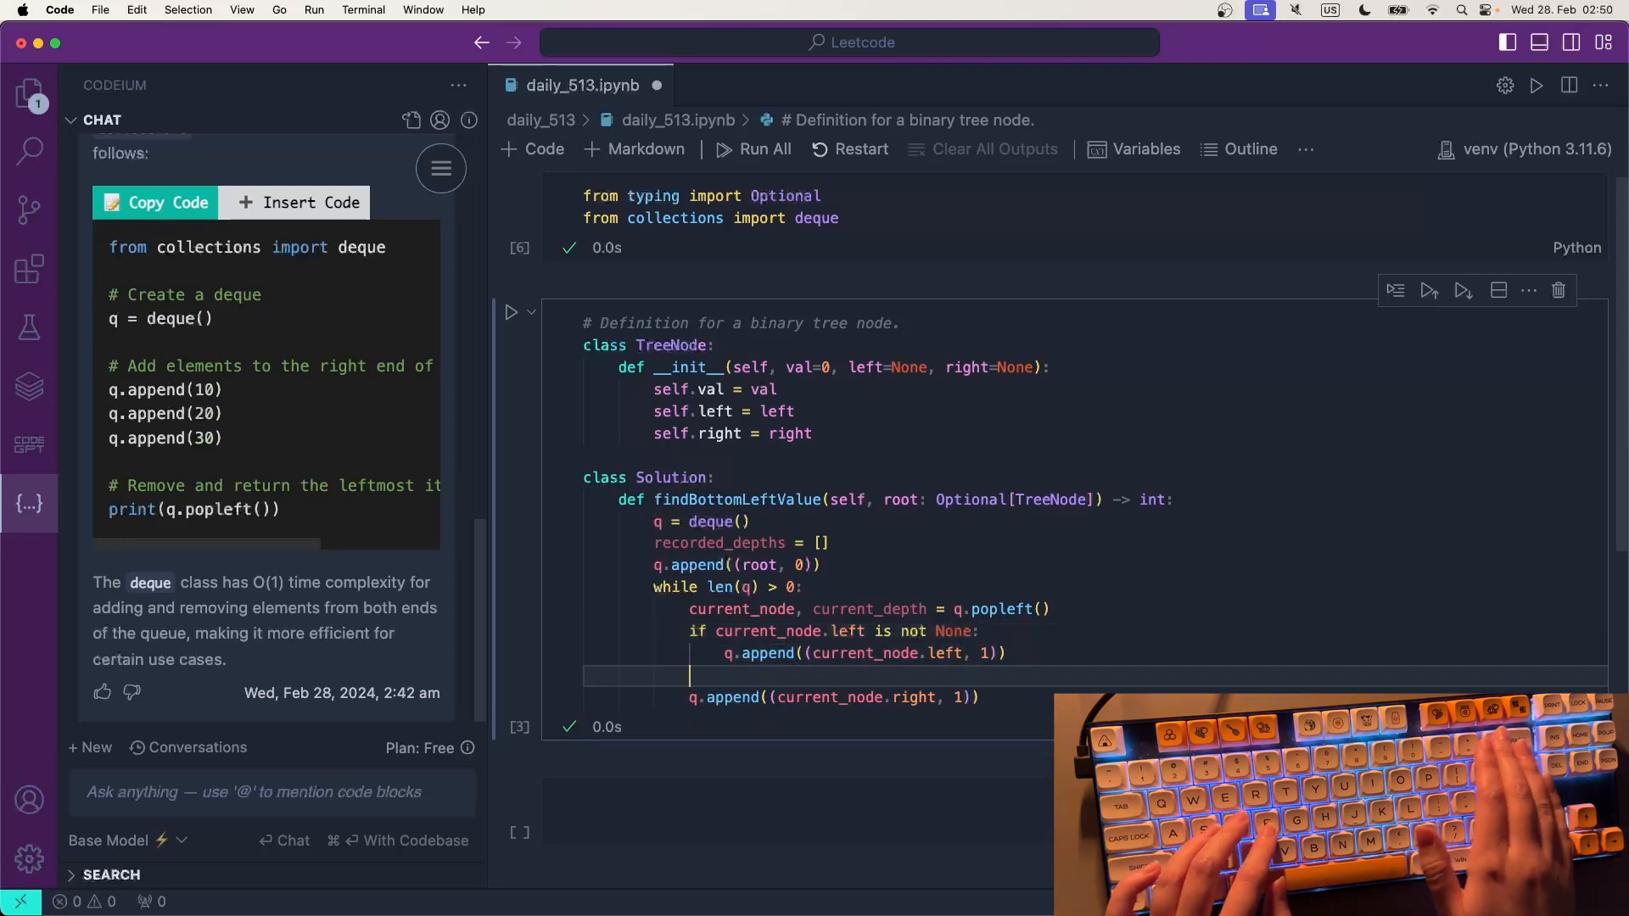
- Guard the right child the same way at current_depth+1 and make the left enqueue appendleft
text(if current_node)
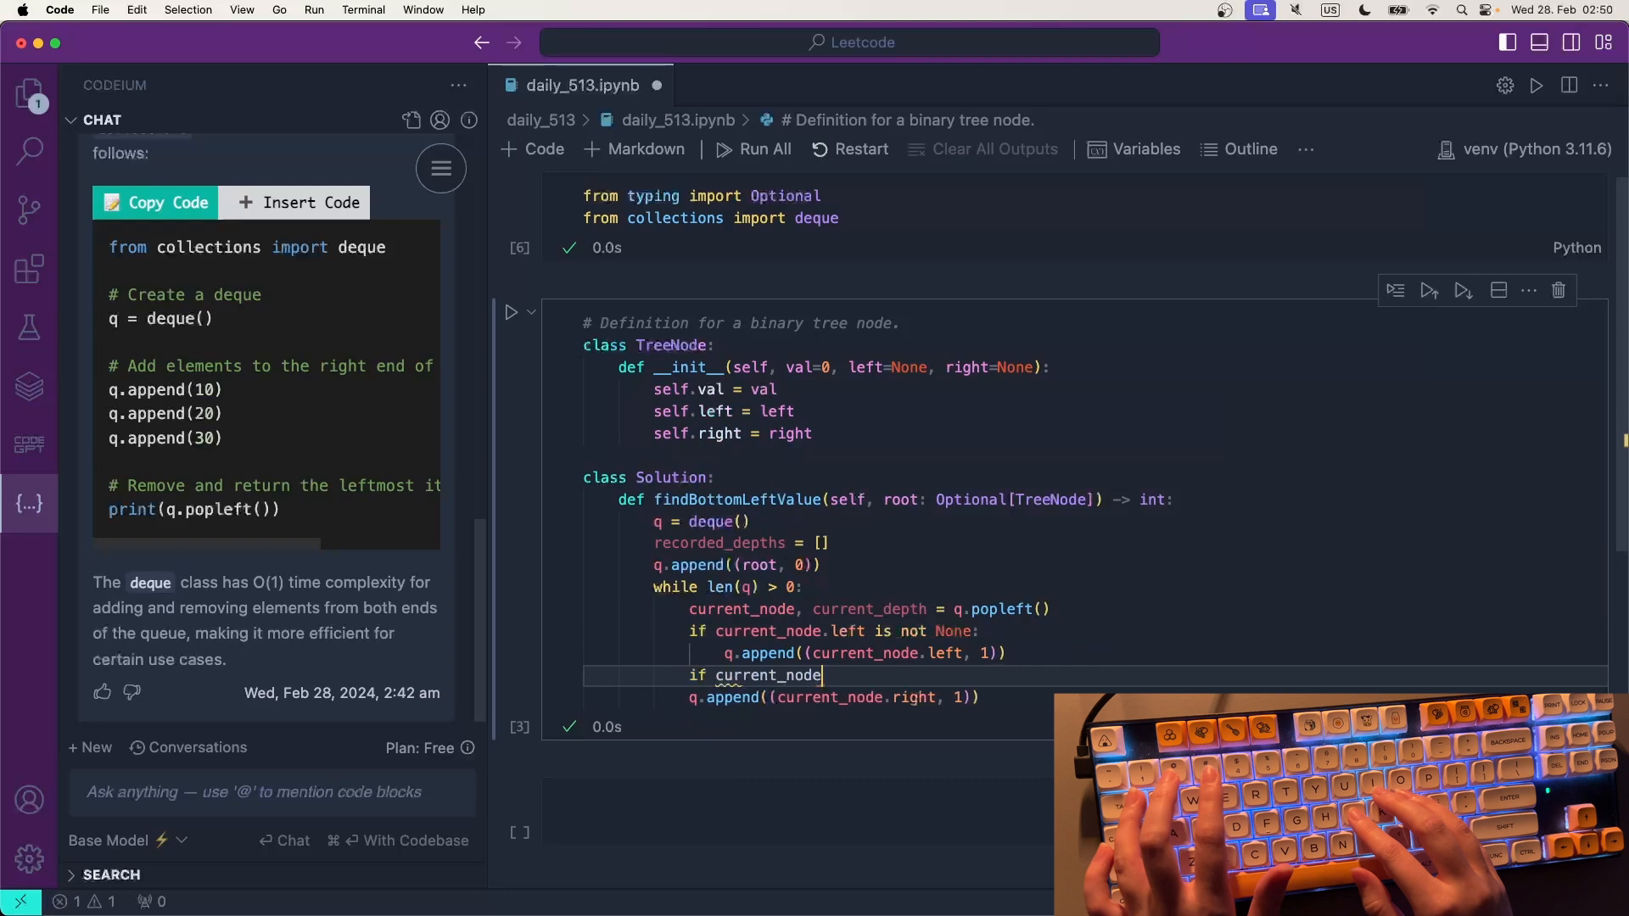
text(.right is not None:)
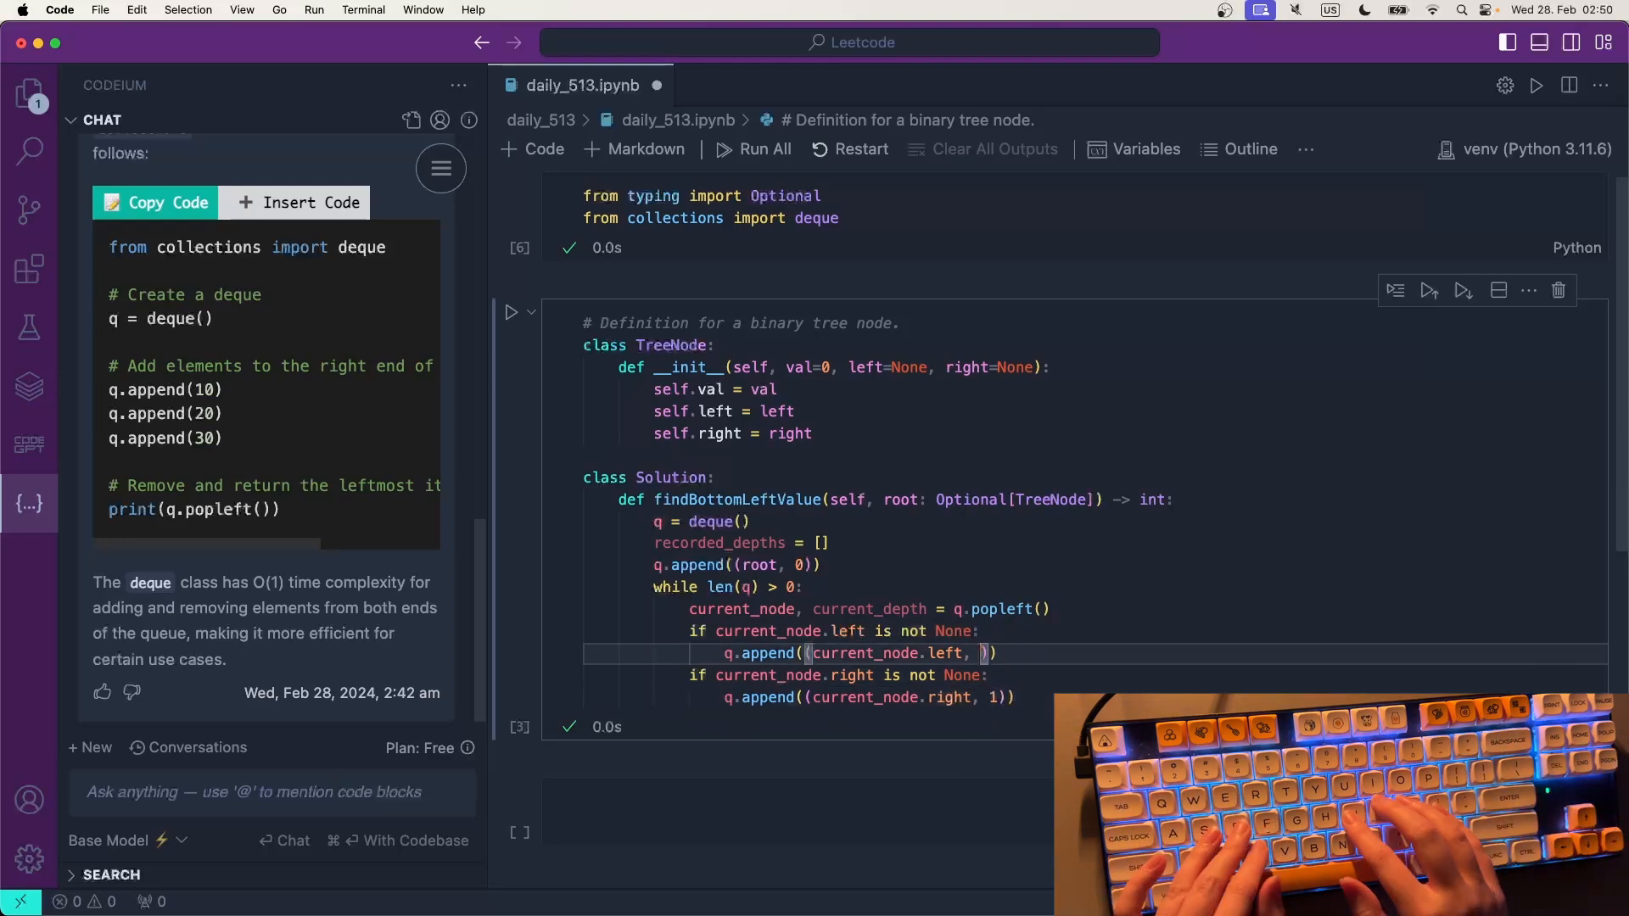
text(current_depth)
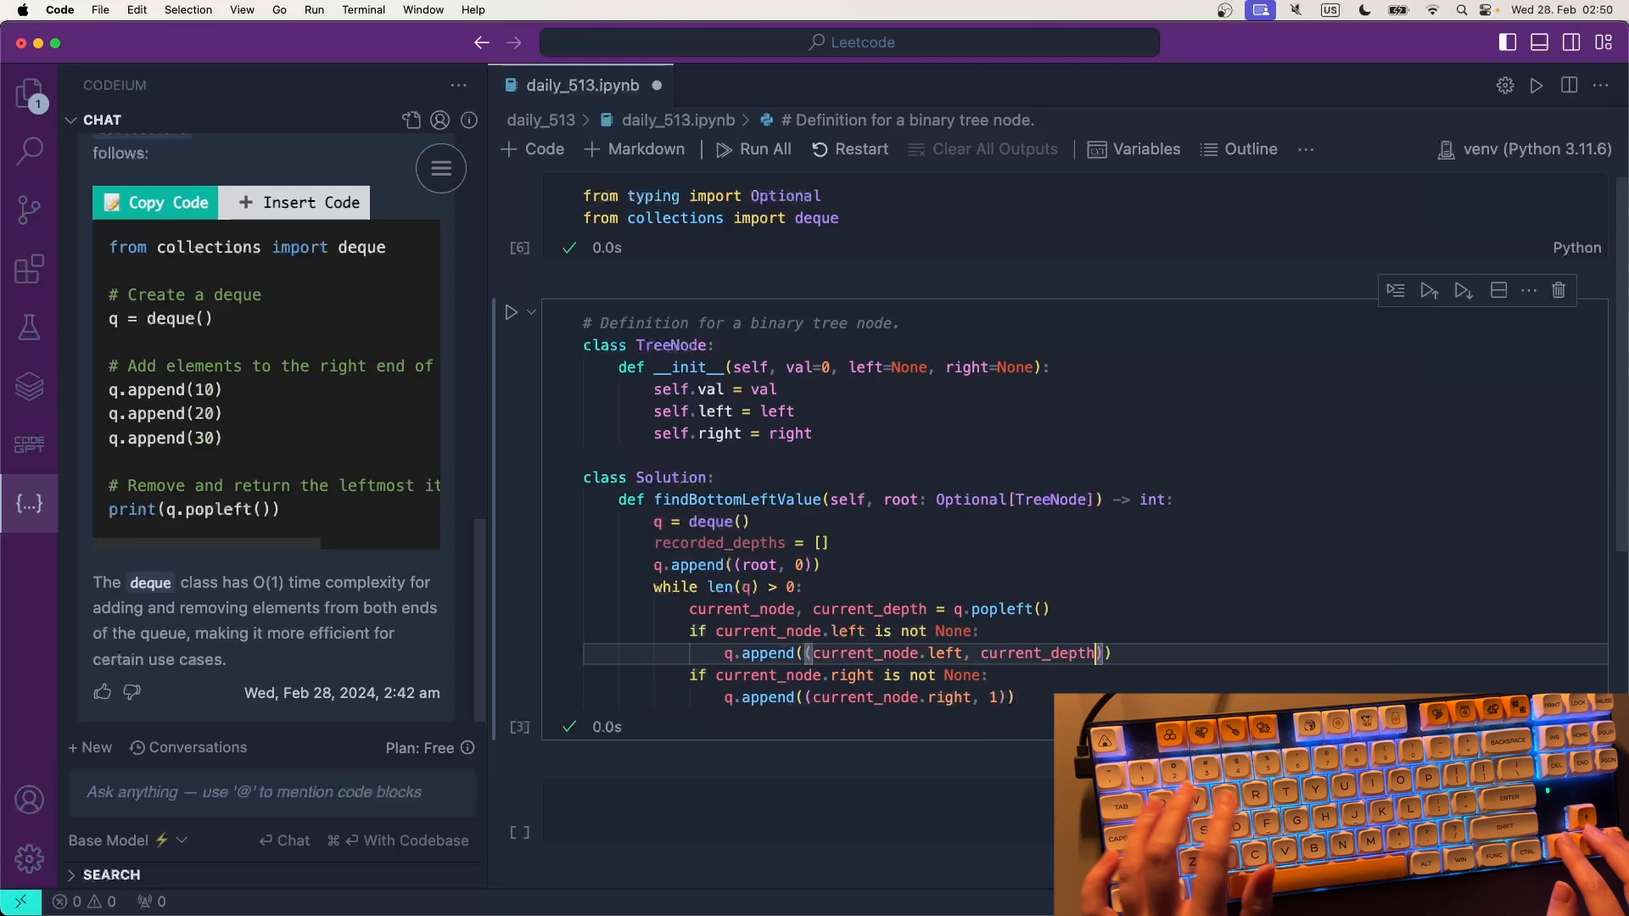
text(+1)
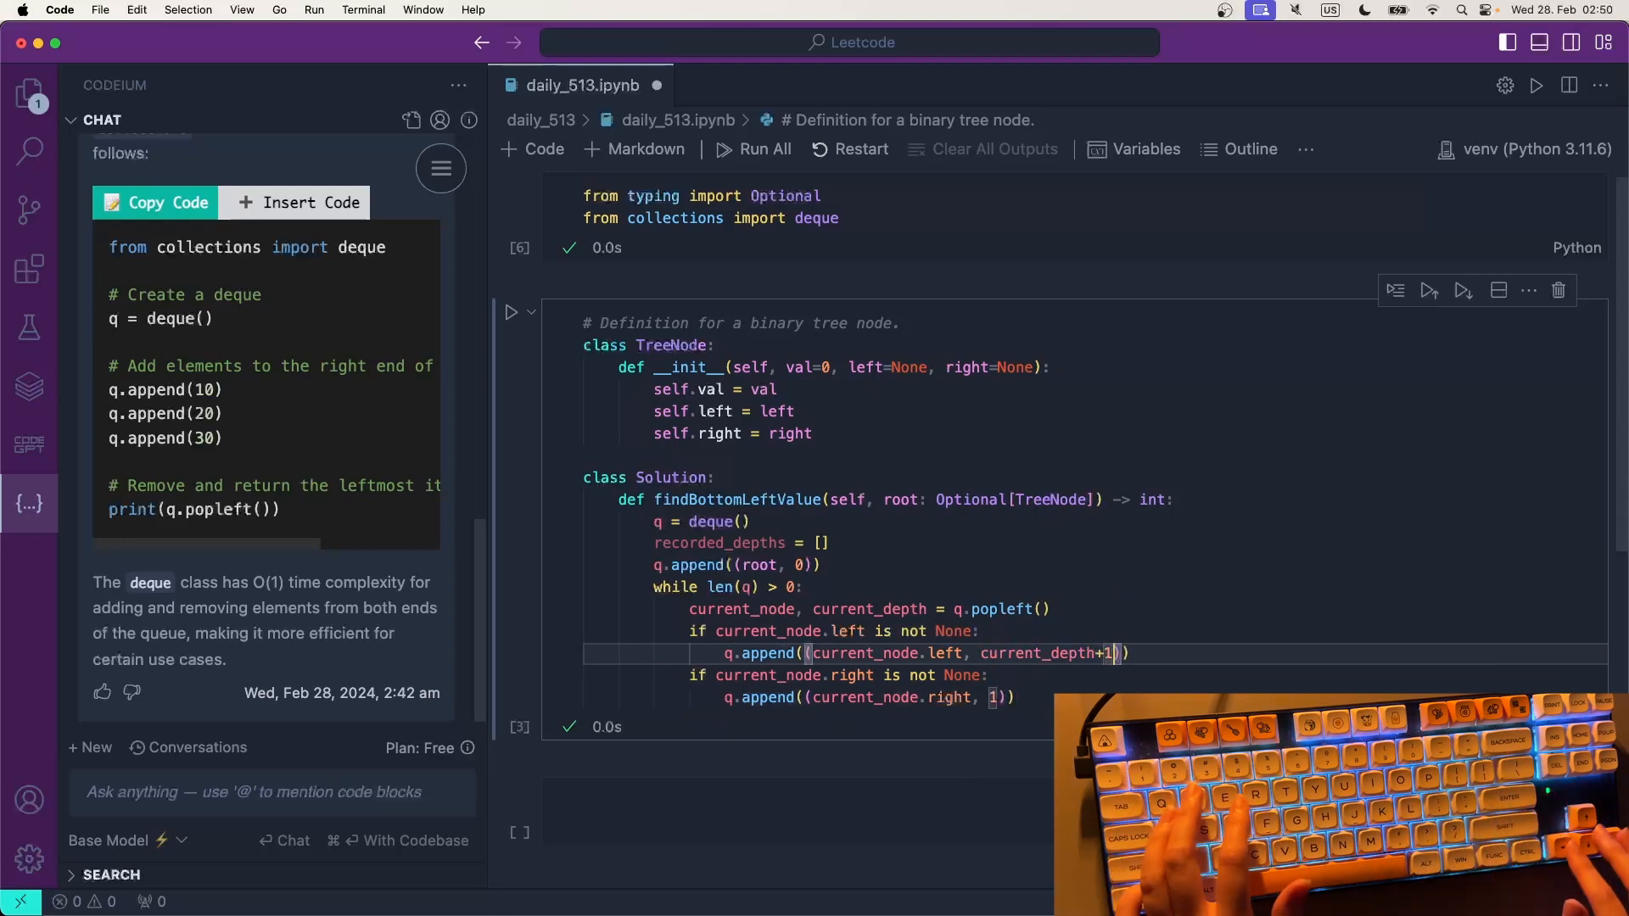
text(current_)
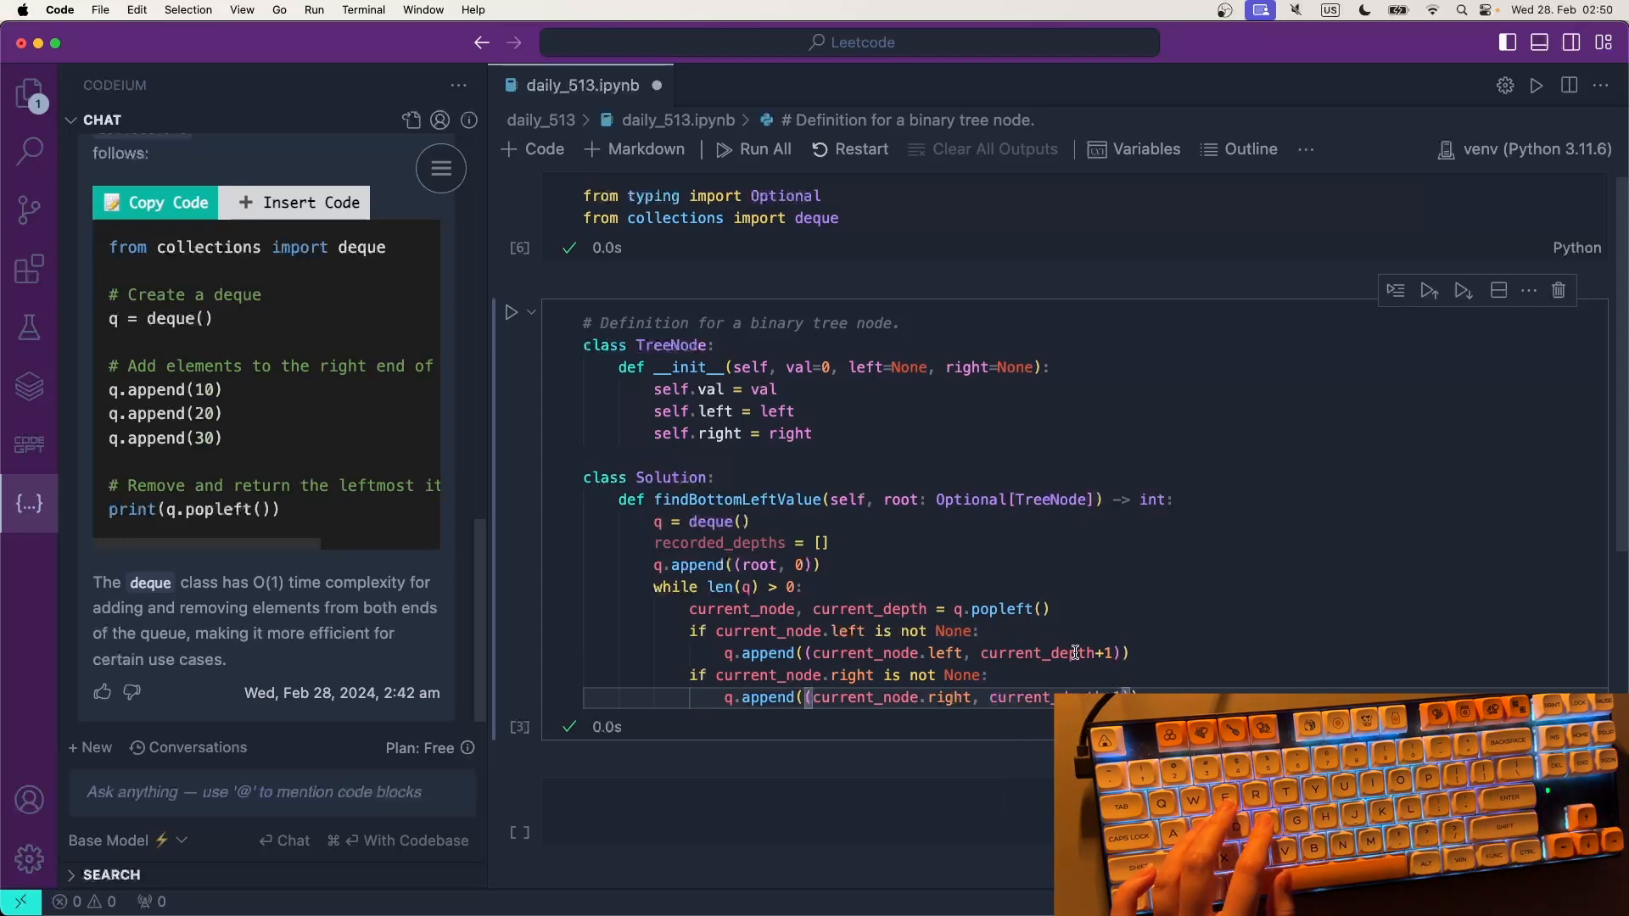
key(Enter)
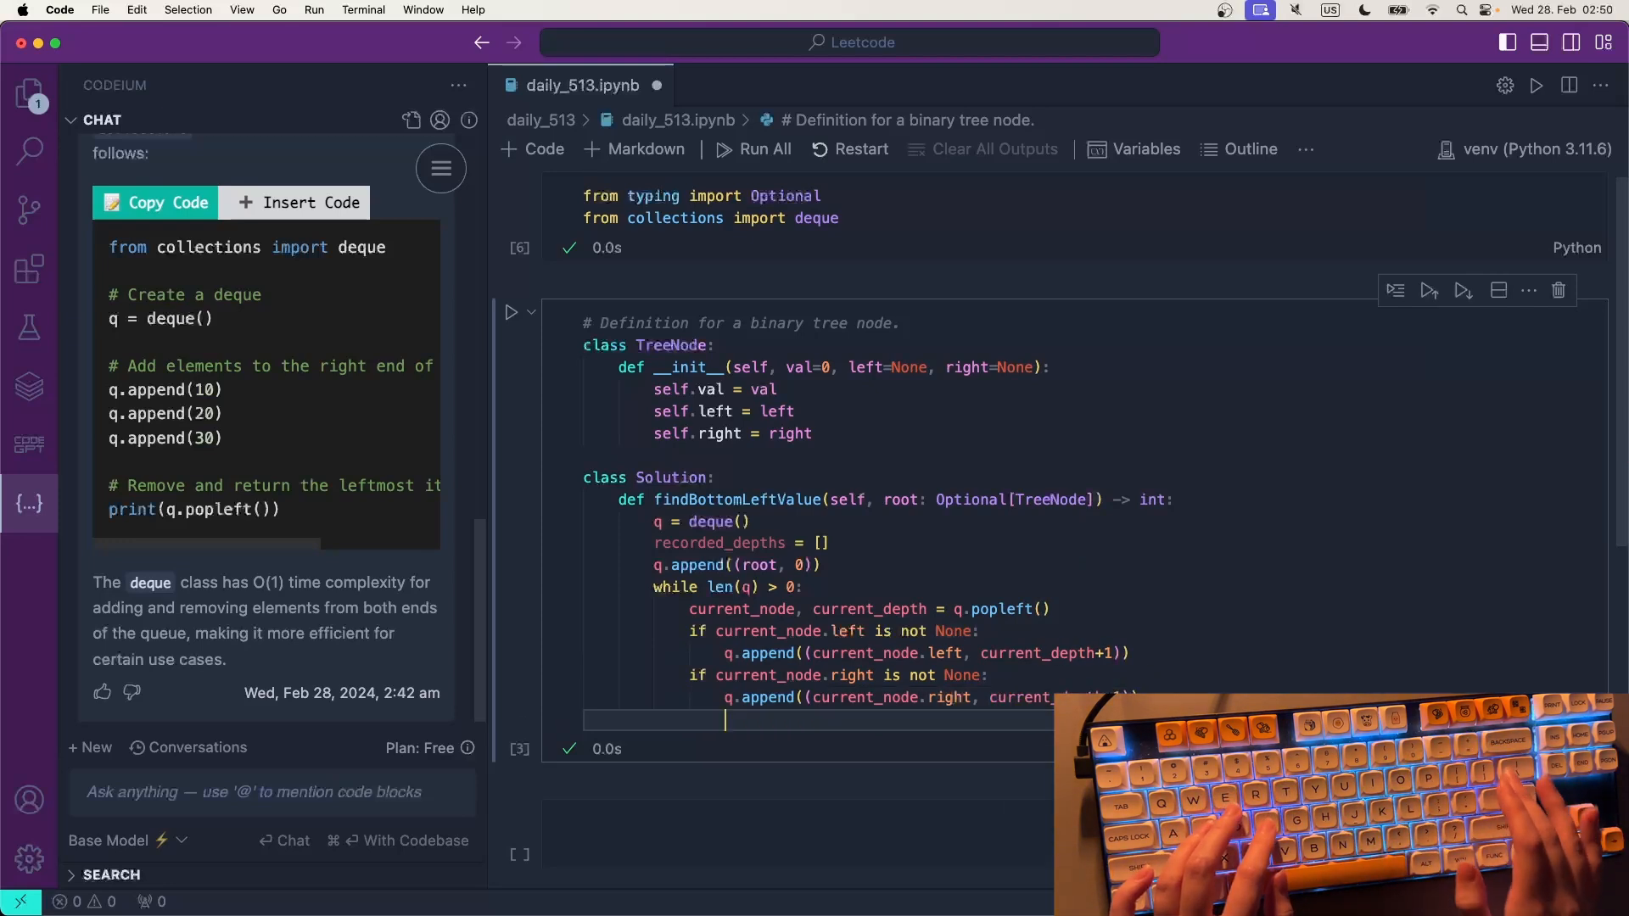
text(left)
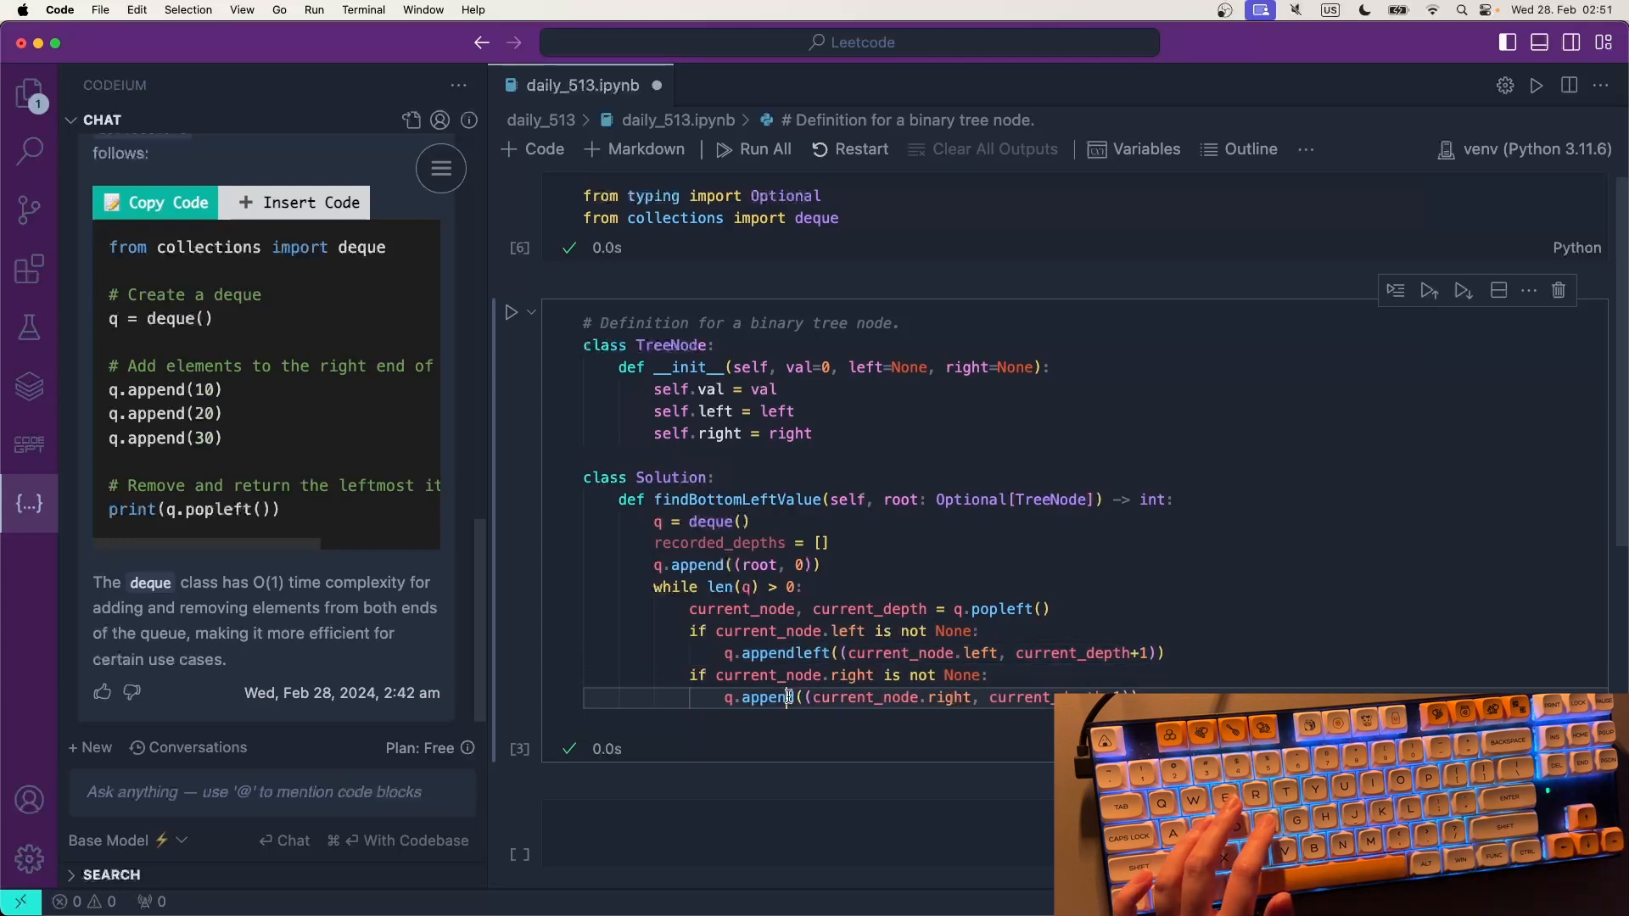
- Make the right-child enqueue appendleft and start a recorded_depths.append line after popleft
text(left)
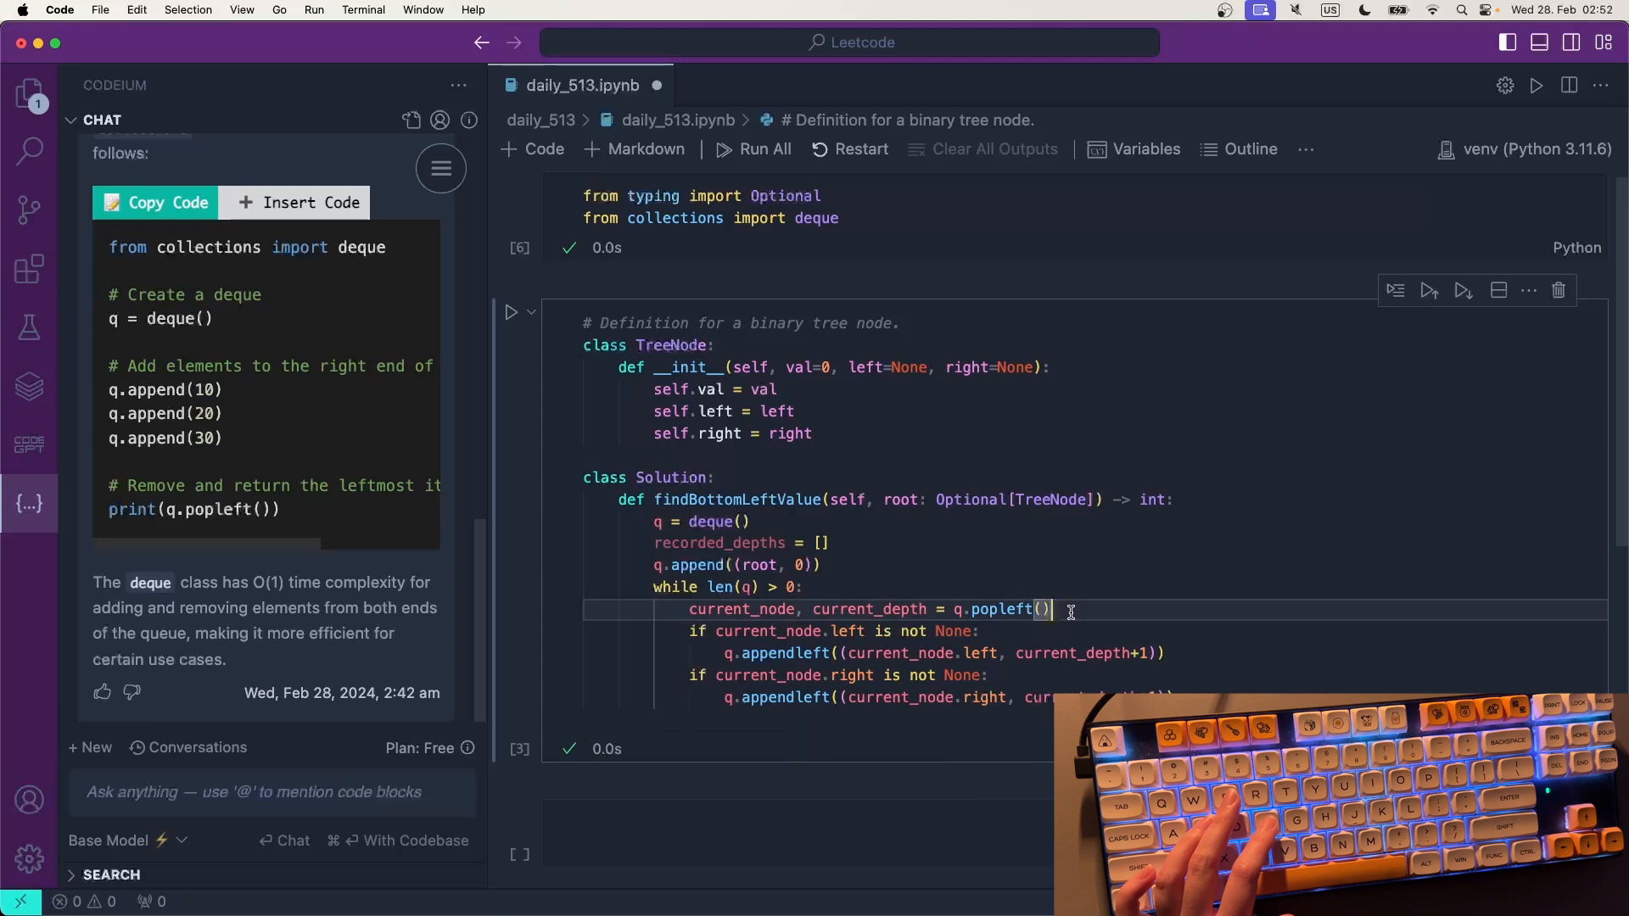
key(Enter)
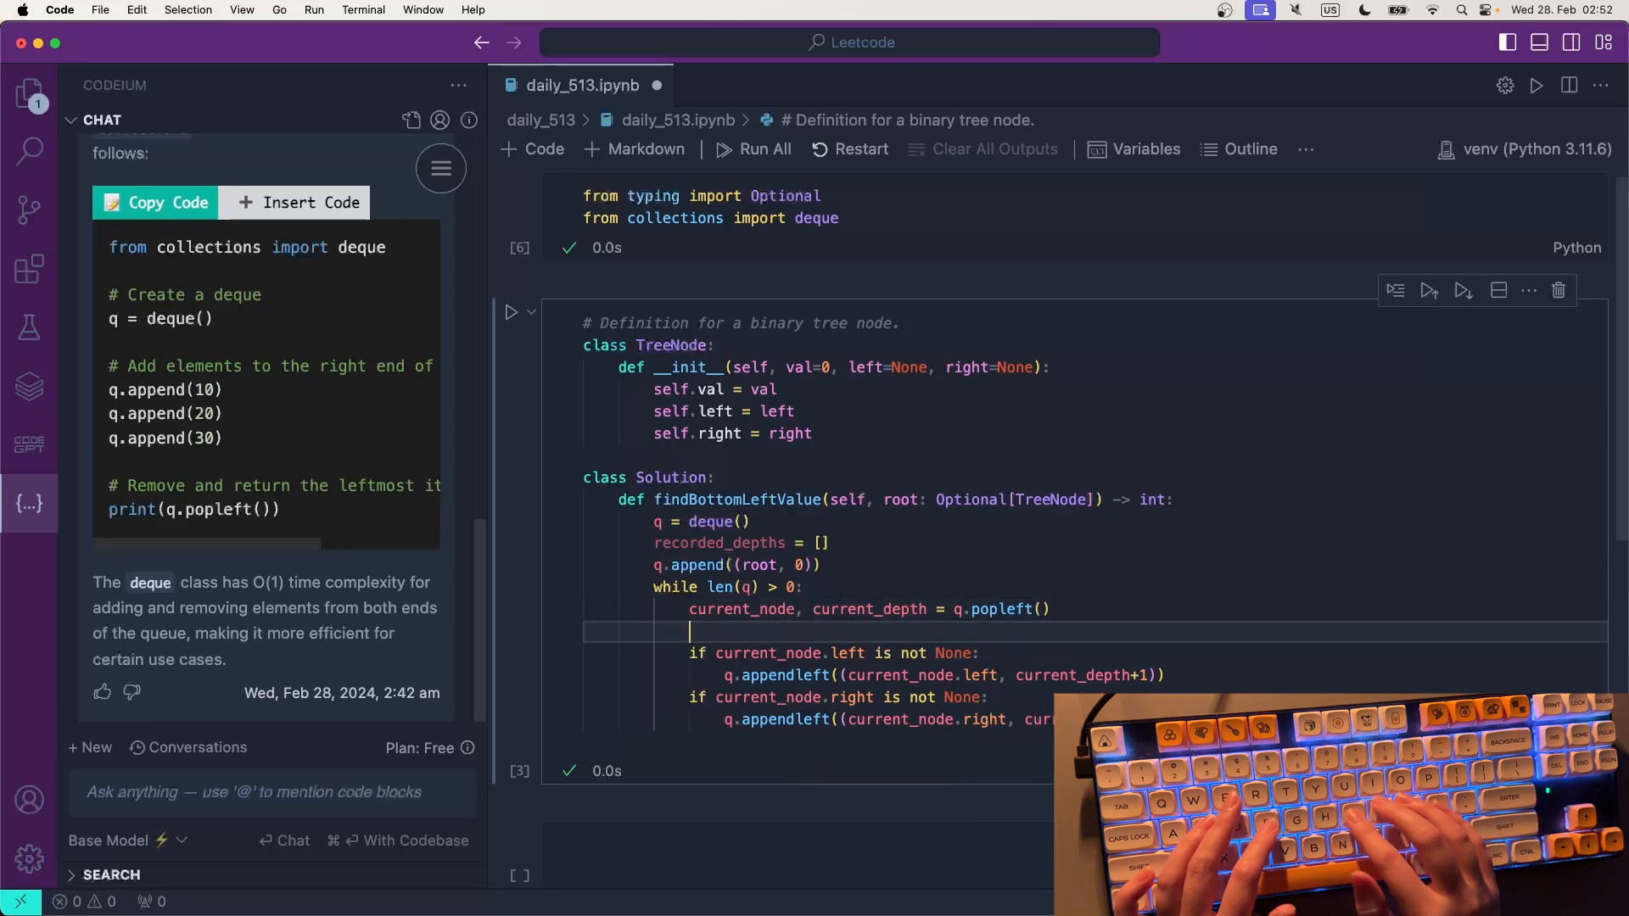
text(recorded_depths)
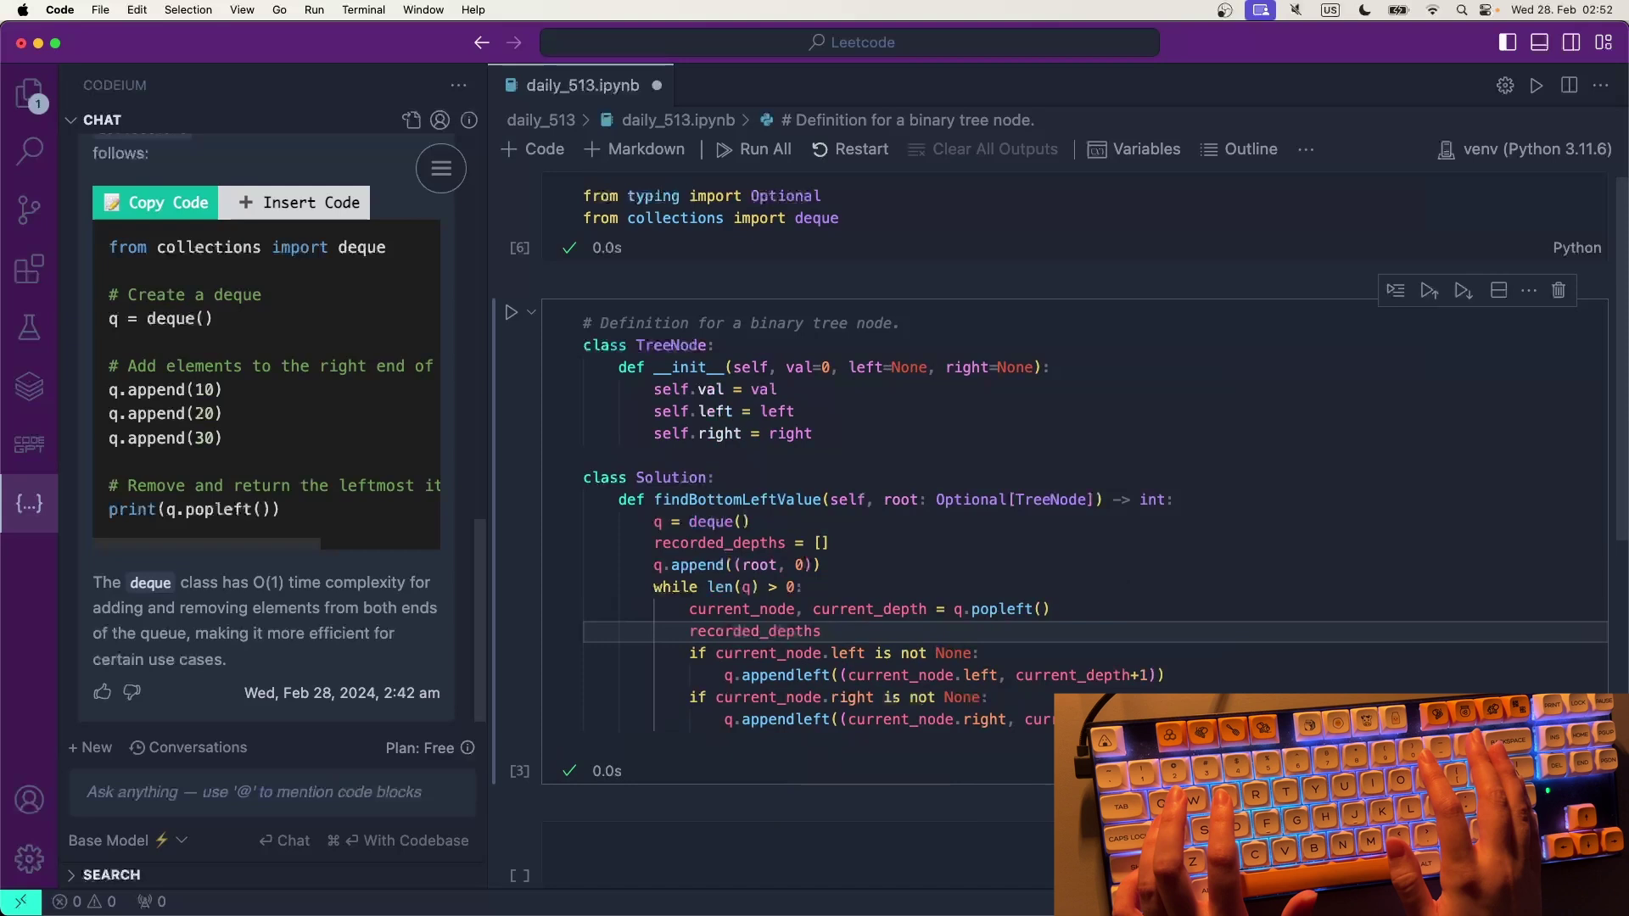
text(.)
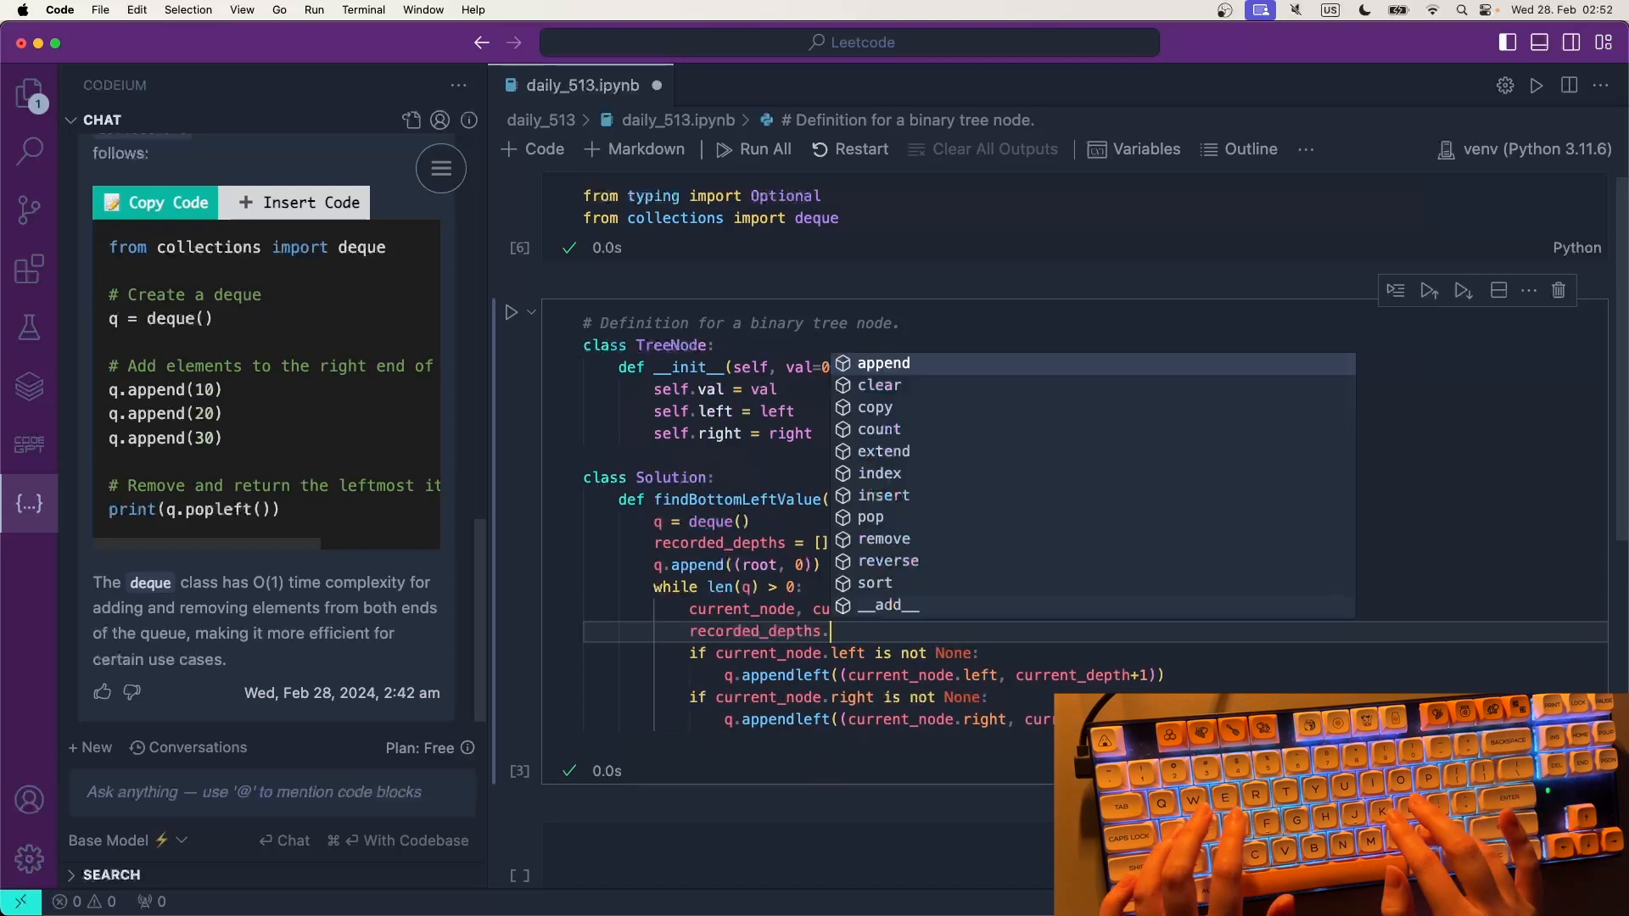
text(append(()
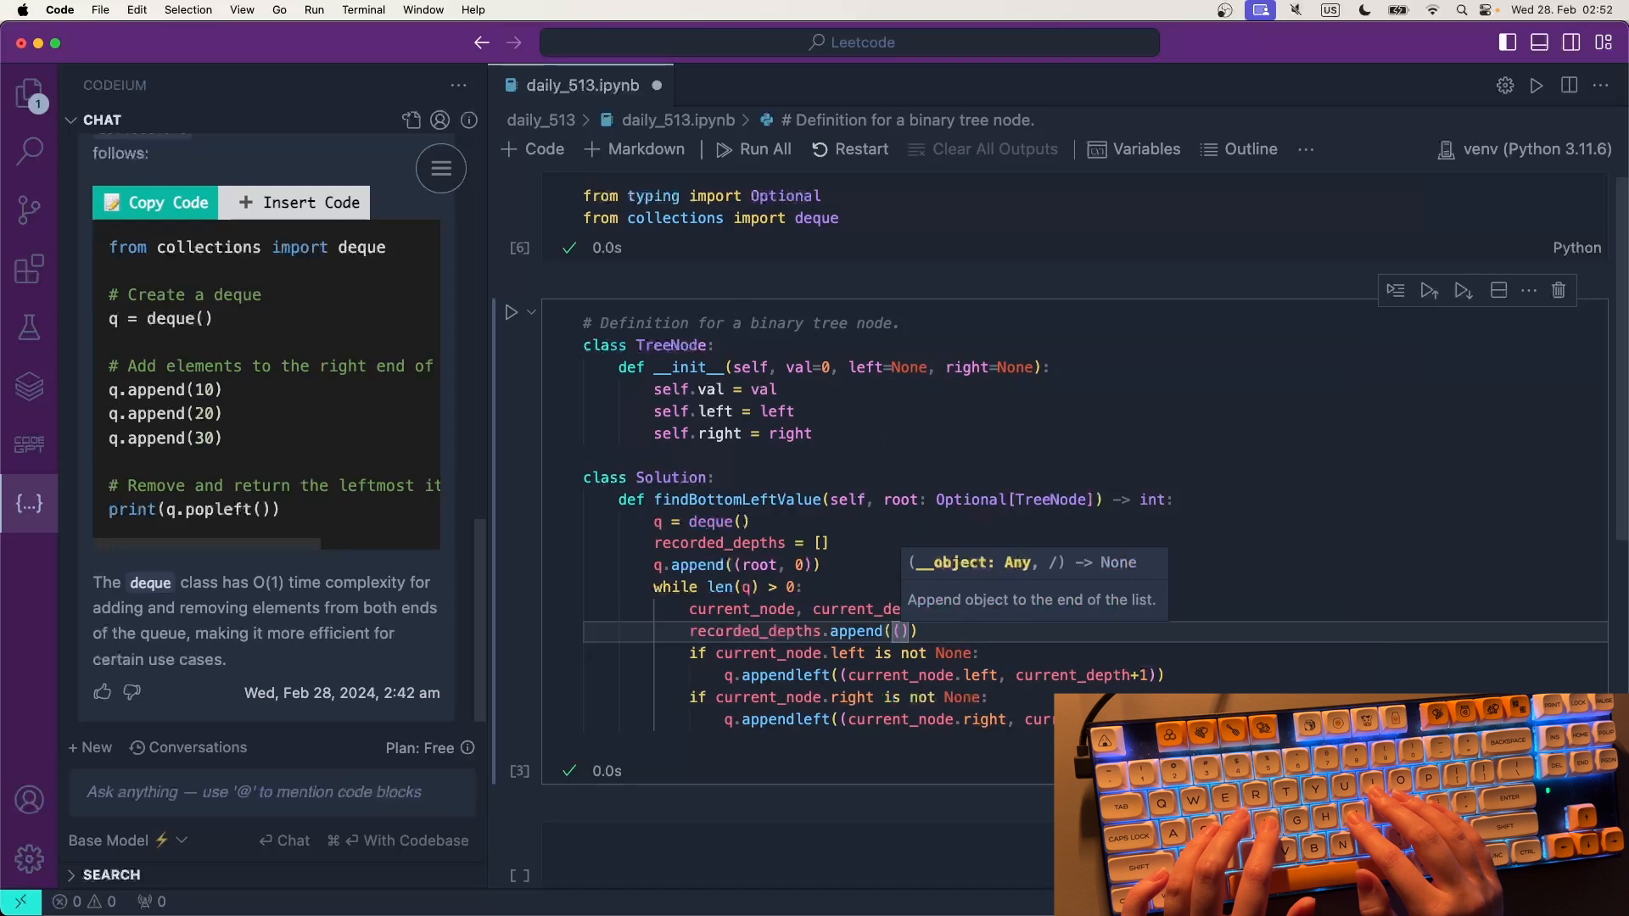
- Record (current_node.value, current_depth) for each popped node in recorded_depths
text(current_node.value,)
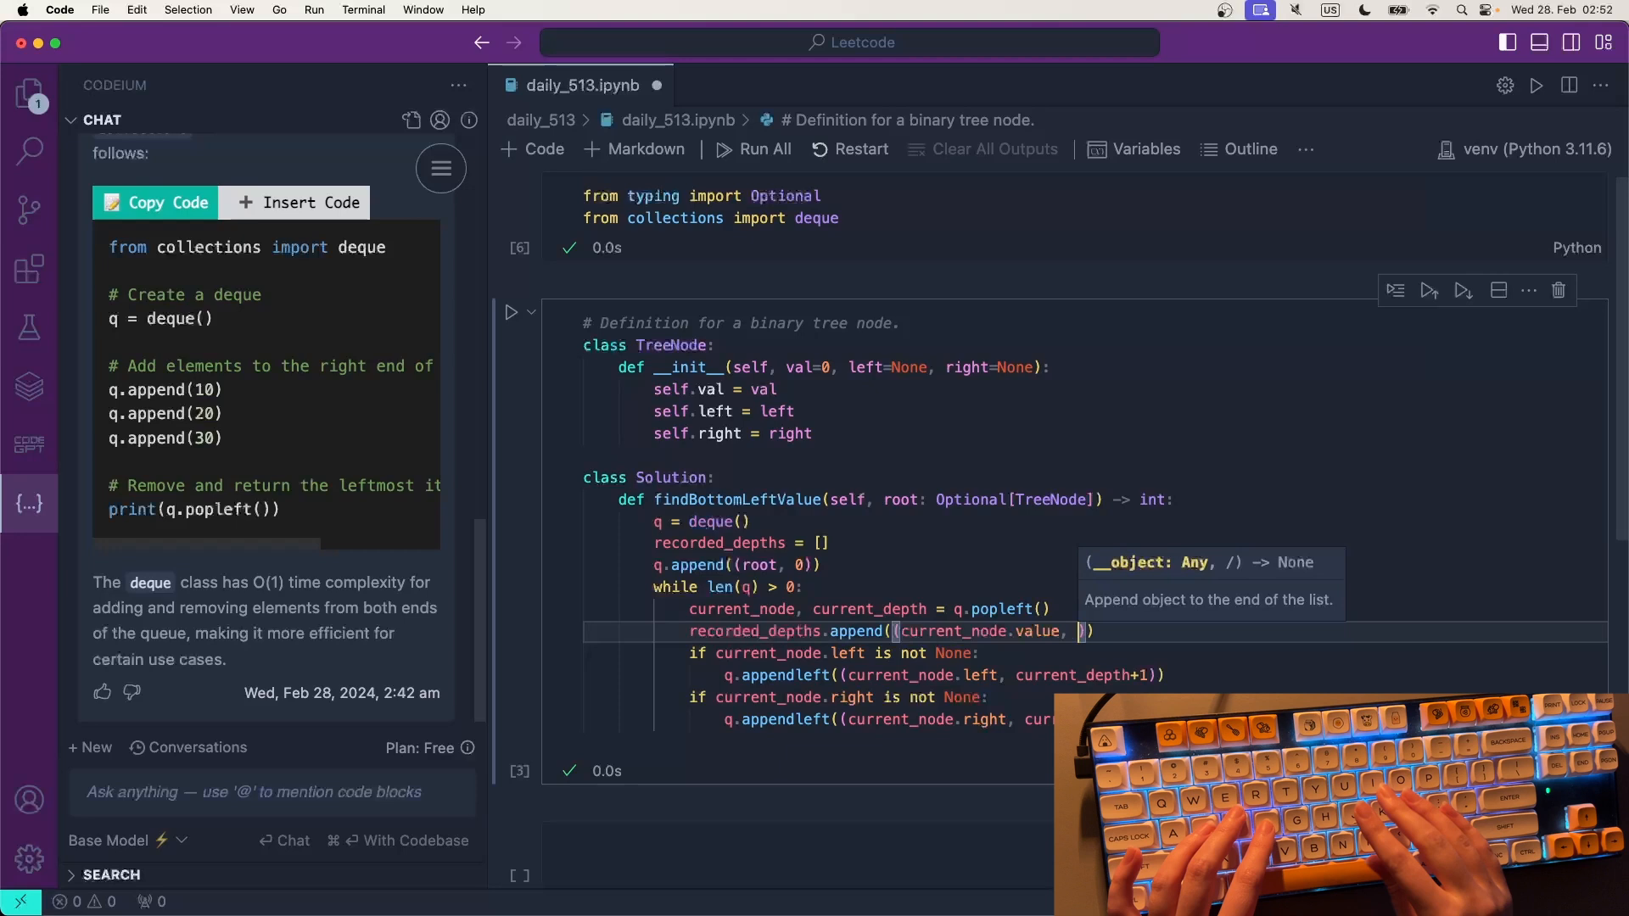
text(cur)
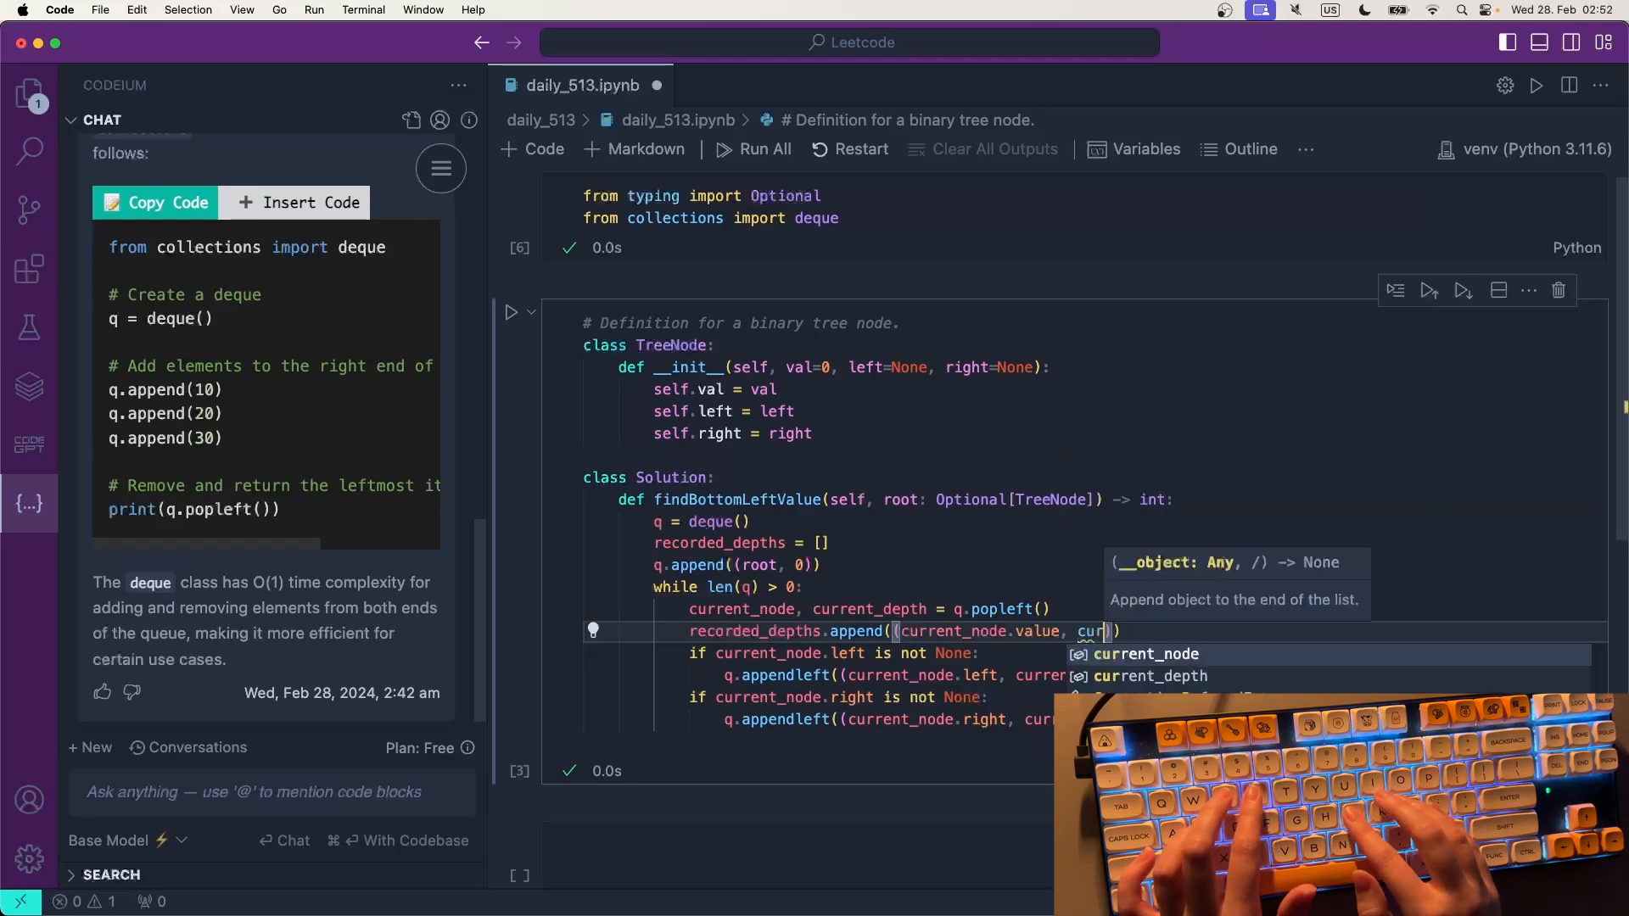
text(current_depth)
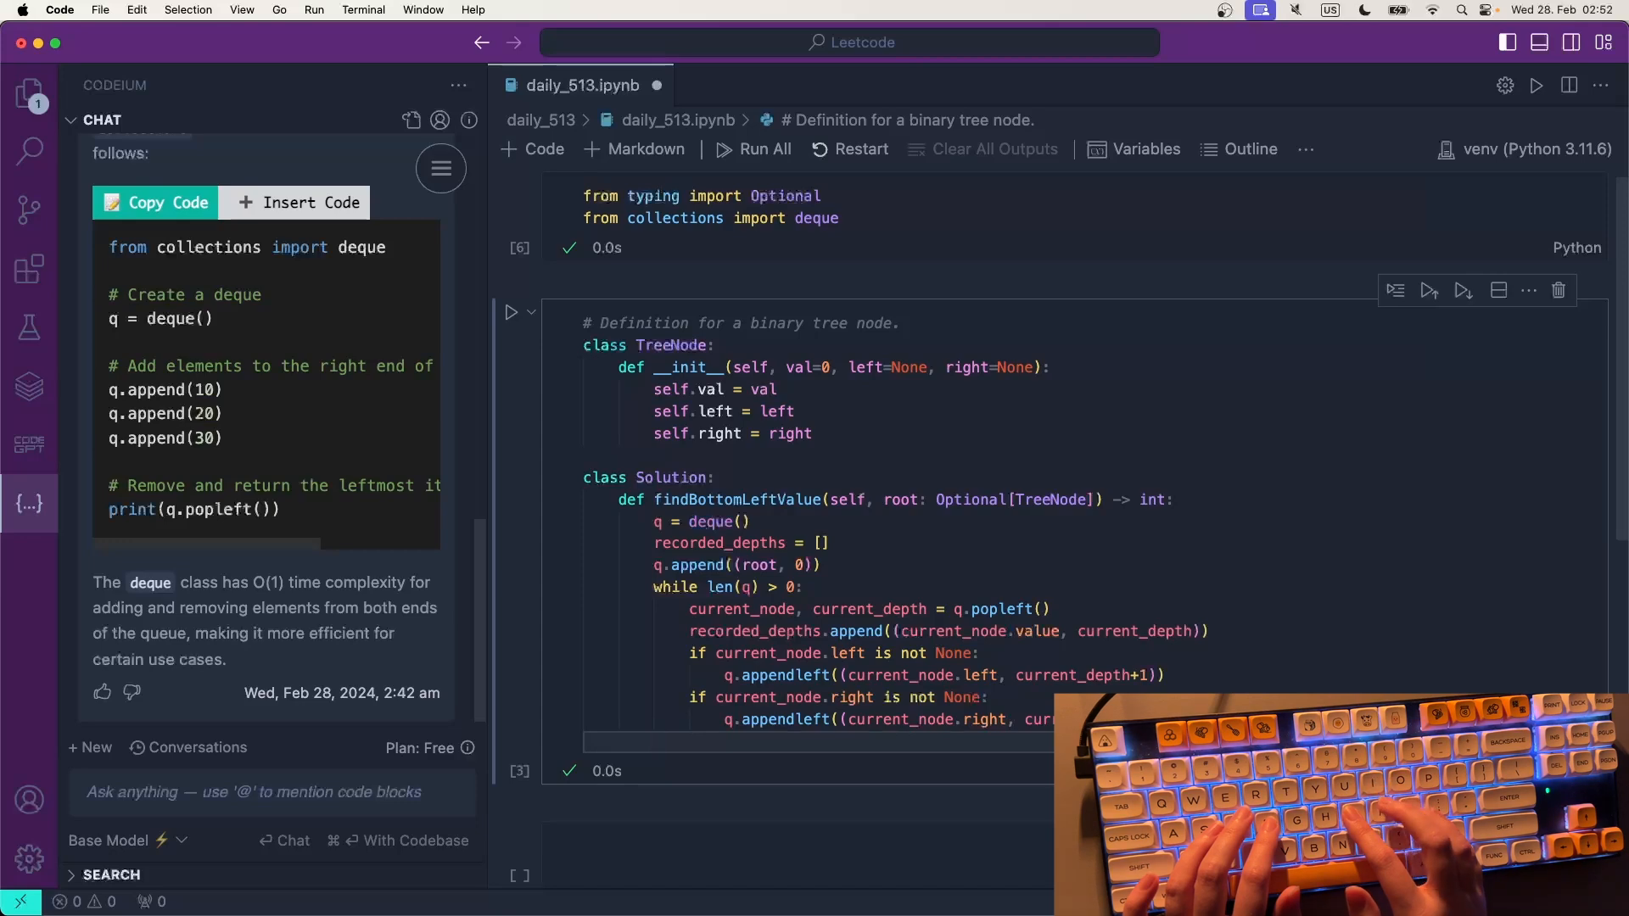
text(li)
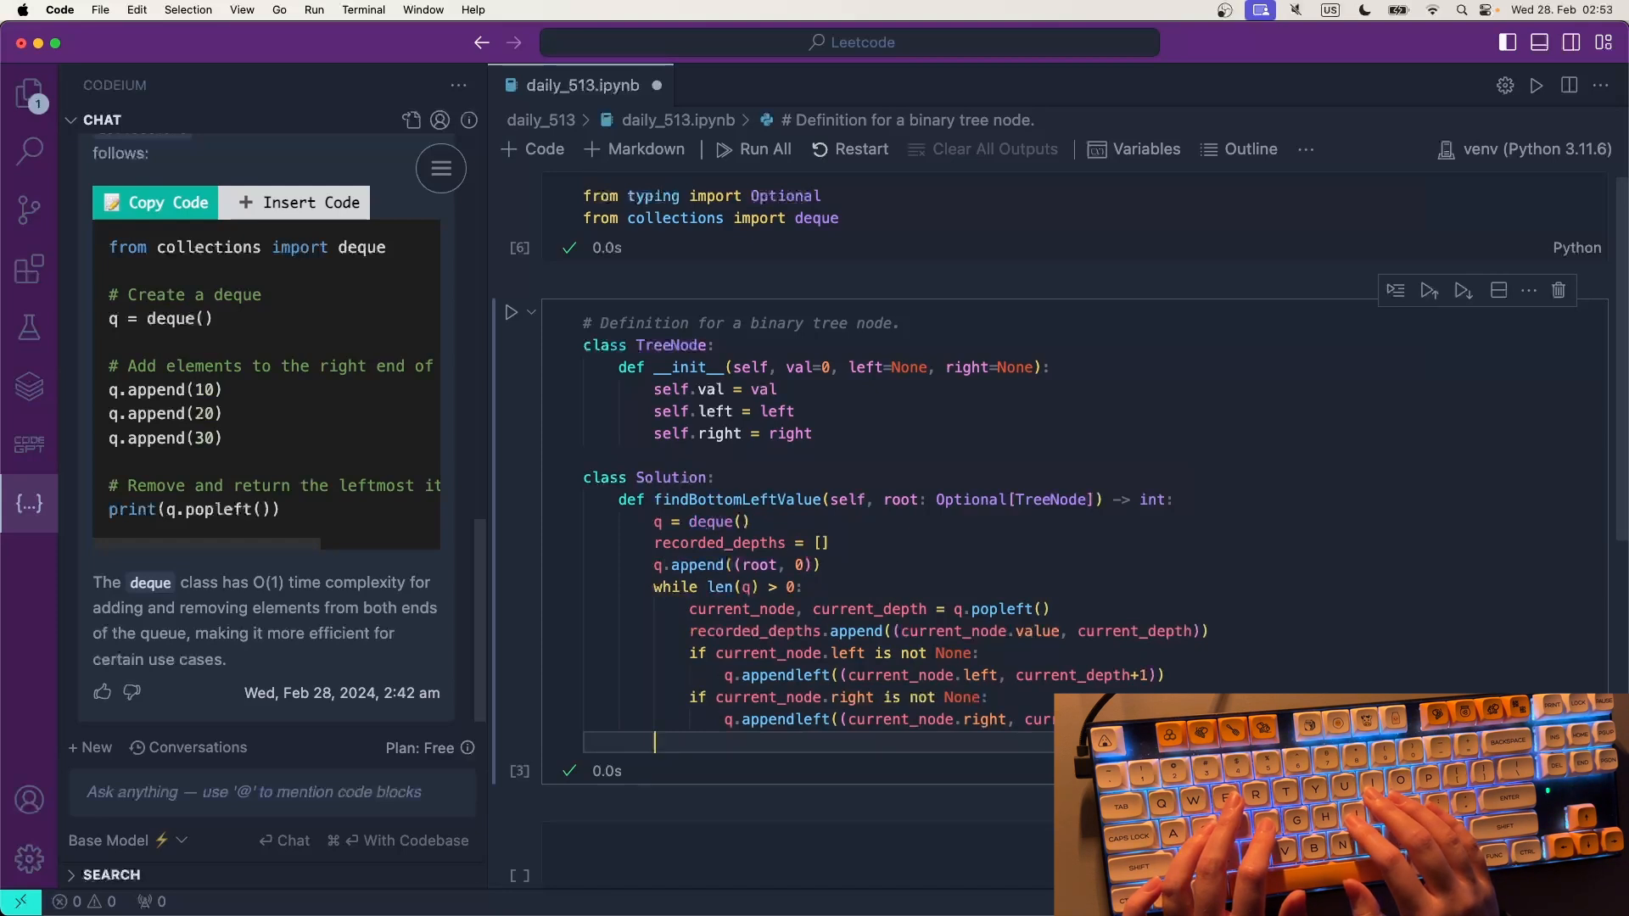
- Compute max_depth as the maximum recorded depth over all entries
text(max_de)
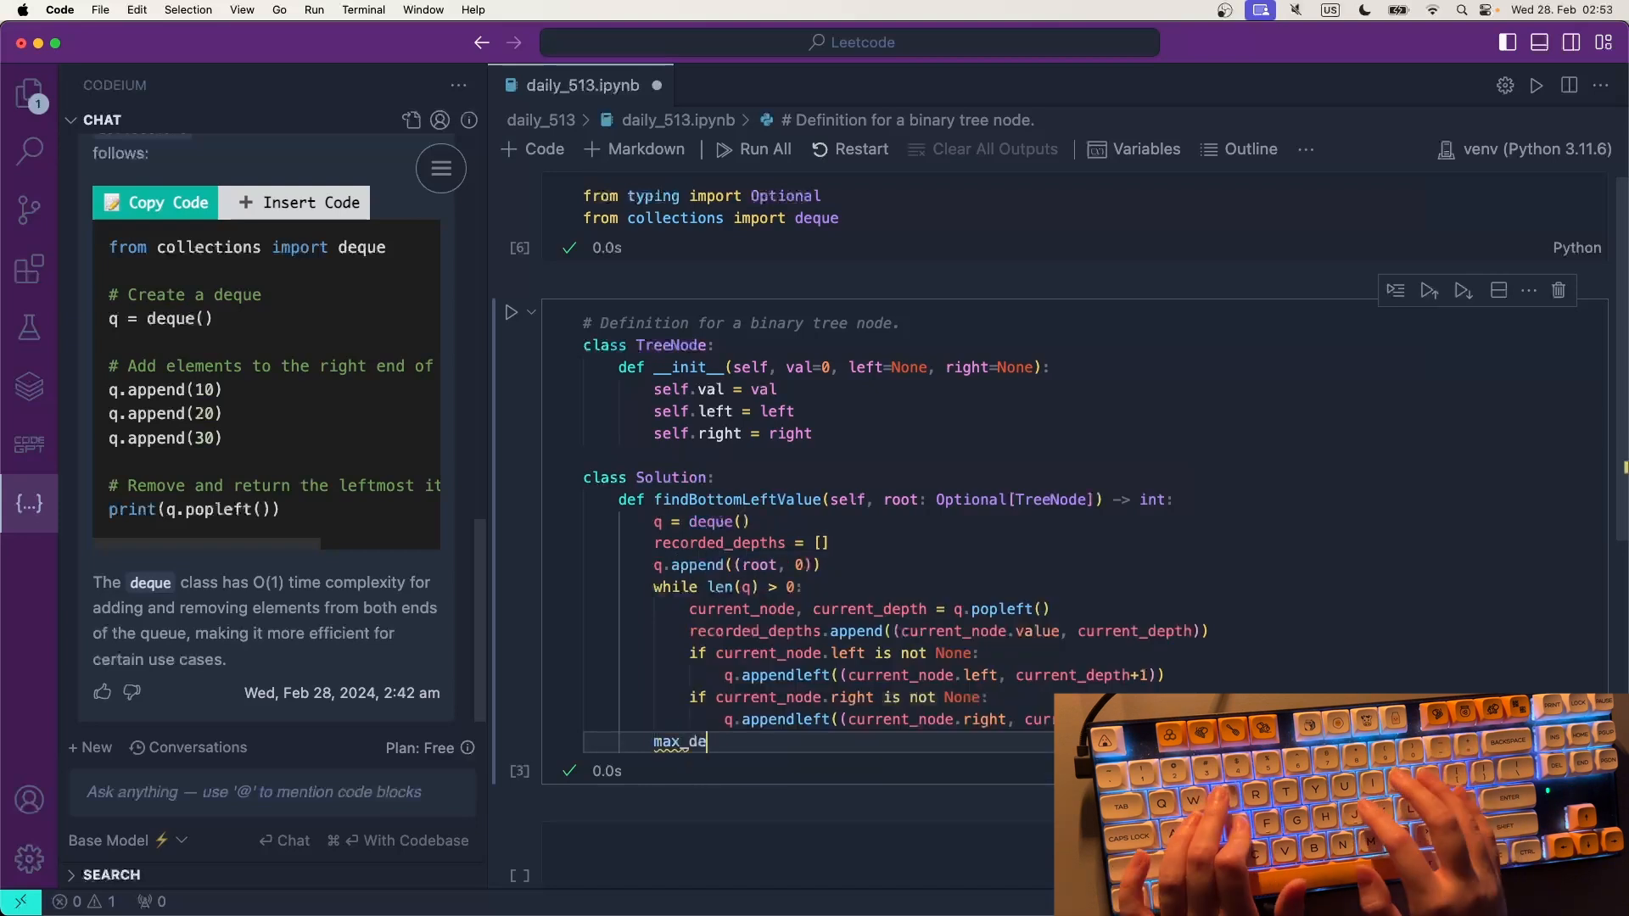
text(pth = max)
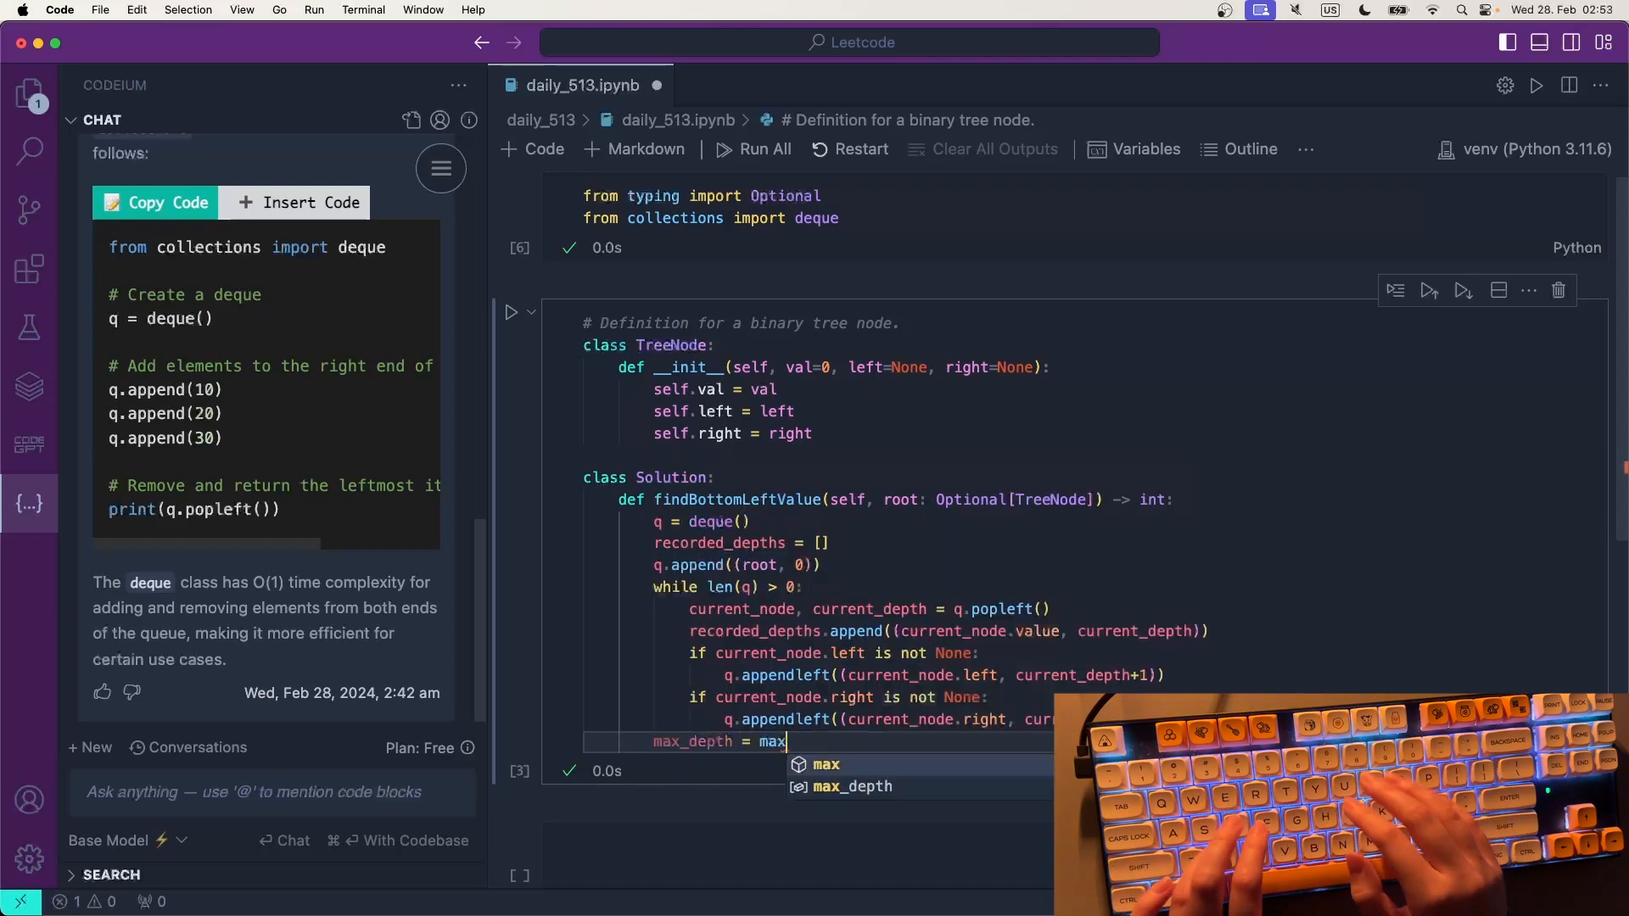
text(([)
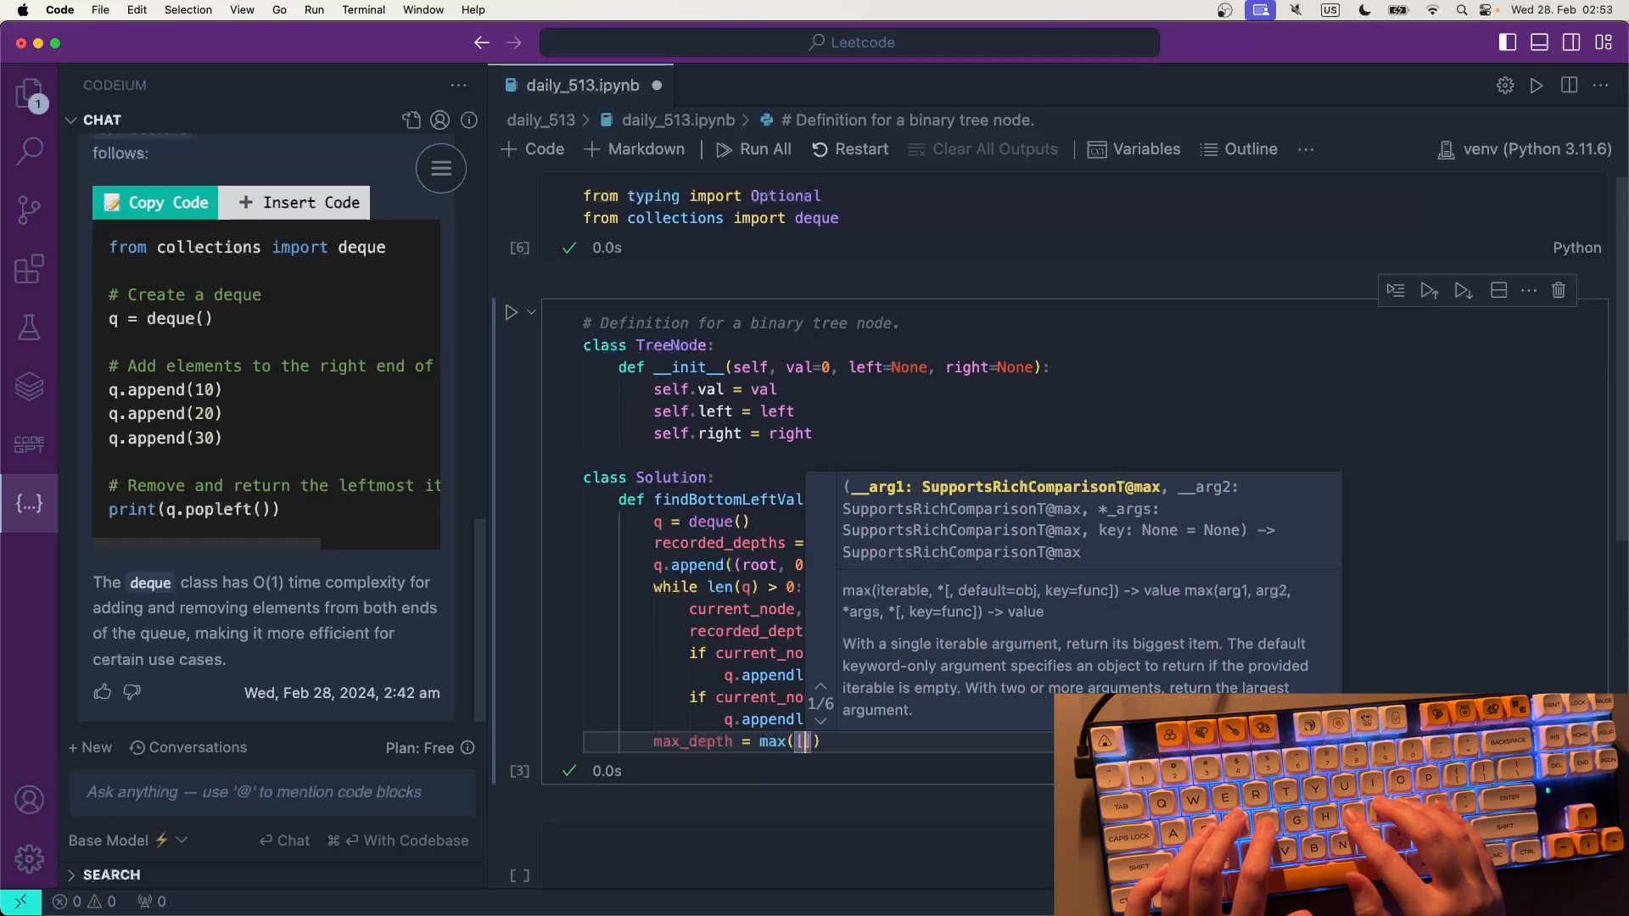
text(entro)
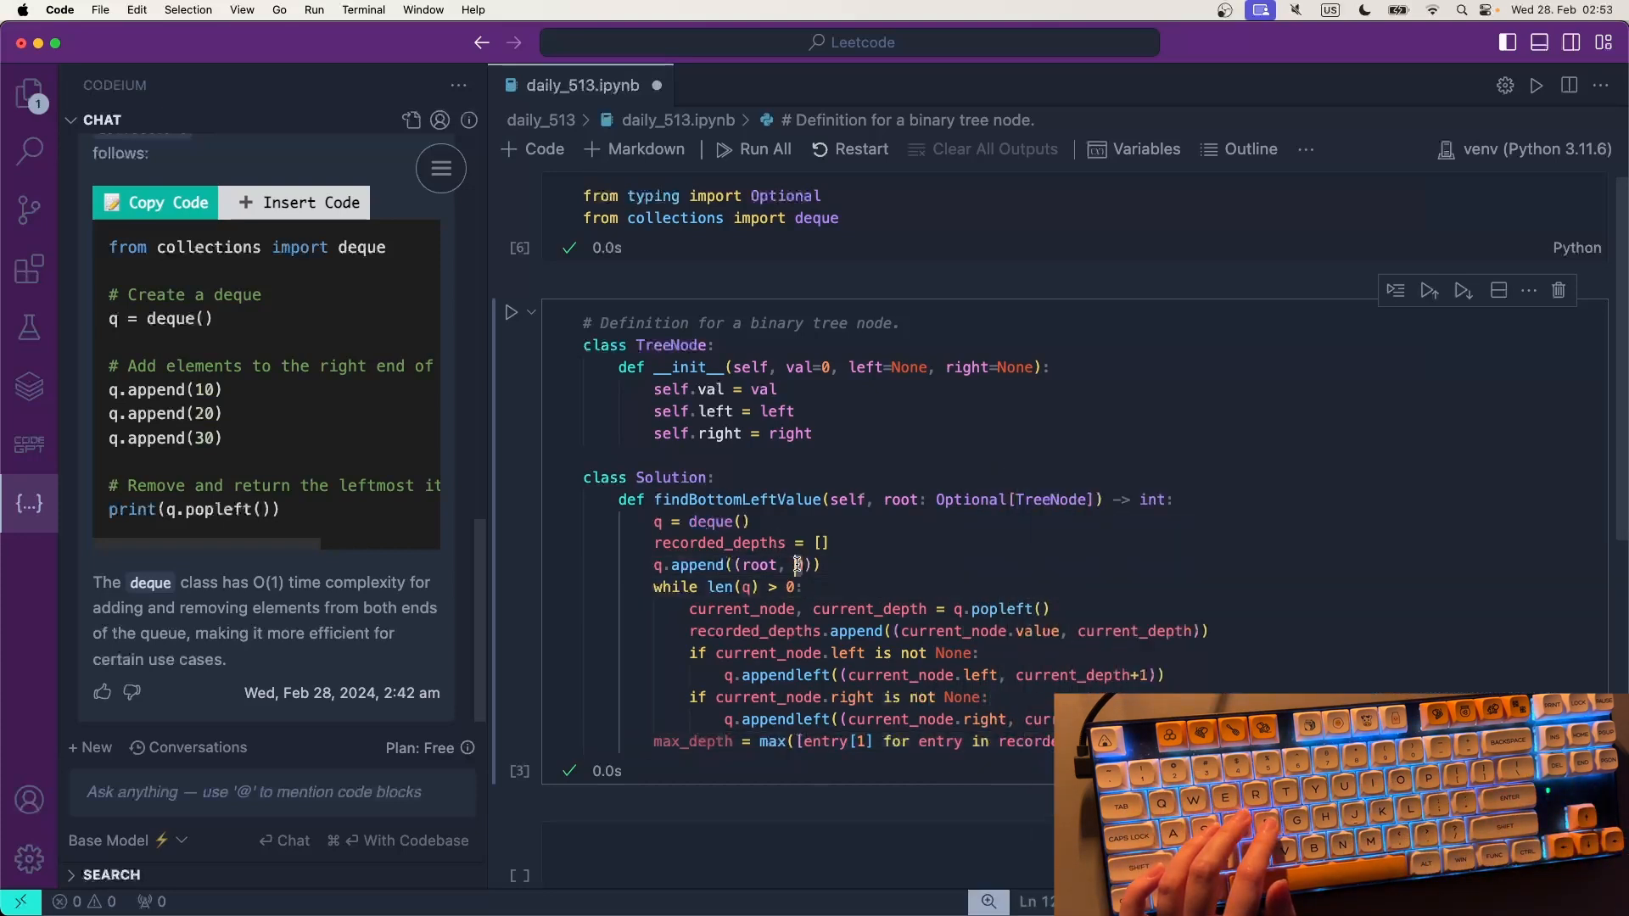
text(0)
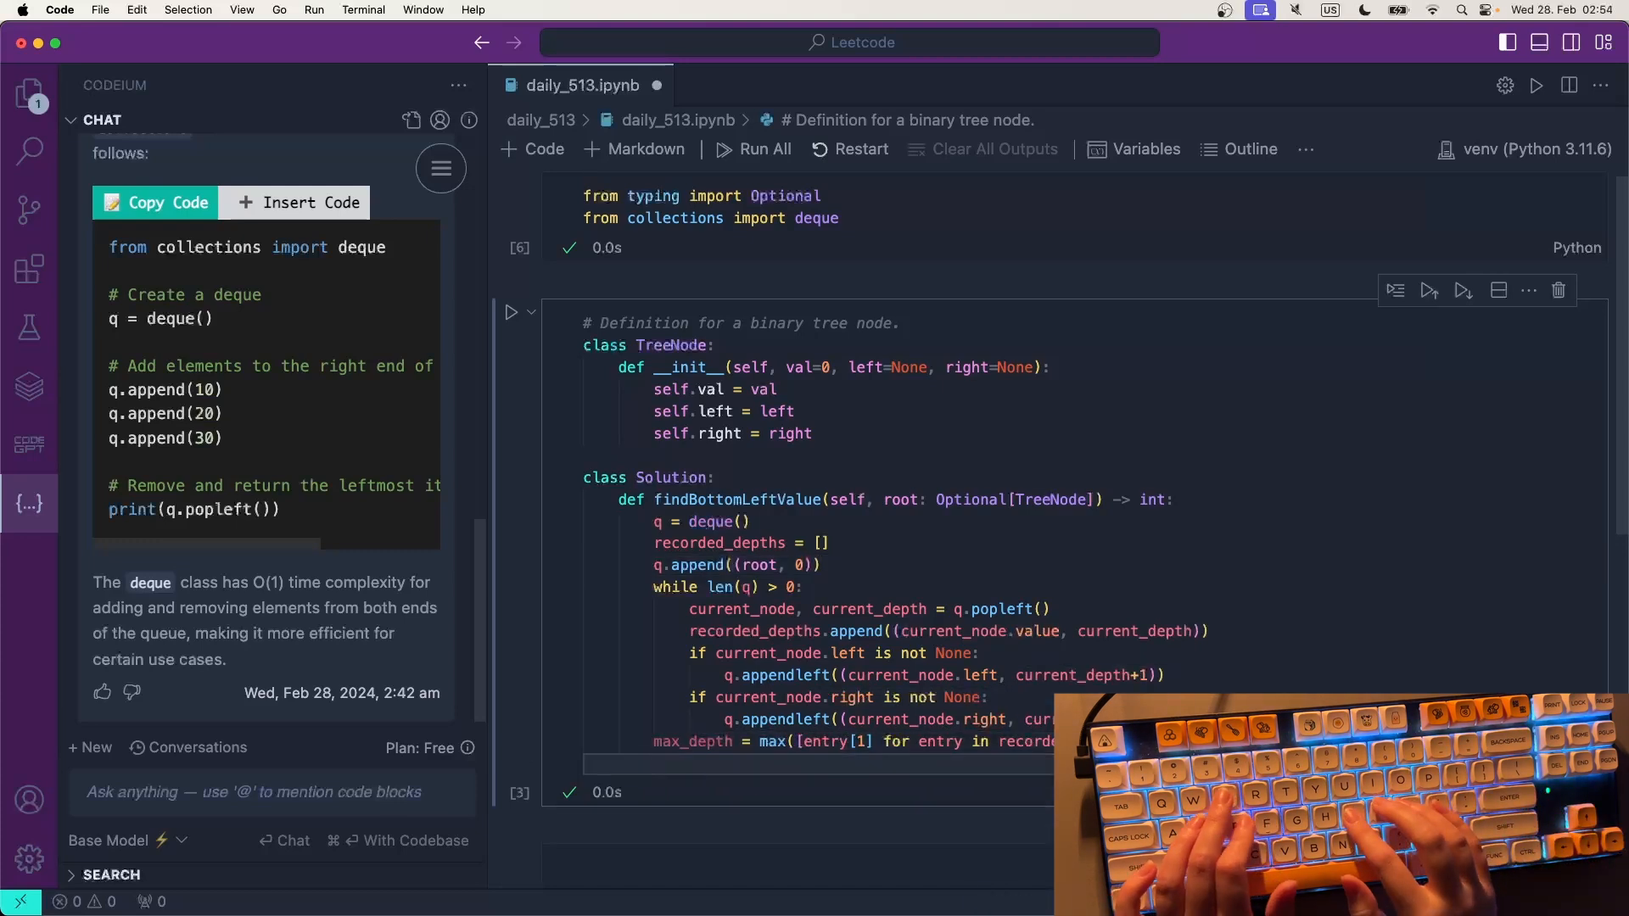
- Collect deepest_entries at max_depth into deepest_values and return deepest_values[0]
text(deepest_e)
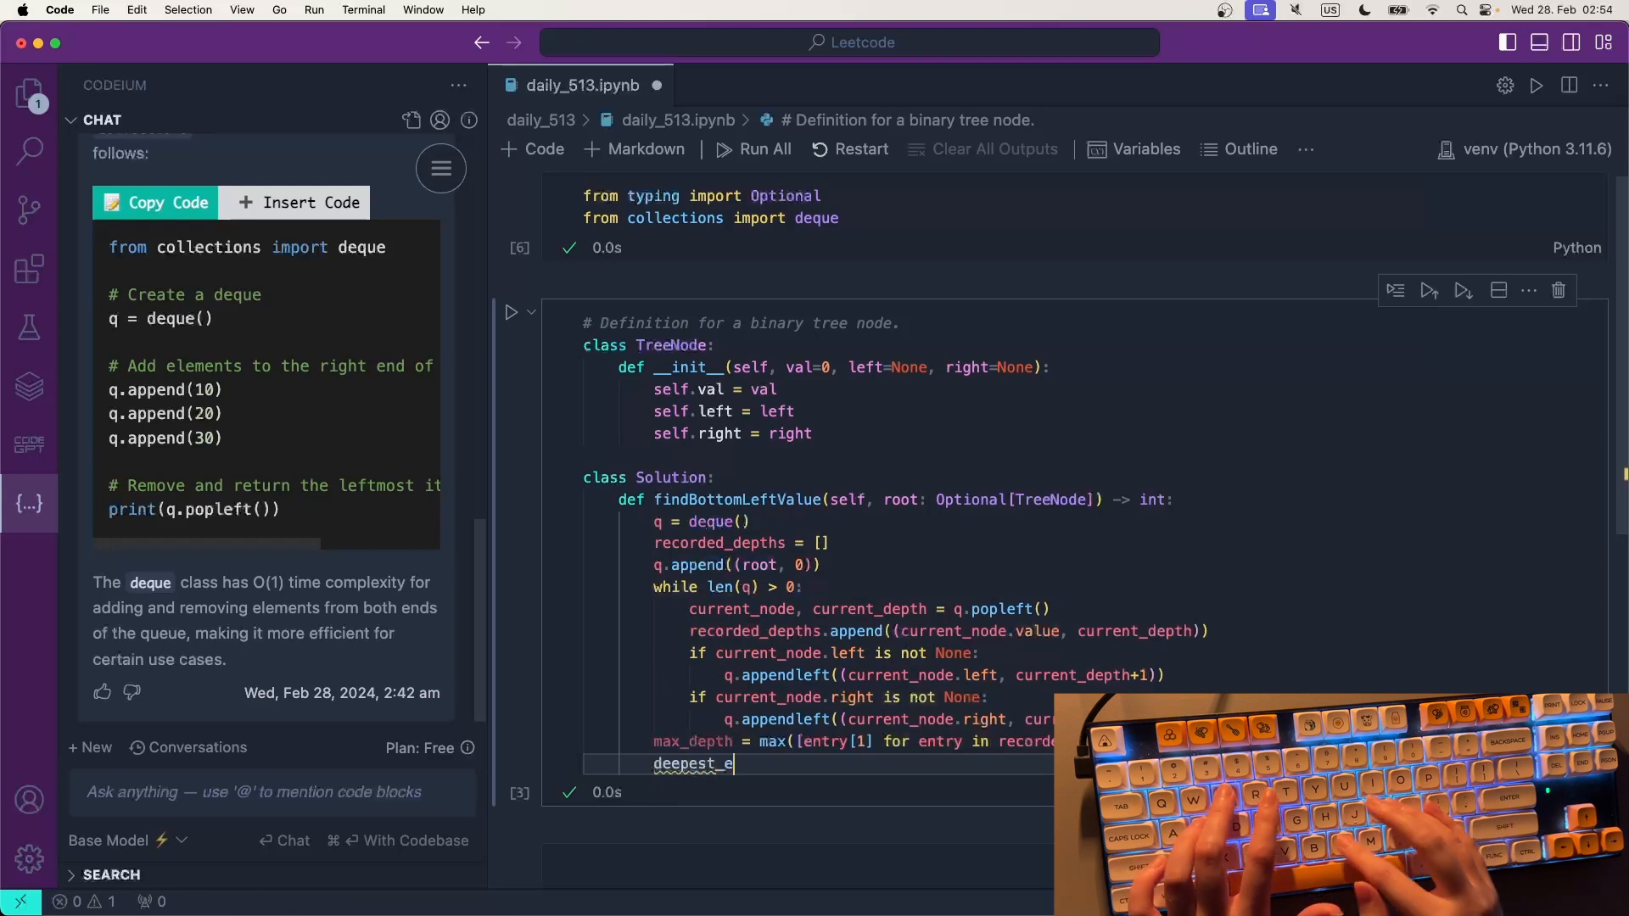
text(ntries =)
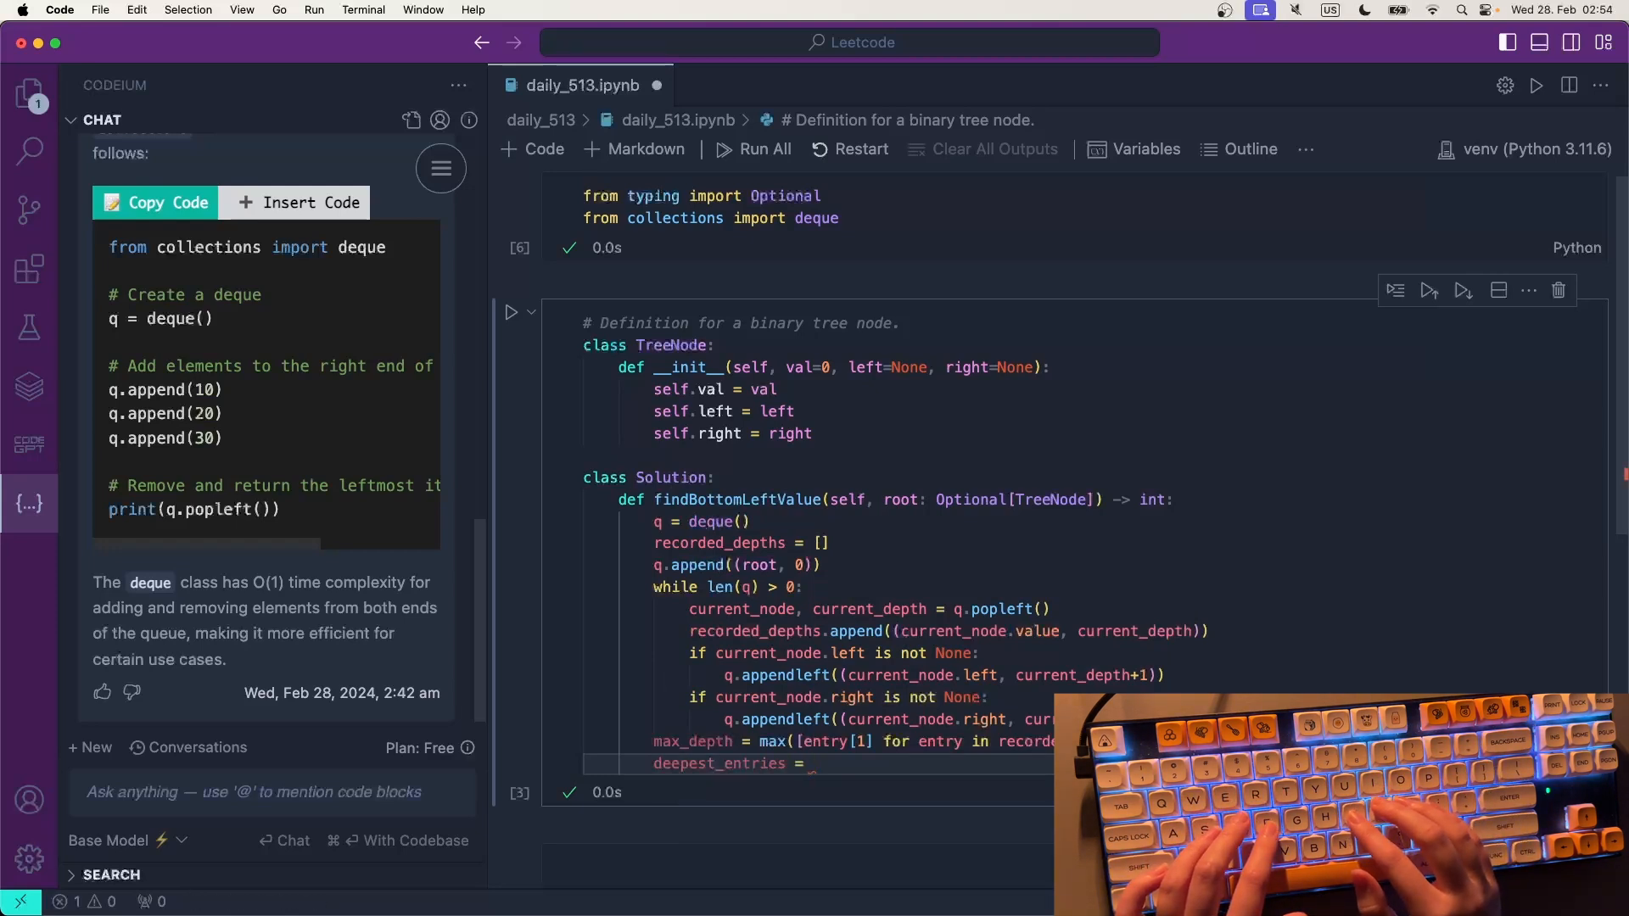
text([])
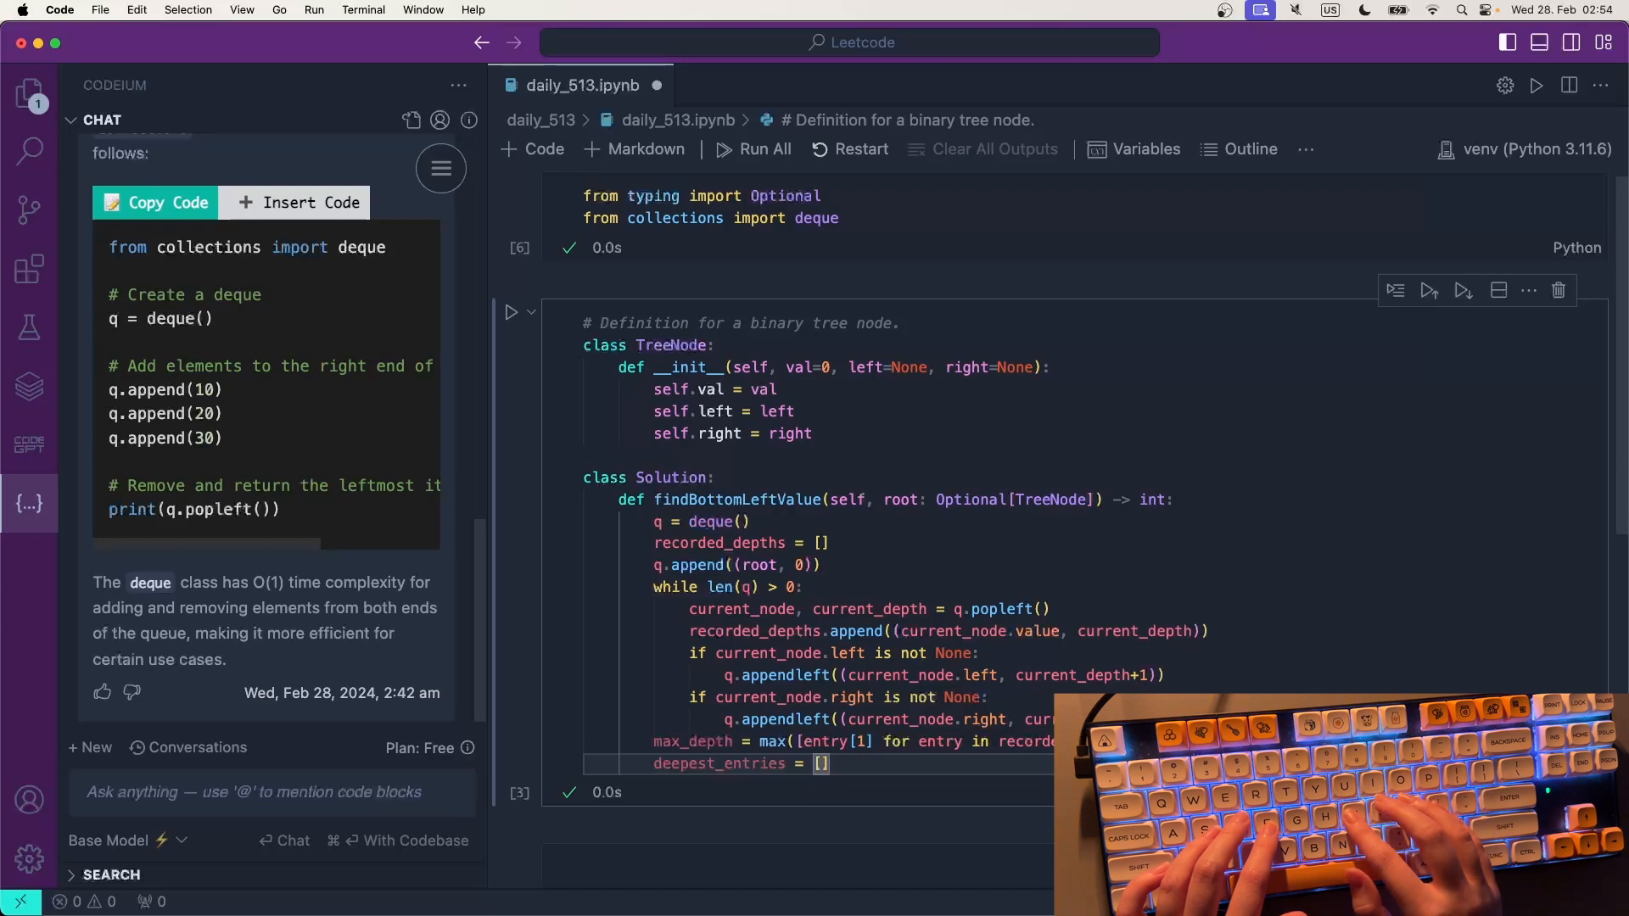
text(entr)
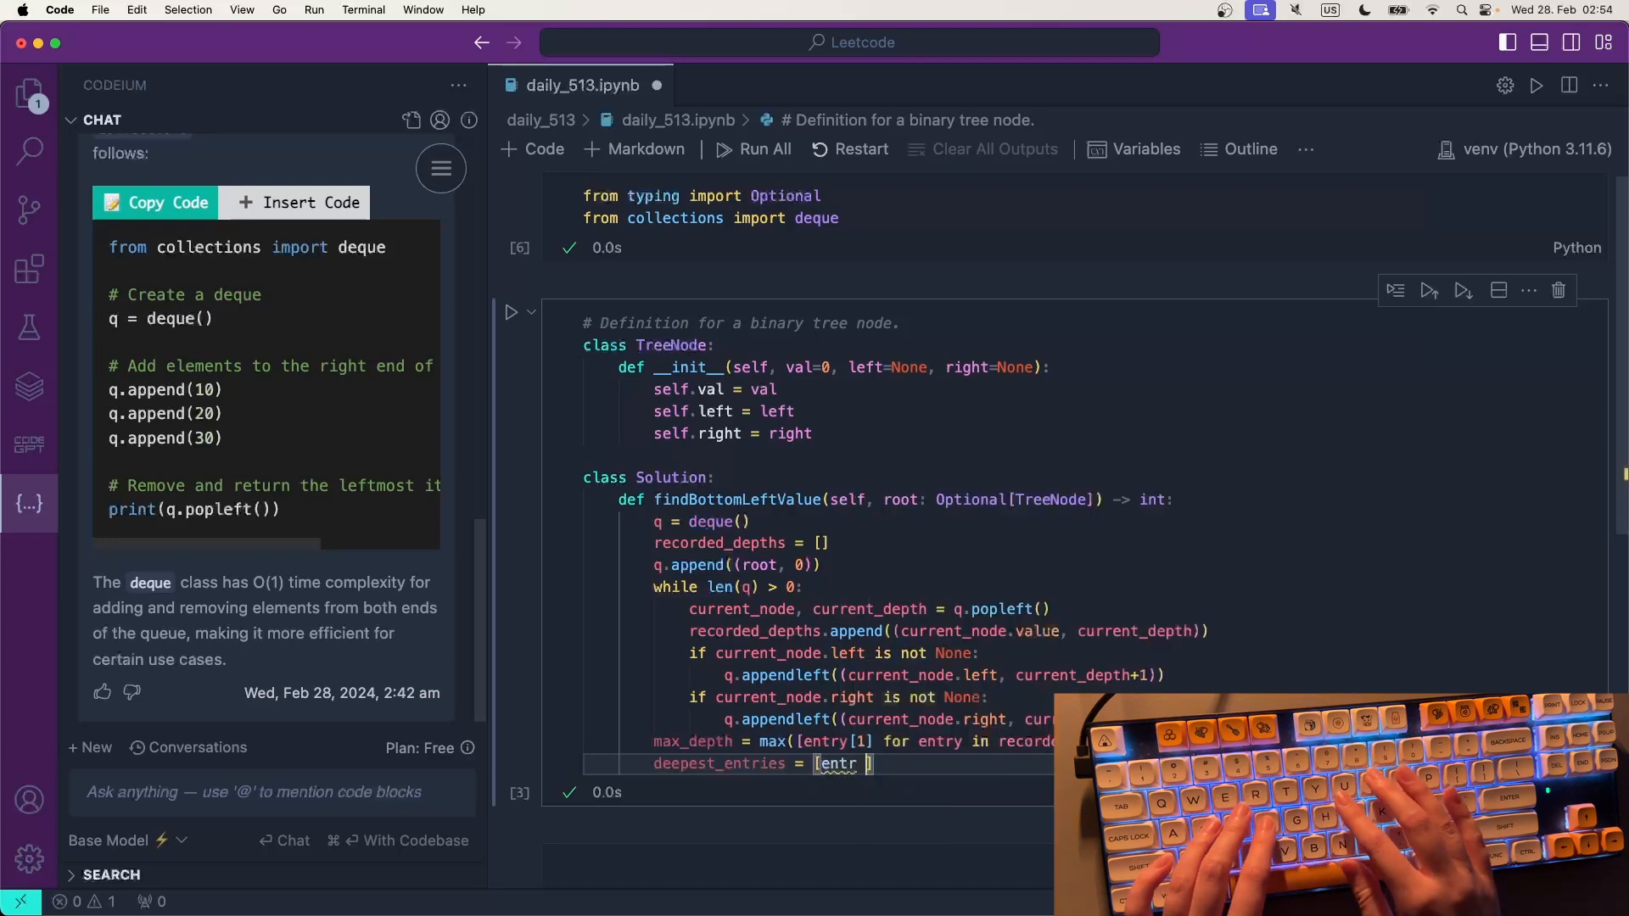
text(y])
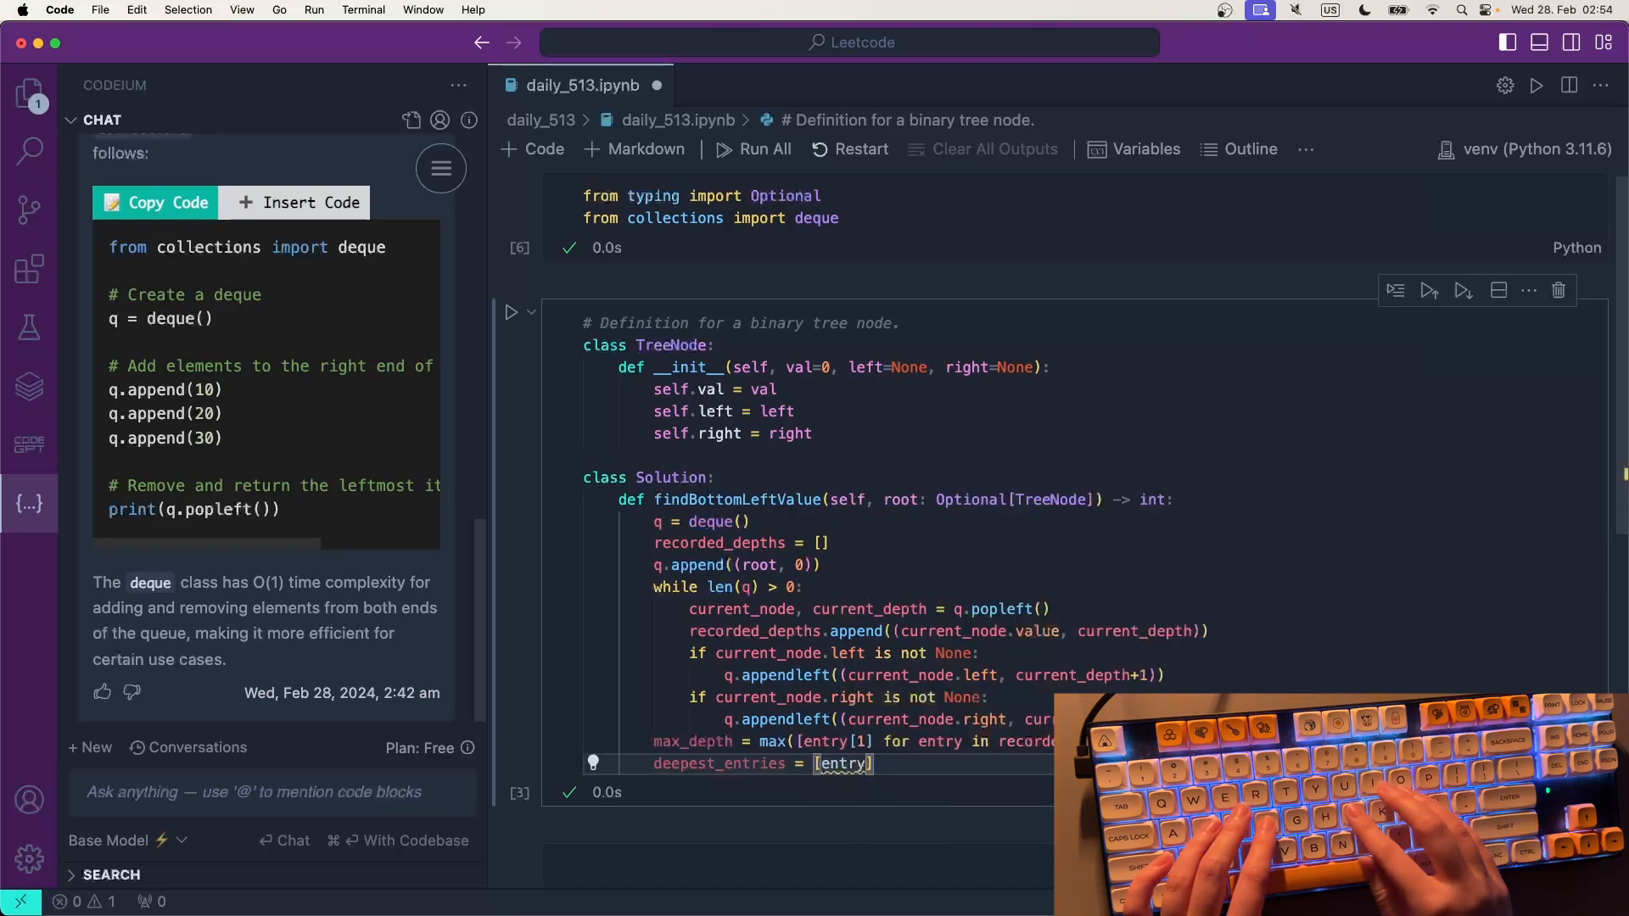
text([0])
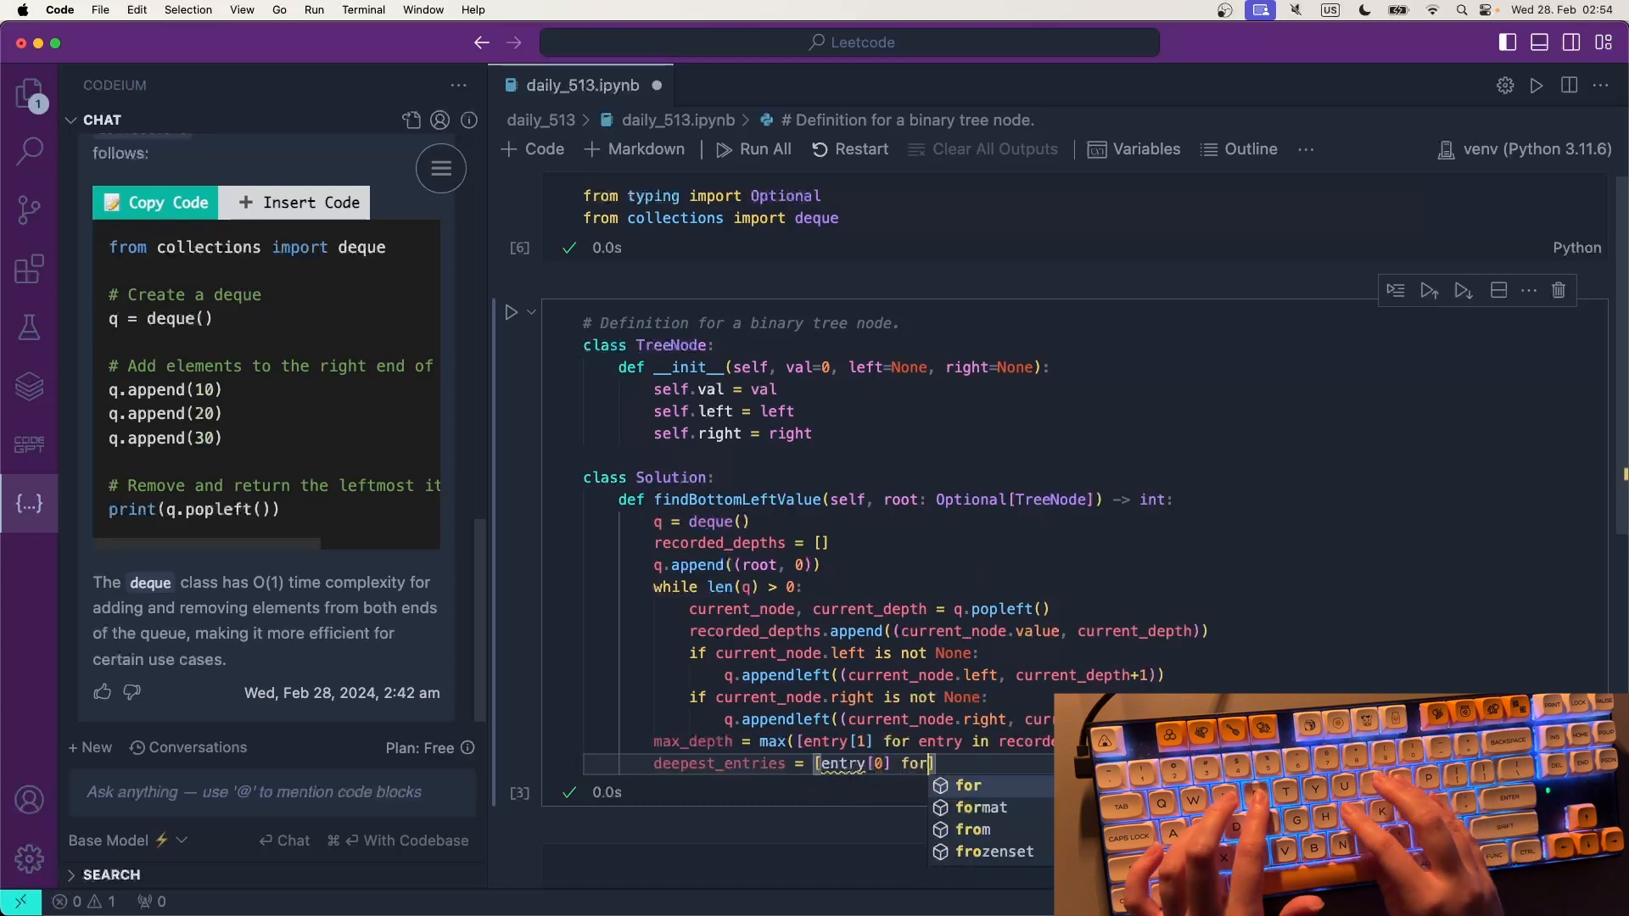
text(entry in reco)
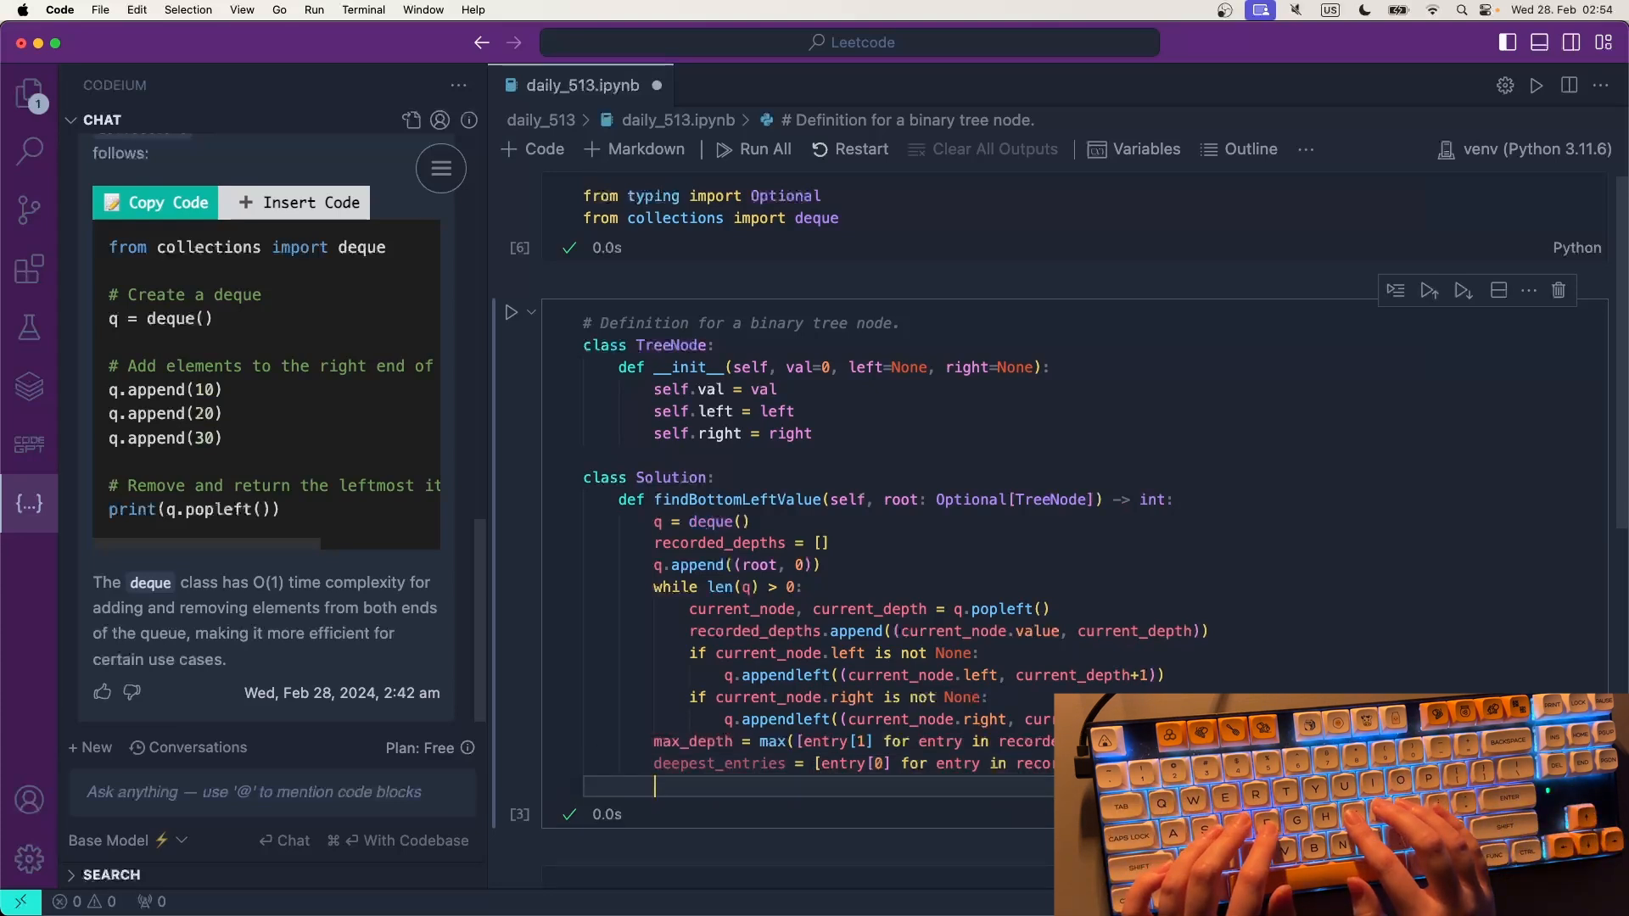
text(deepest_valu)
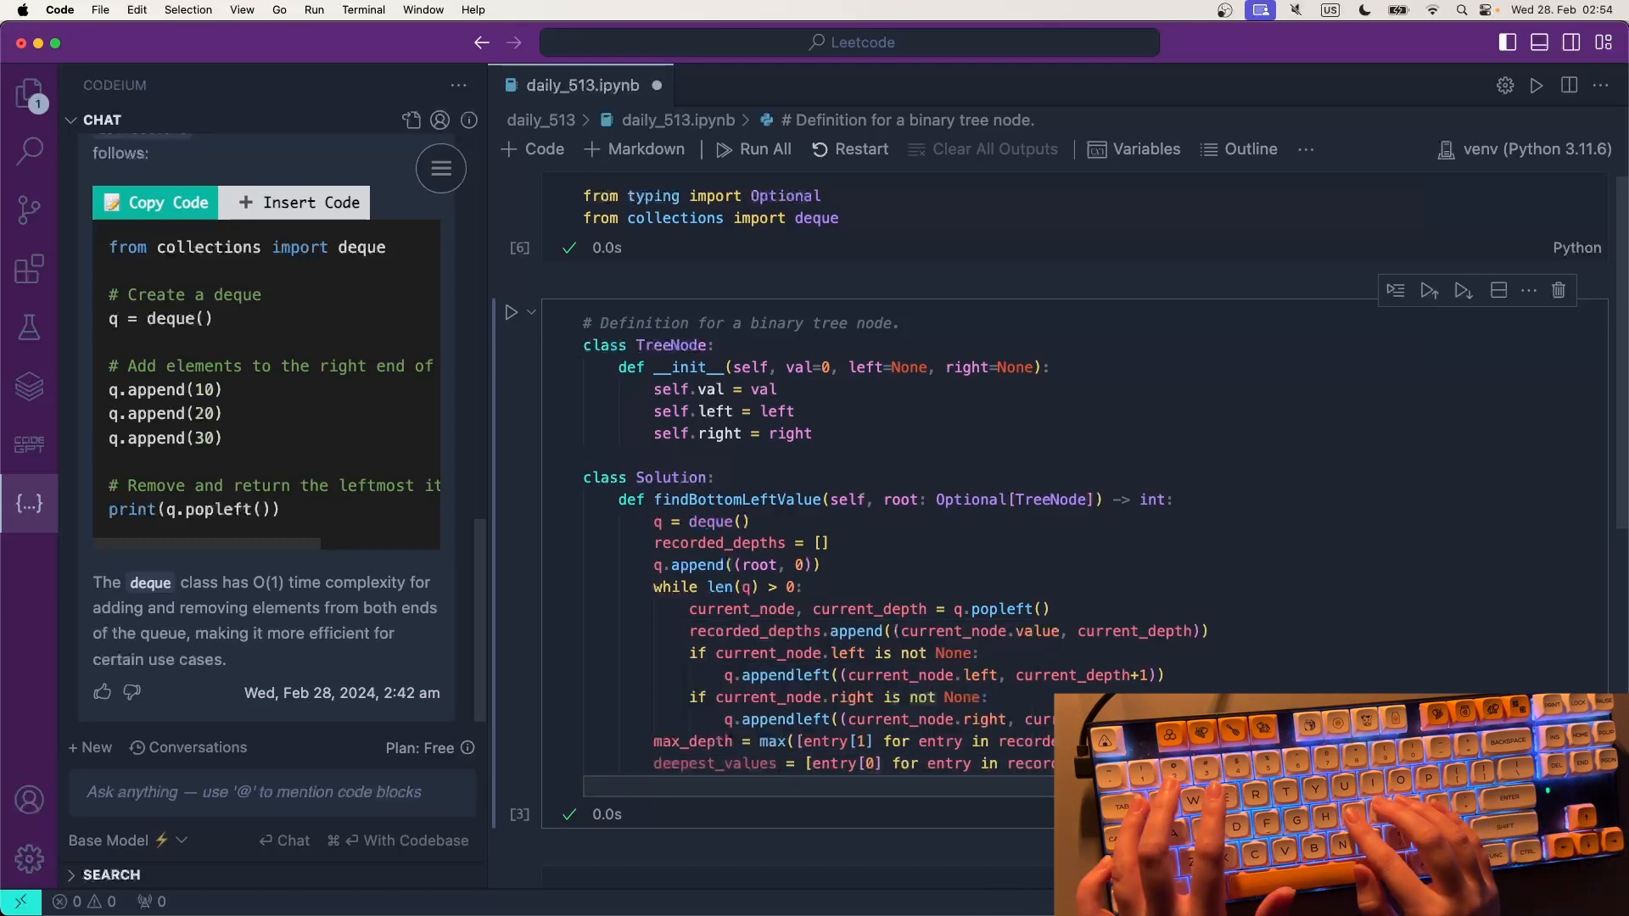
text(return deepest_values[0])
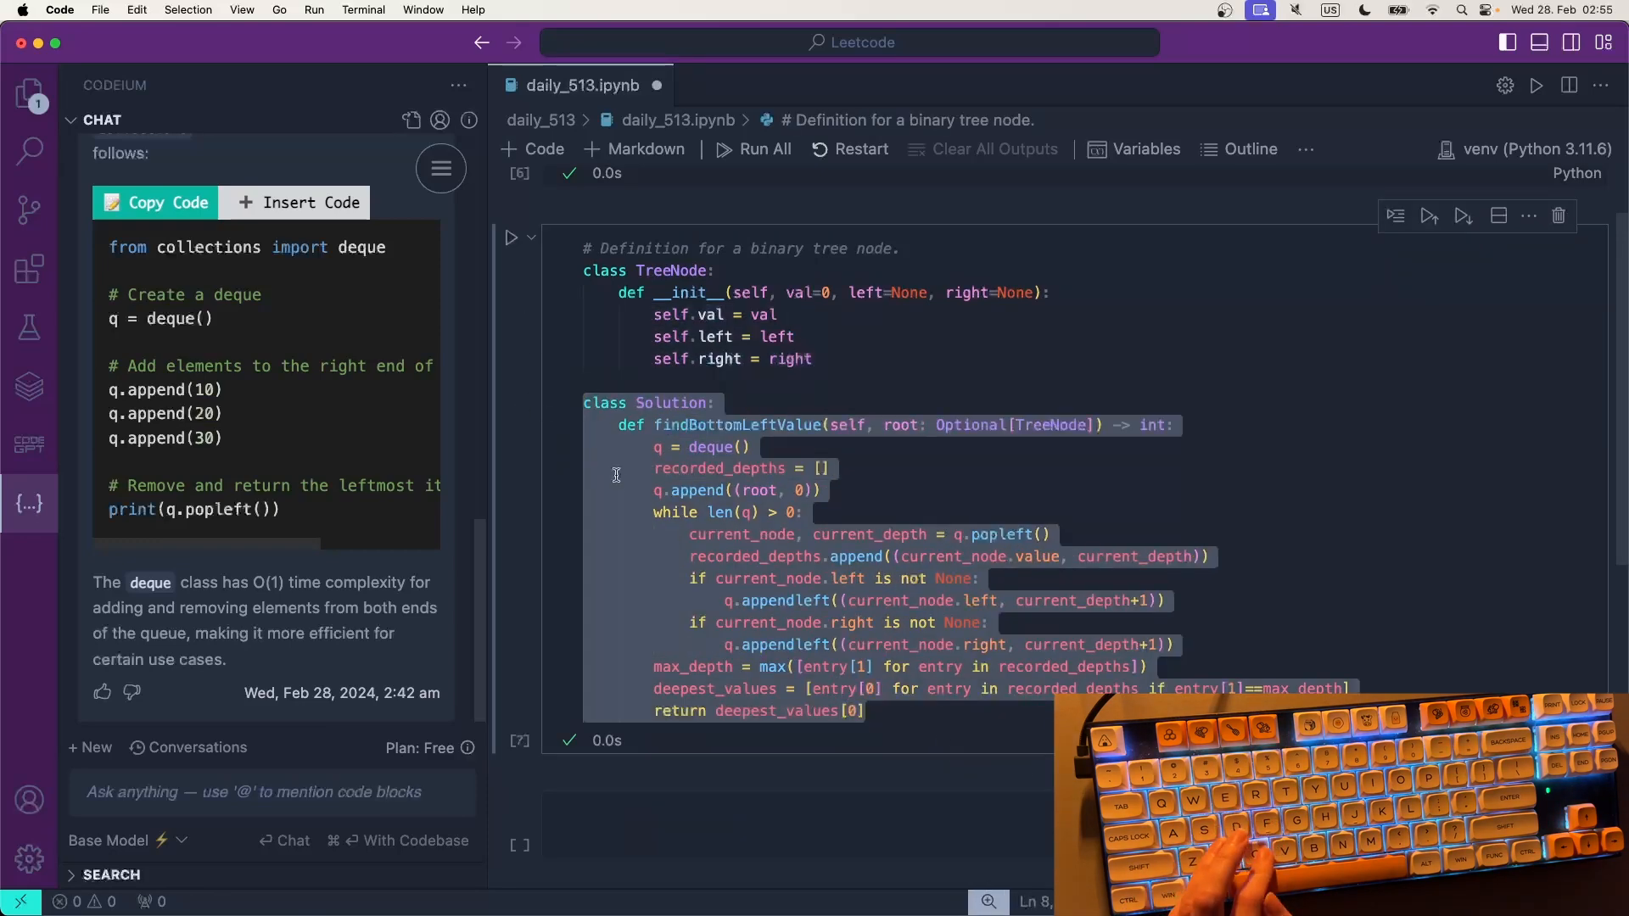
- Back in LeetCode, fix current_node.value to current_node.val and run the sample test cases
key(Cmd+Tab)
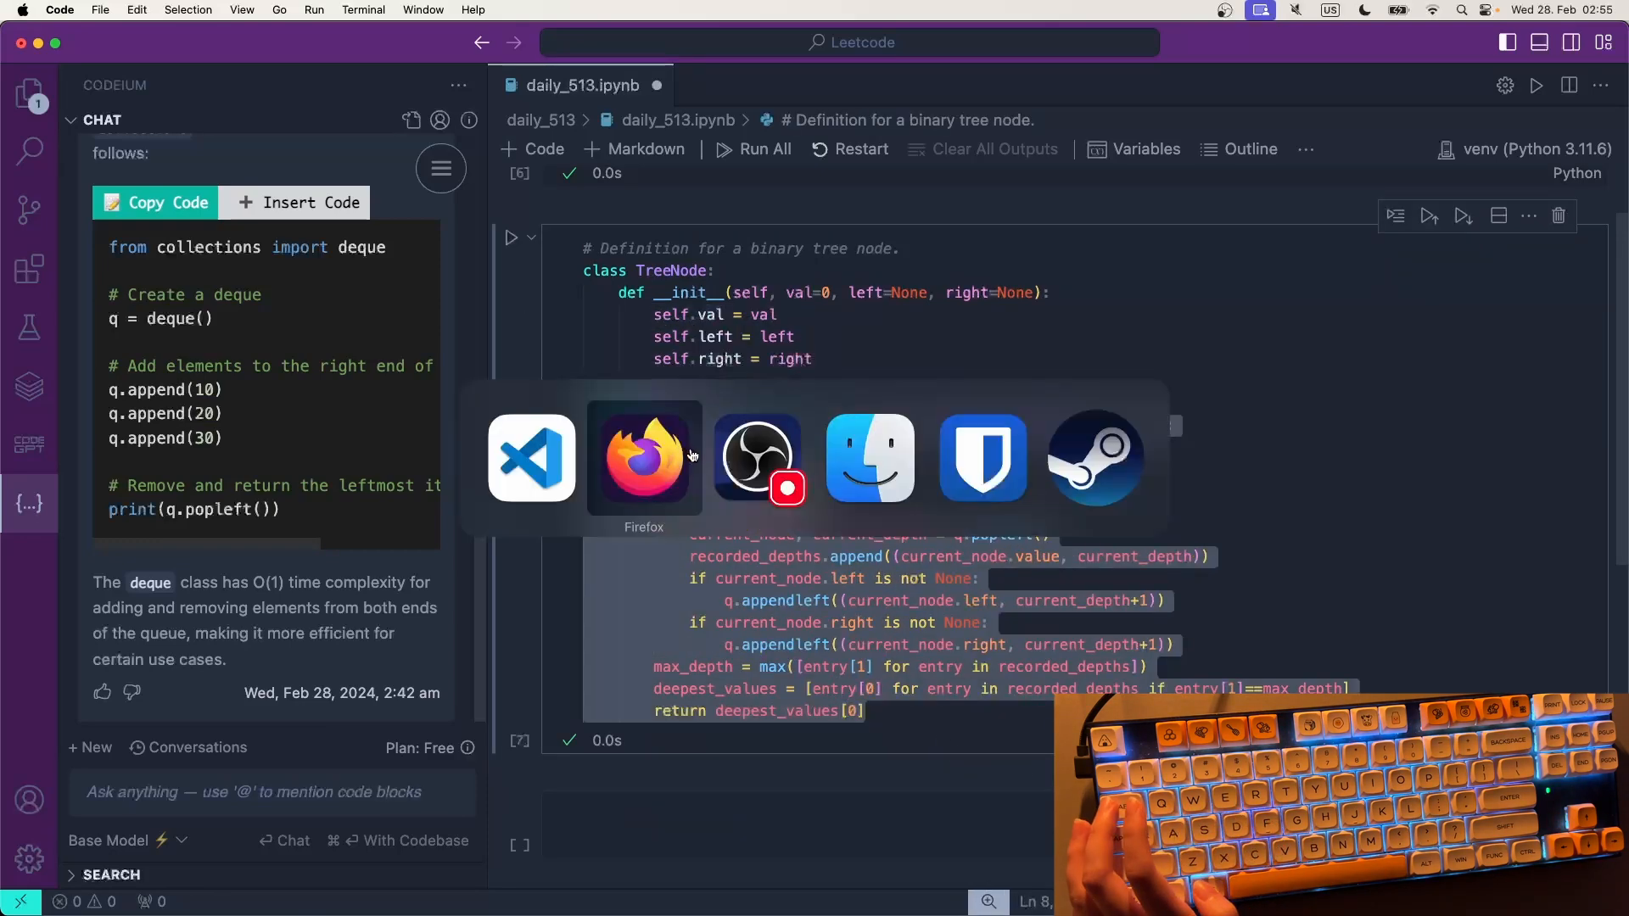
click(643, 459)
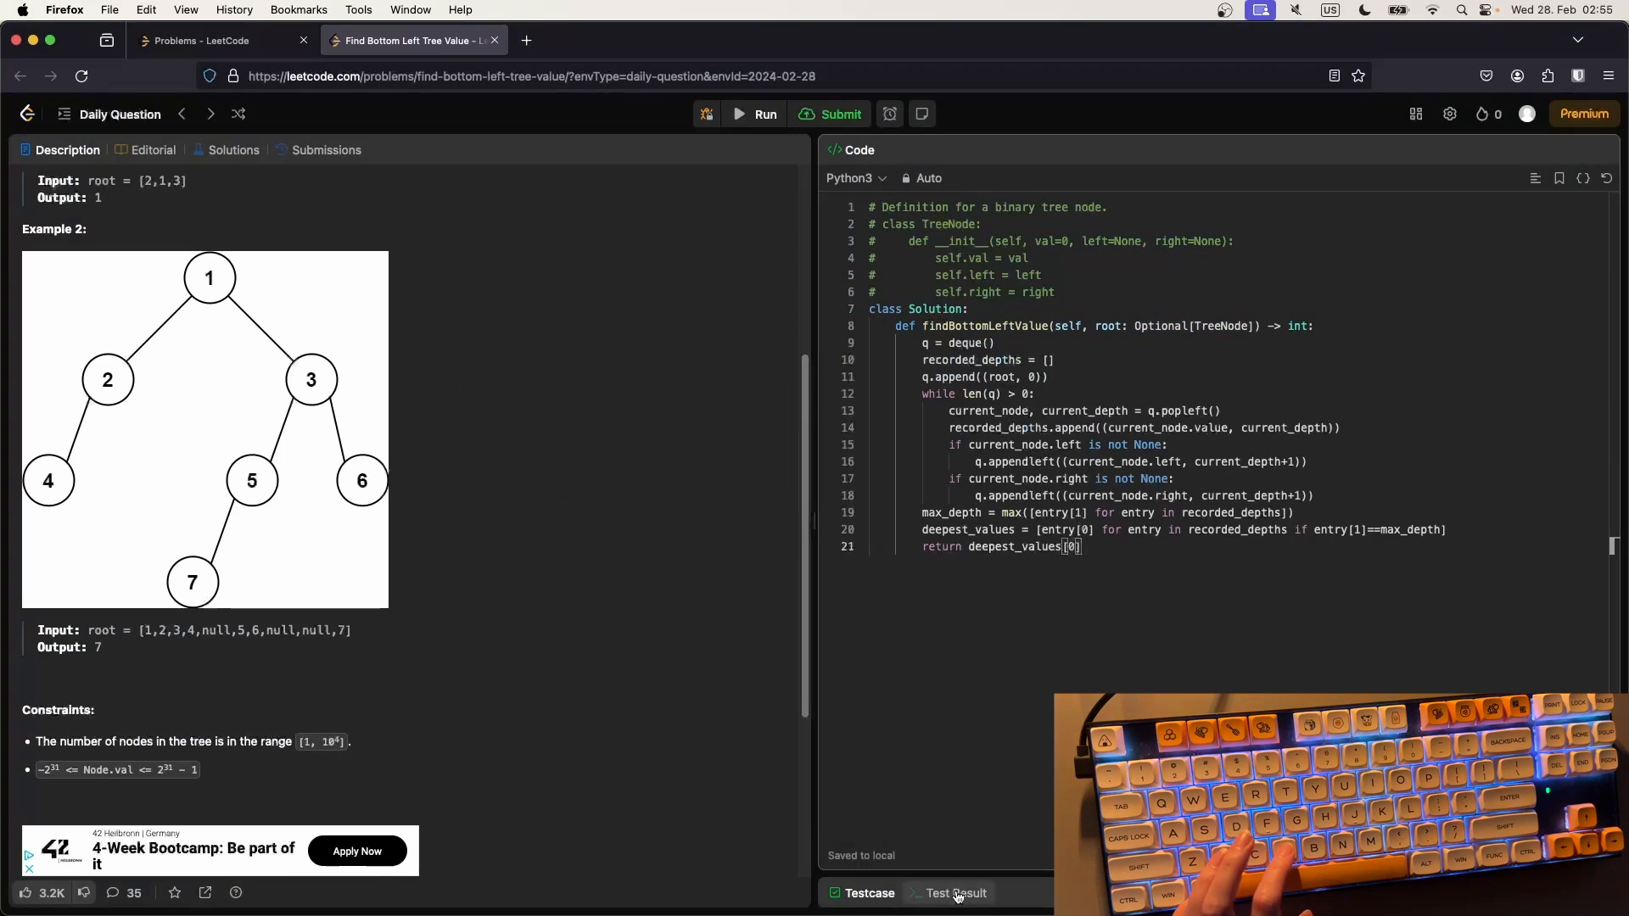
click(870, 893)
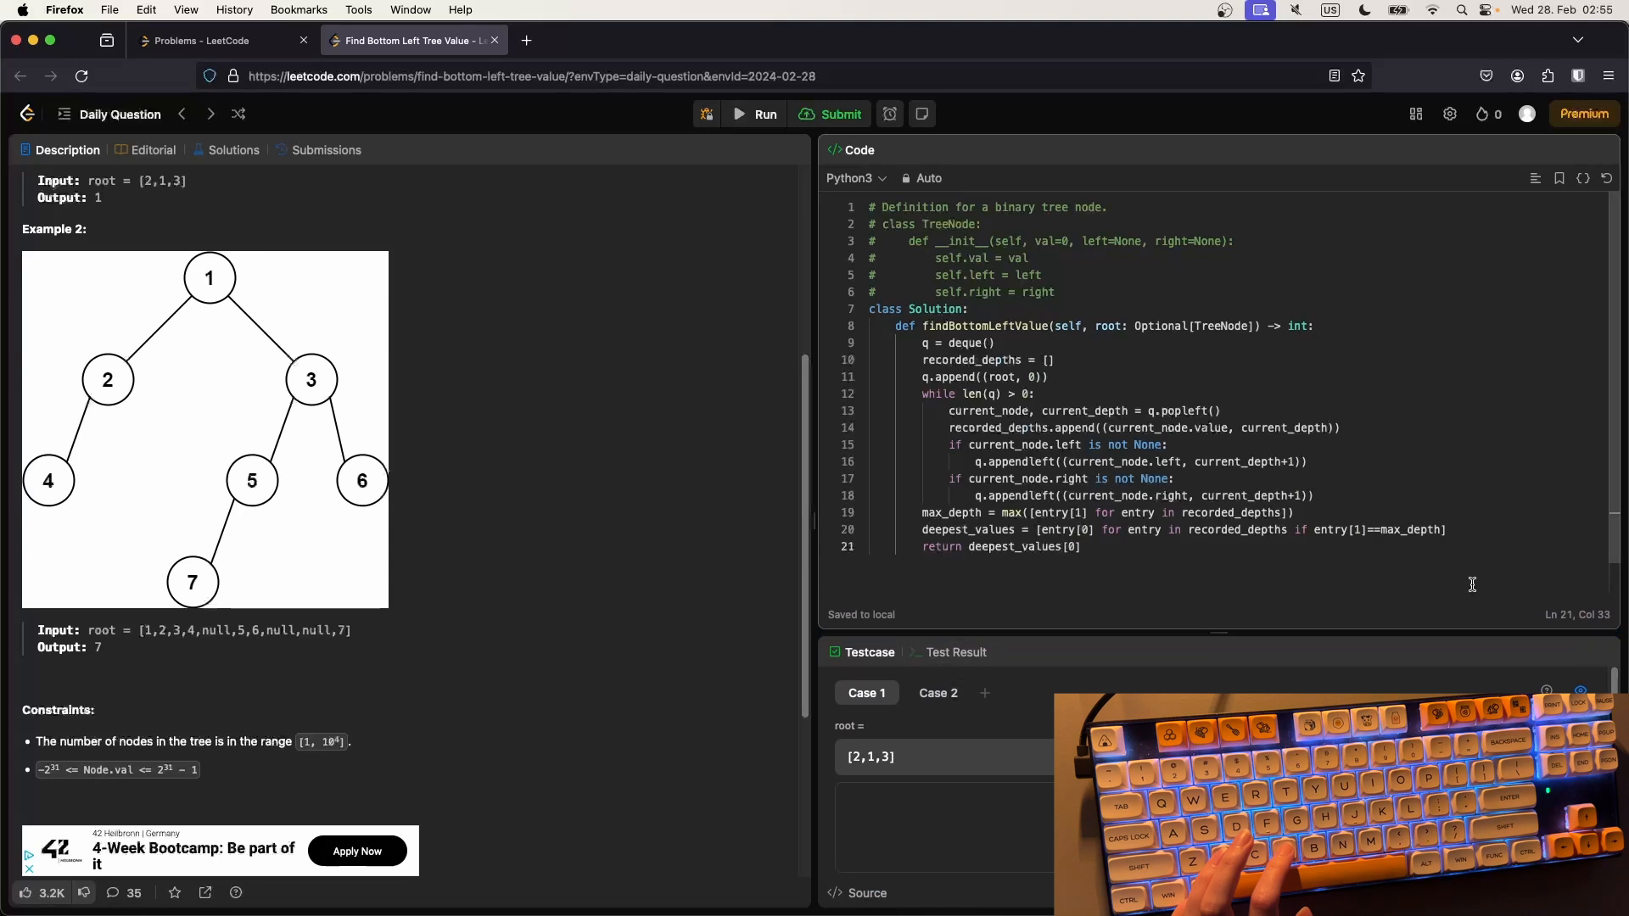
click(827, 113)
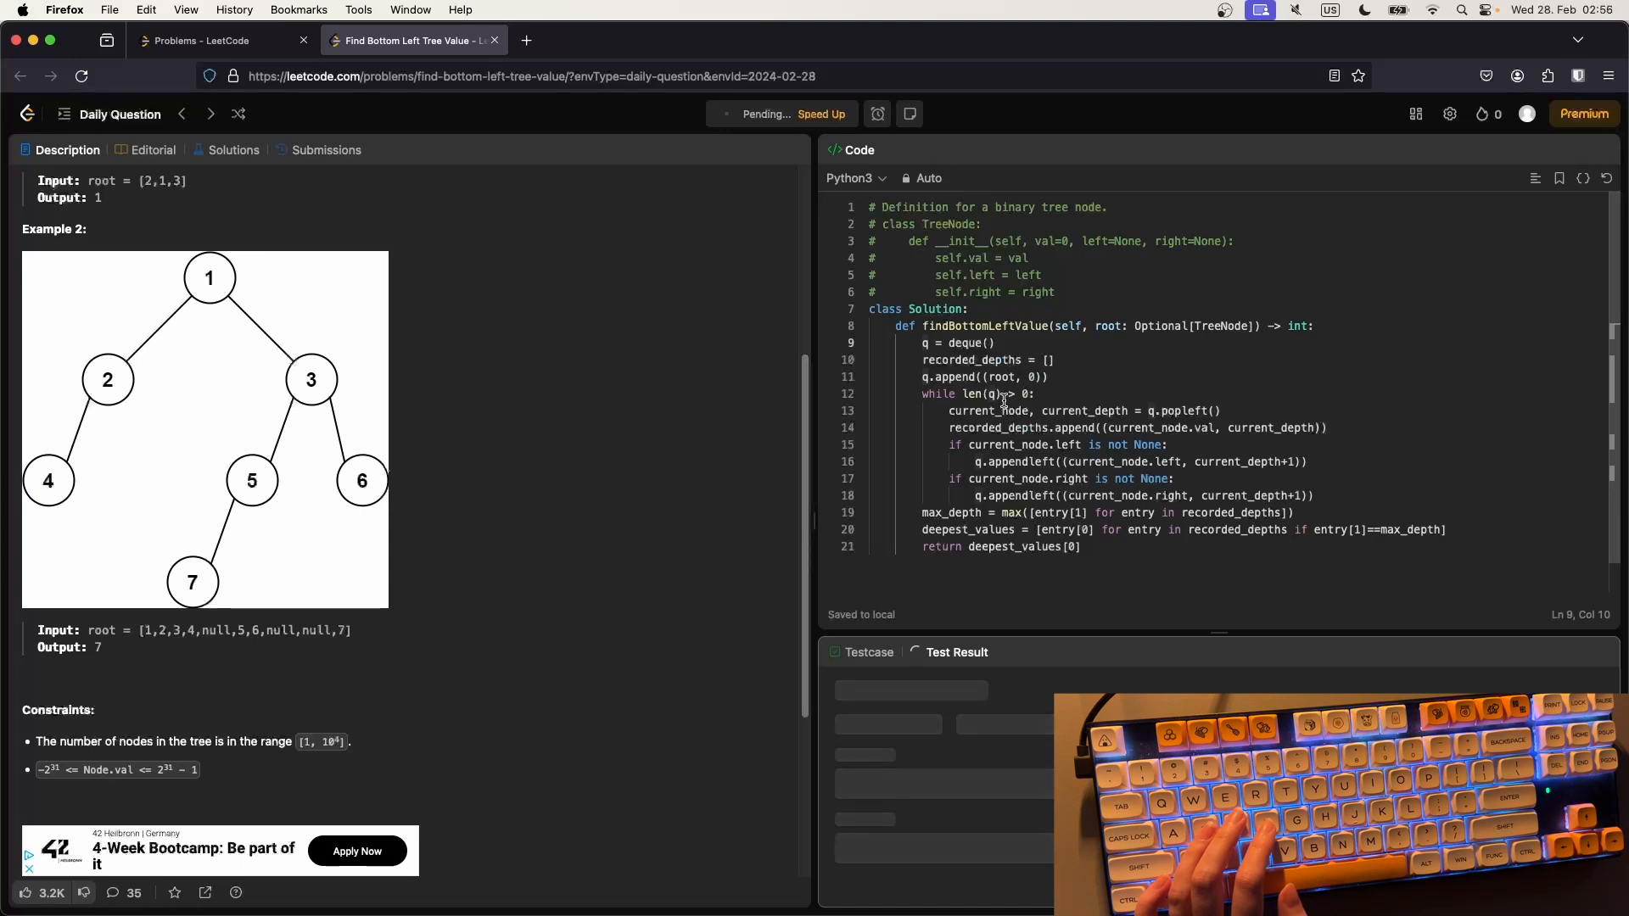
- Add print(recorded_depths) after the right-child branch and rerun to inspect Stdout
click(753, 113)
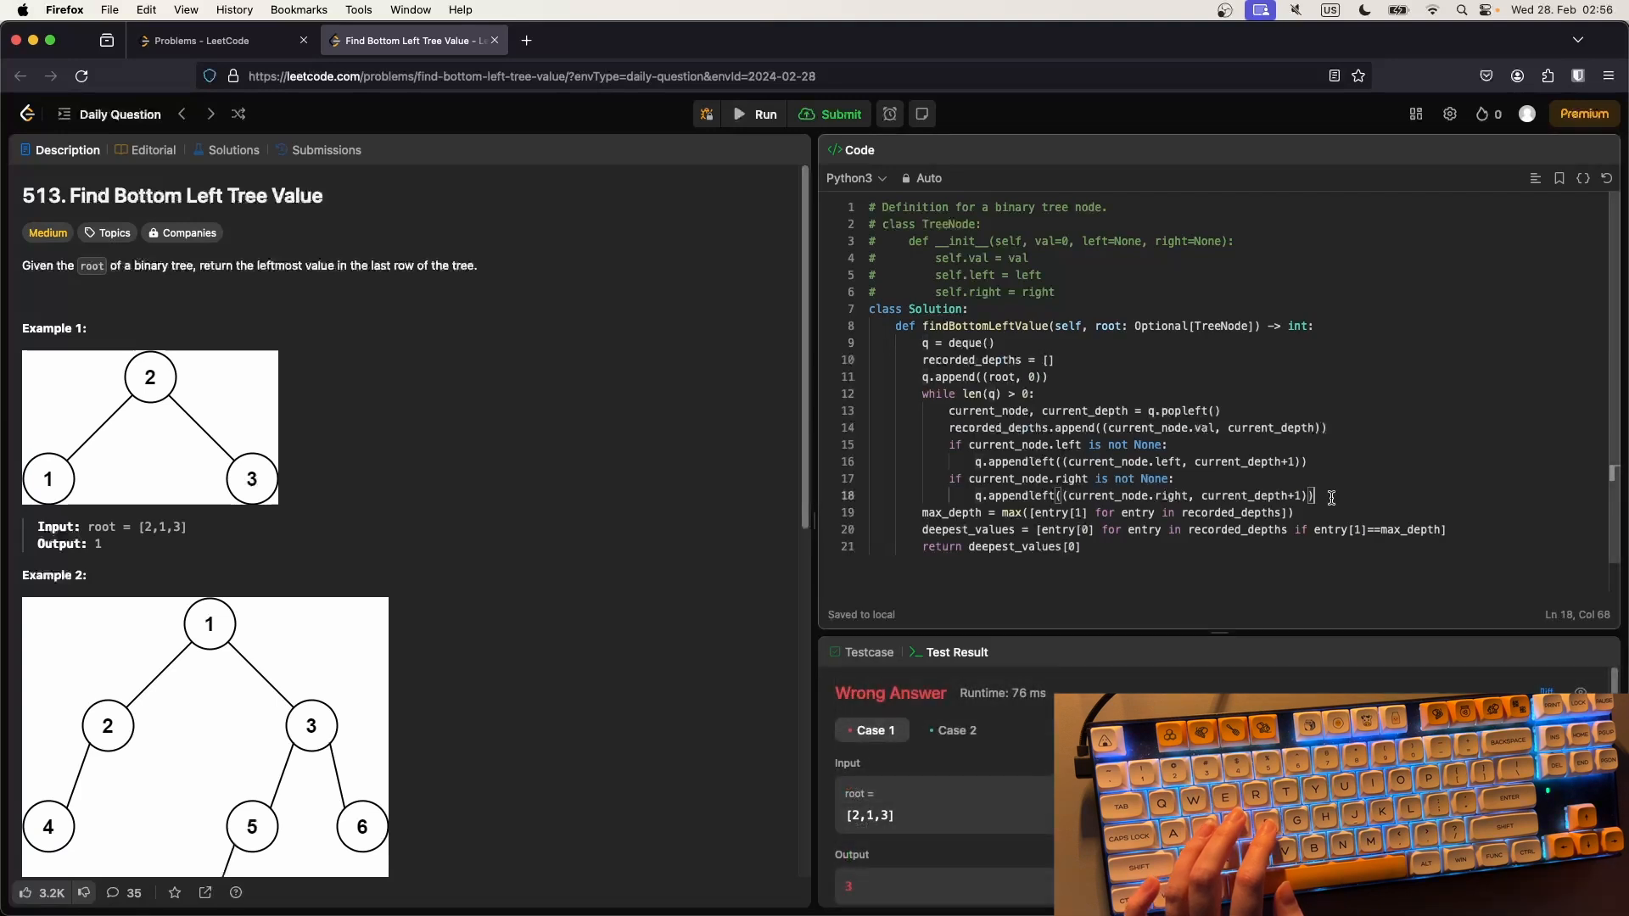
key(Enter)
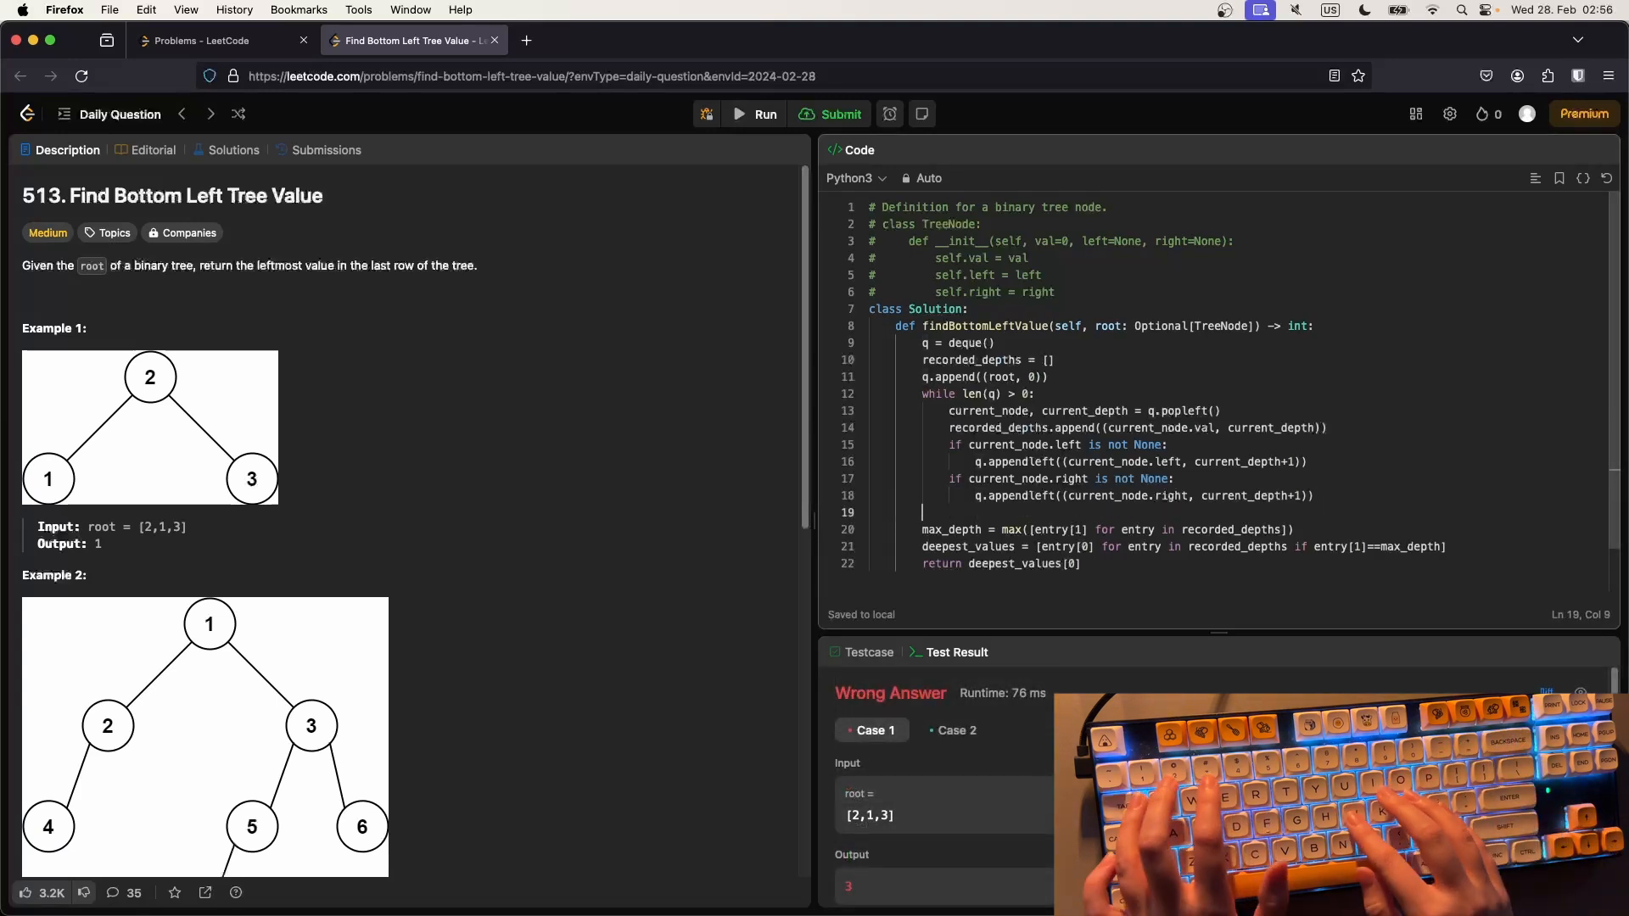
text(print(re))
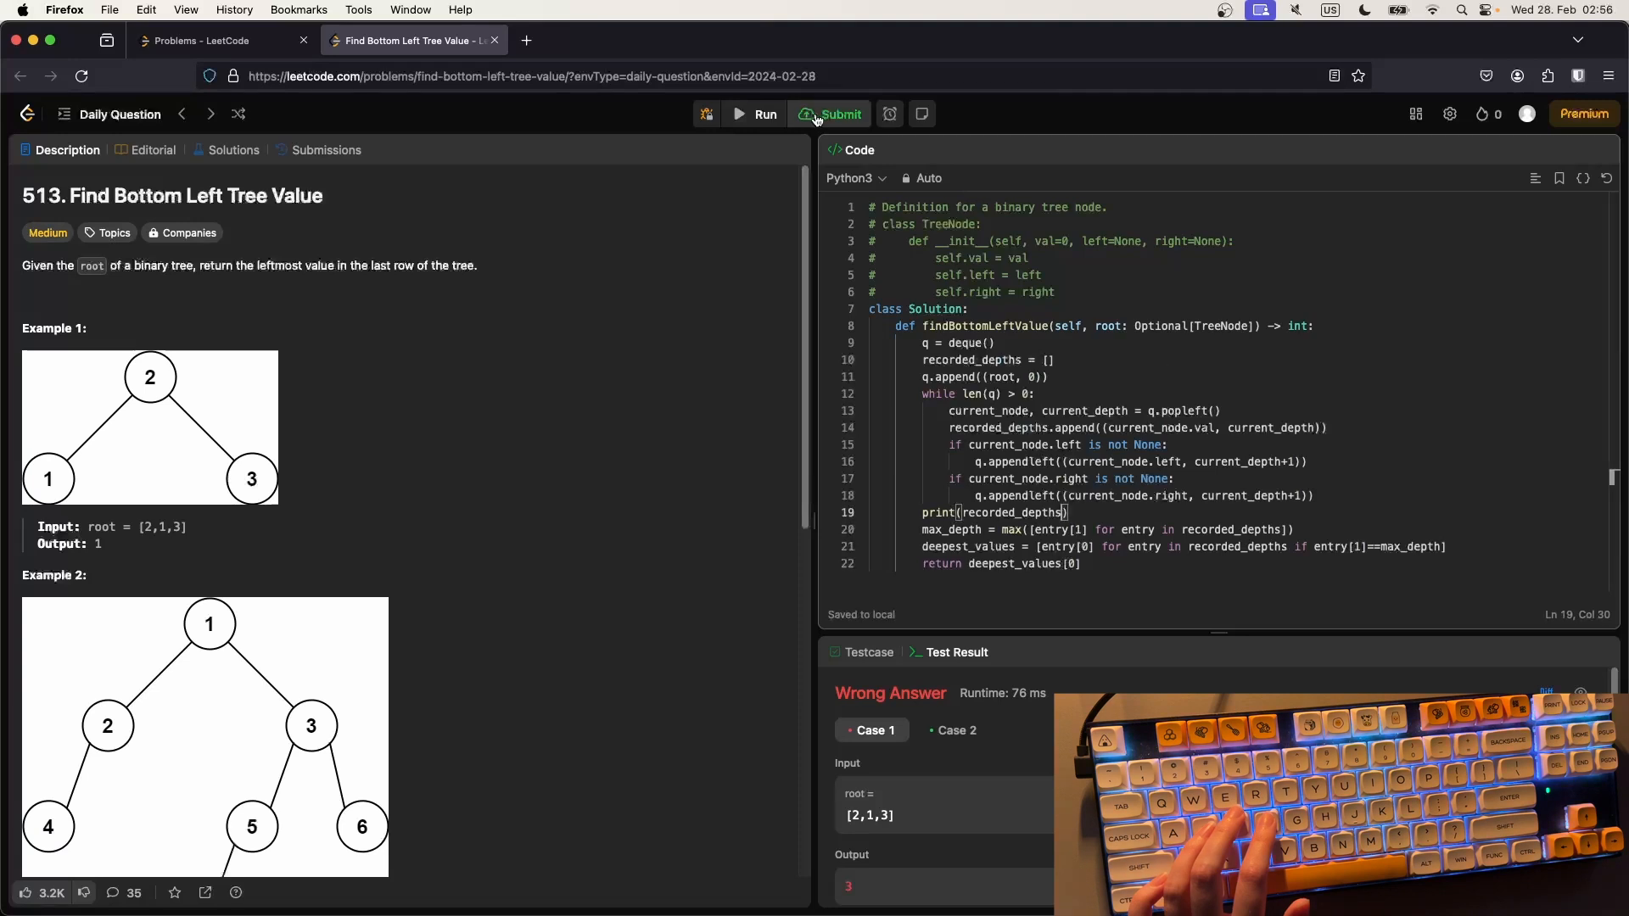
click(830, 113)
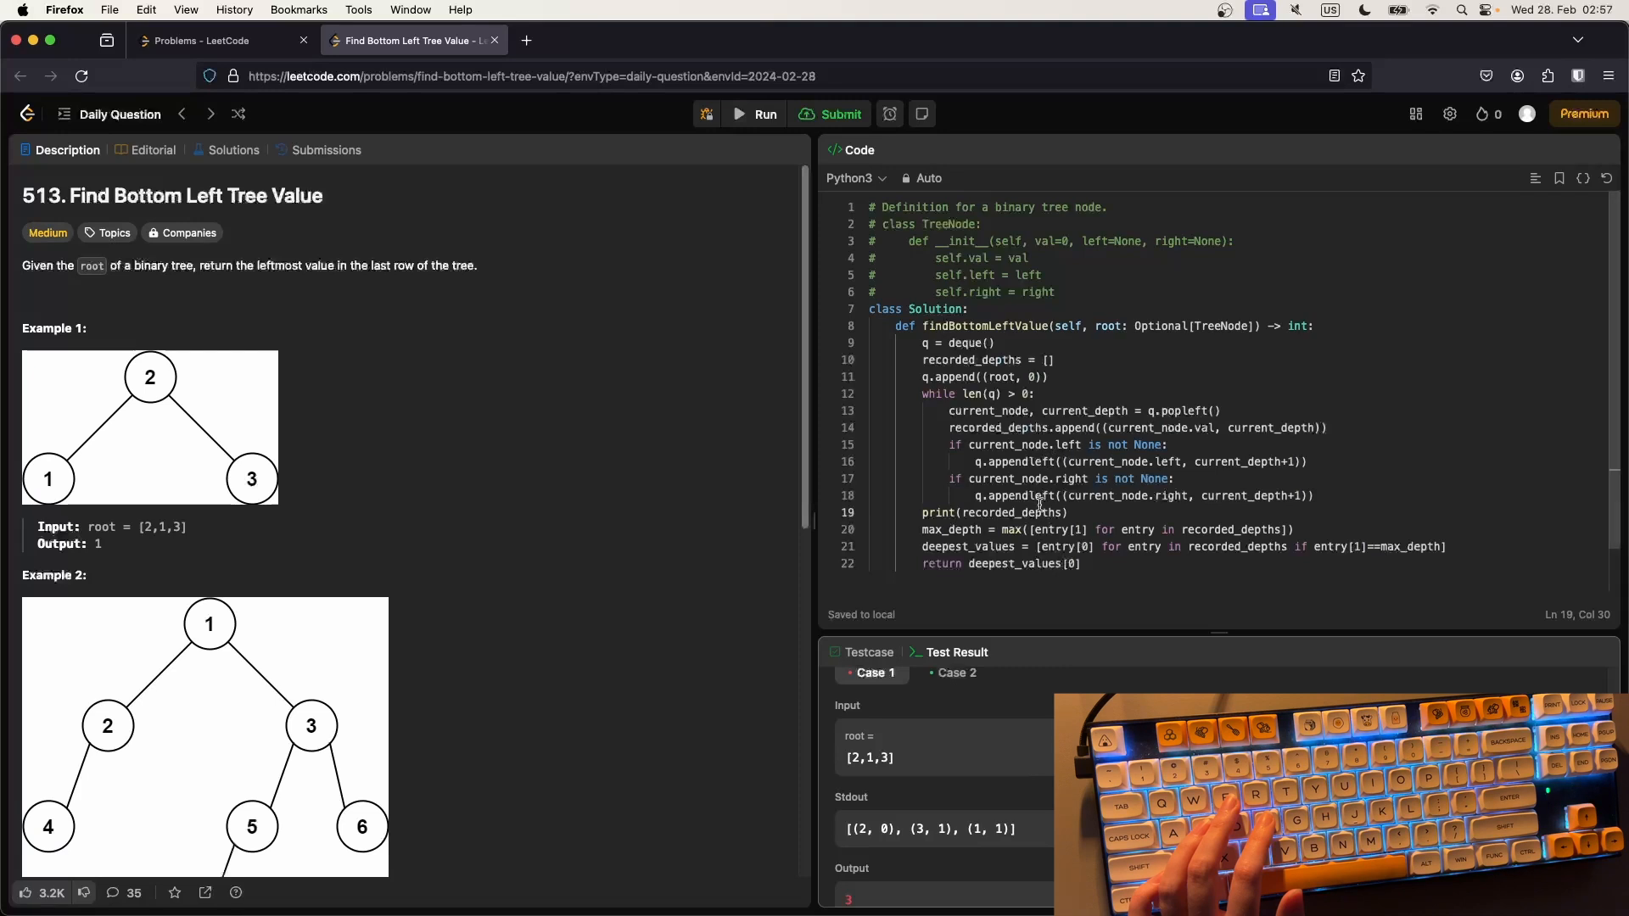
- Swap the child checks so the right child is queued before the left, then rerun
double_click(1021, 461)
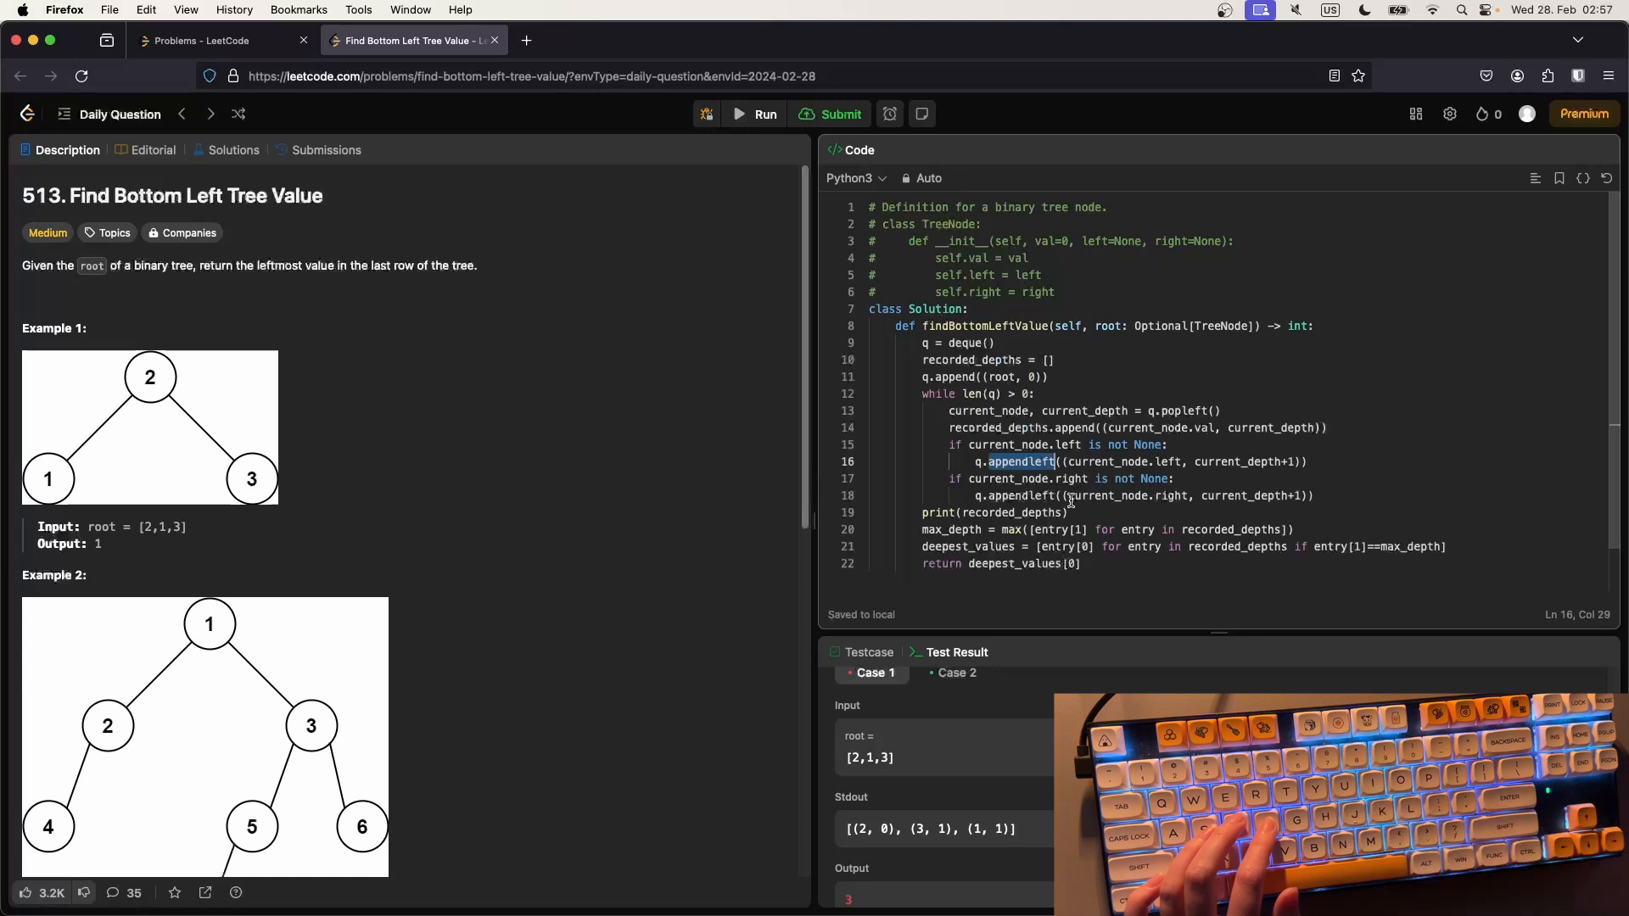
text(righ)
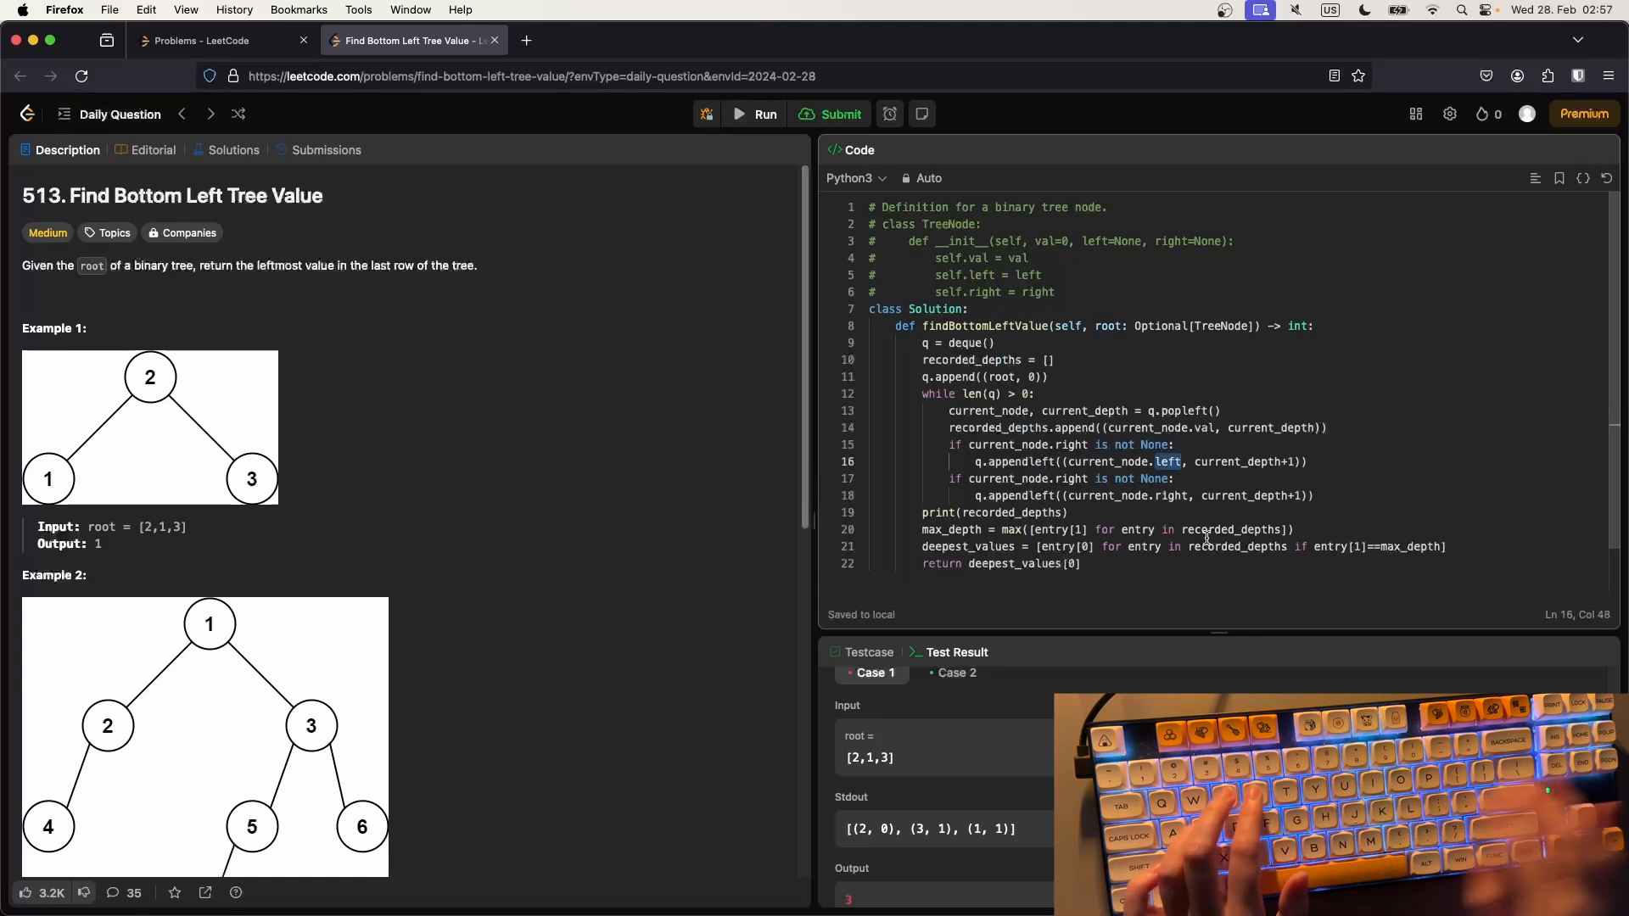
text(right)
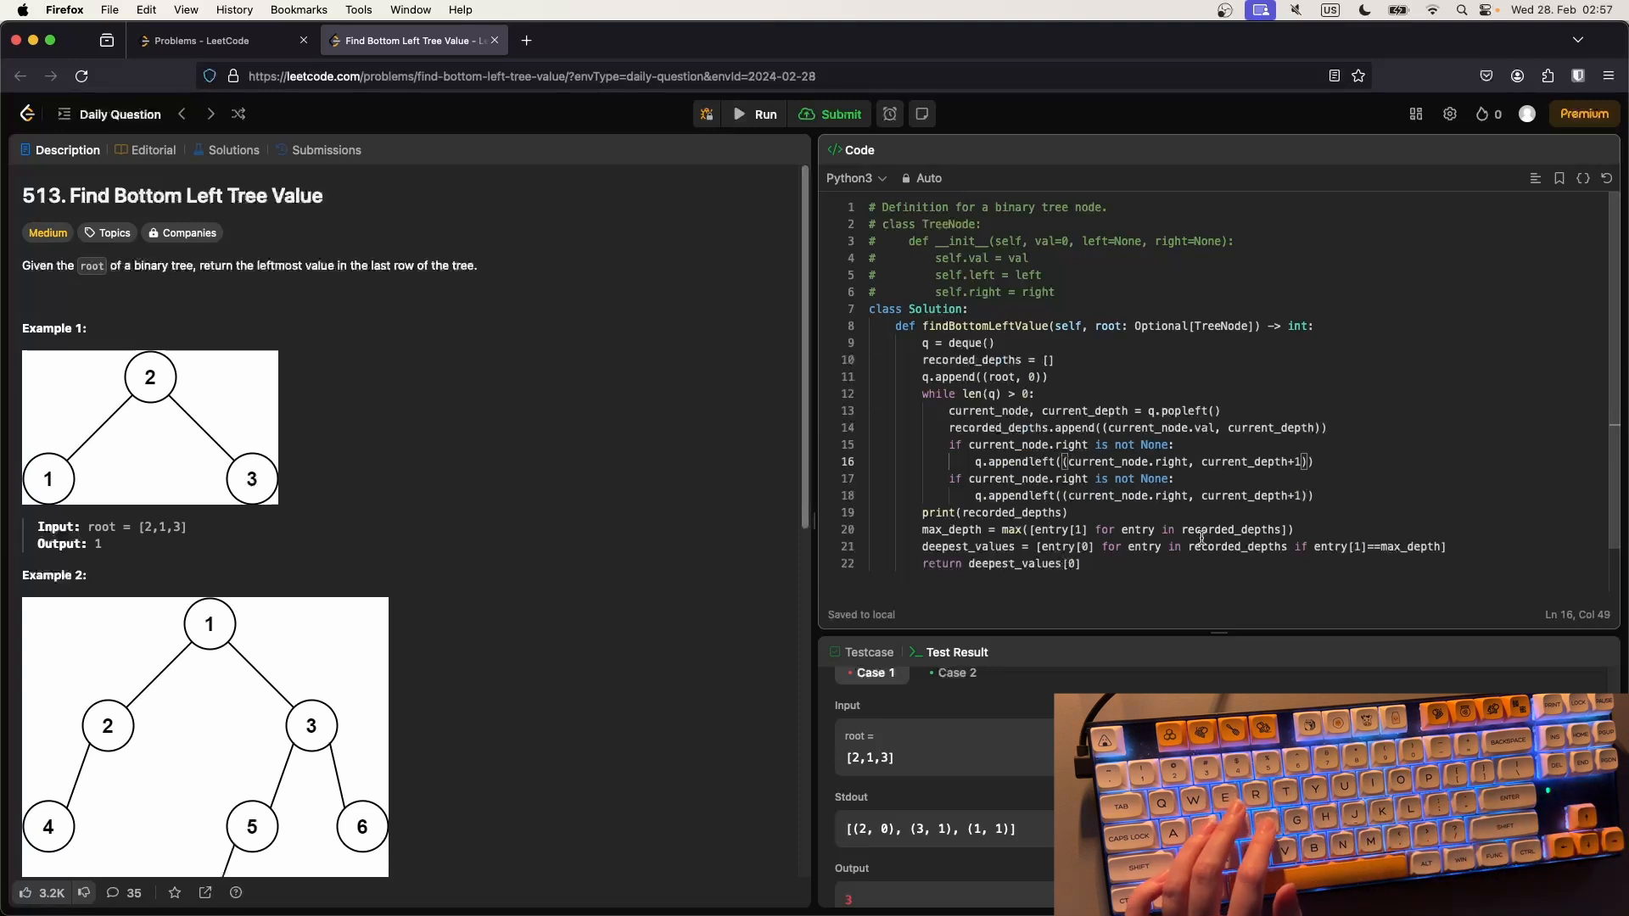
text(lef)
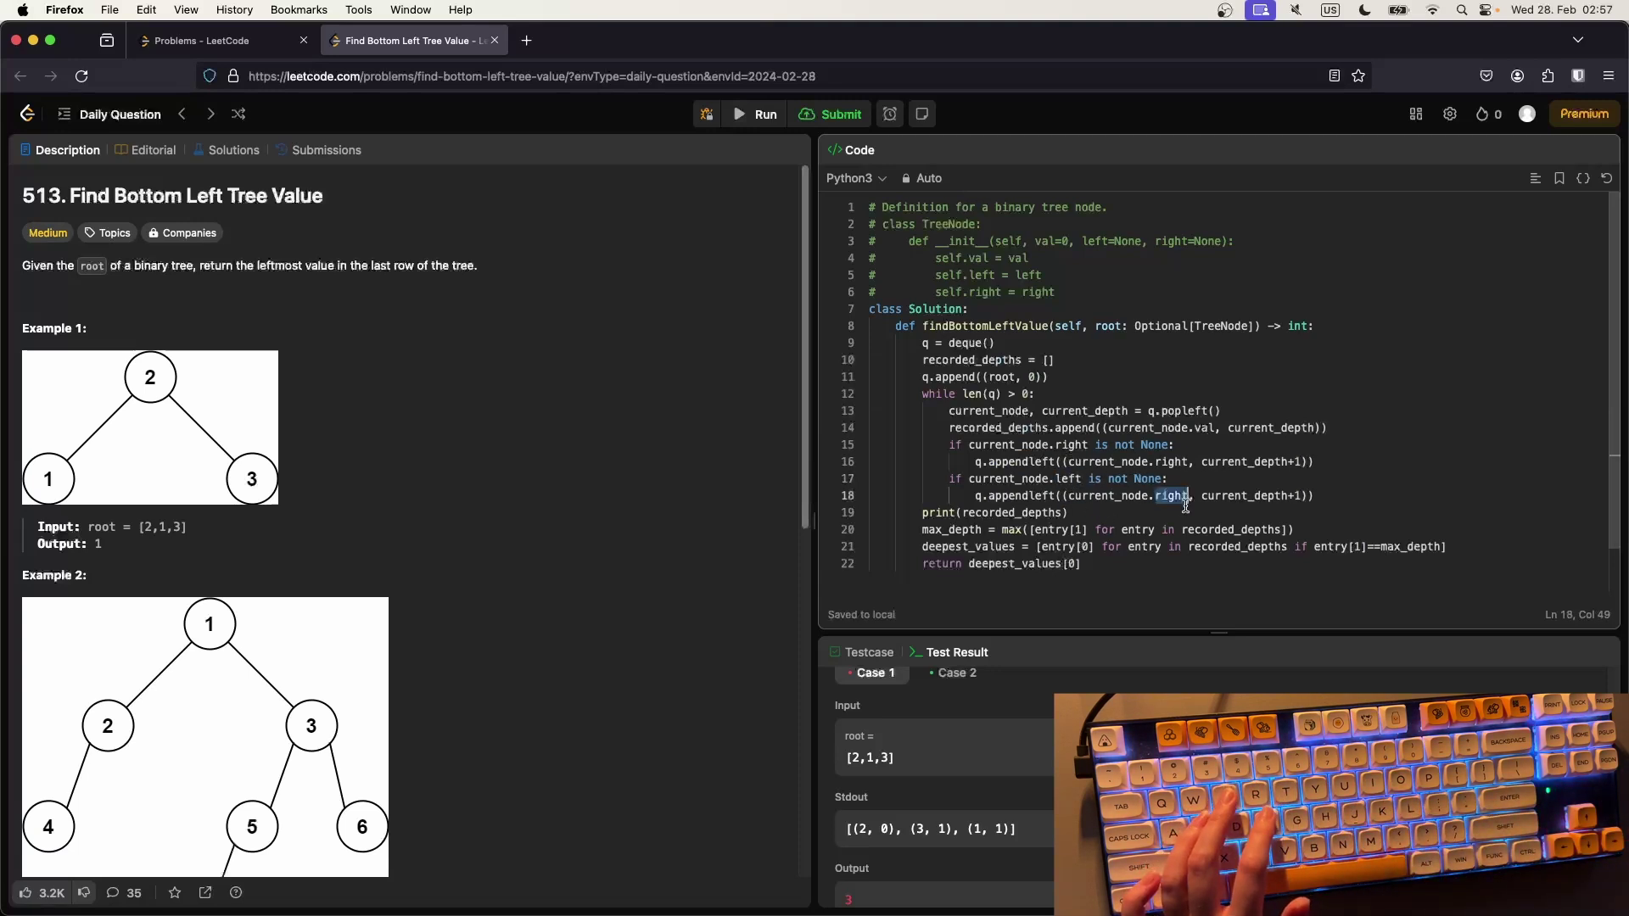
text(left)
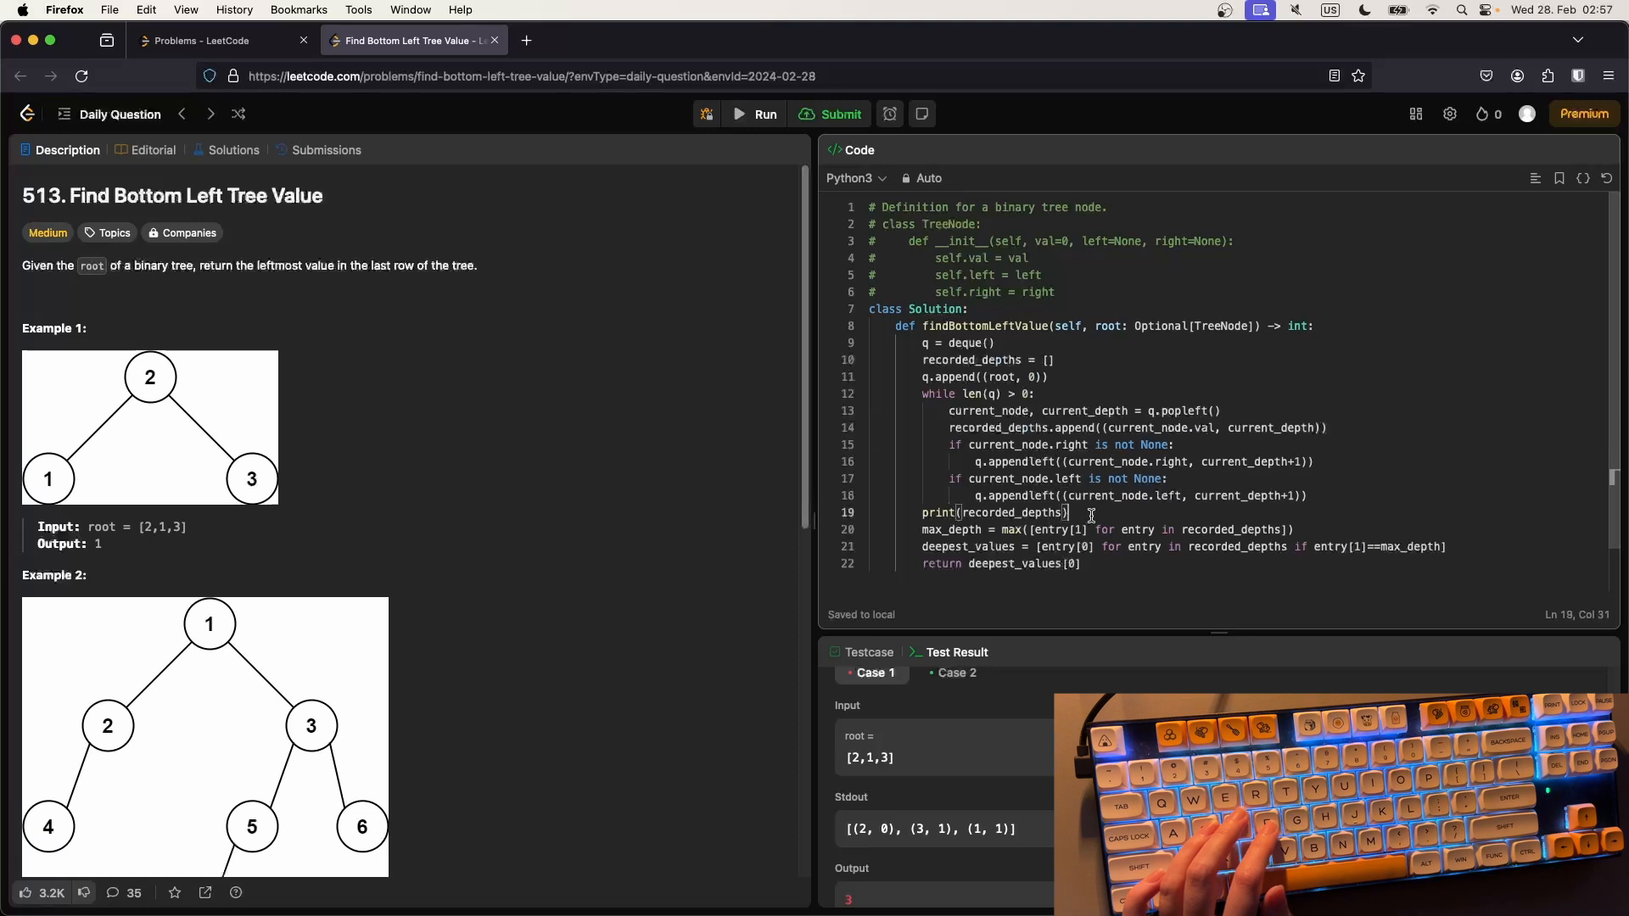
click(838, 114)
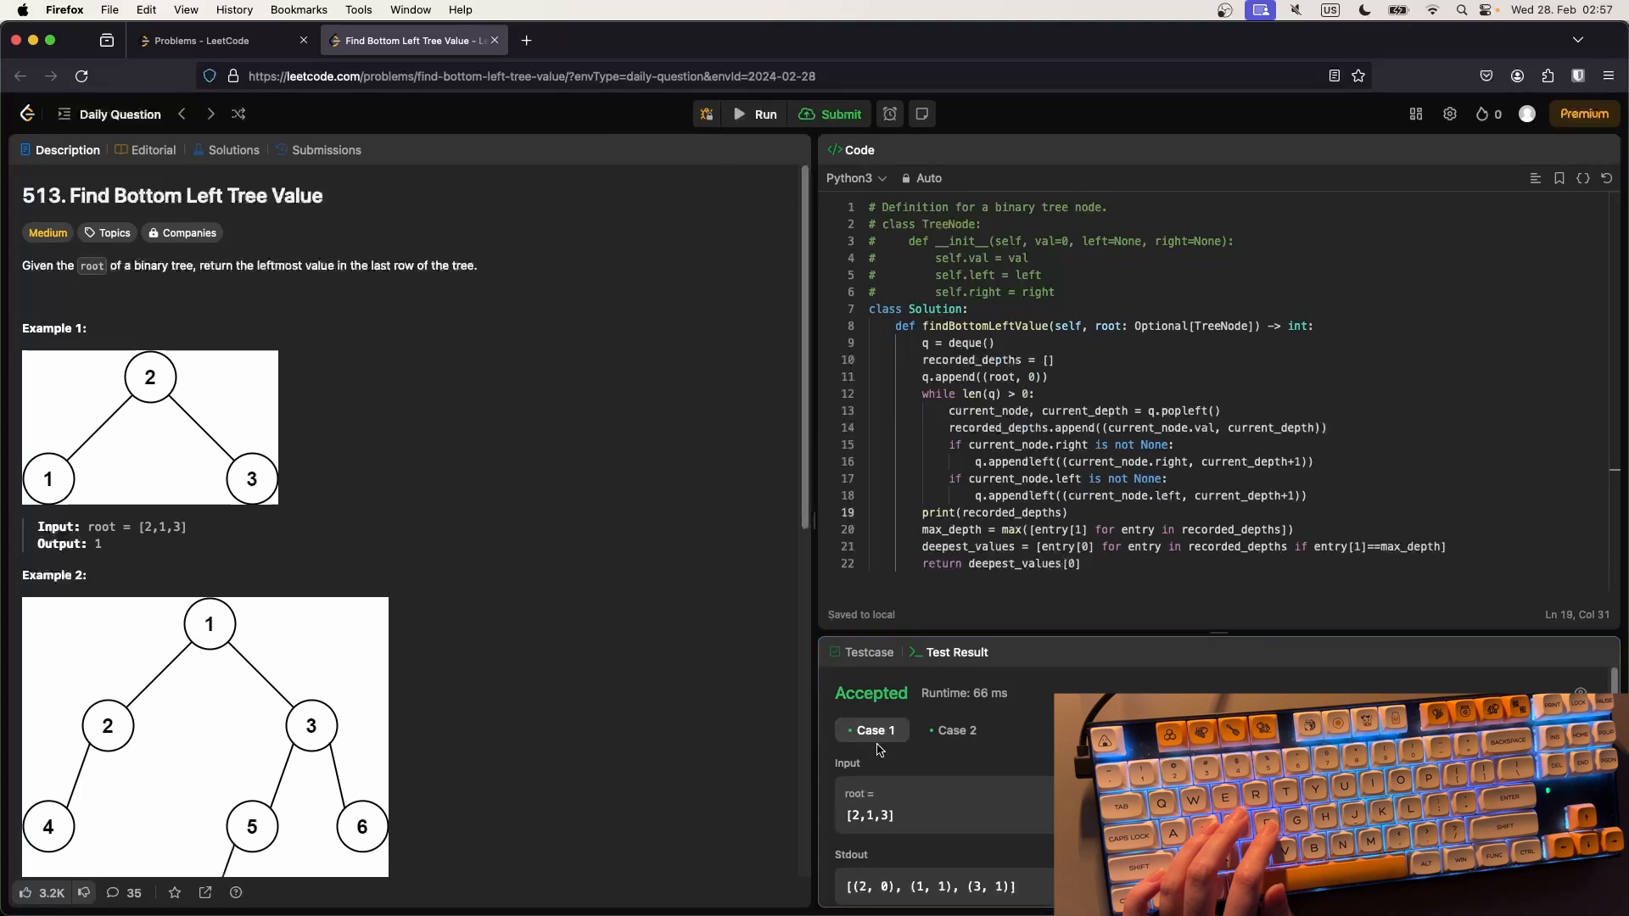
mouse_move(136, 380)
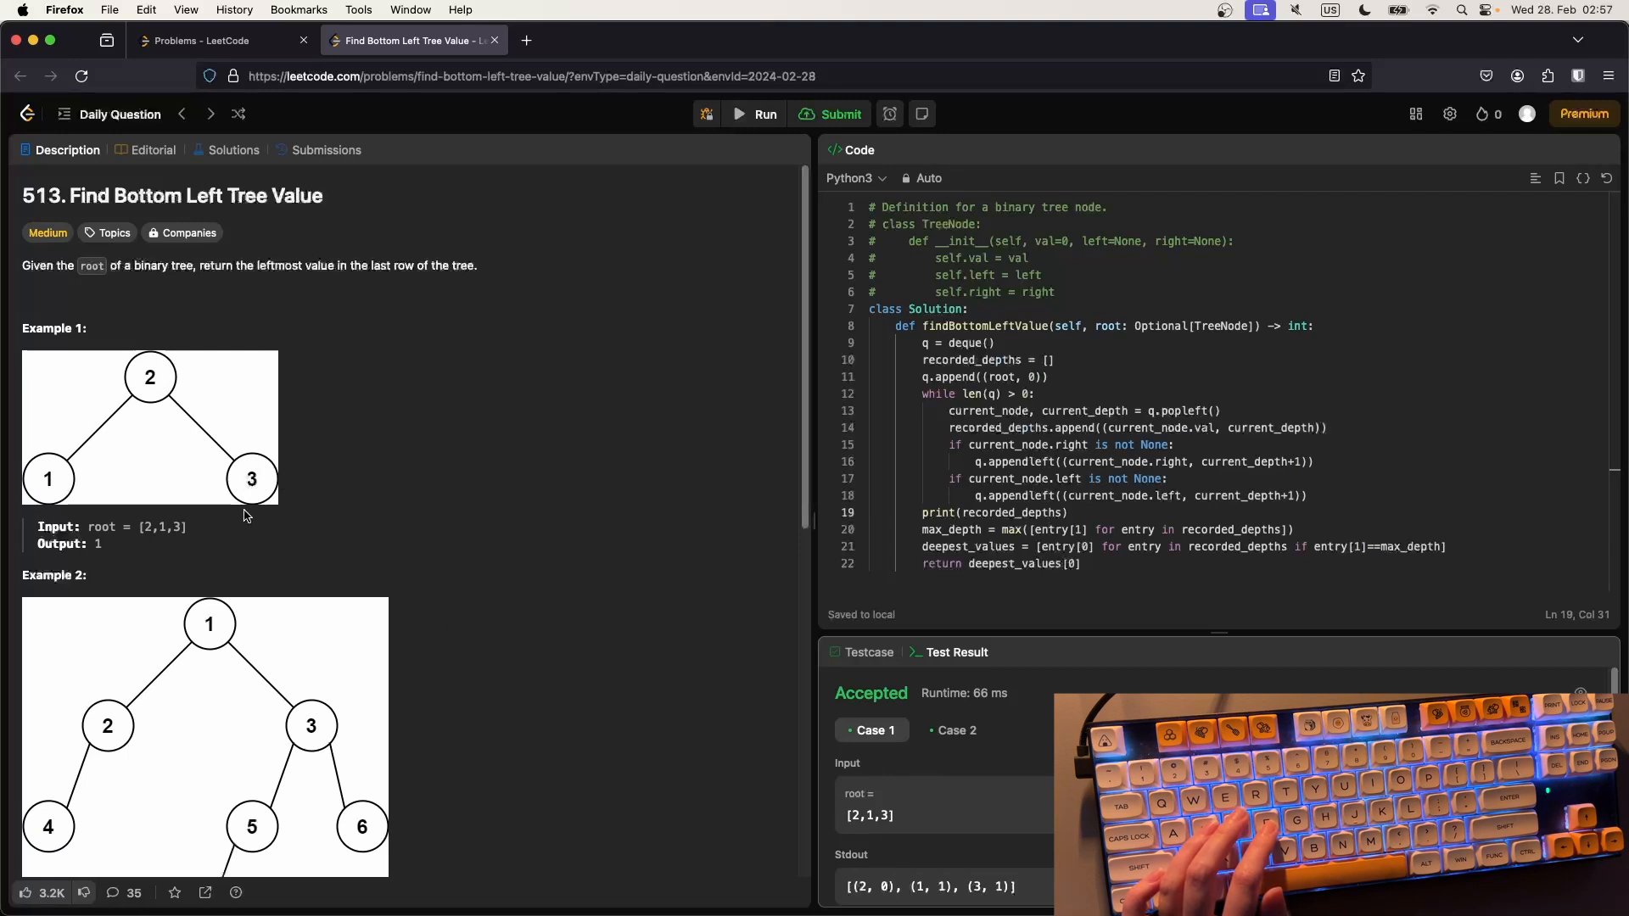
- View Case 2's result with its printed depths and output 7
scroll(down, 3)
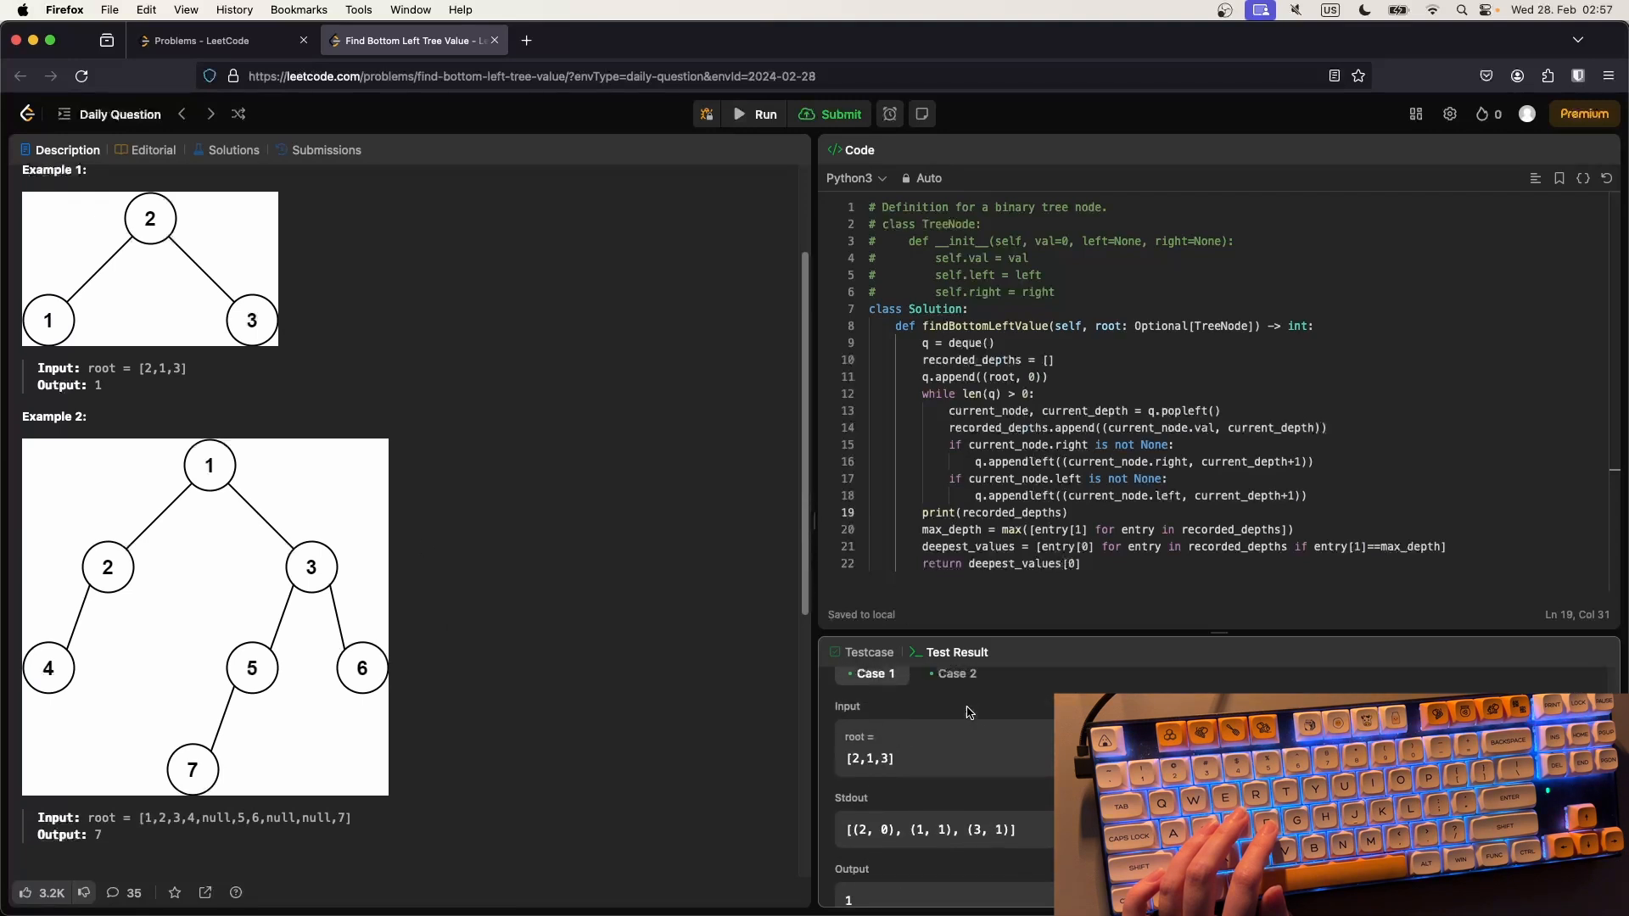
click(957, 701)
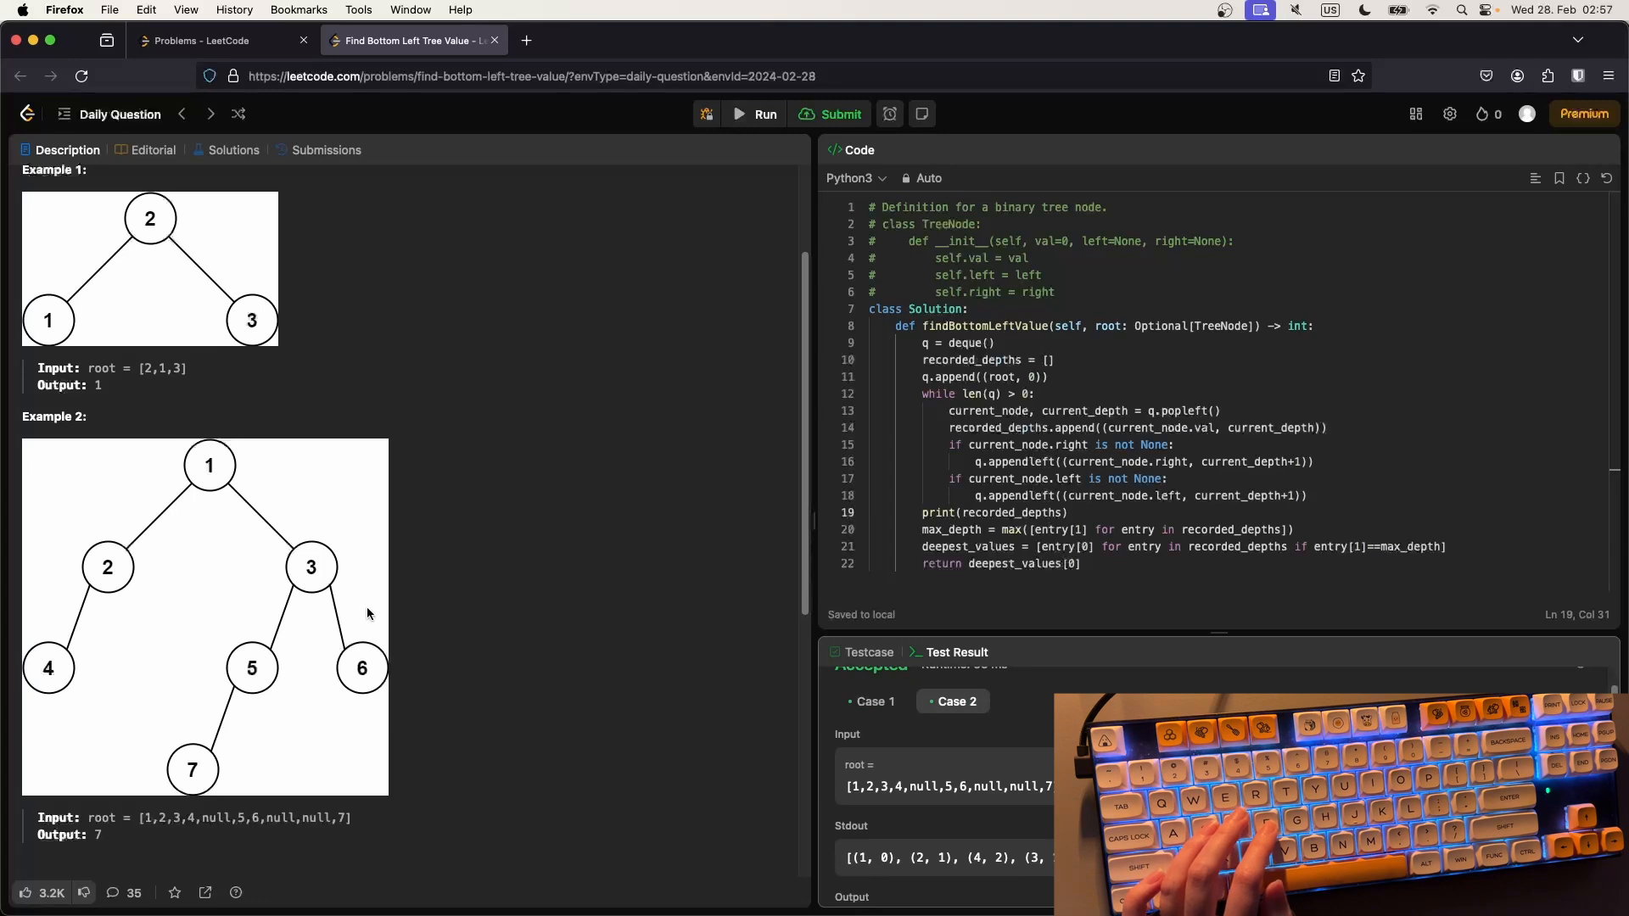
mouse_move(211, 468)
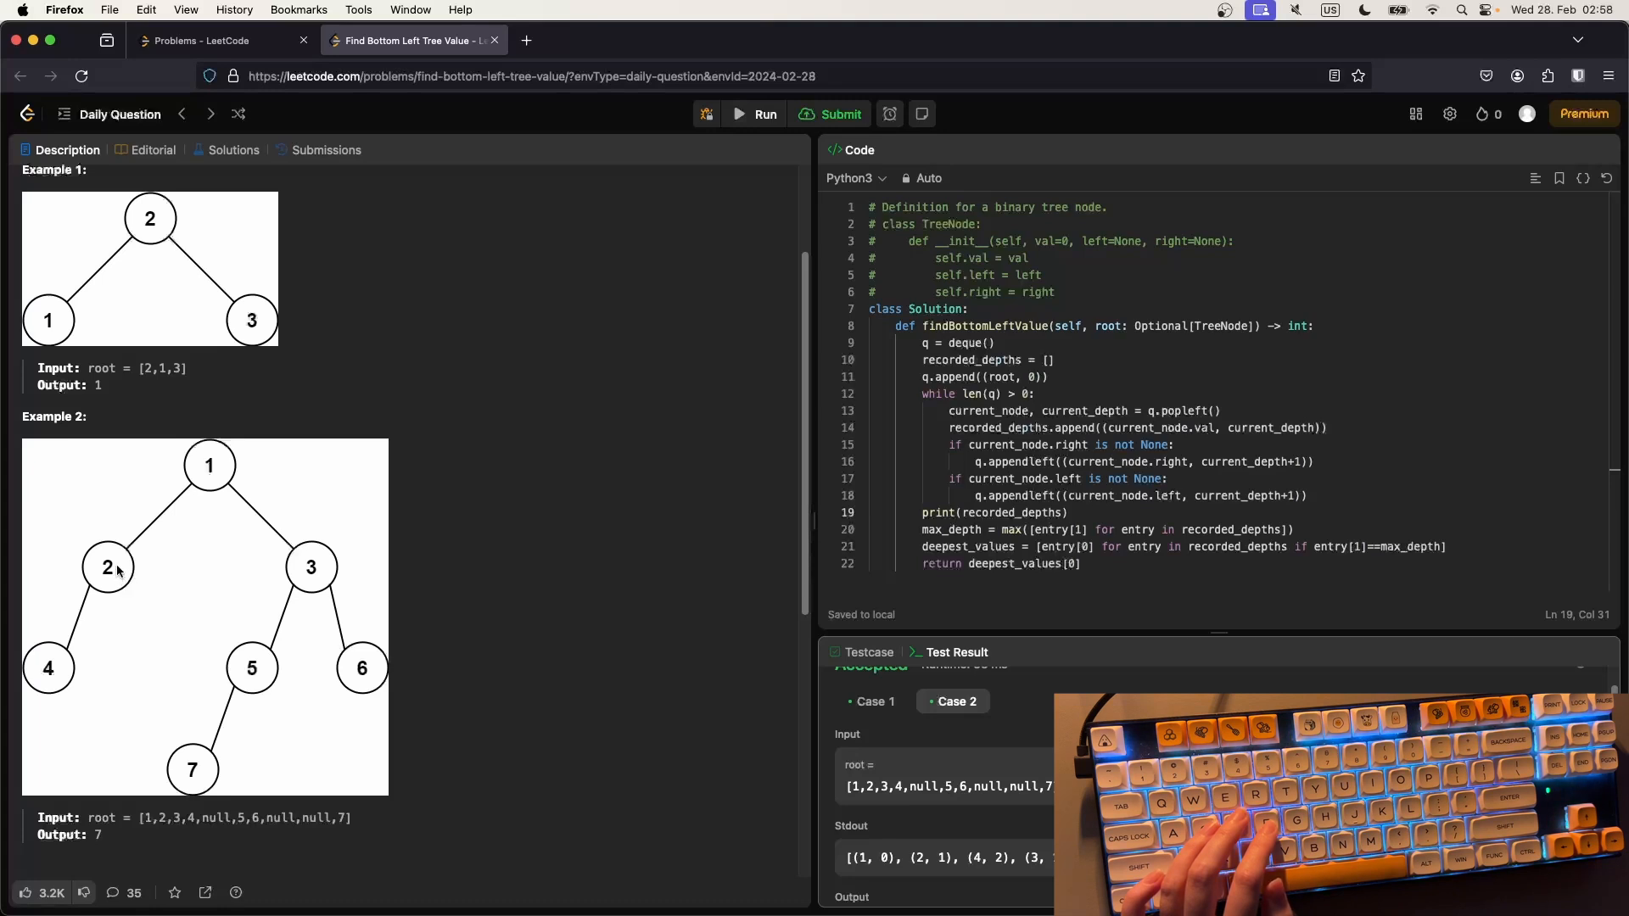
mouse_move(56, 692)
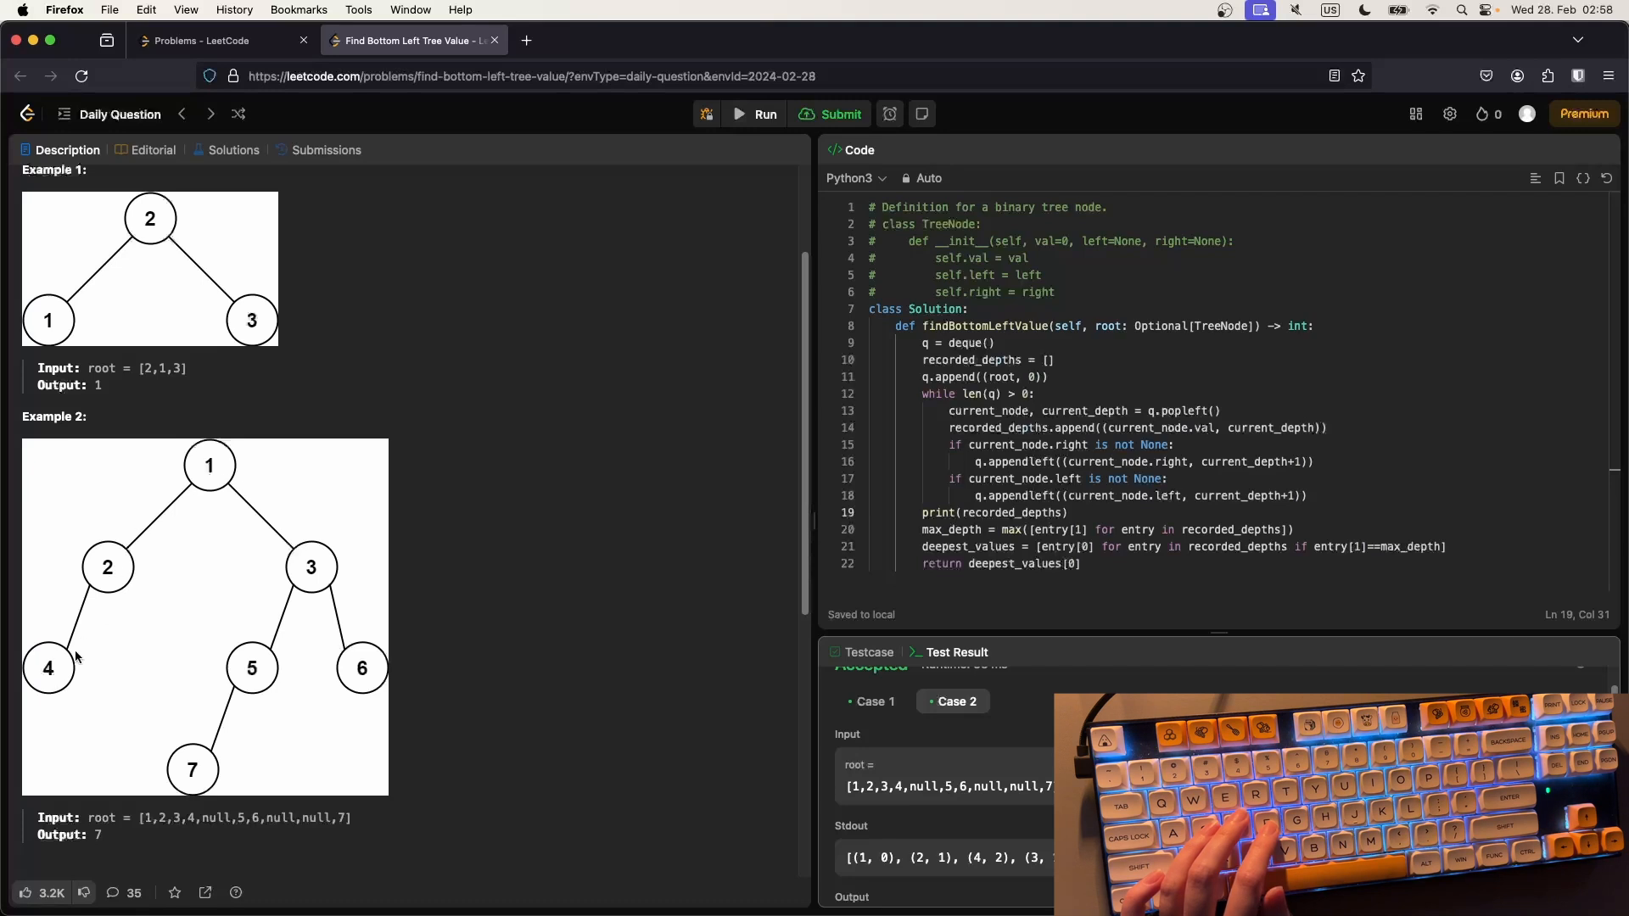
mouse_move(61, 701)
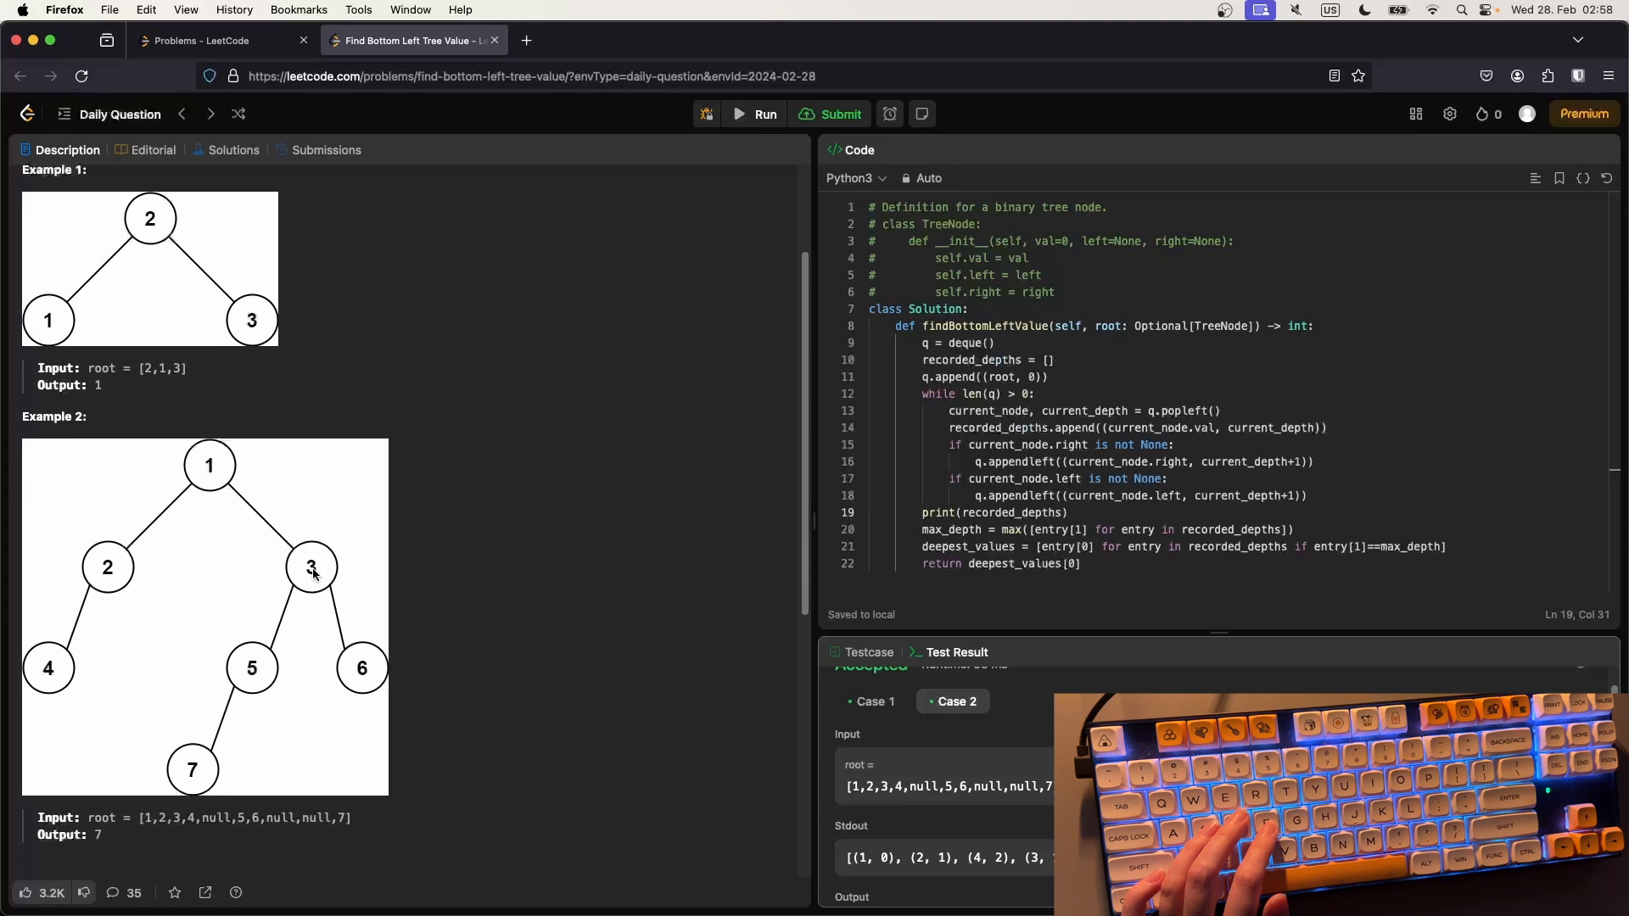
mouse_move(370, 687)
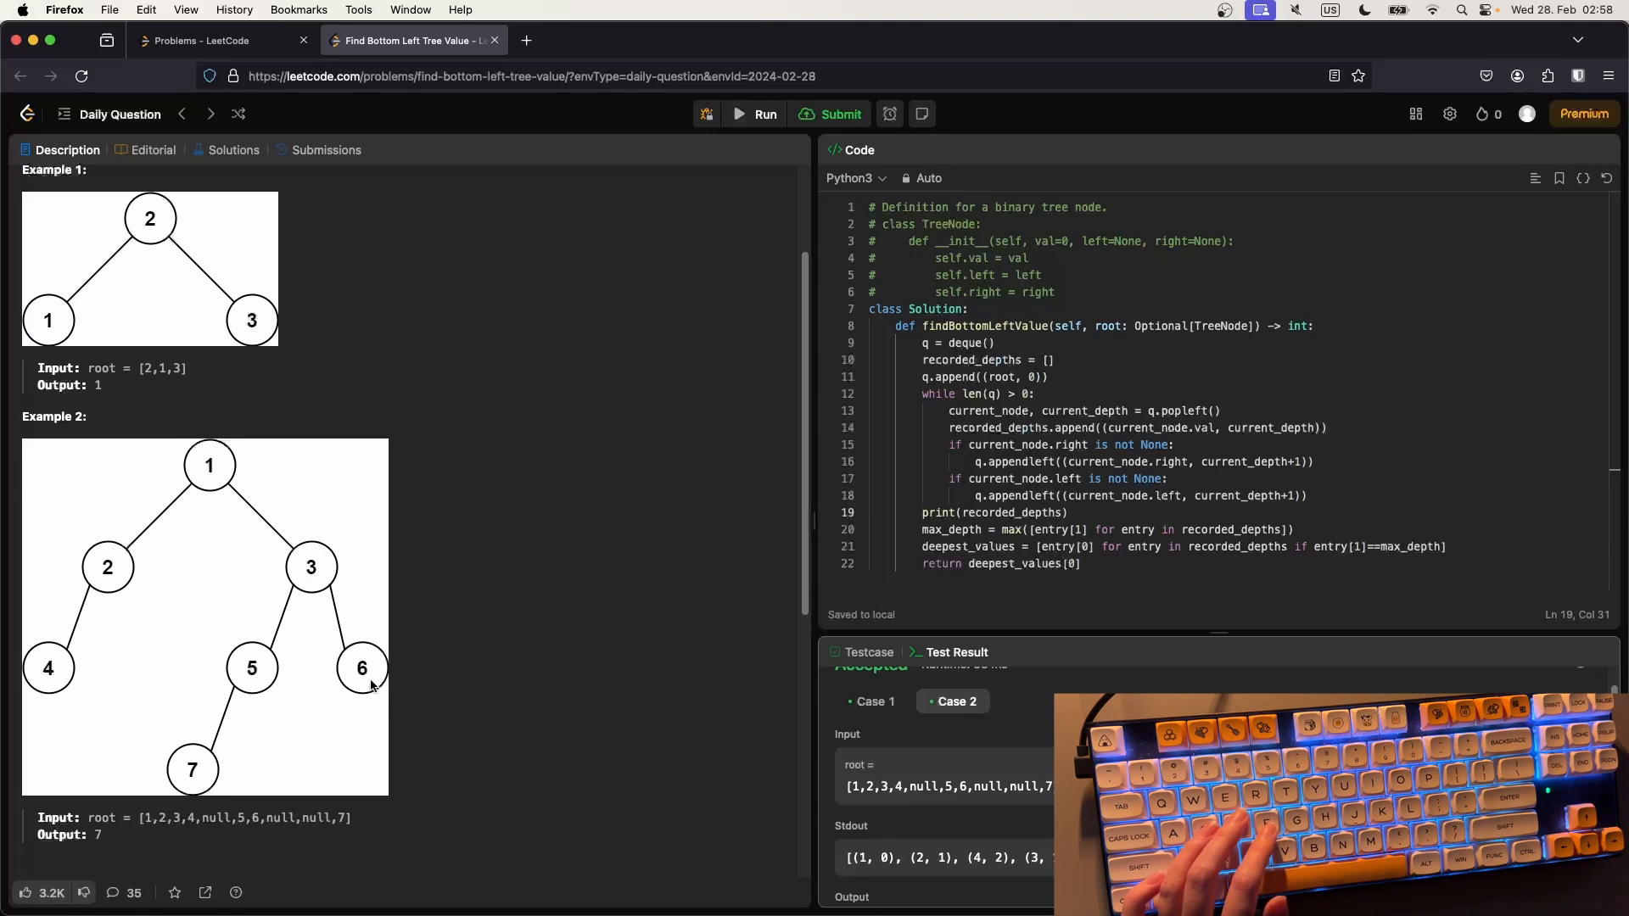
mouse_move(200, 770)
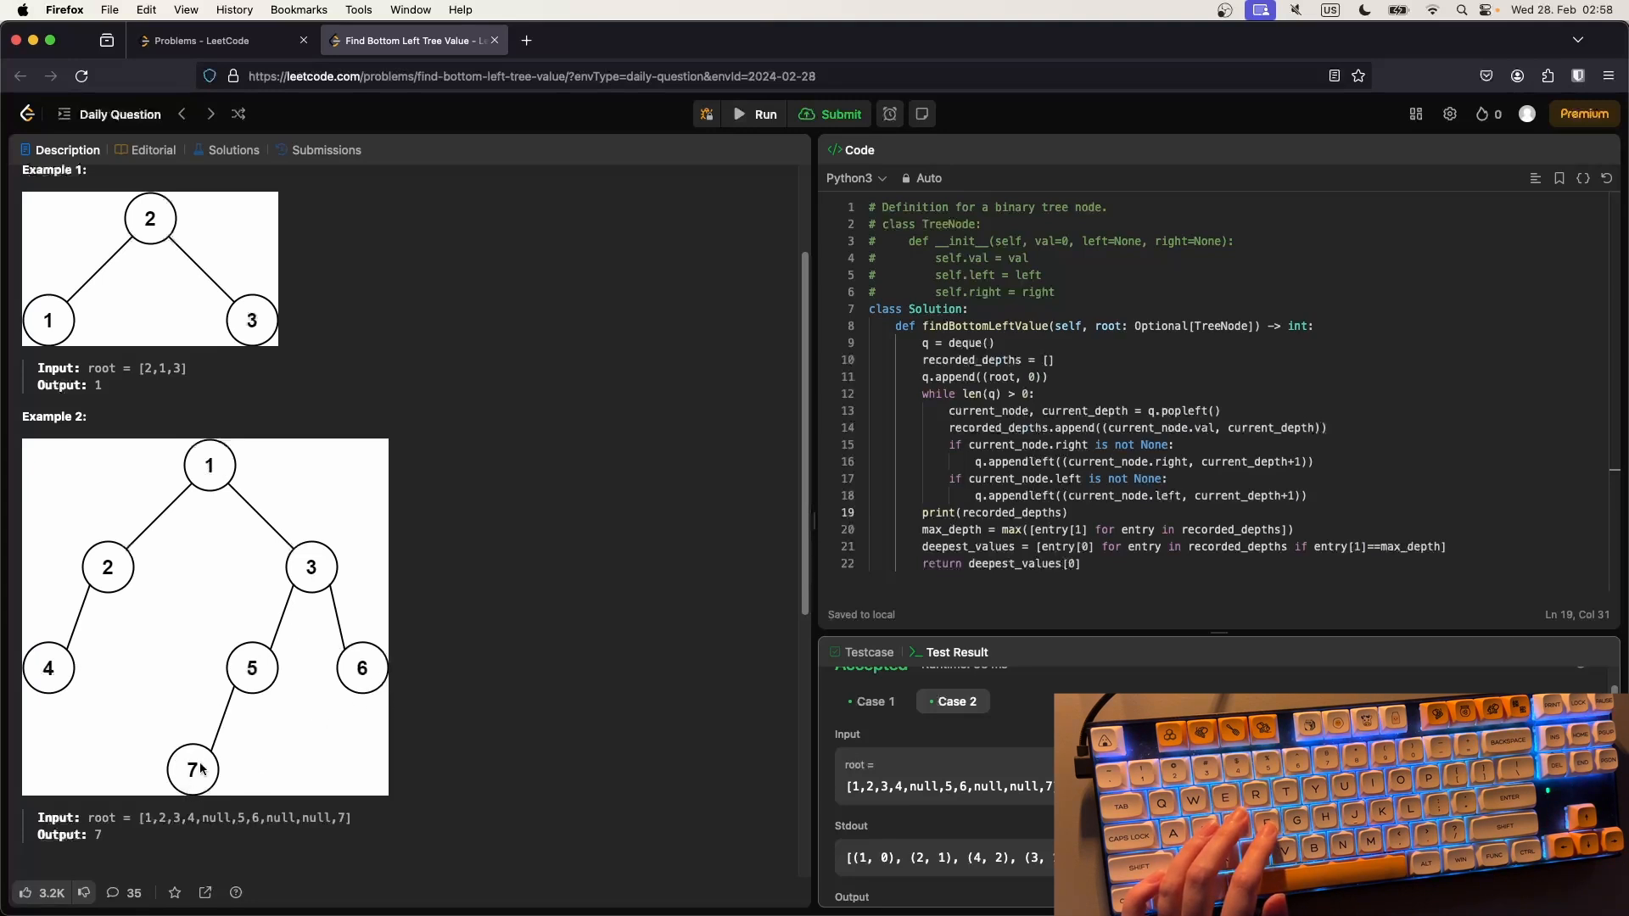
mouse_move(201, 772)
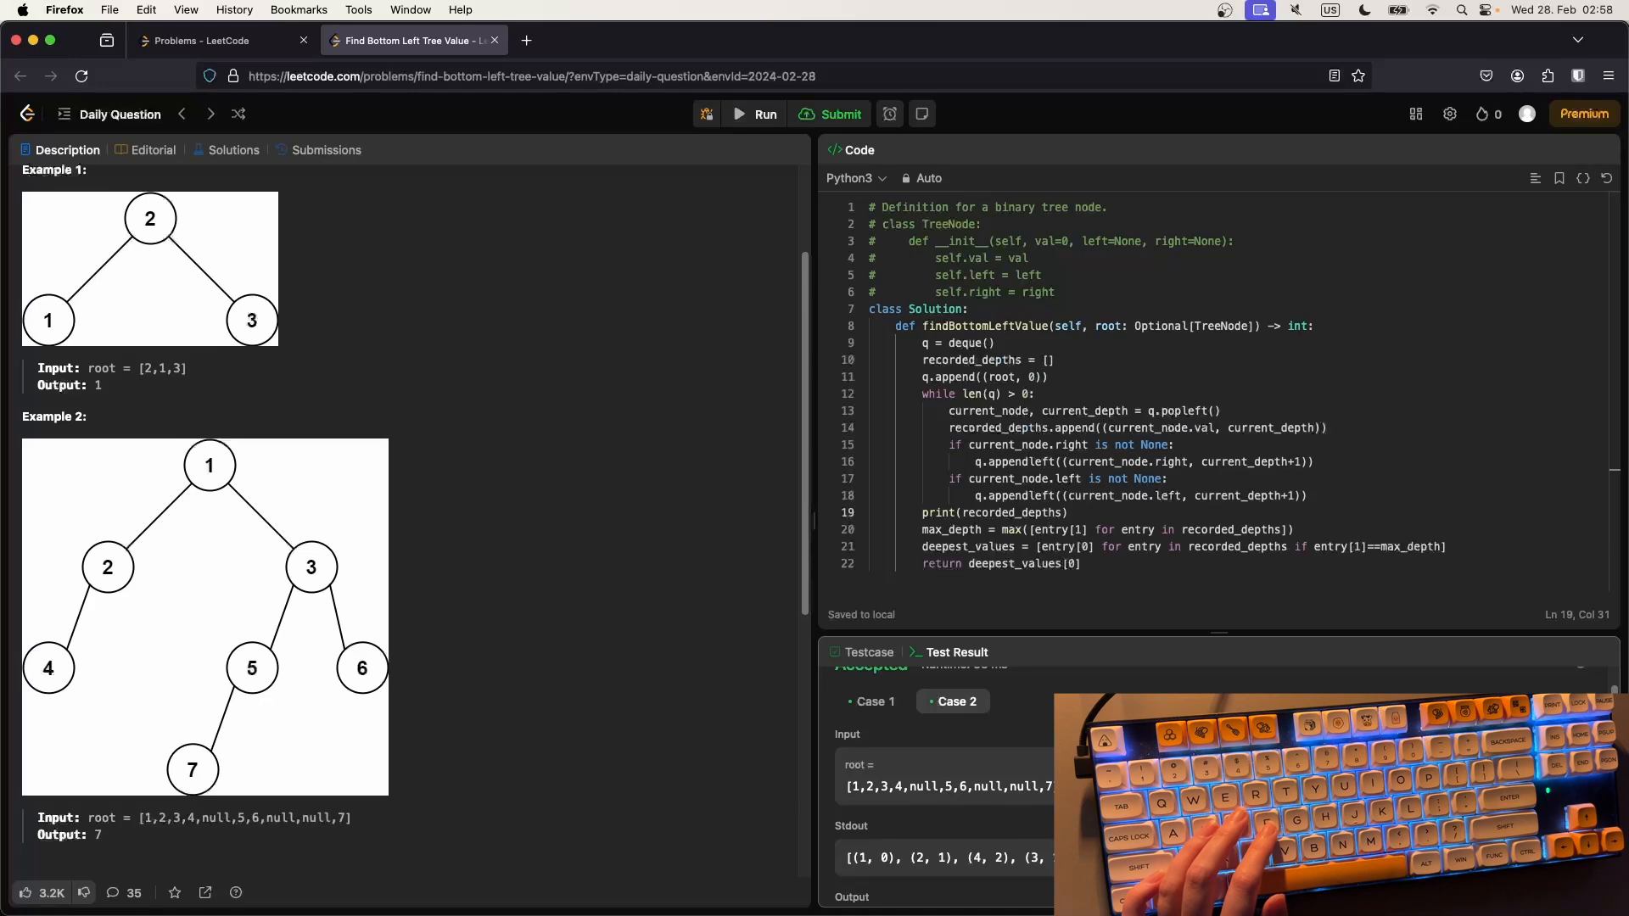
scroll(down, 3)
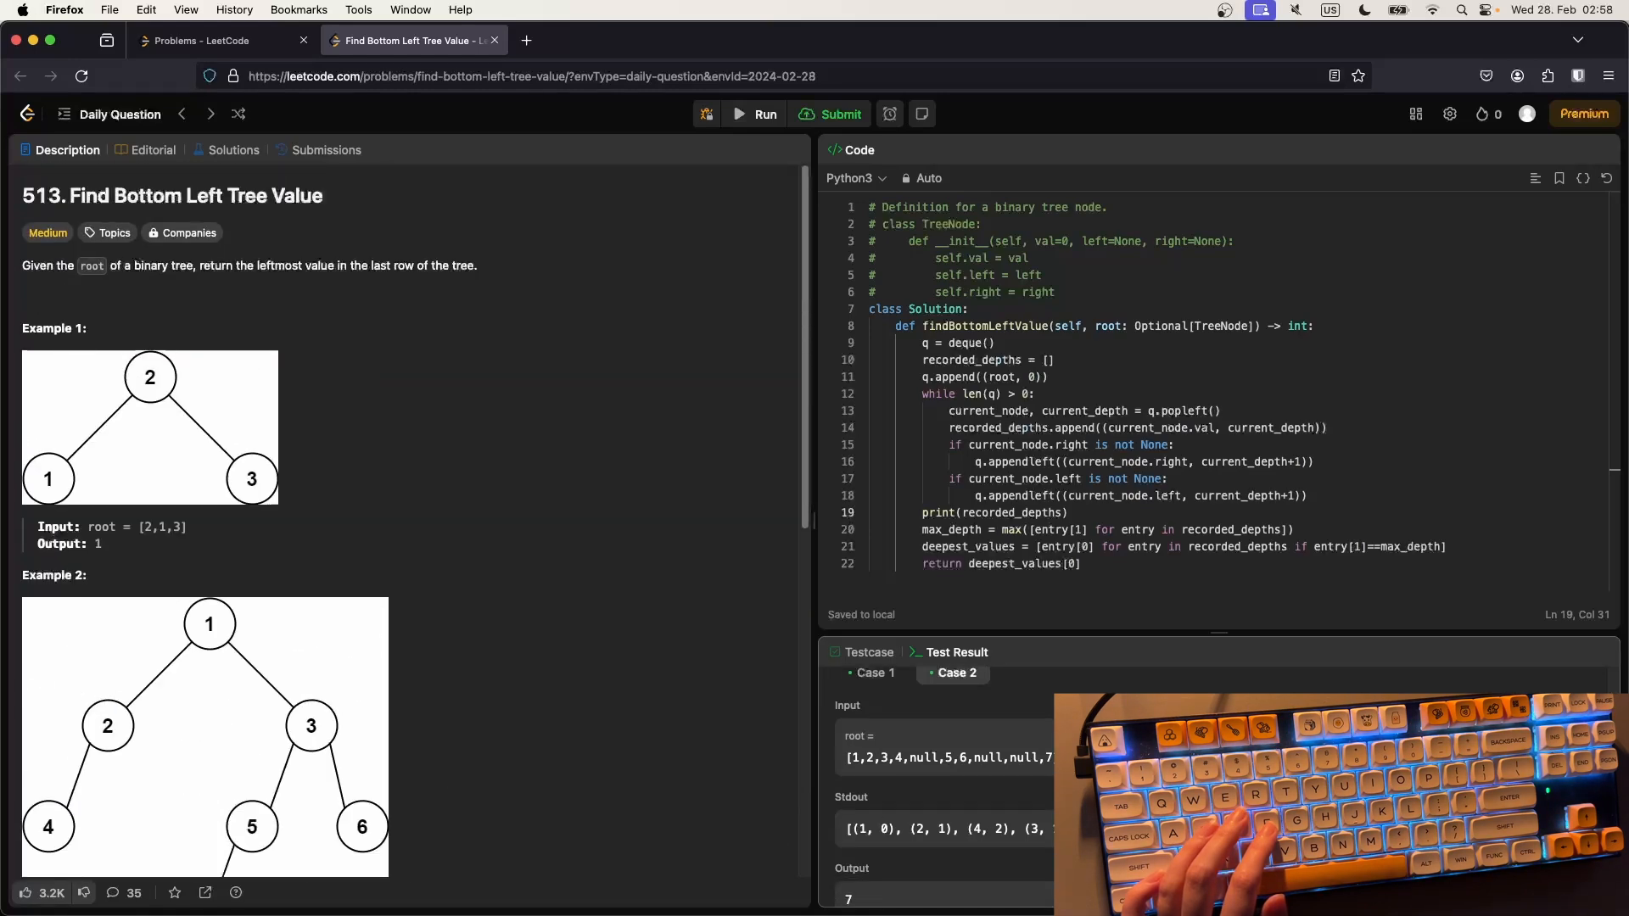
- Submit the solution and get Accepted, completing the daily challenge
click(828, 114)
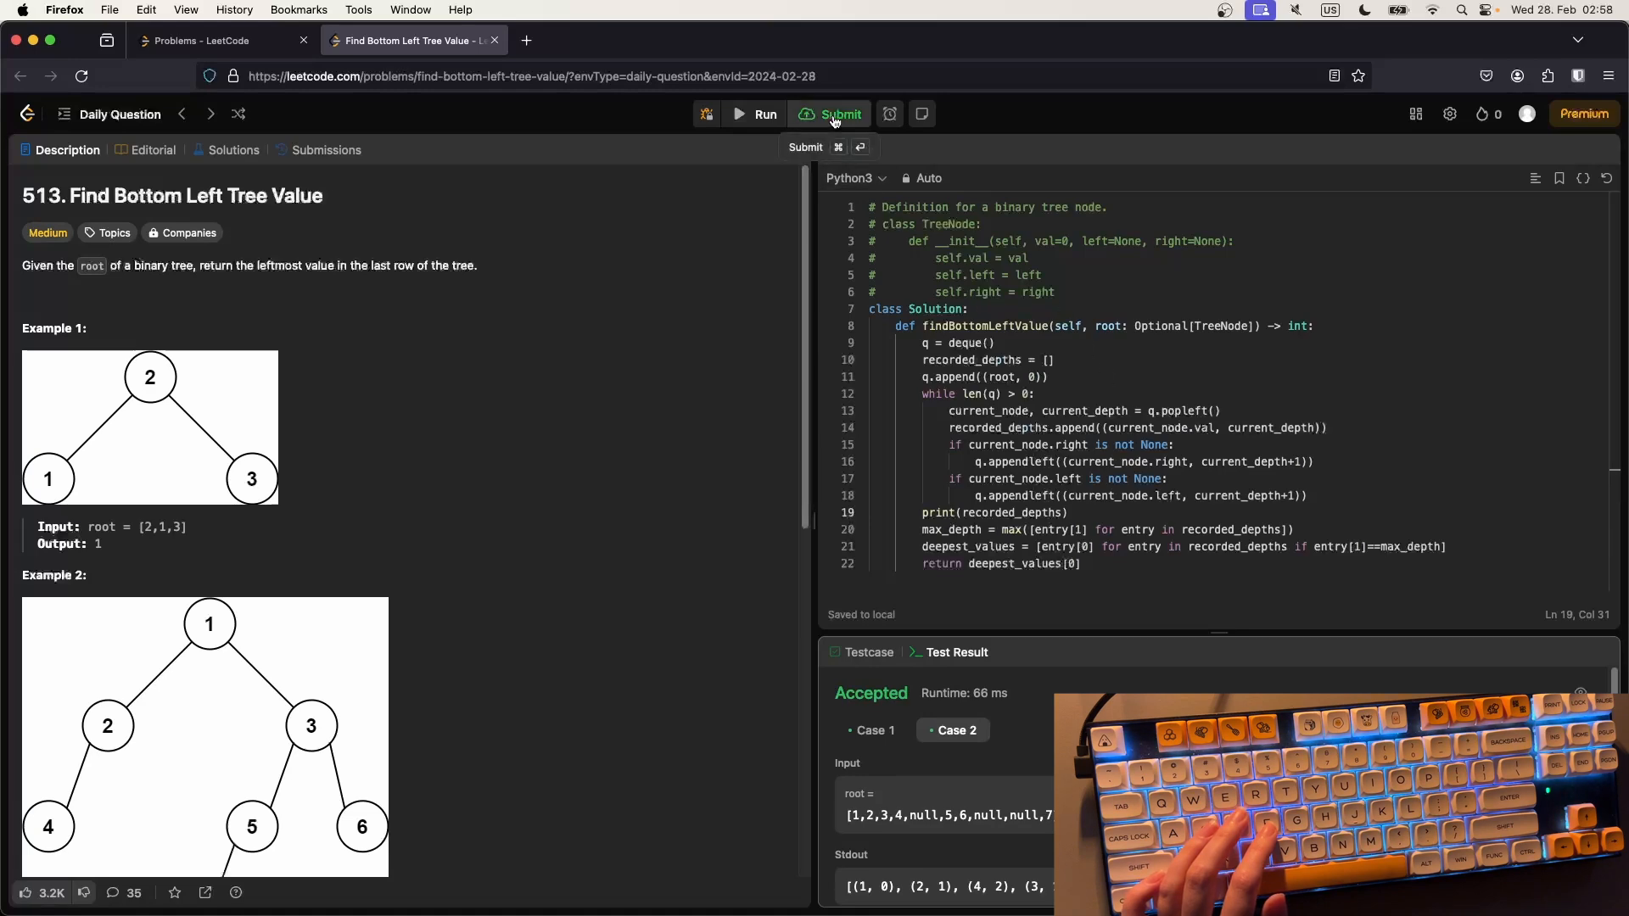
click(839, 114)
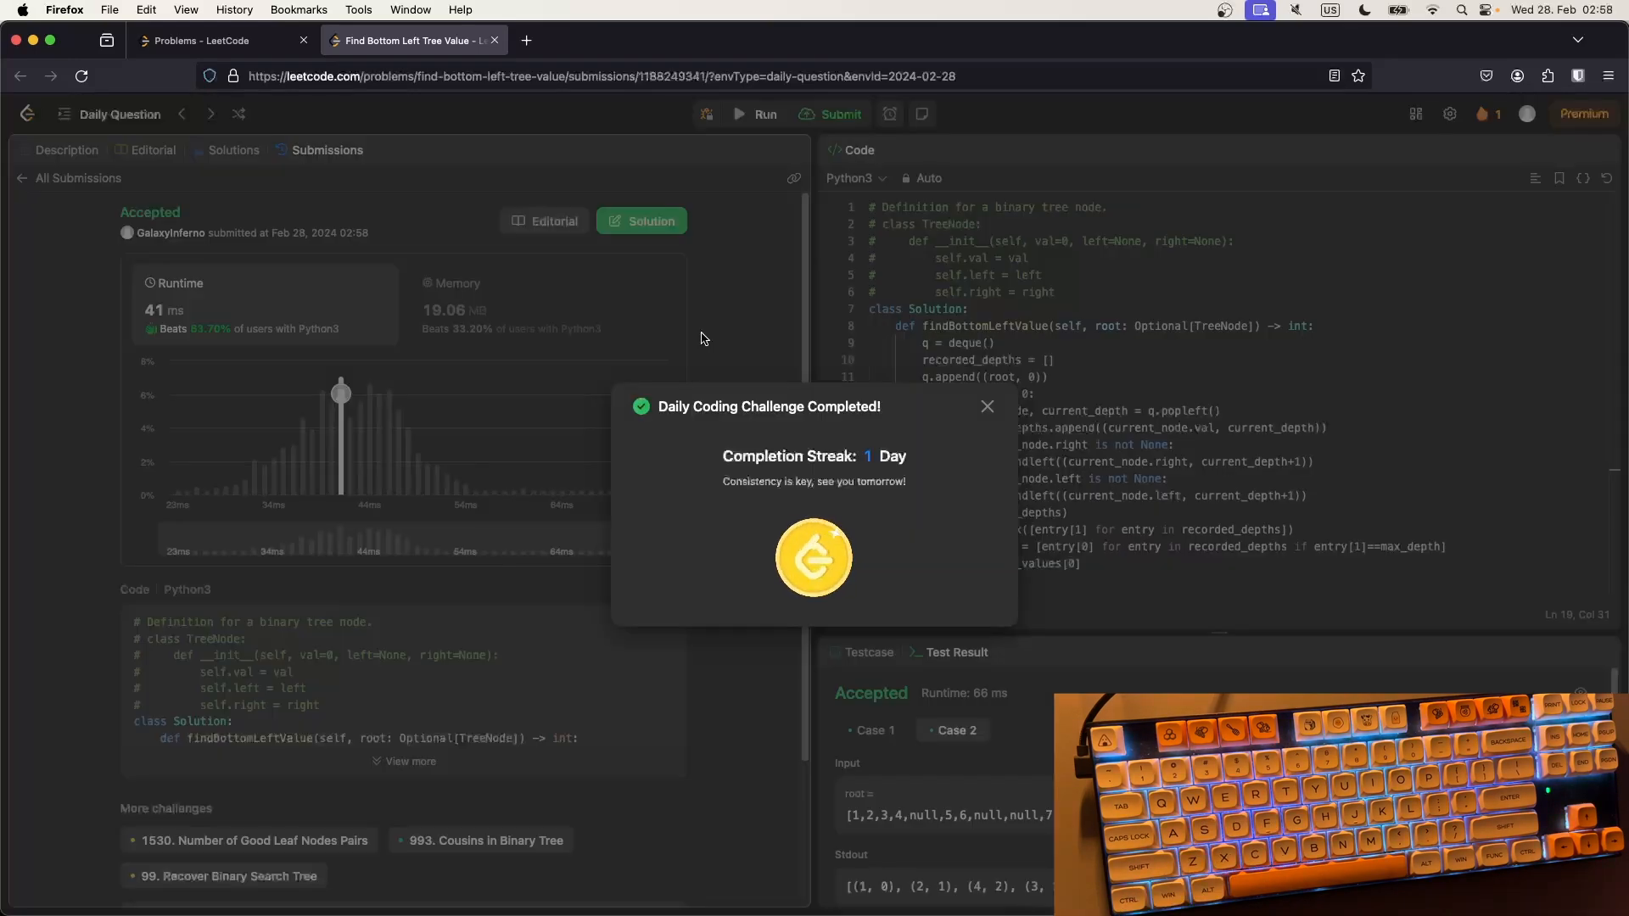